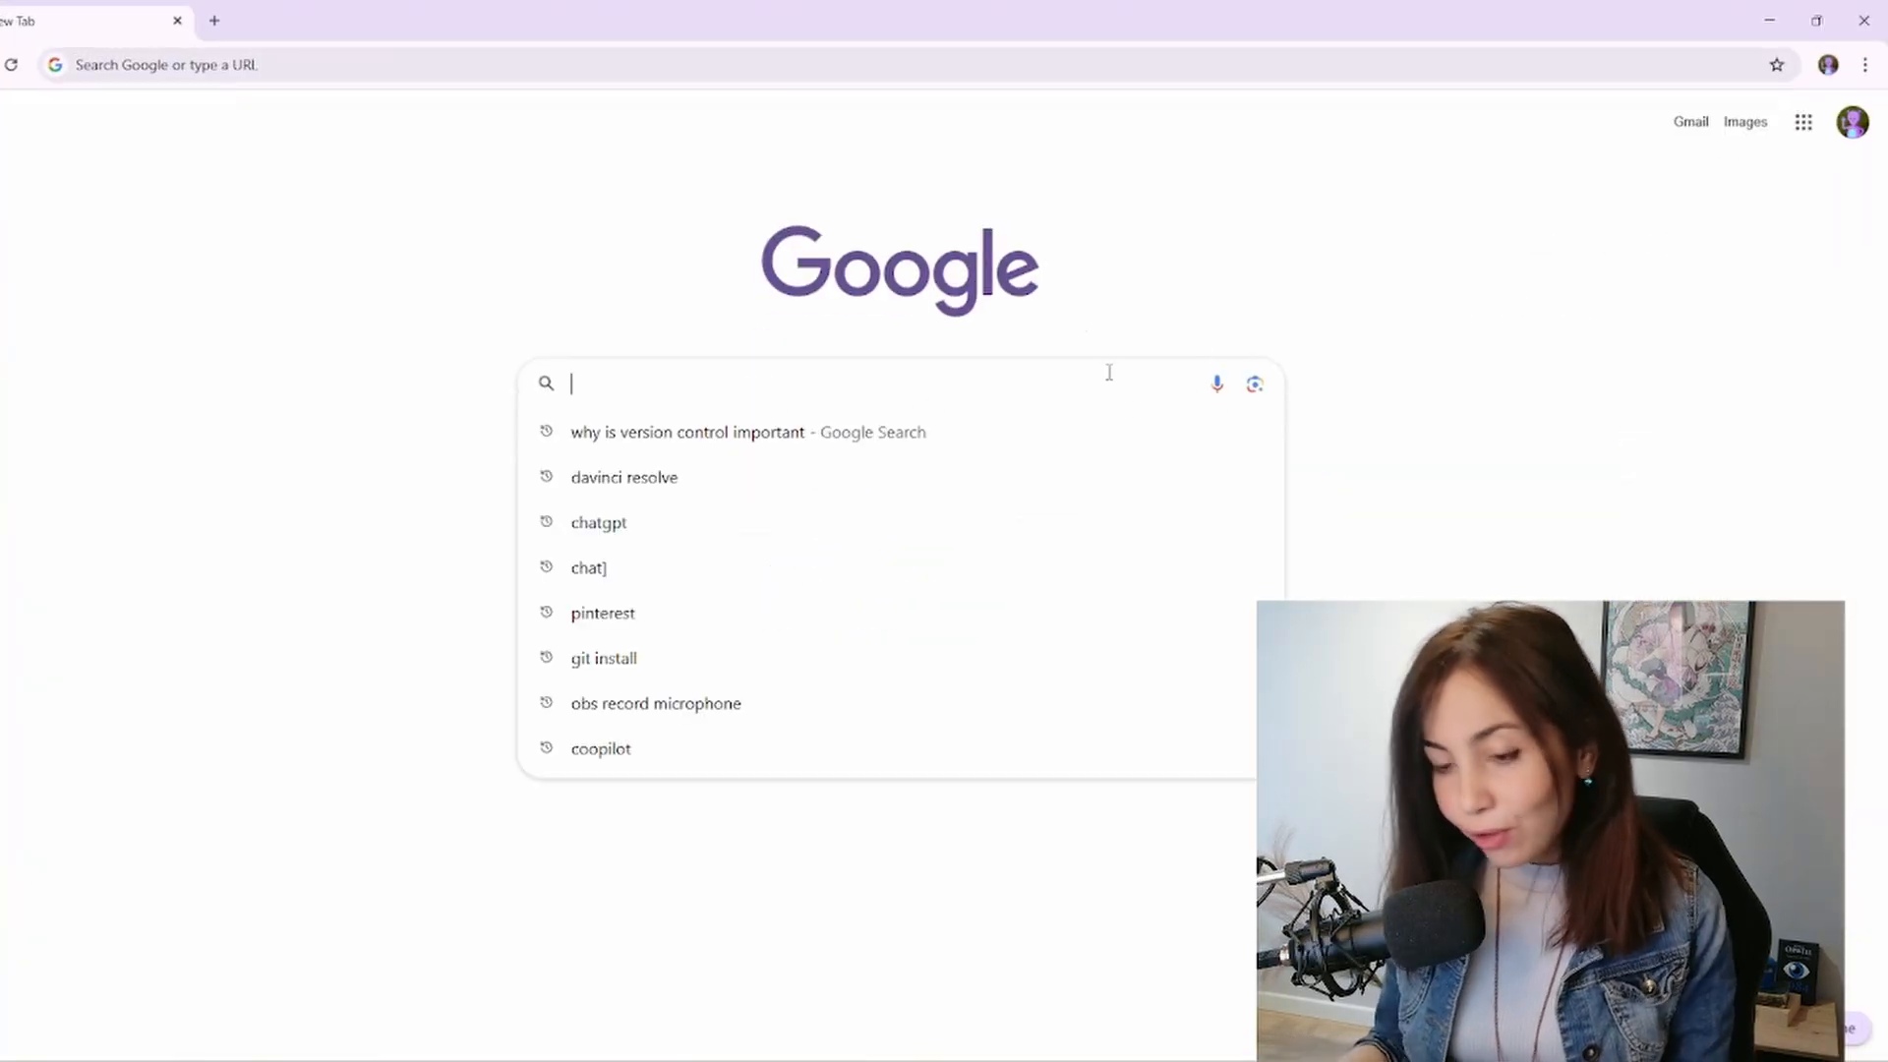
Search Google for 'visual studio code' and download the VS Code Windows installer from code.visualstudio.com
type("visual studio")
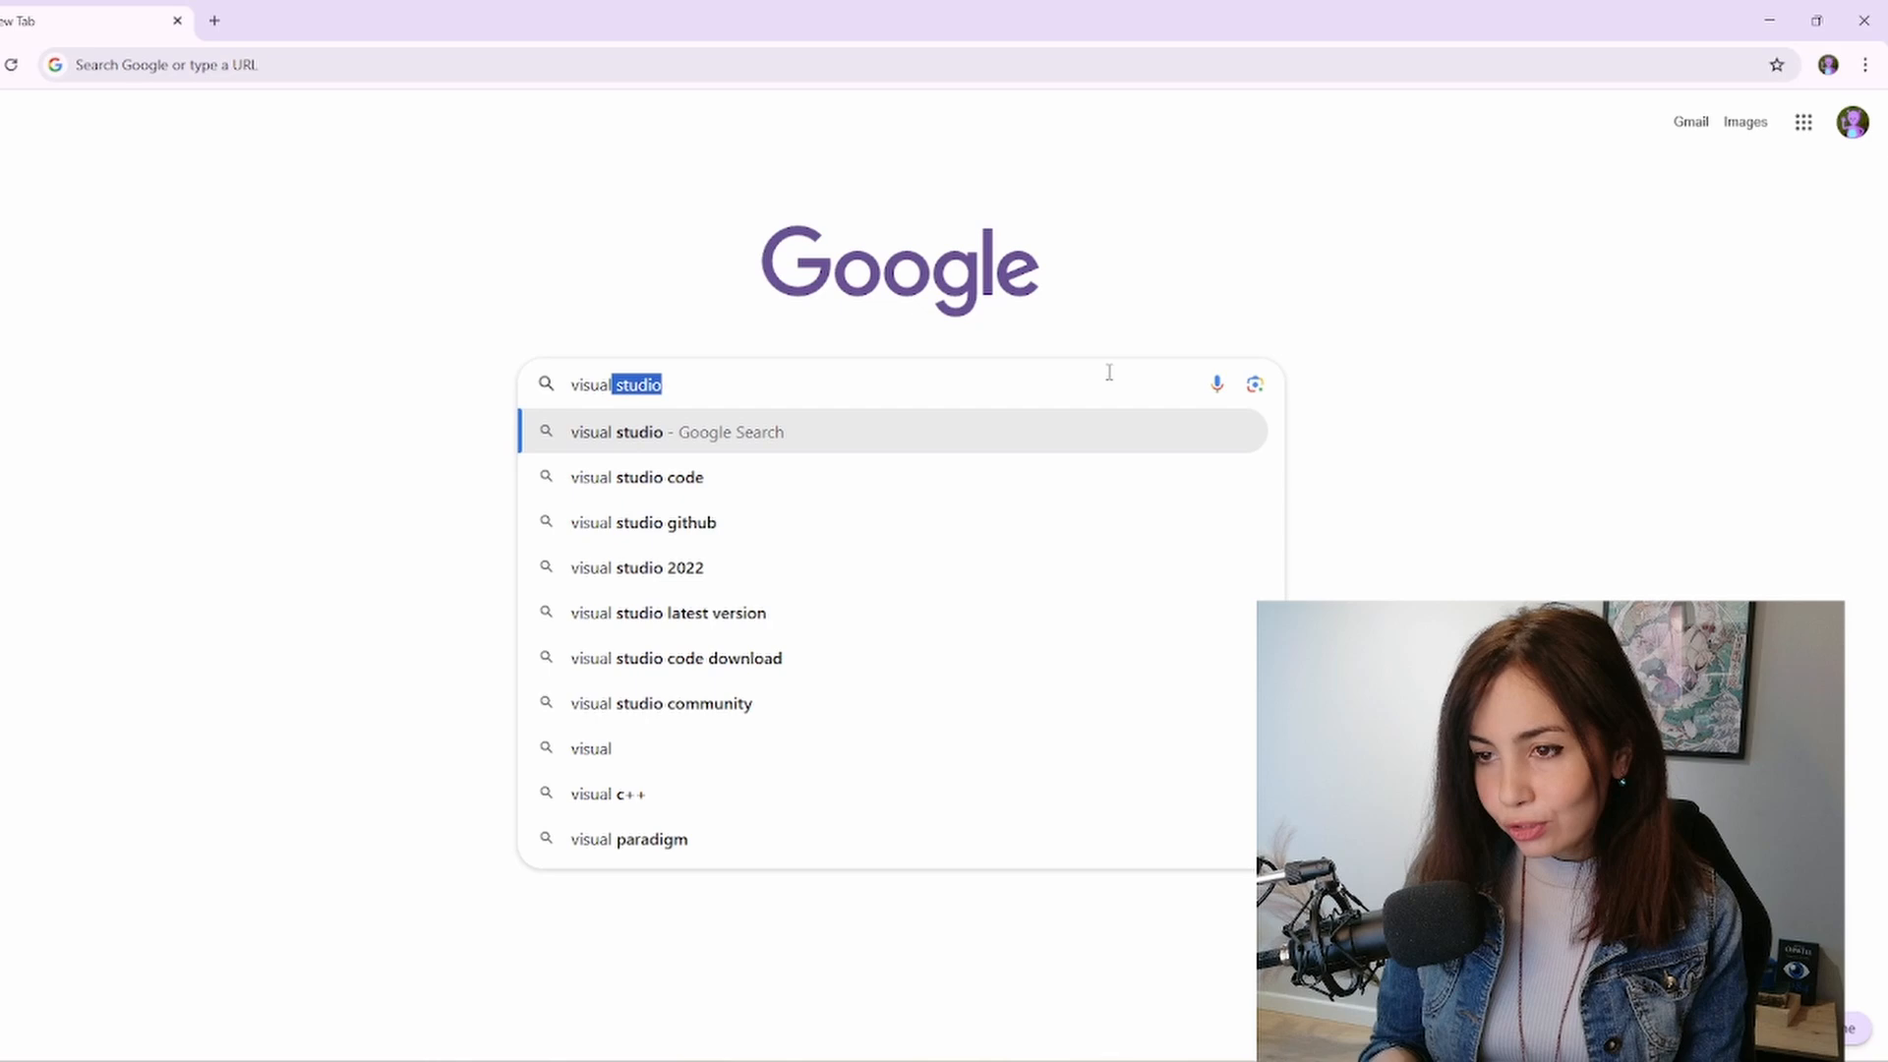
type("code")
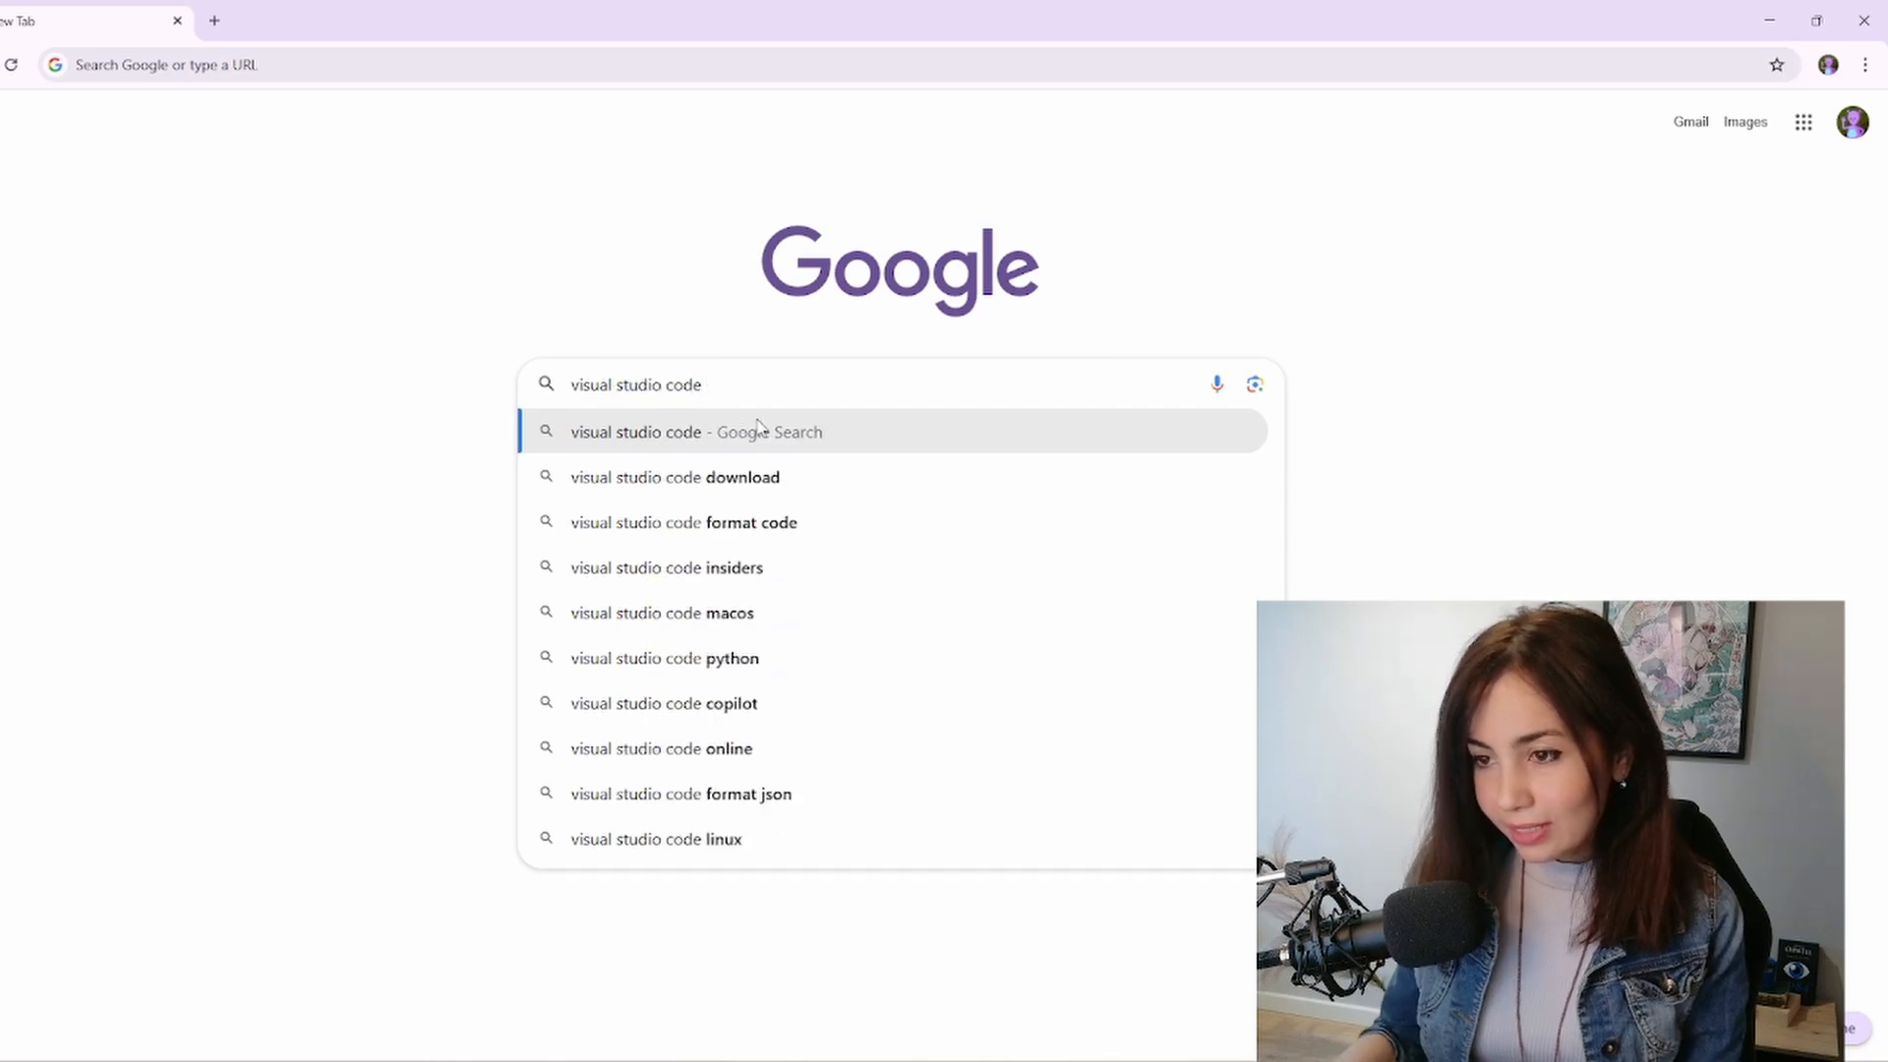
left_click(674, 477)
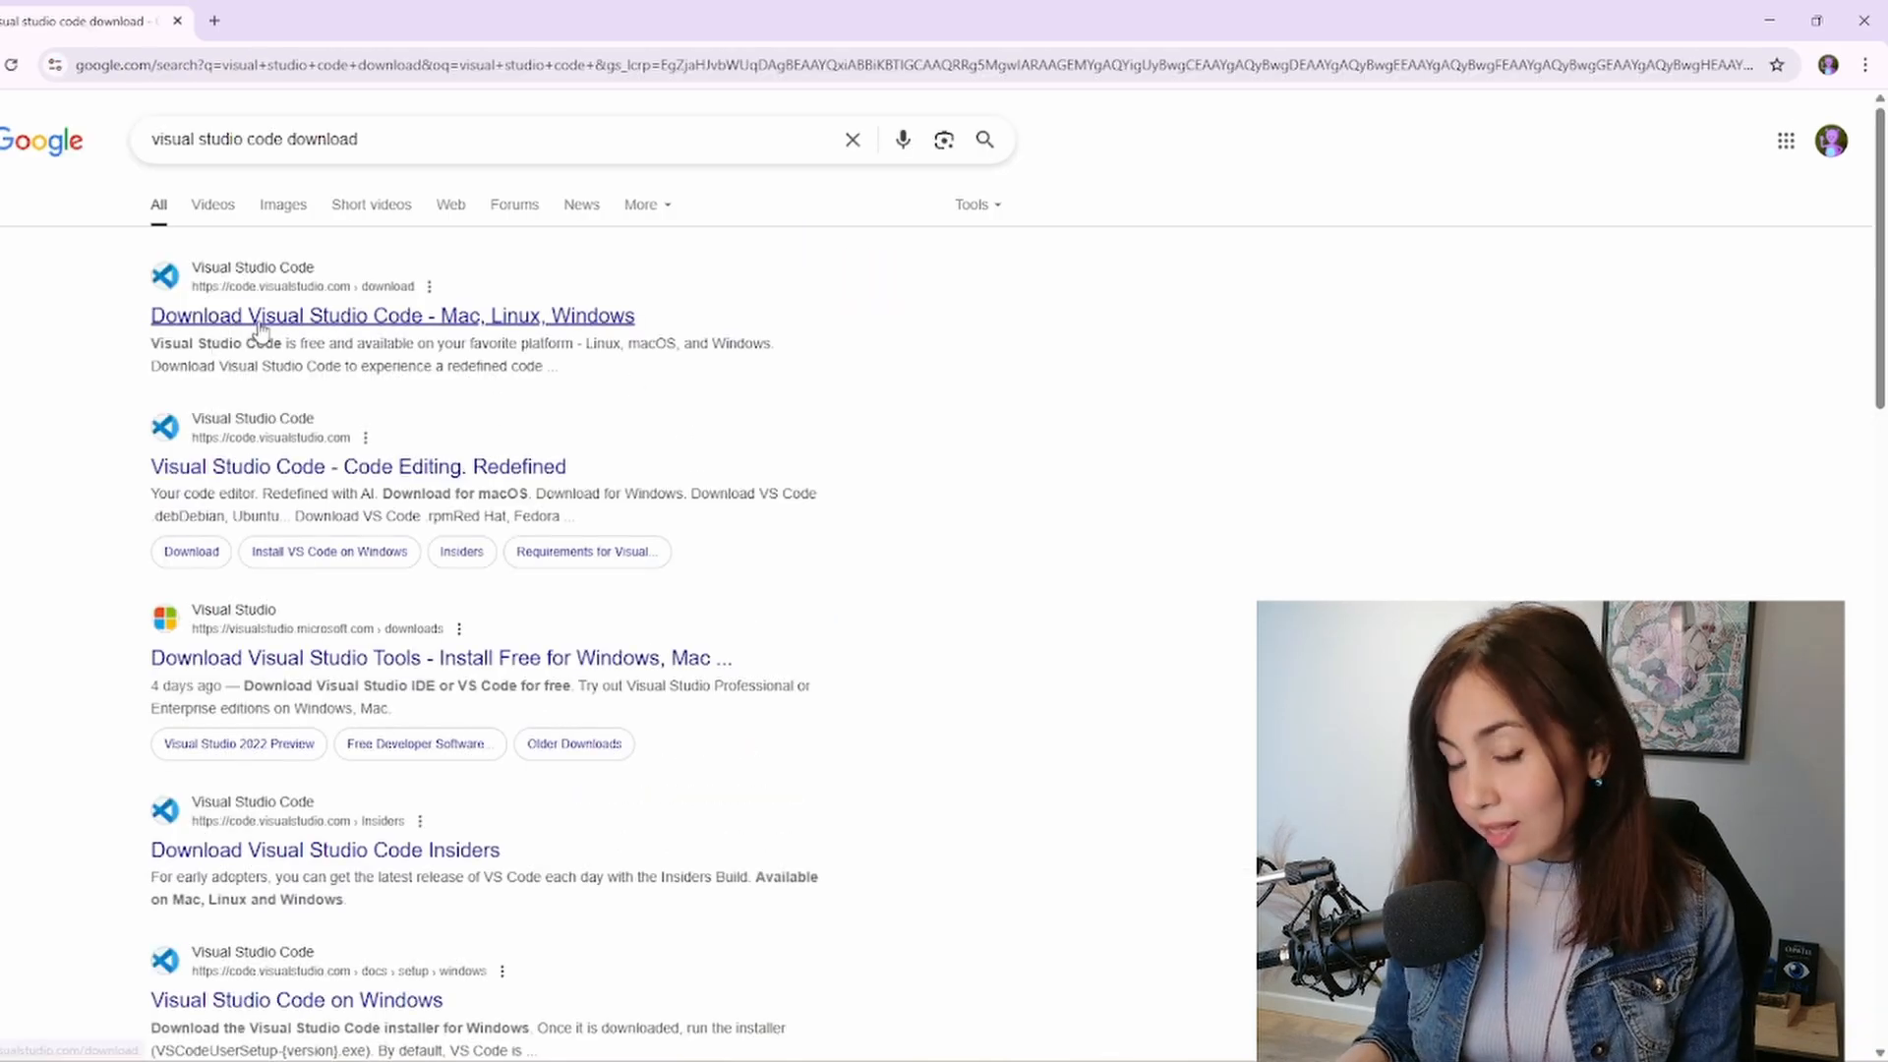
left_click(392, 315)
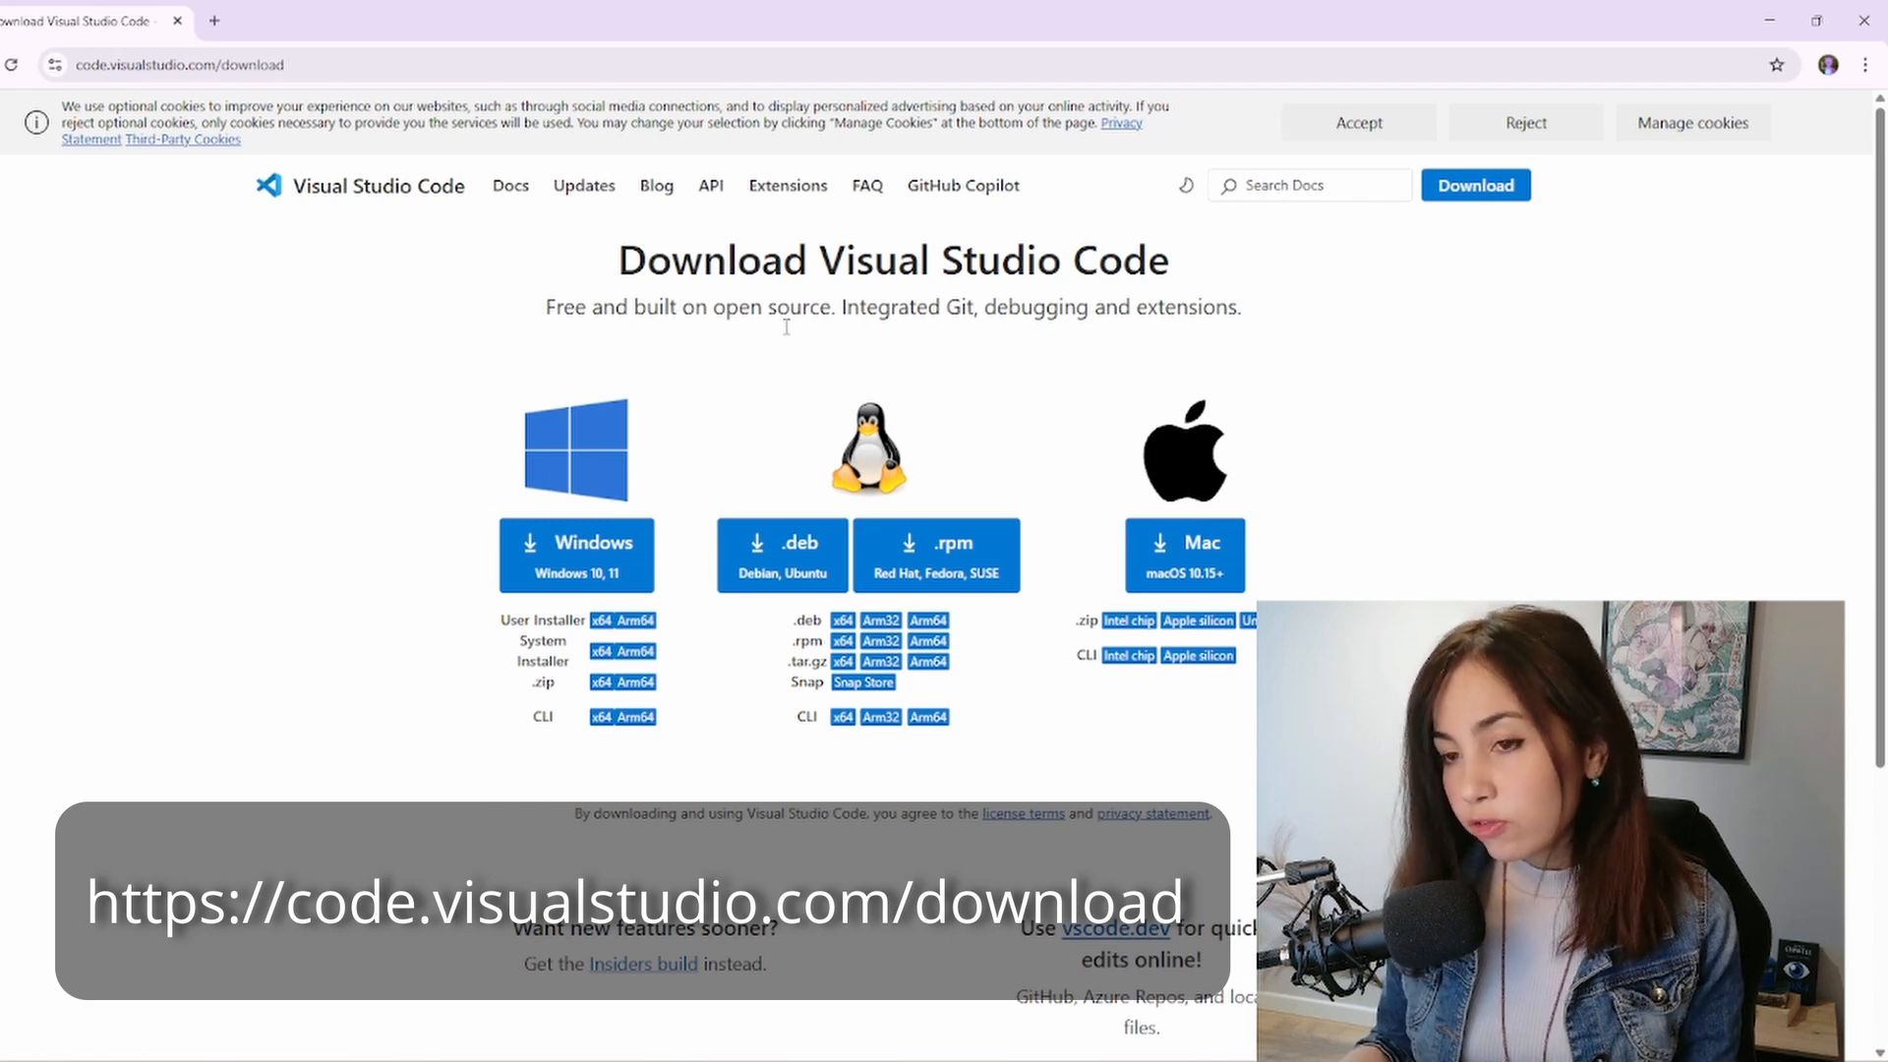
left_click(575, 555)
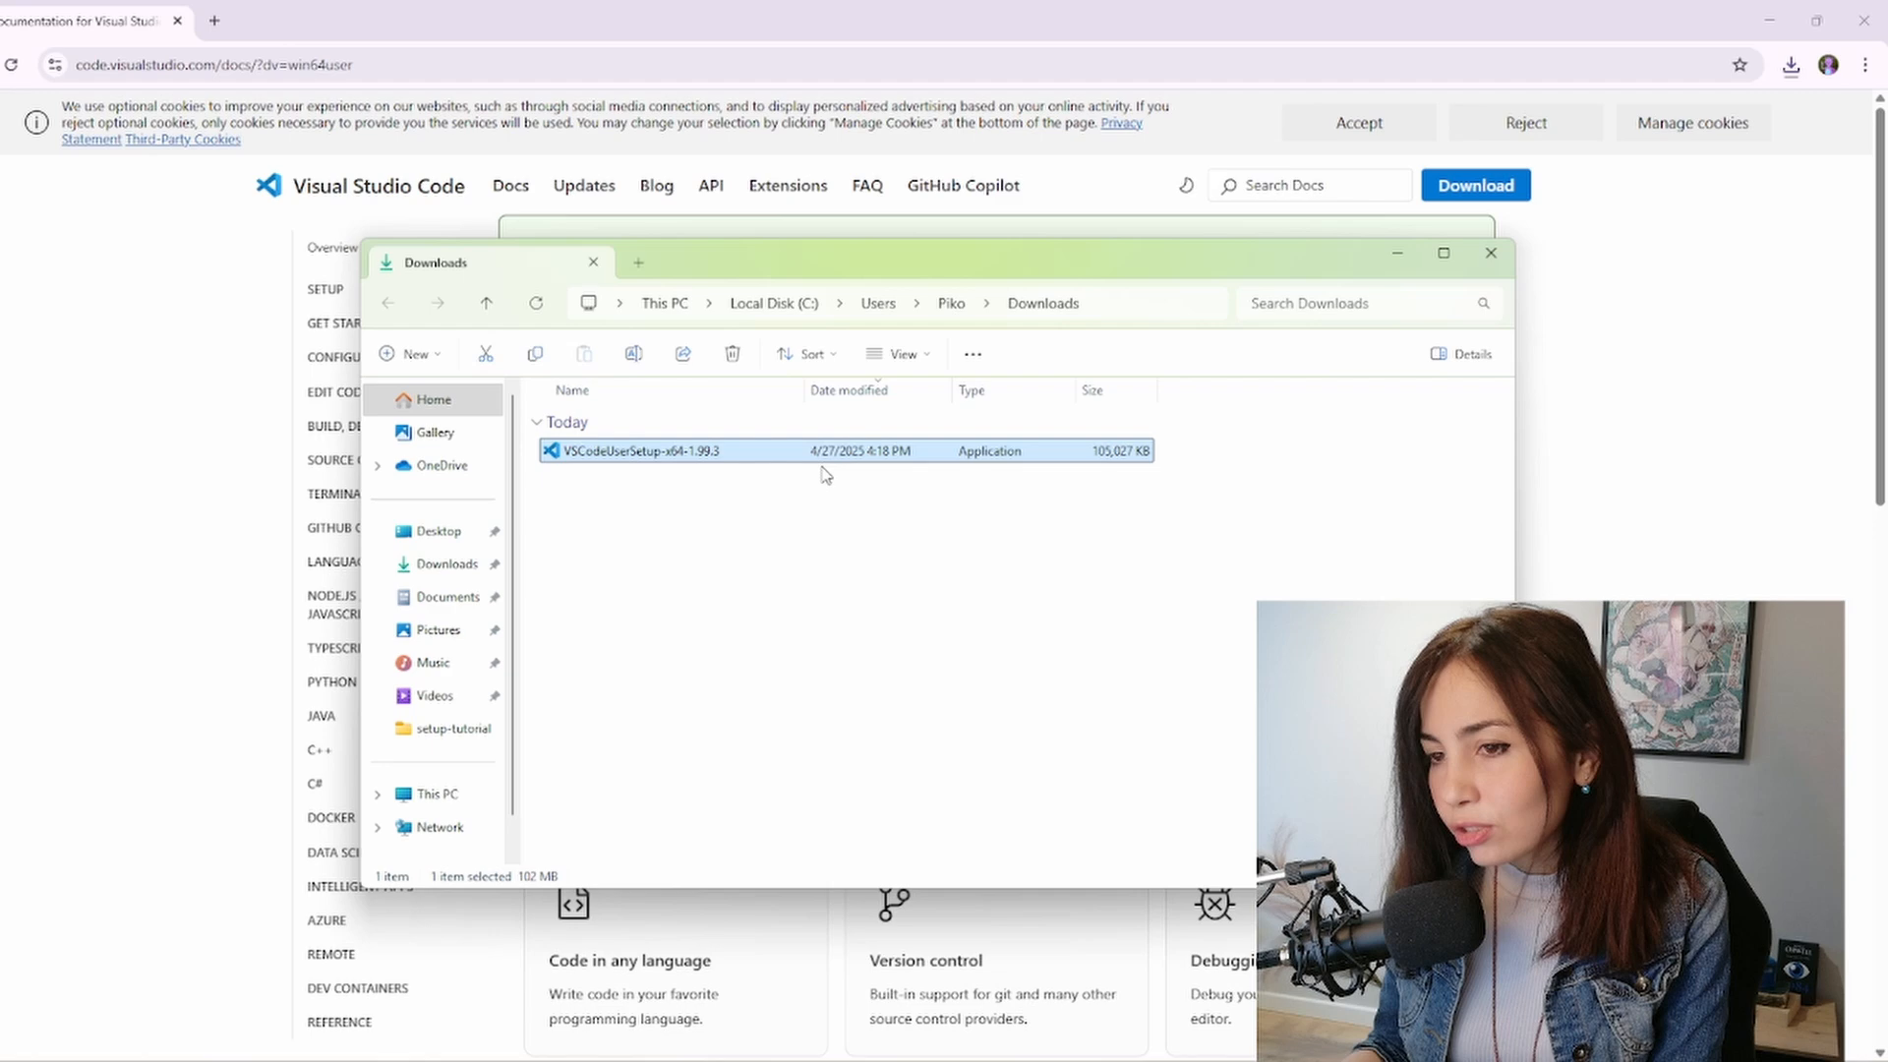
mouse_move(704, 457)
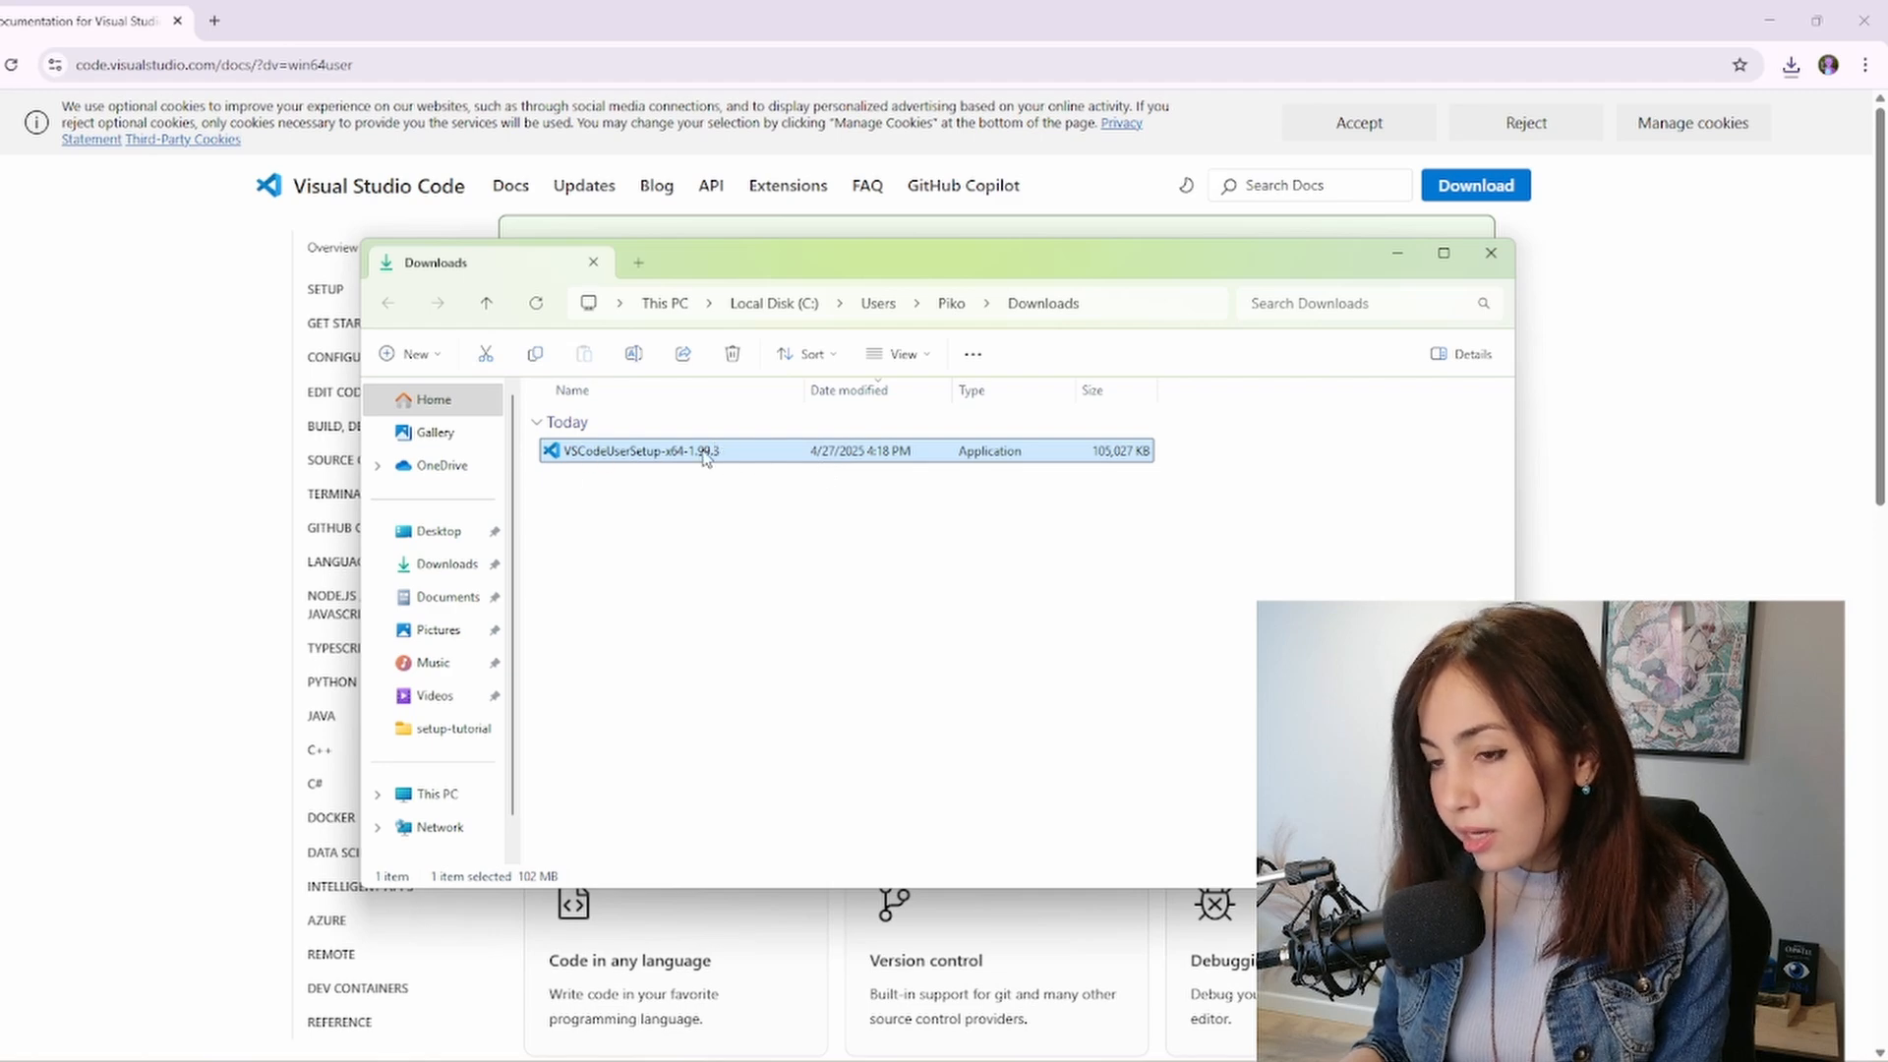
Launch the VS Code installer, accepting the license and the default install location
double_click(650, 449)
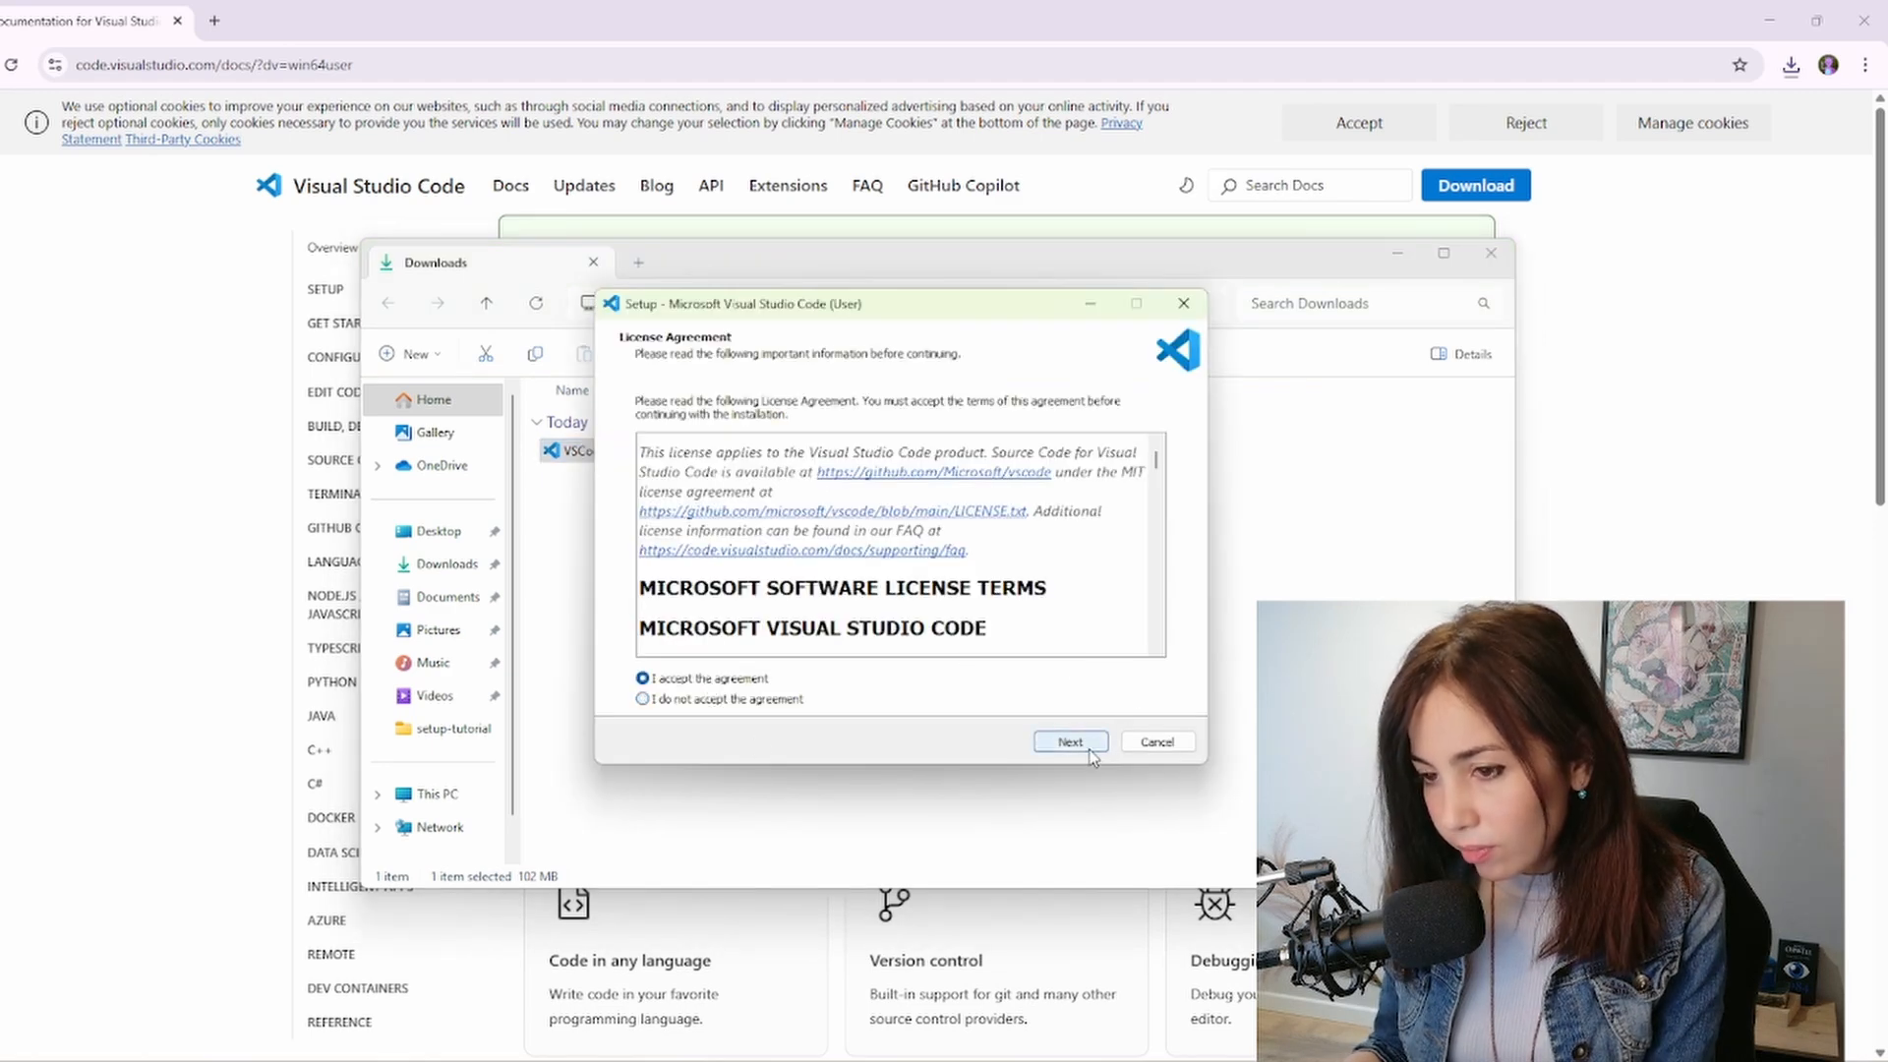
left_click(1068, 740)
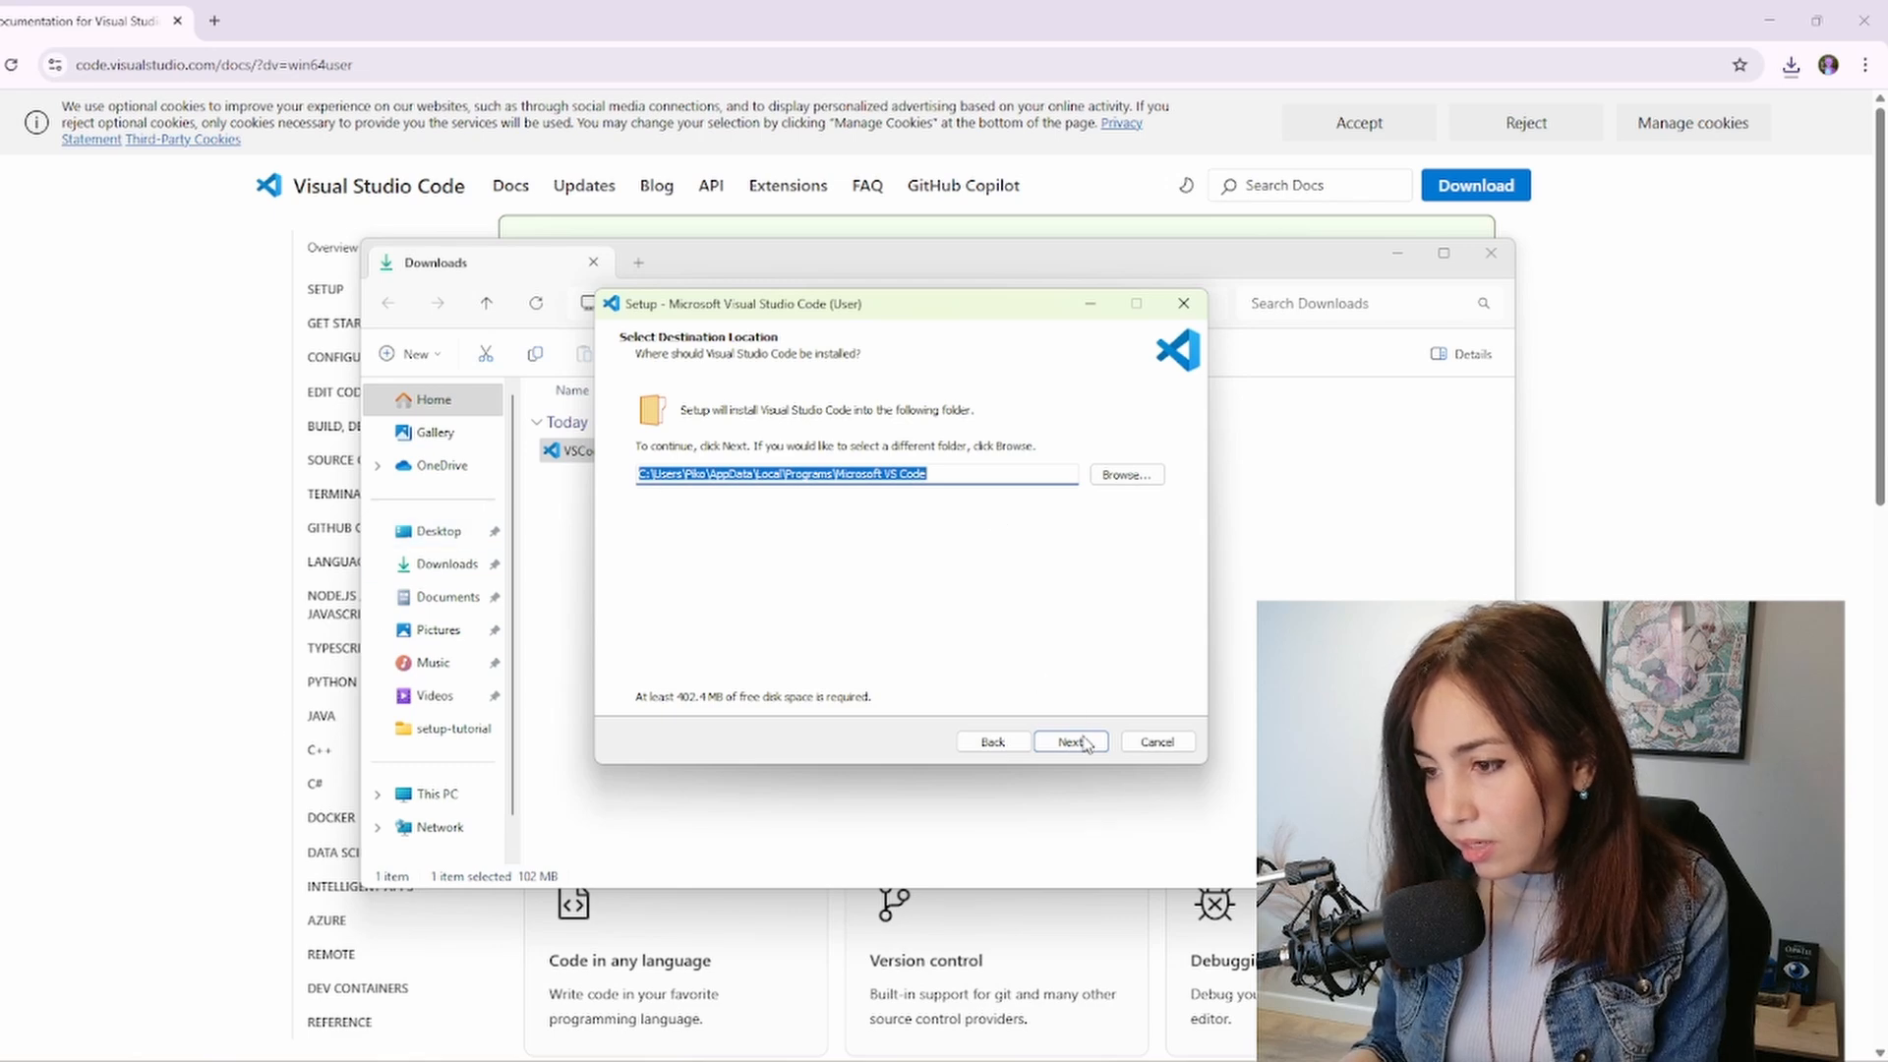
left_click(1068, 740)
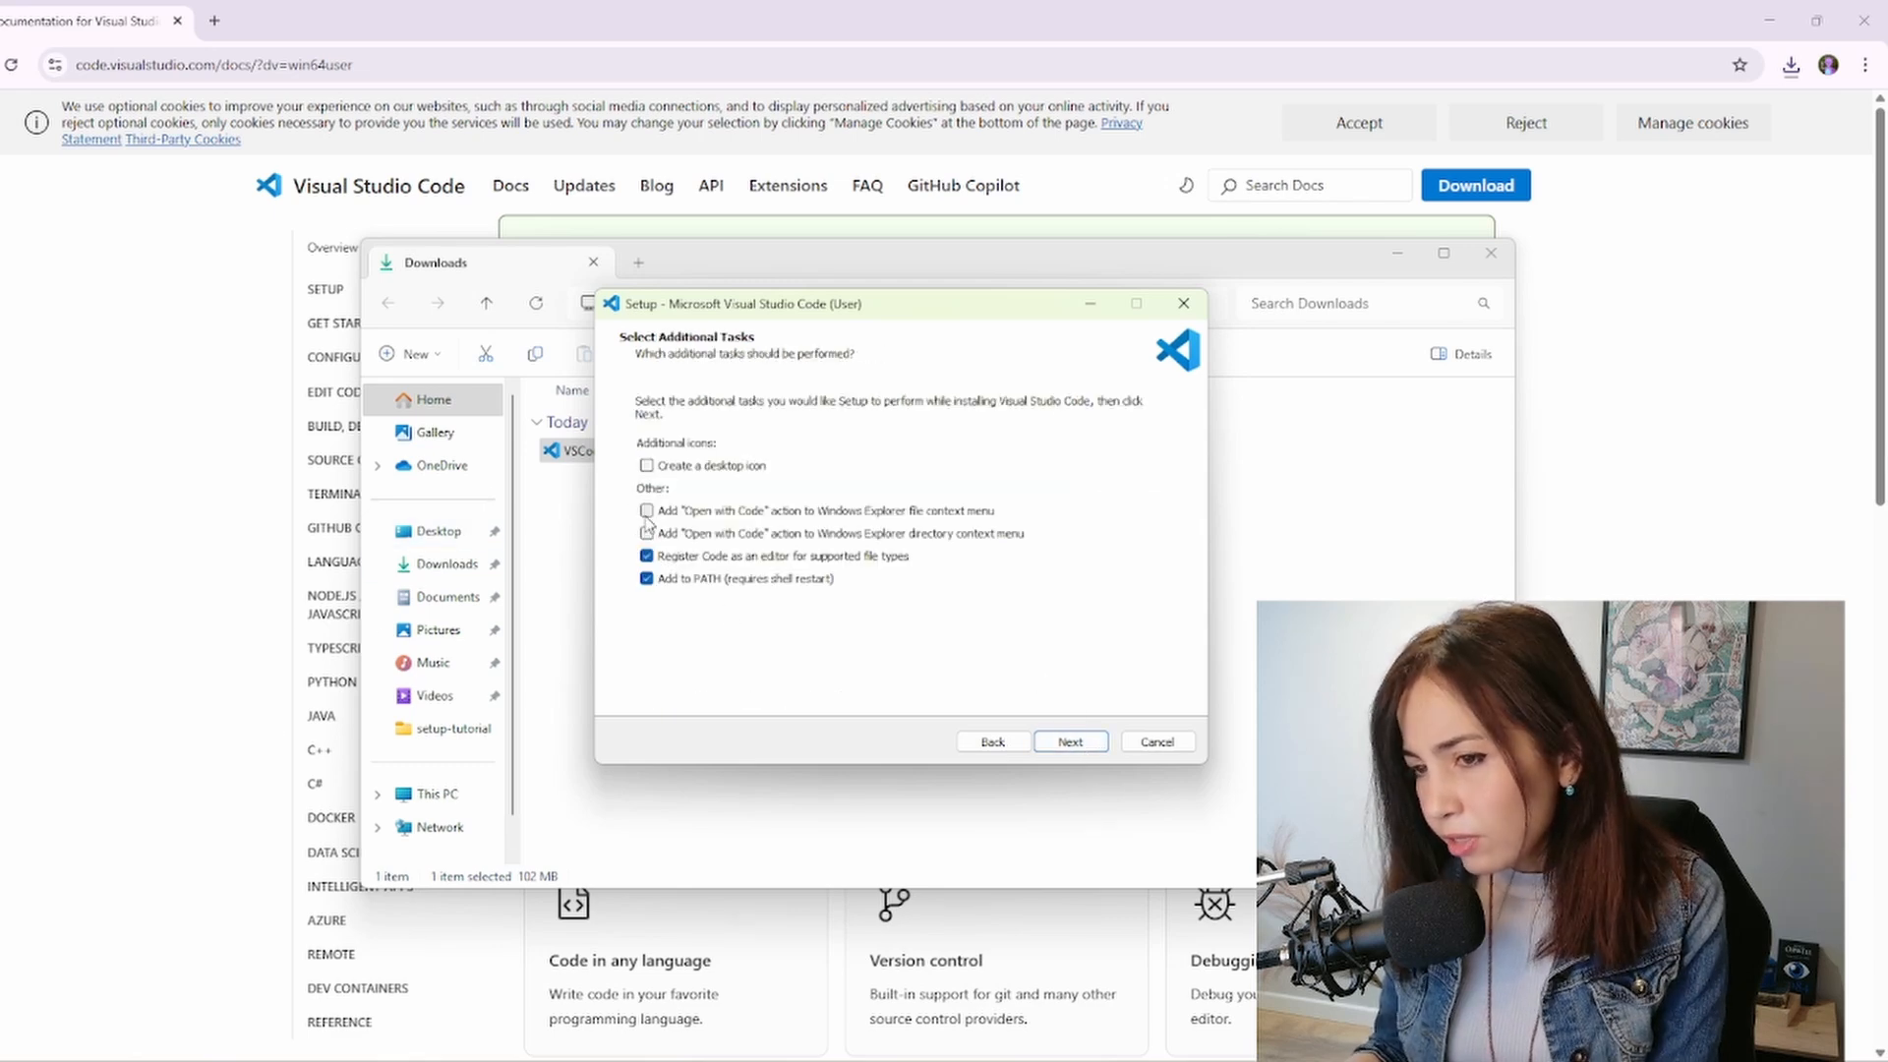
Enable both 'Open with Code' context-menu options, then install and finish setup
left_click(647, 509)
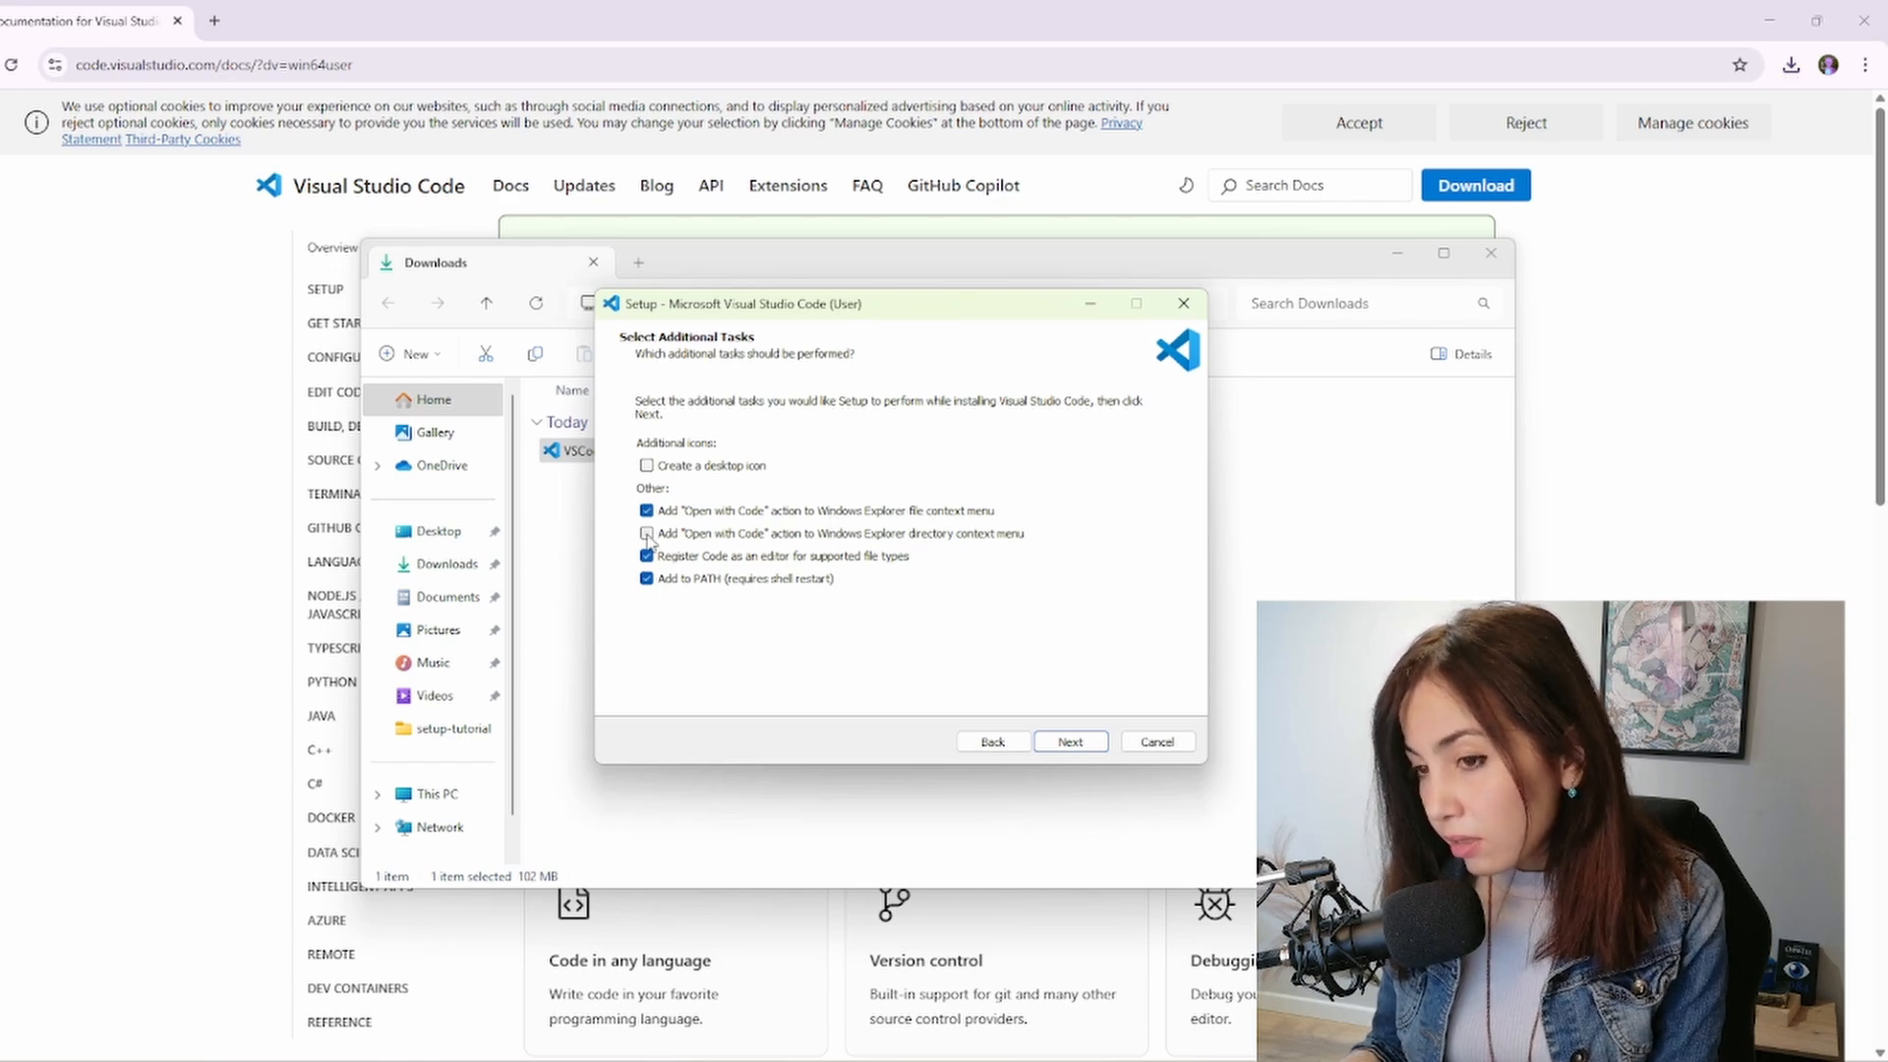
left_click(647, 533)
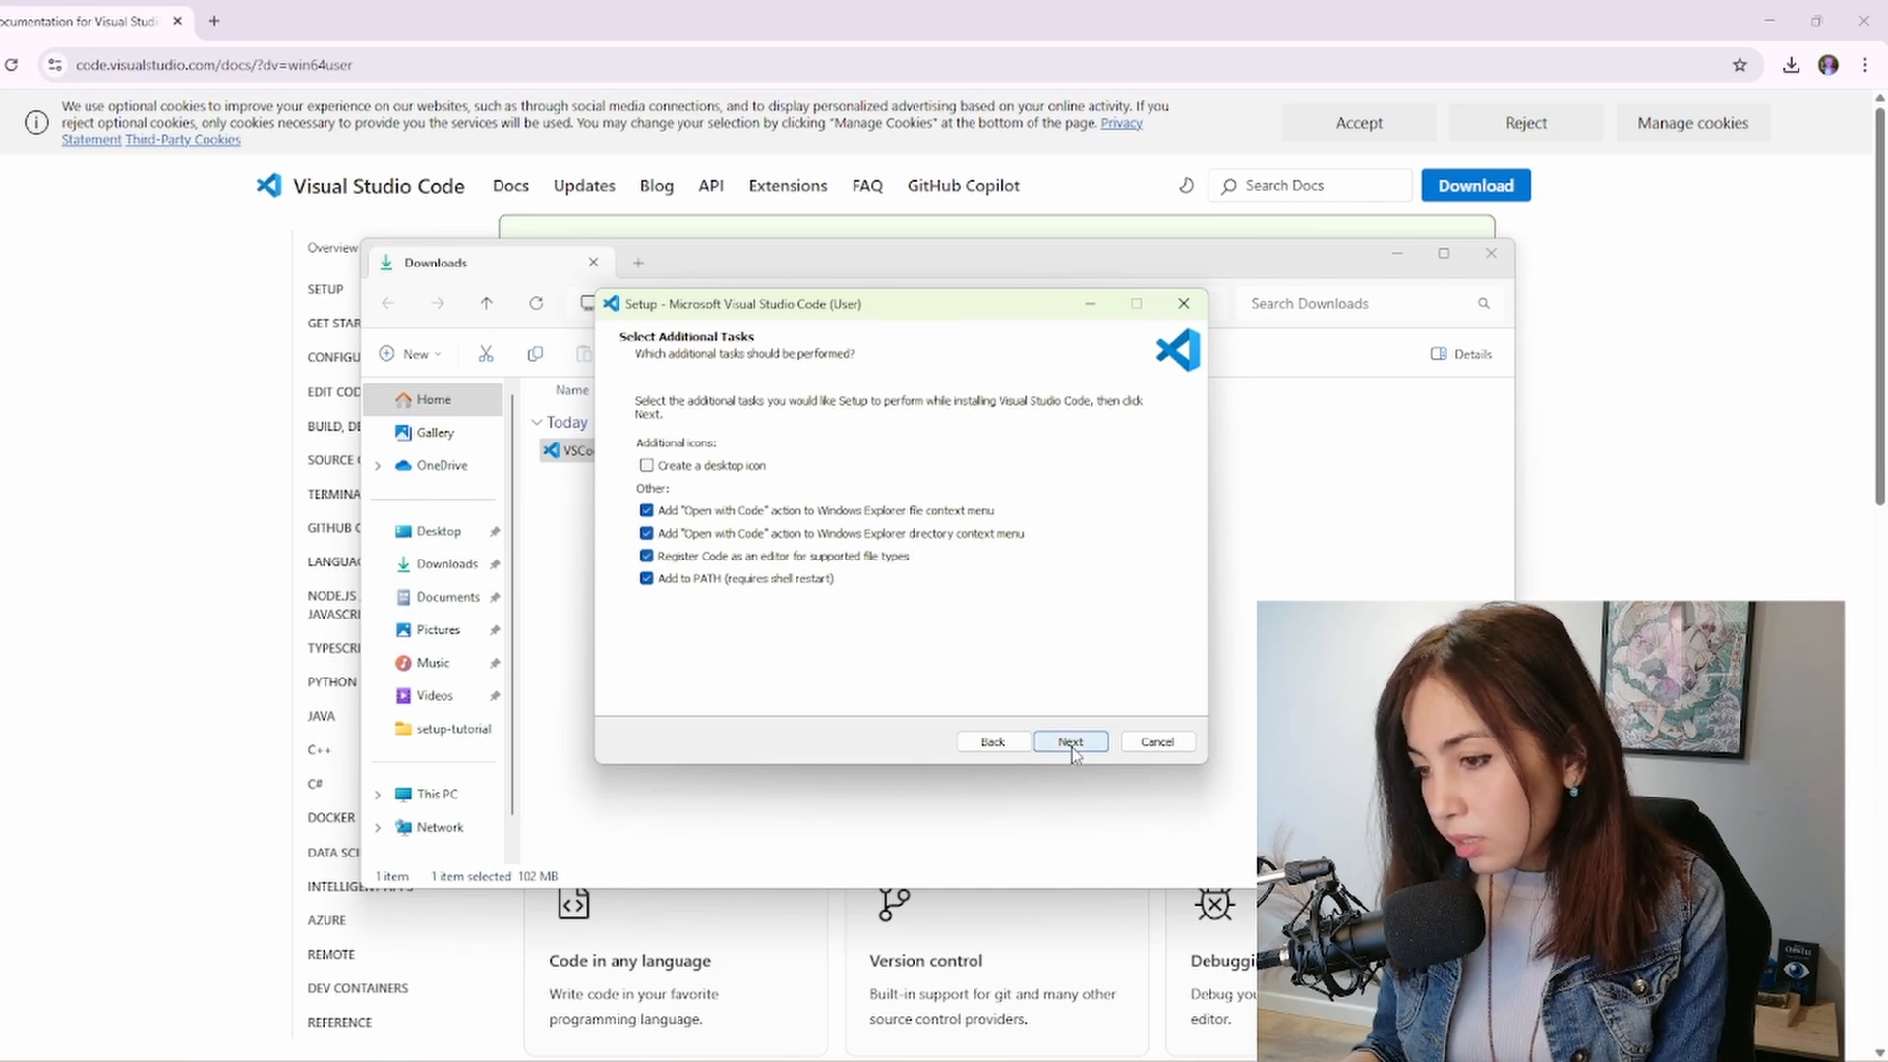
left_click(1069, 741)
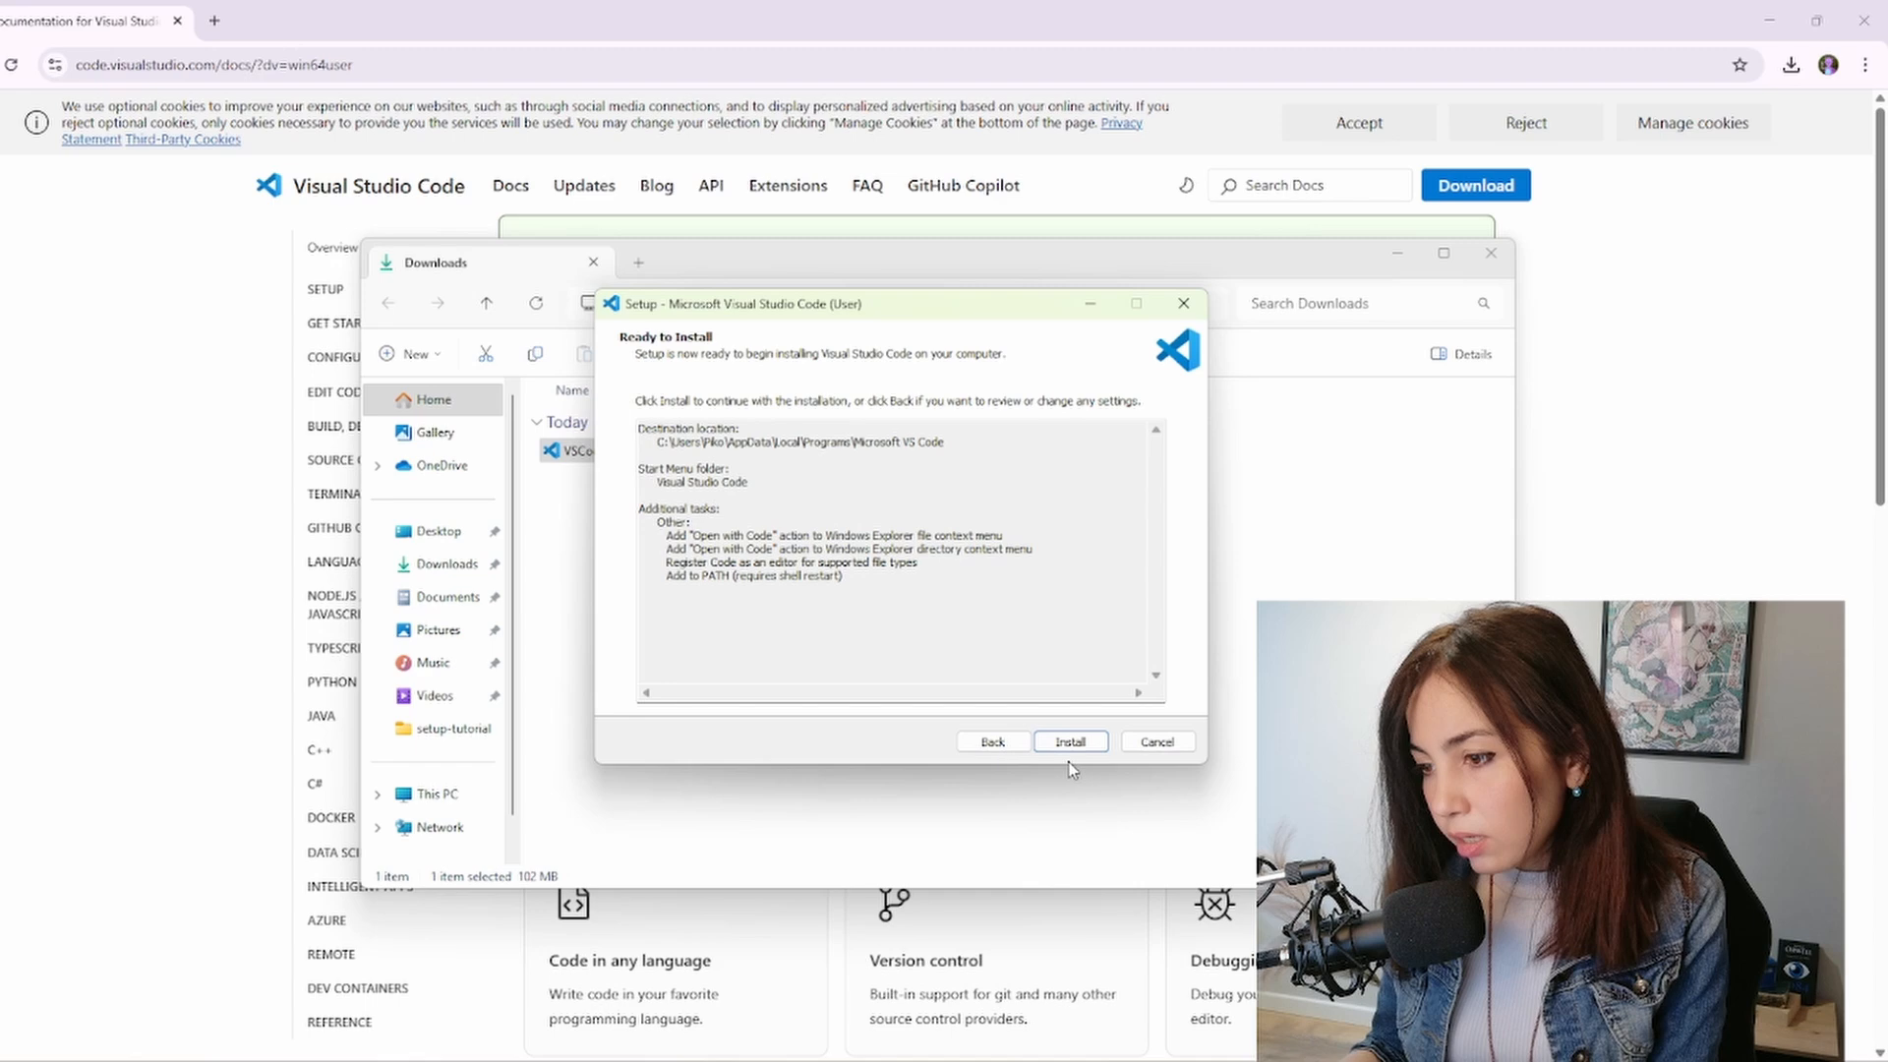
left_click(1068, 741)
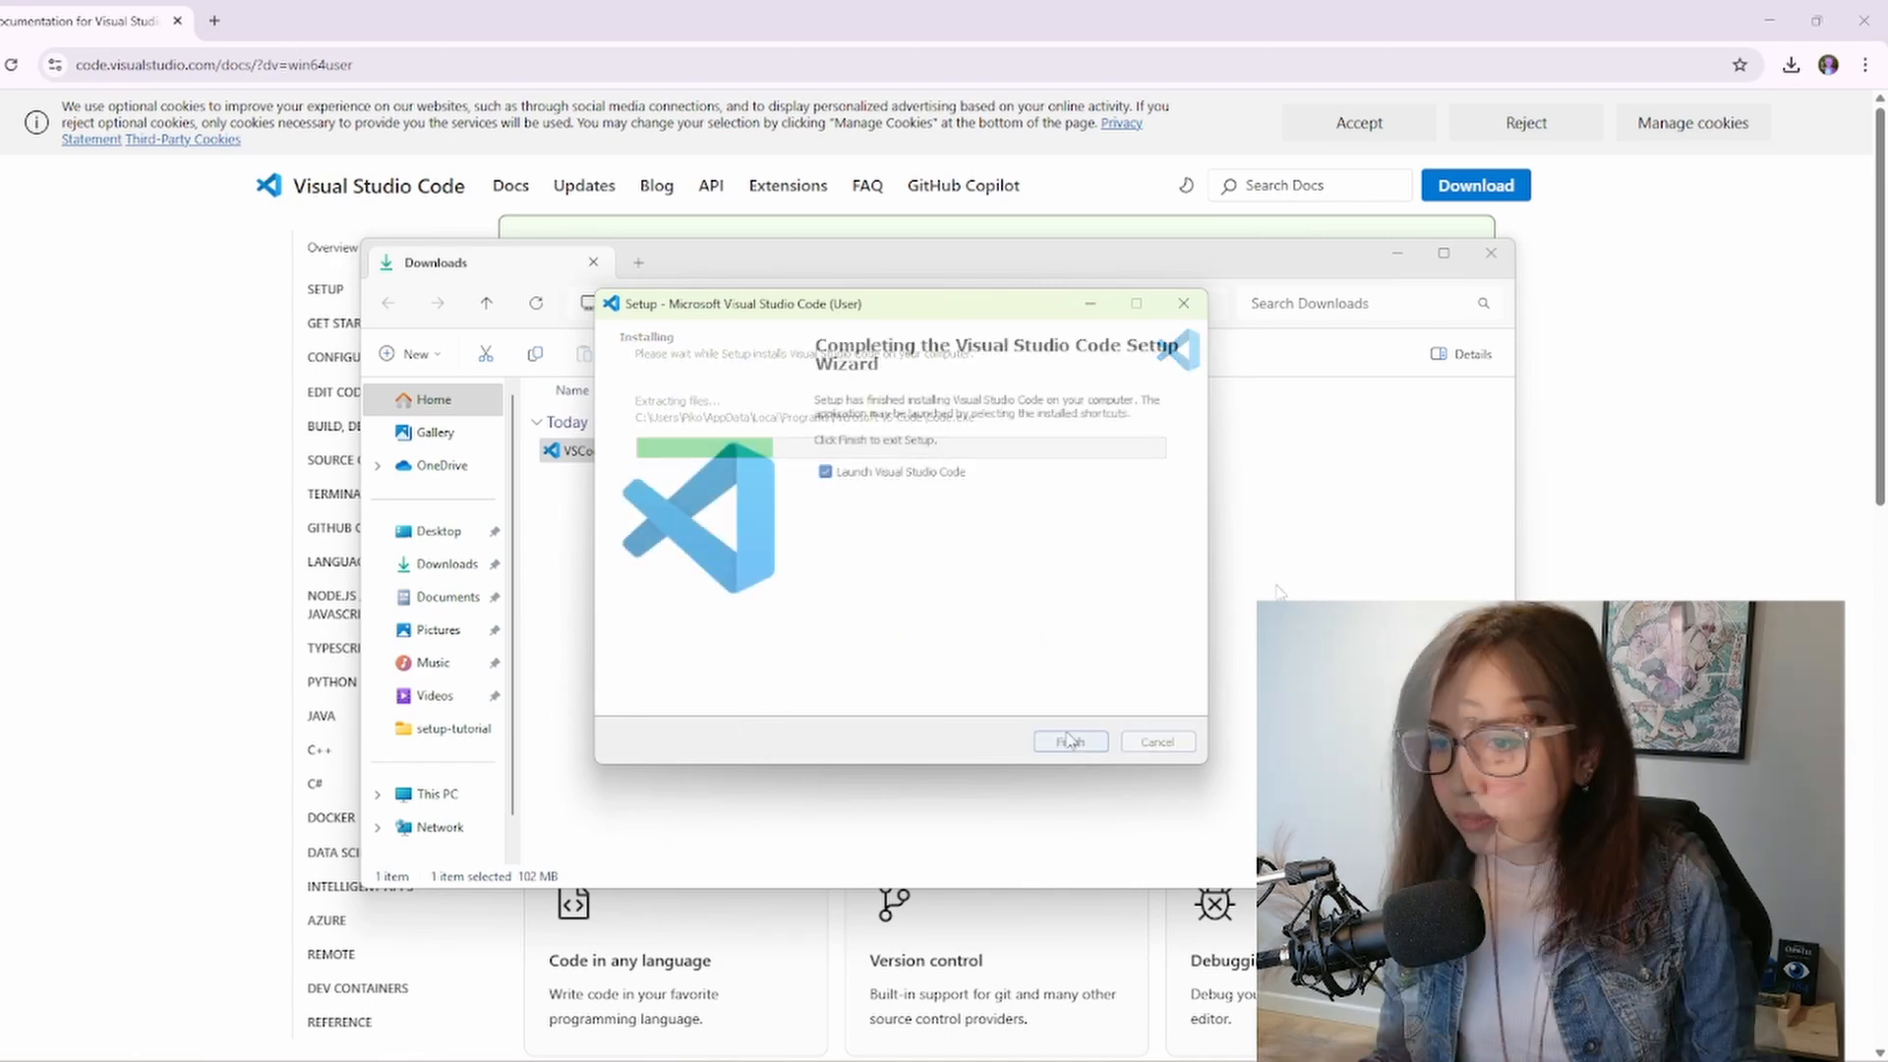
left_click(1069, 740)
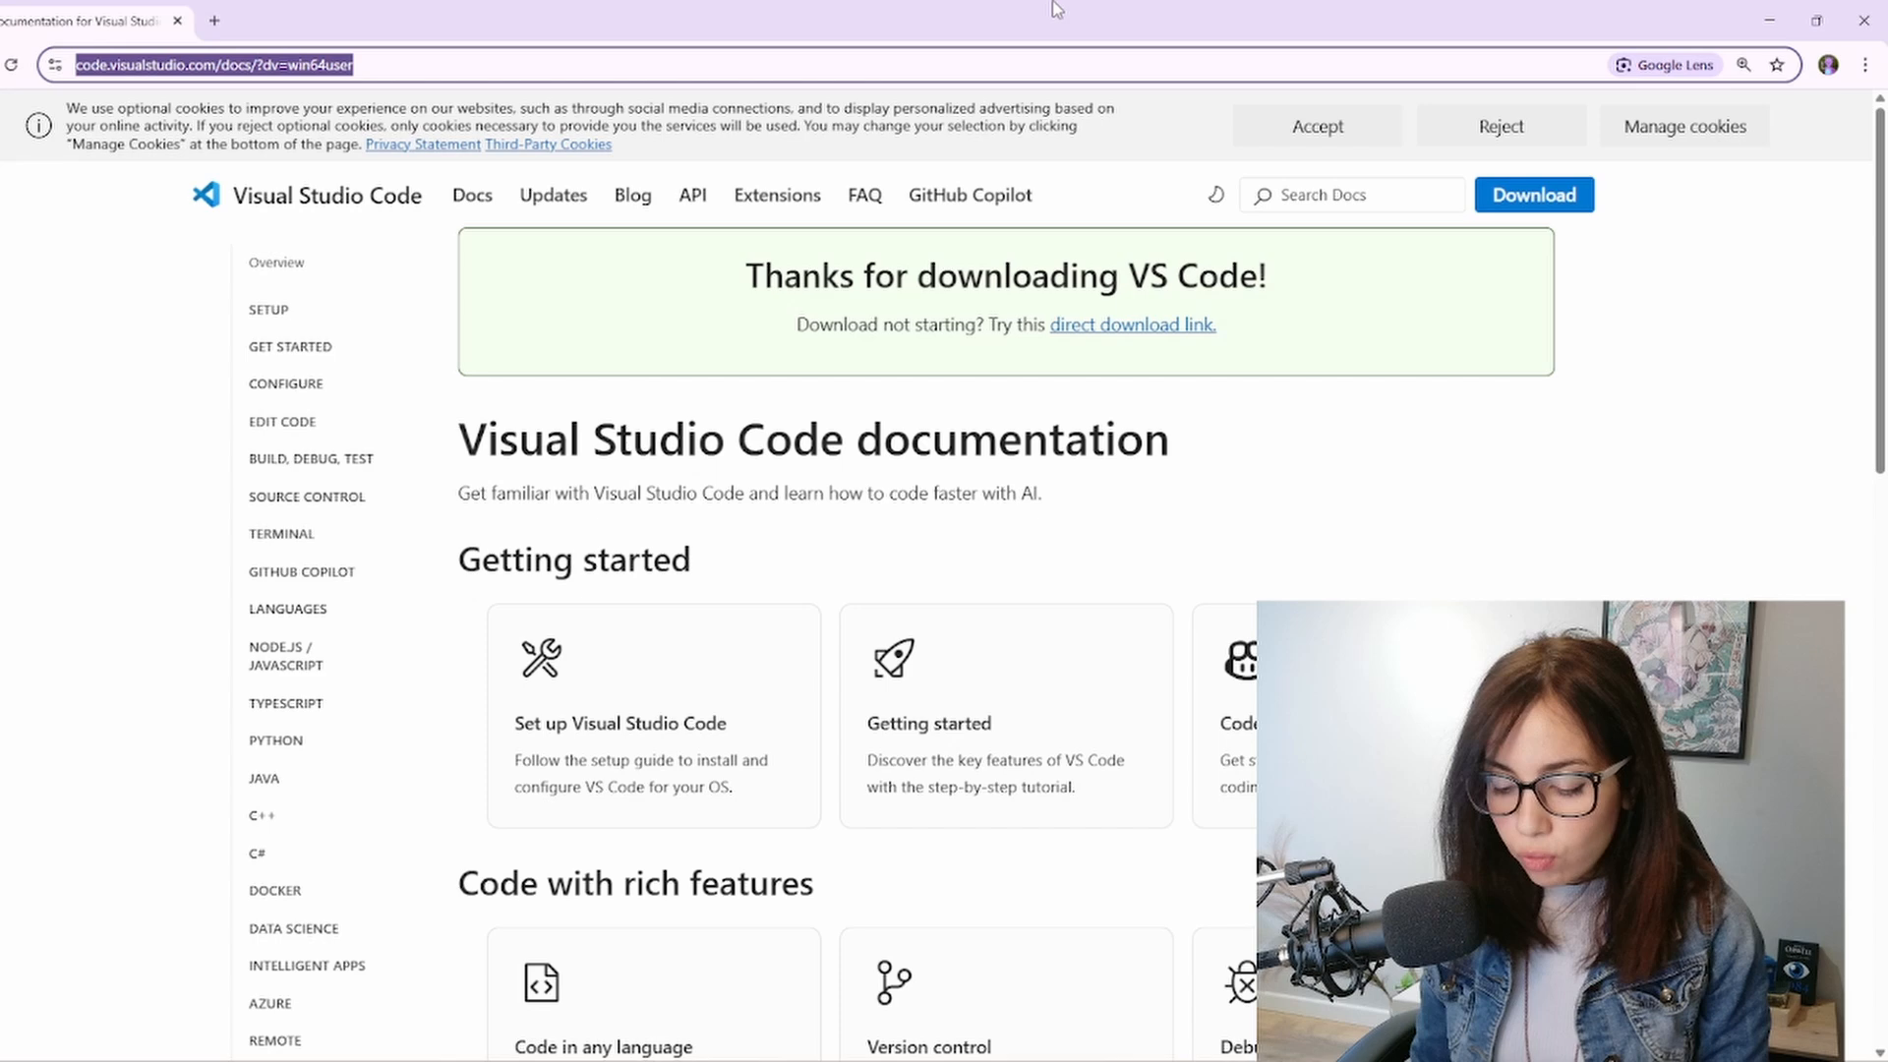
Search 'install python', download Python 3.13.3 from python.org, and show it in Downloads
type("install python")
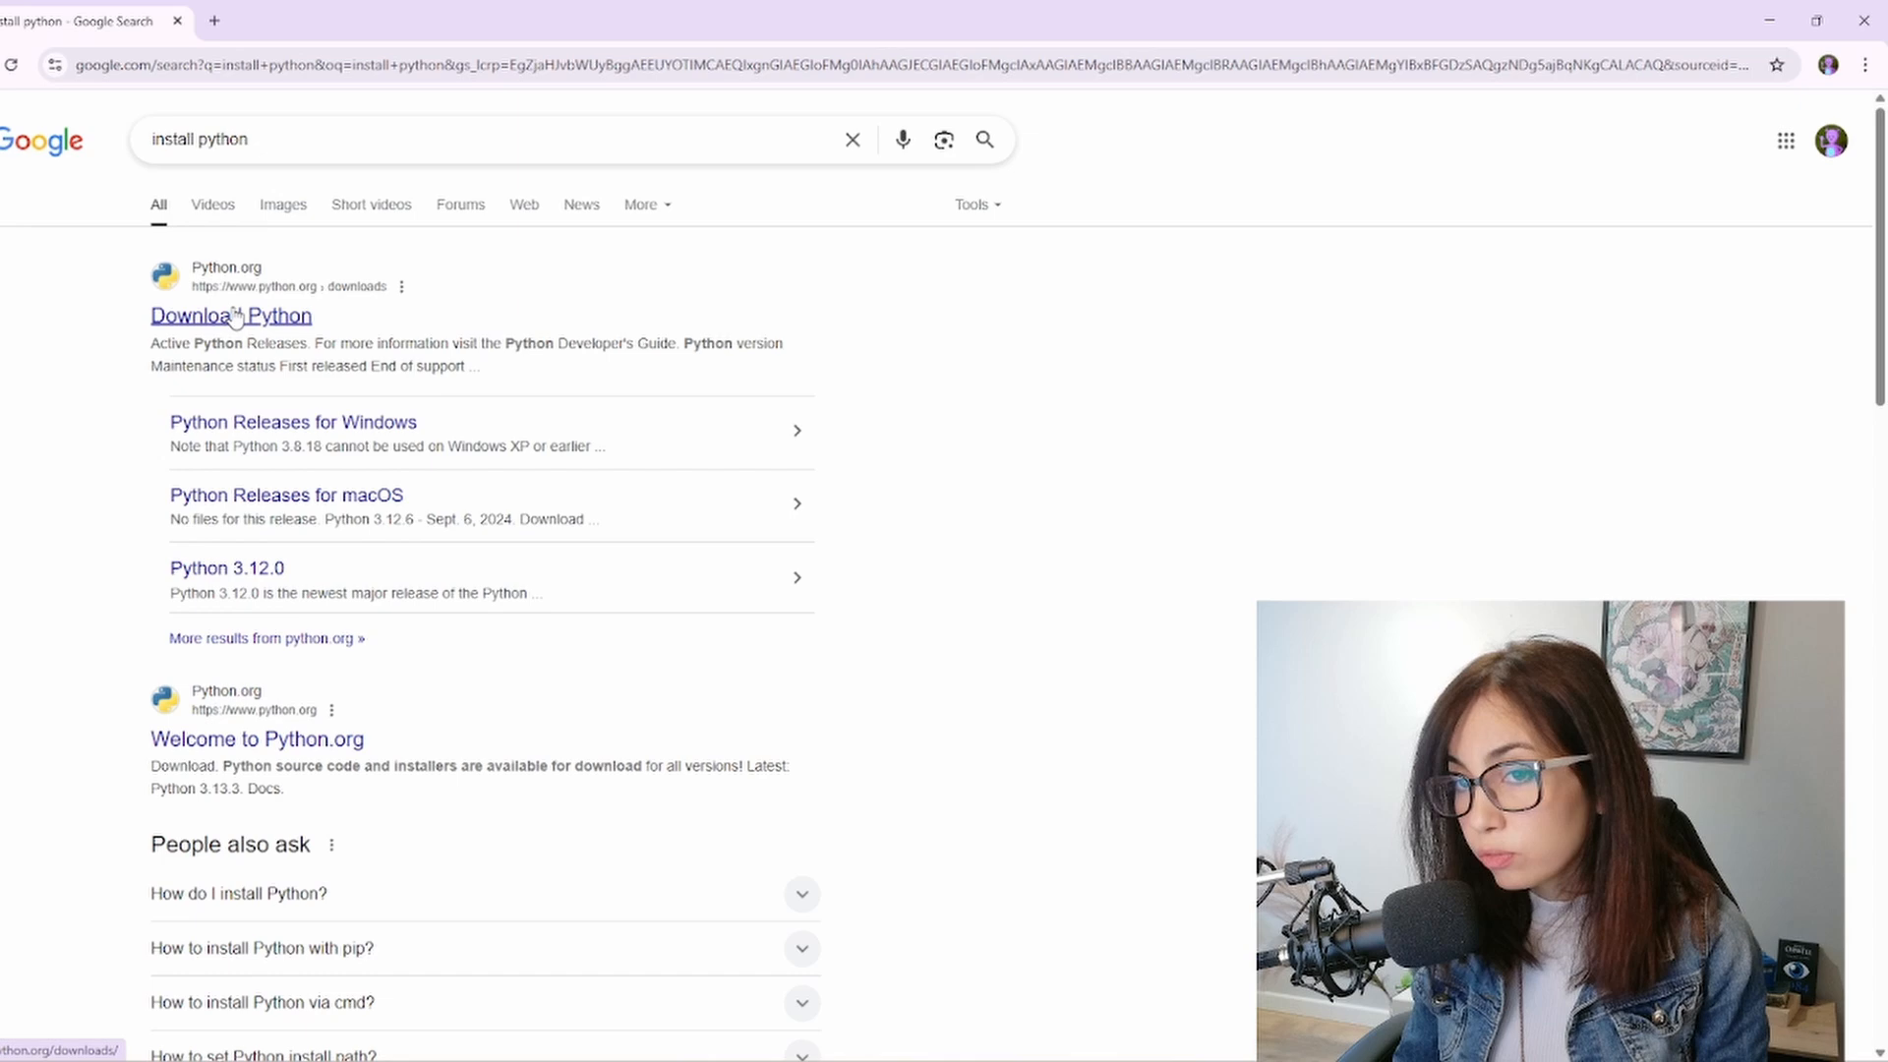
left_click(230, 316)
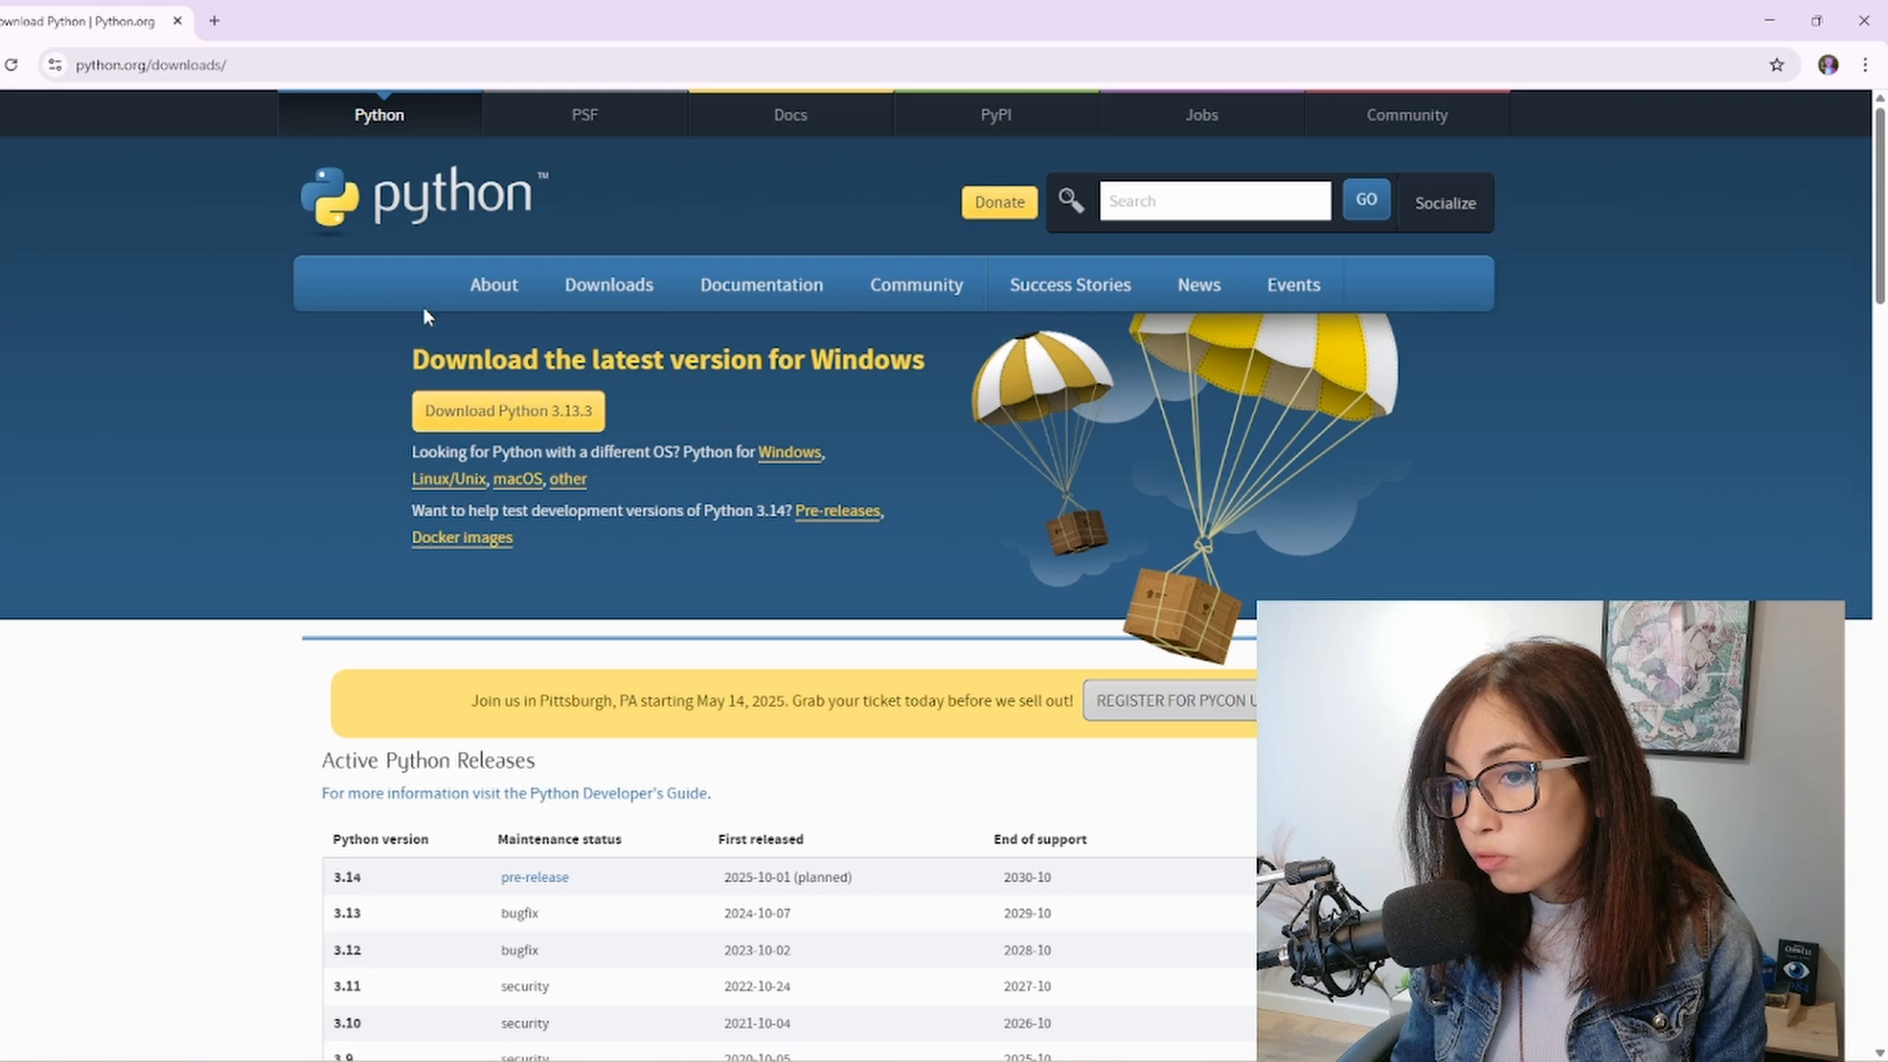
left_click(507, 411)
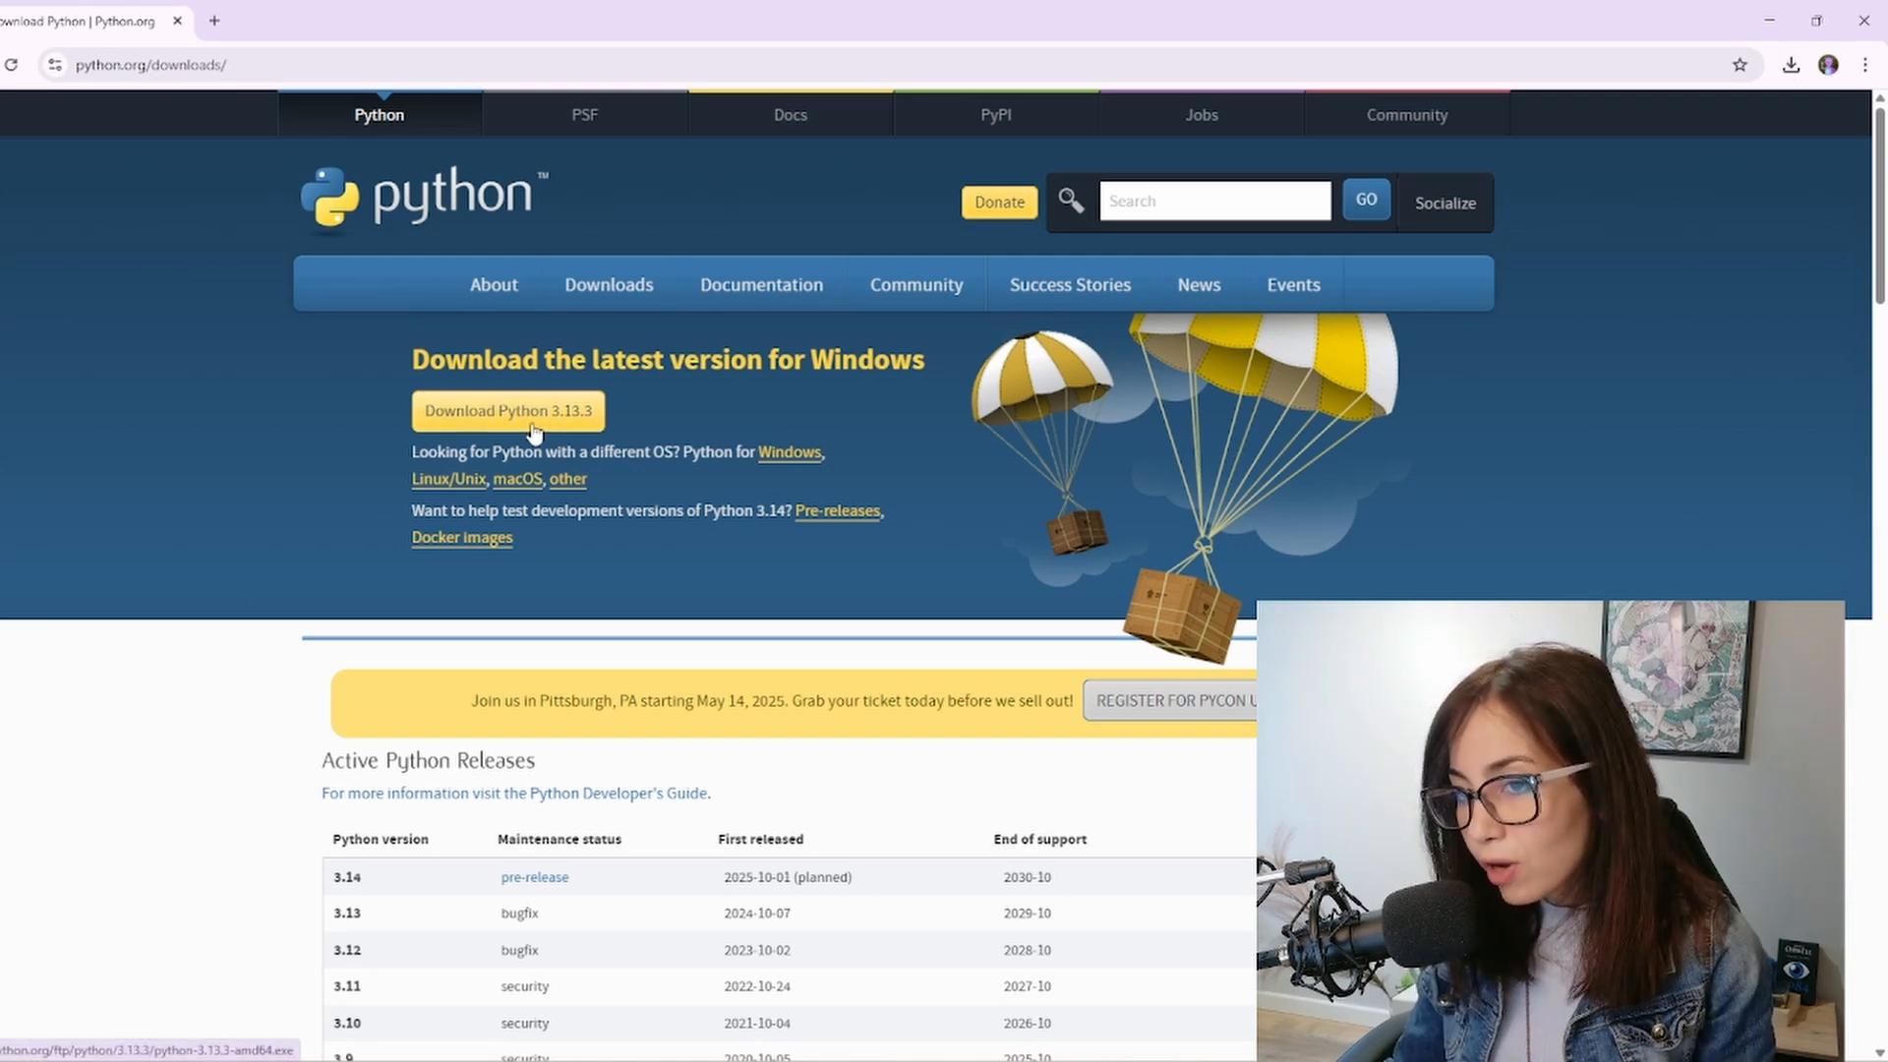
mouse_move(596, 430)
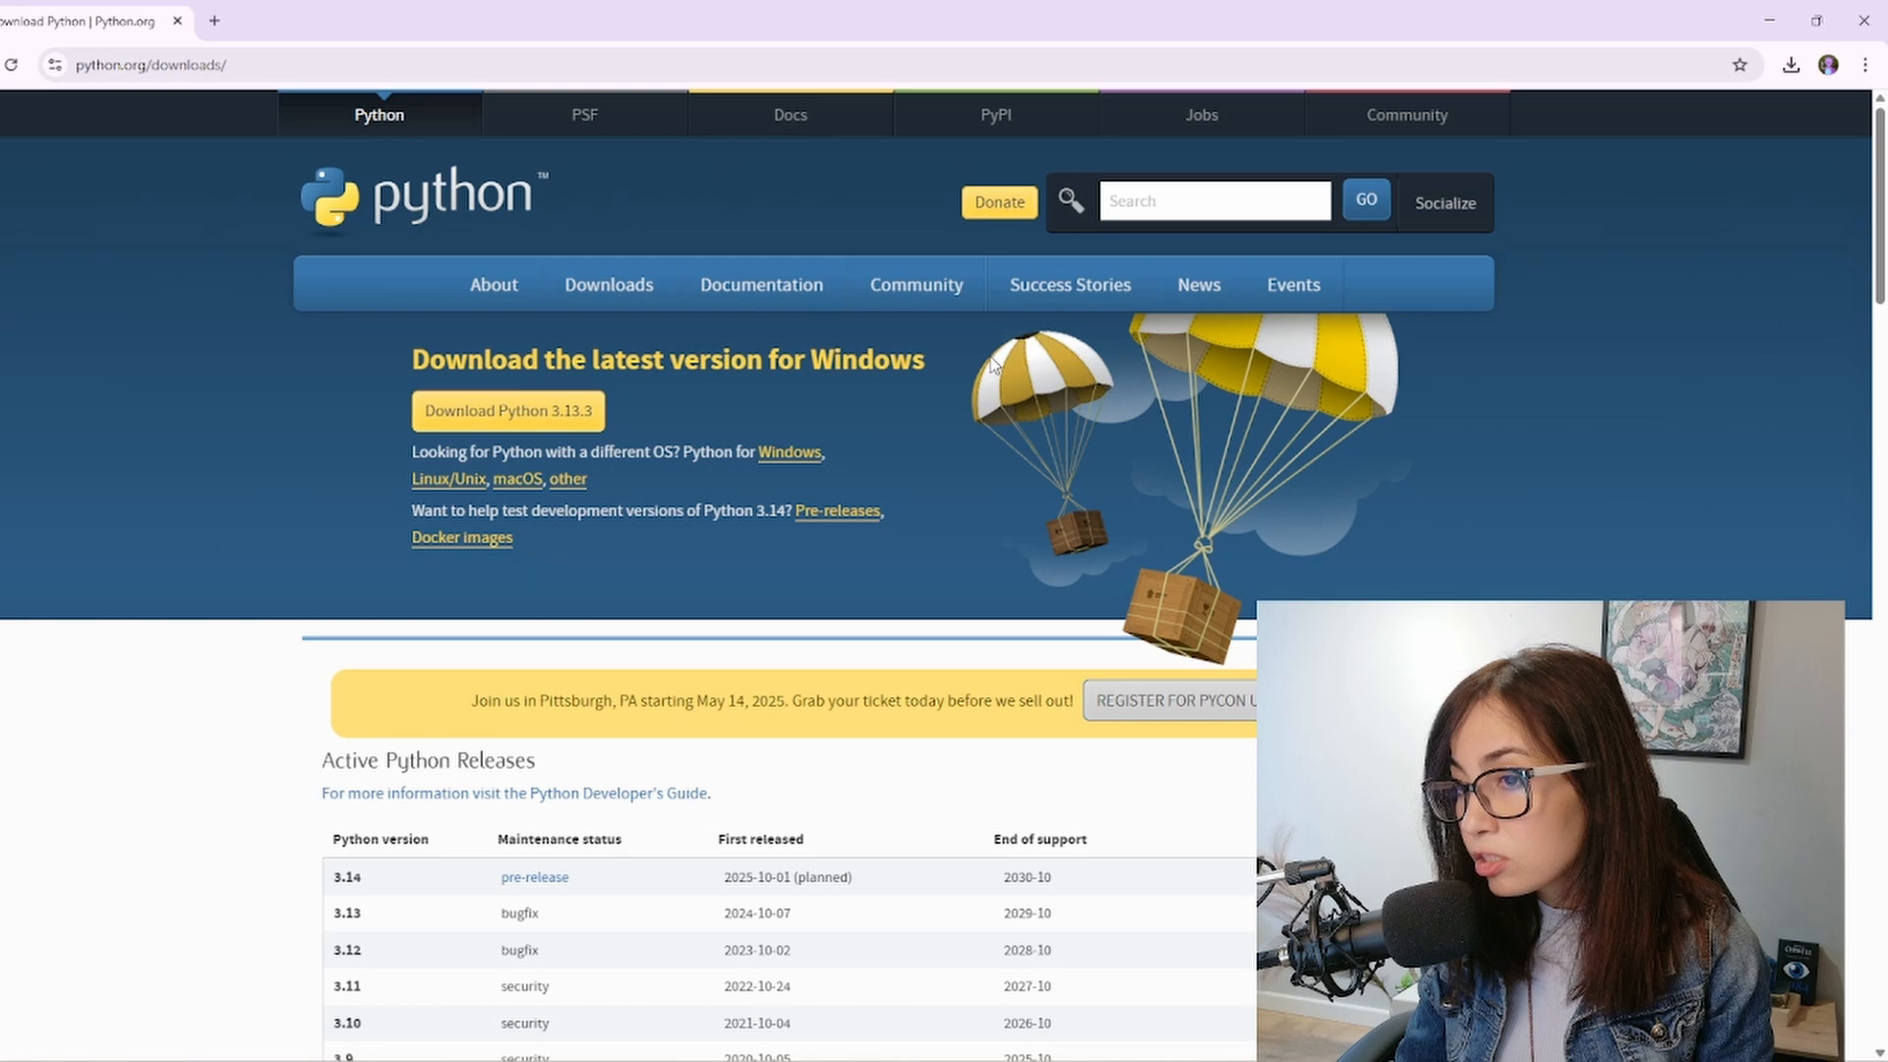
left_click(507, 411)
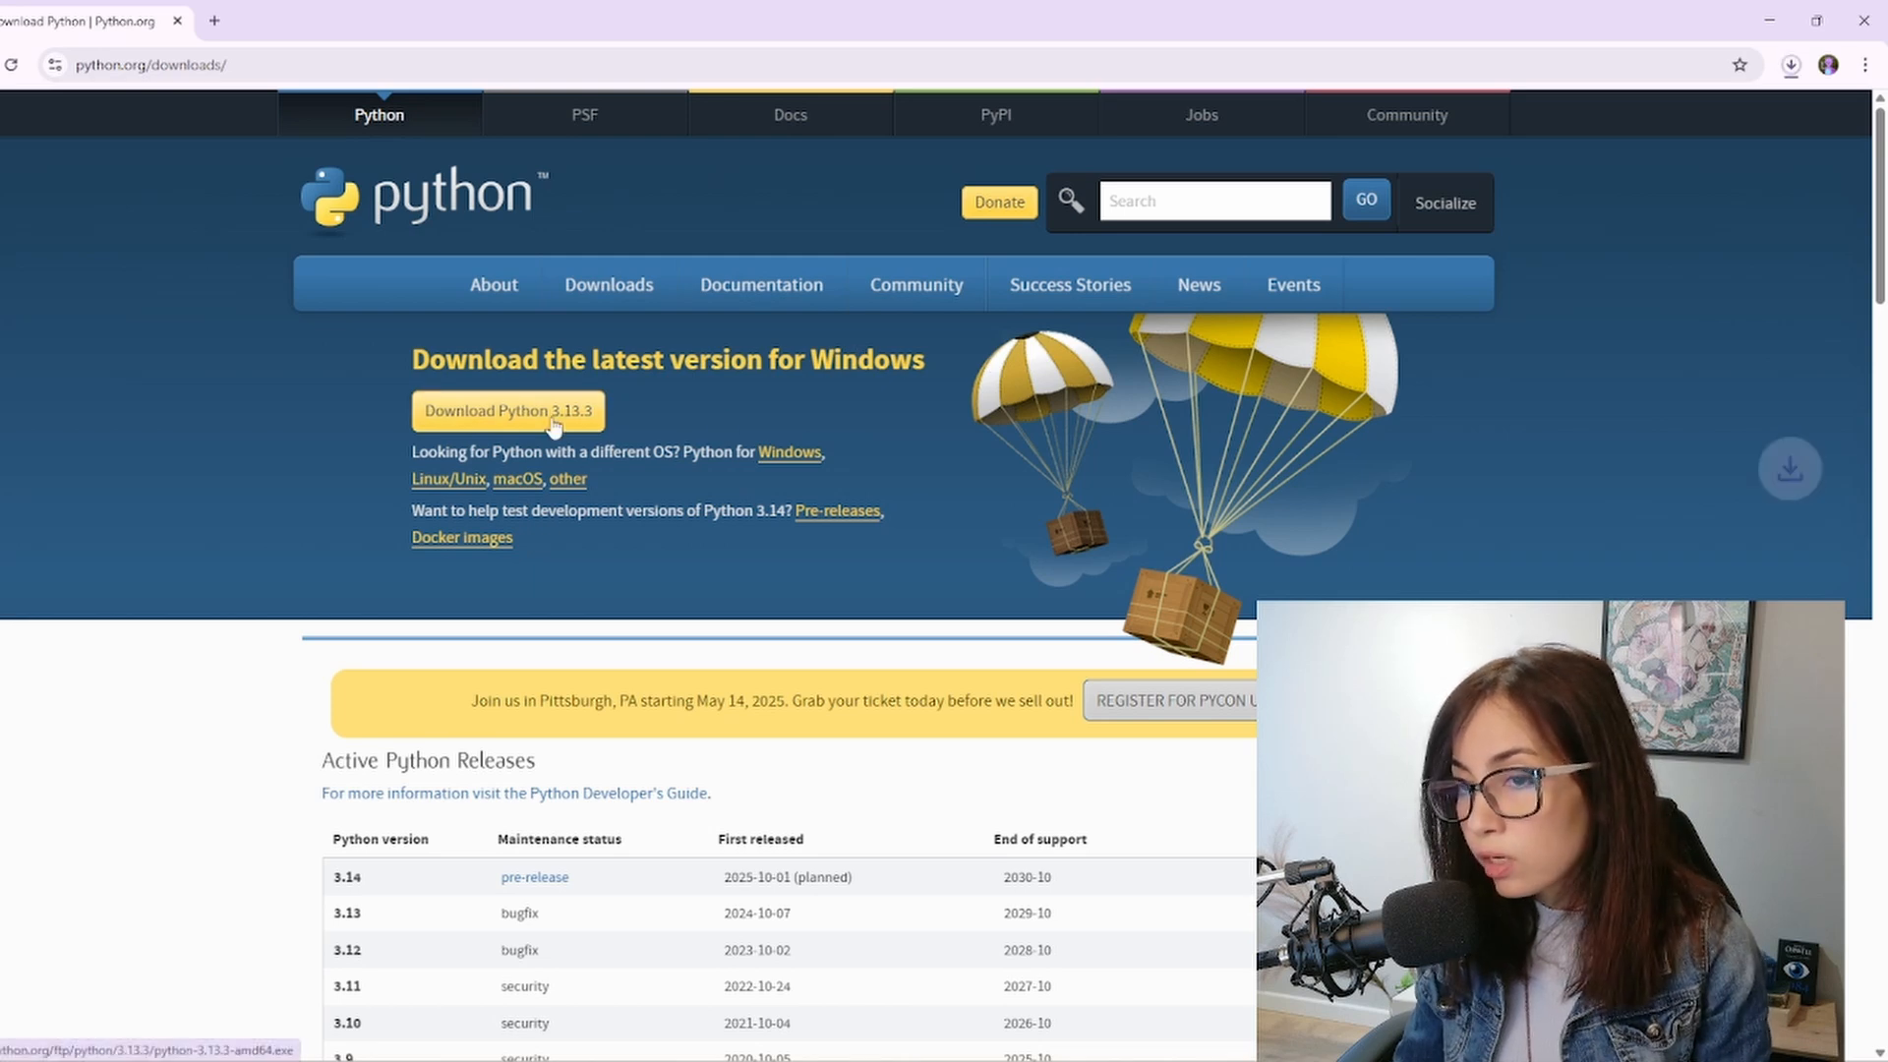
left_click(507, 411)
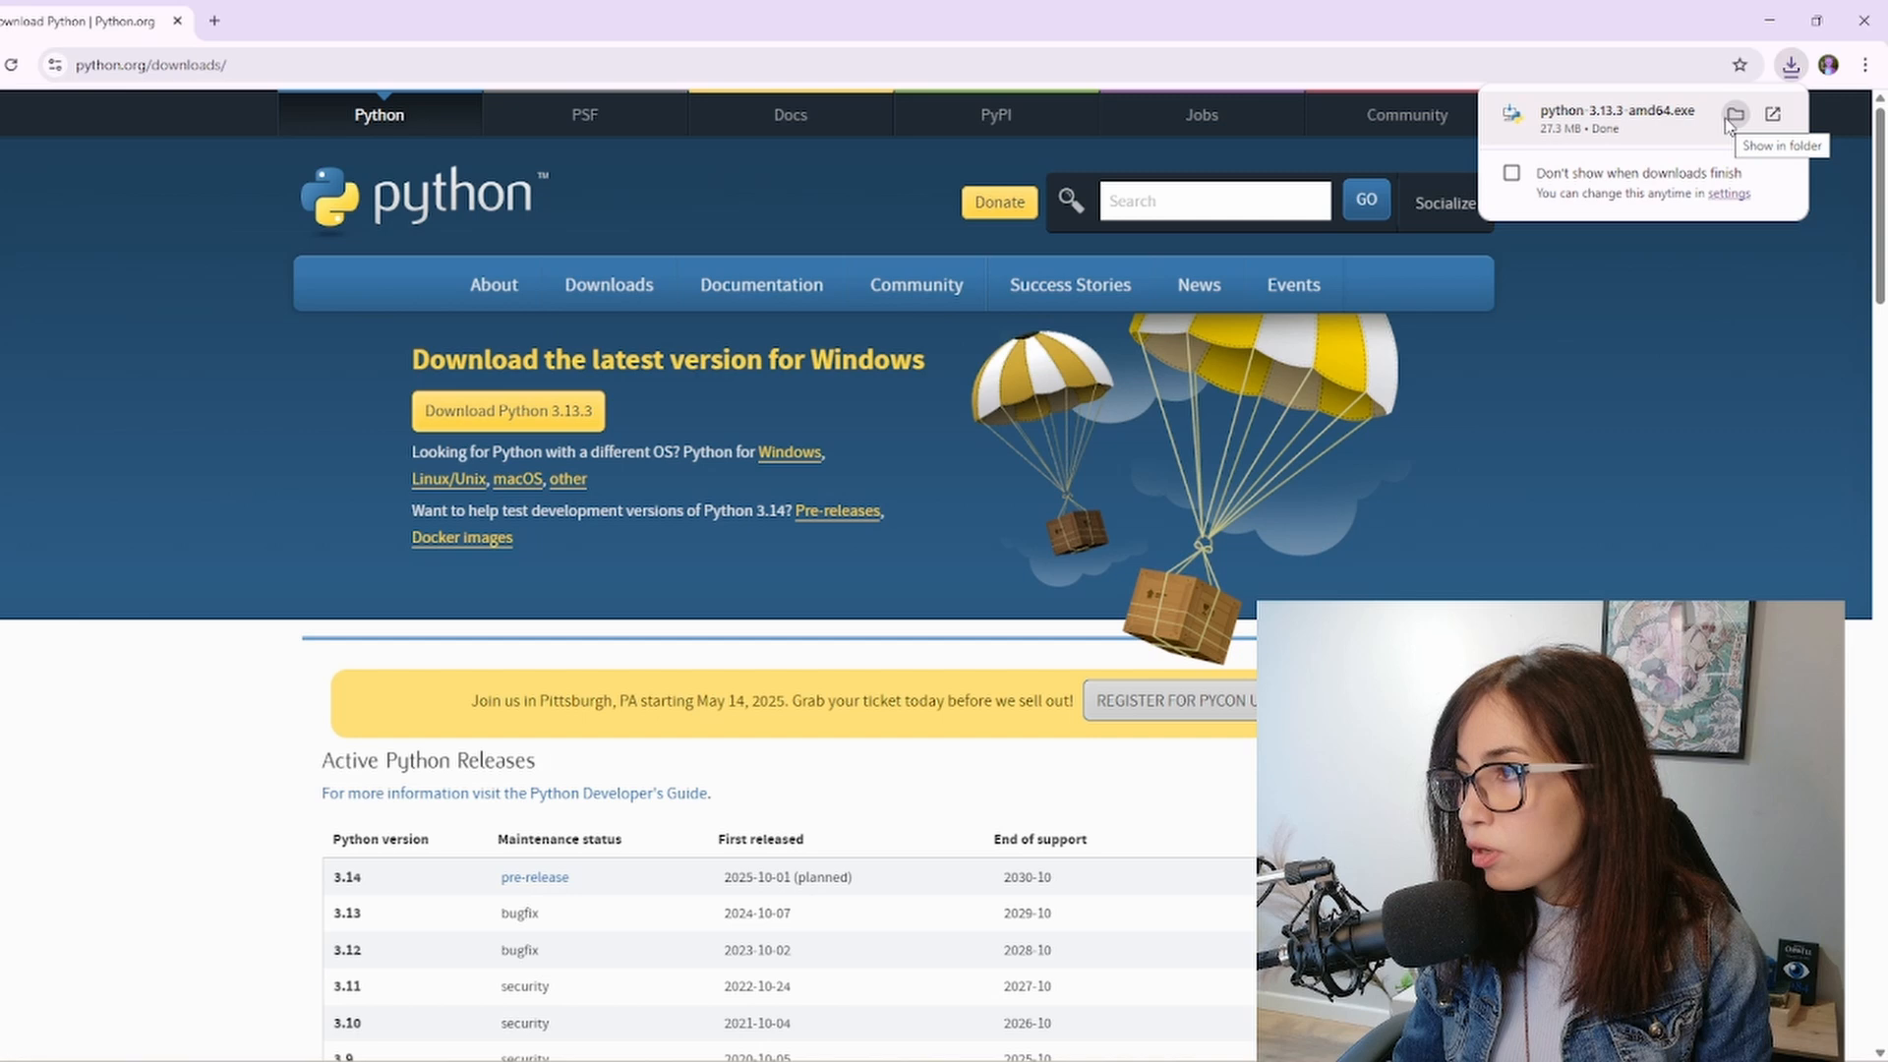
left_click(1734, 113)
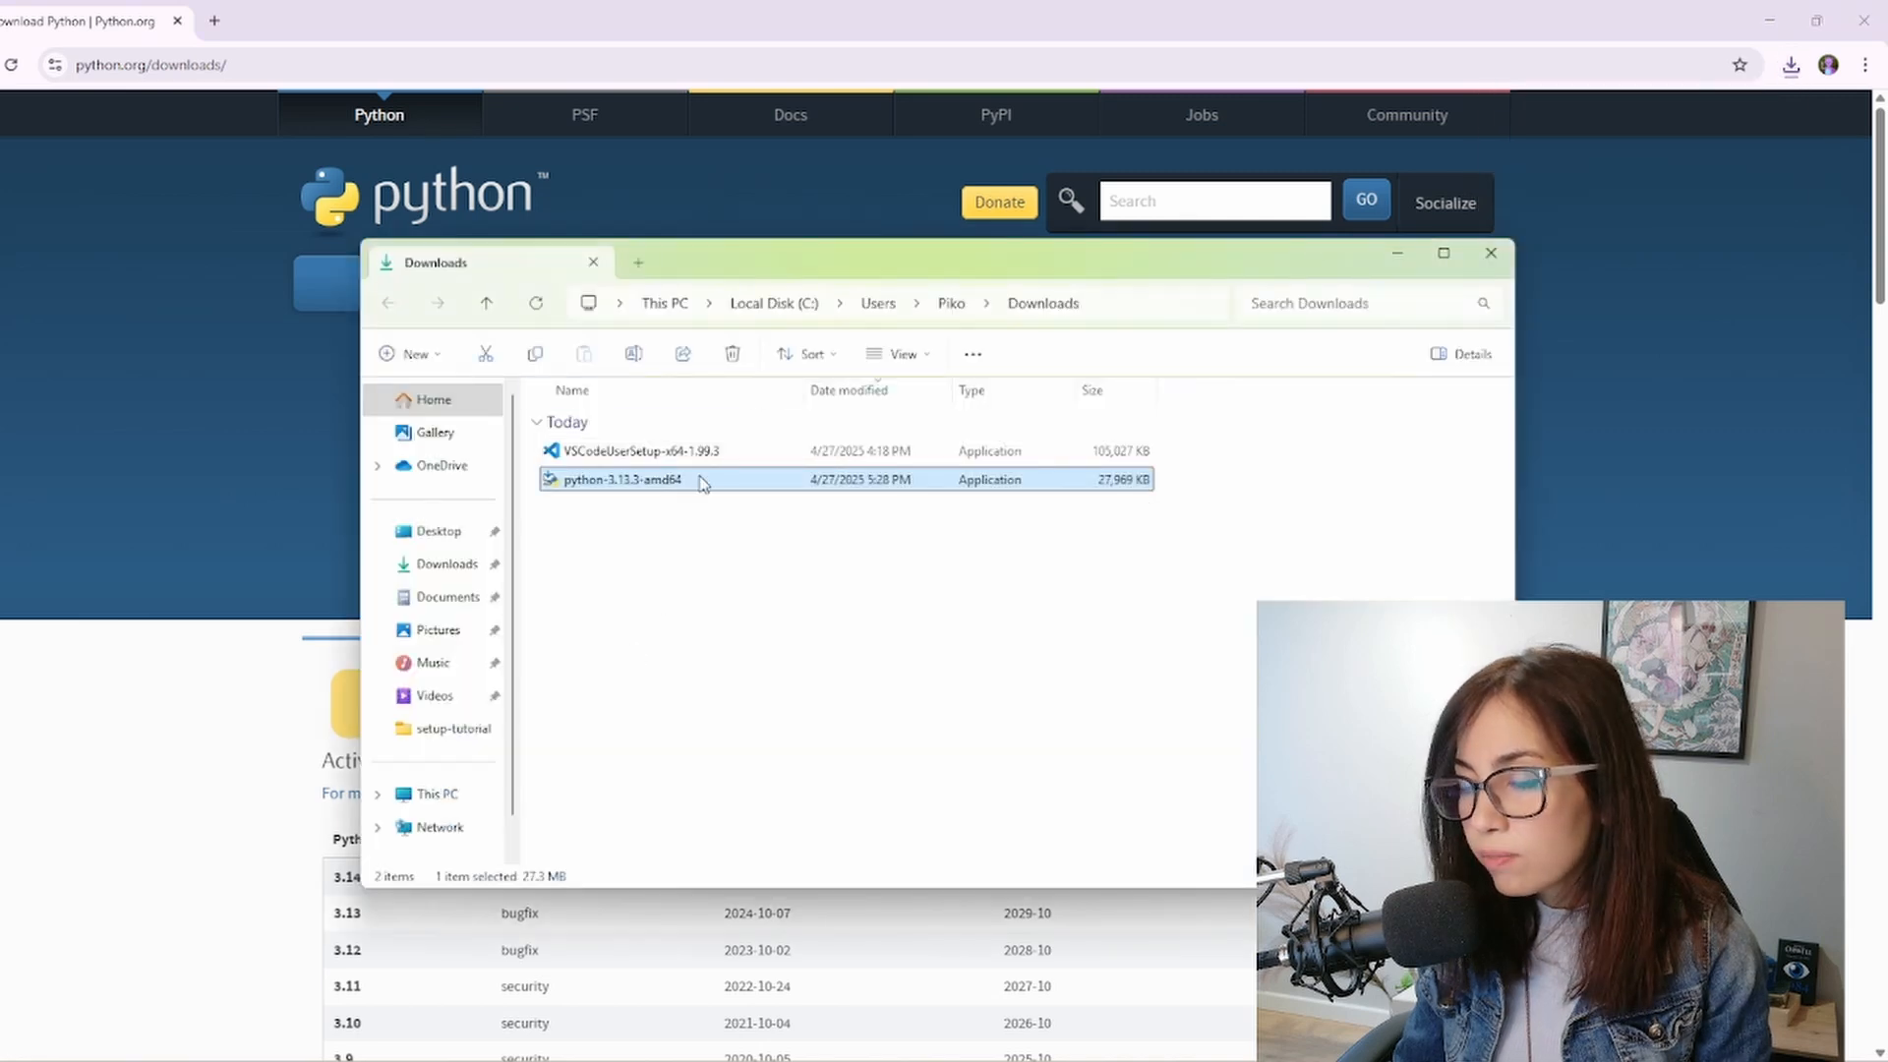
Run the Python 3.13.3 installer with 'Add python.exe to PATH' and py.exe admin privileges enabled
double_click(619, 479)
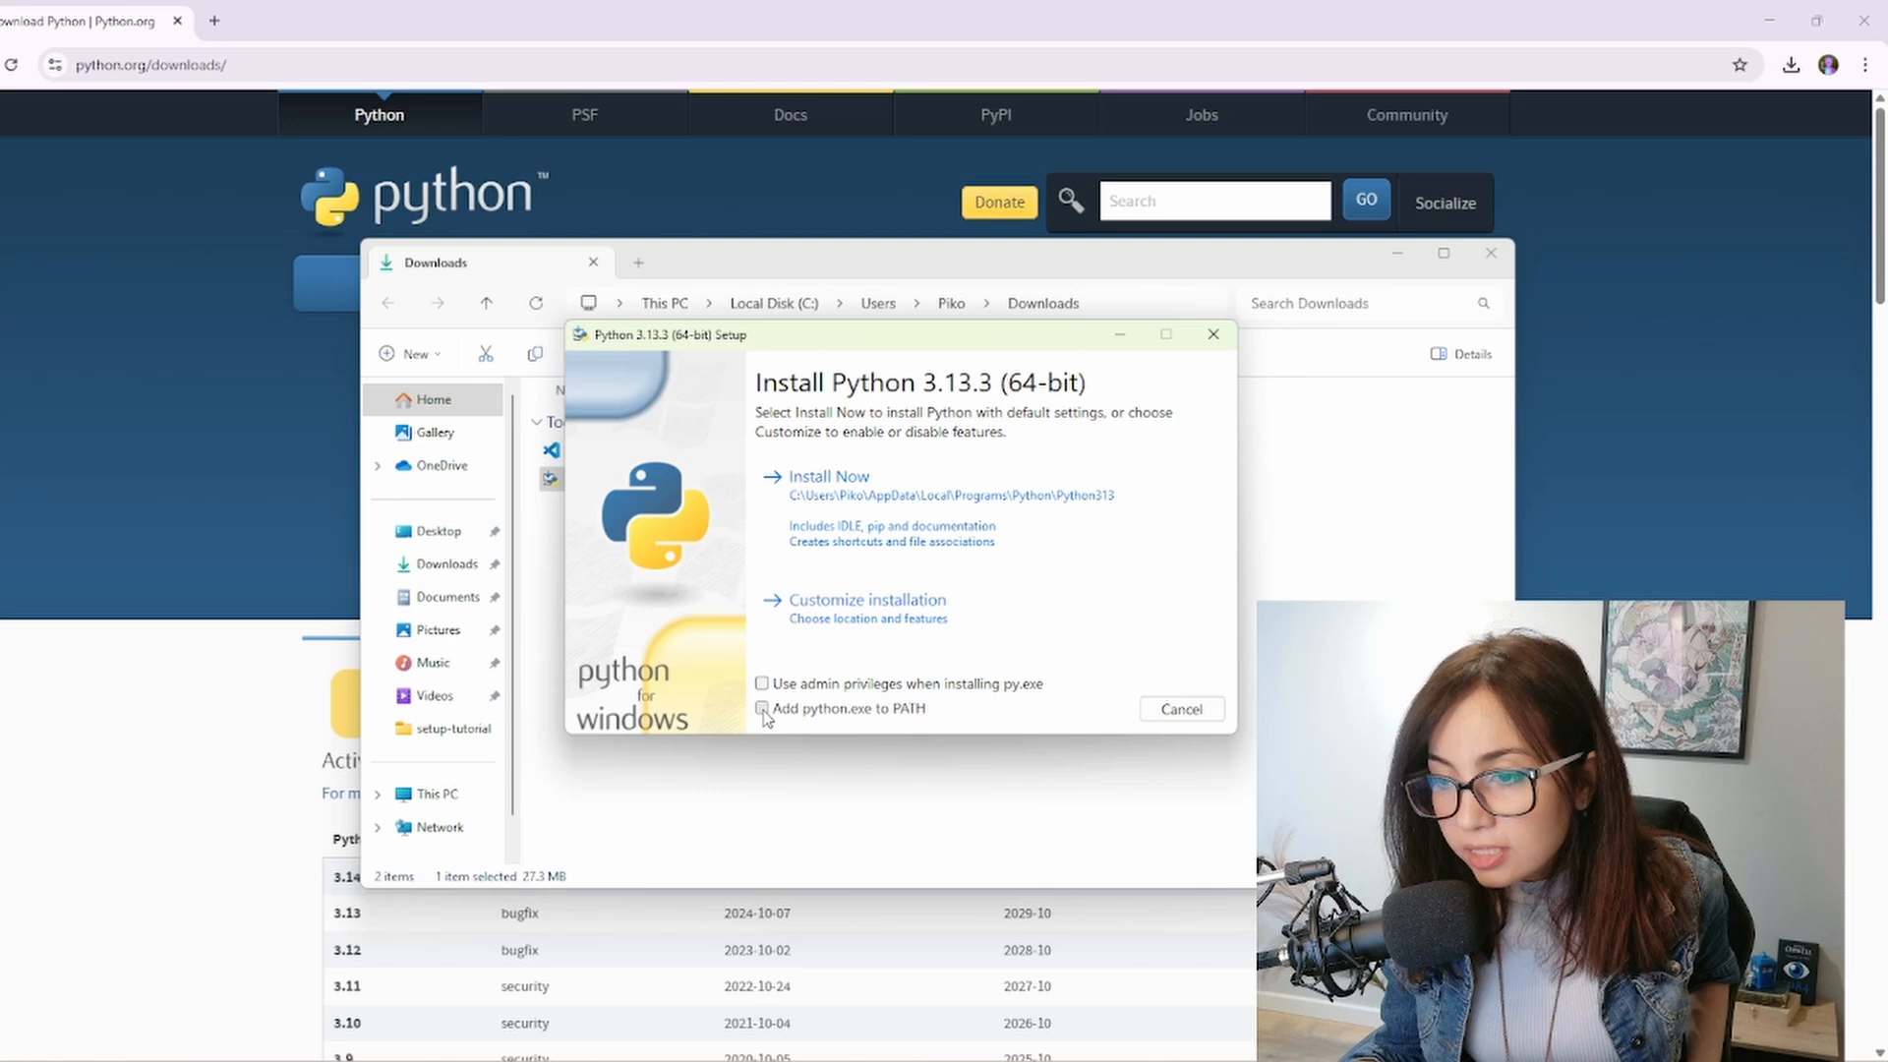
left_click(761, 708)
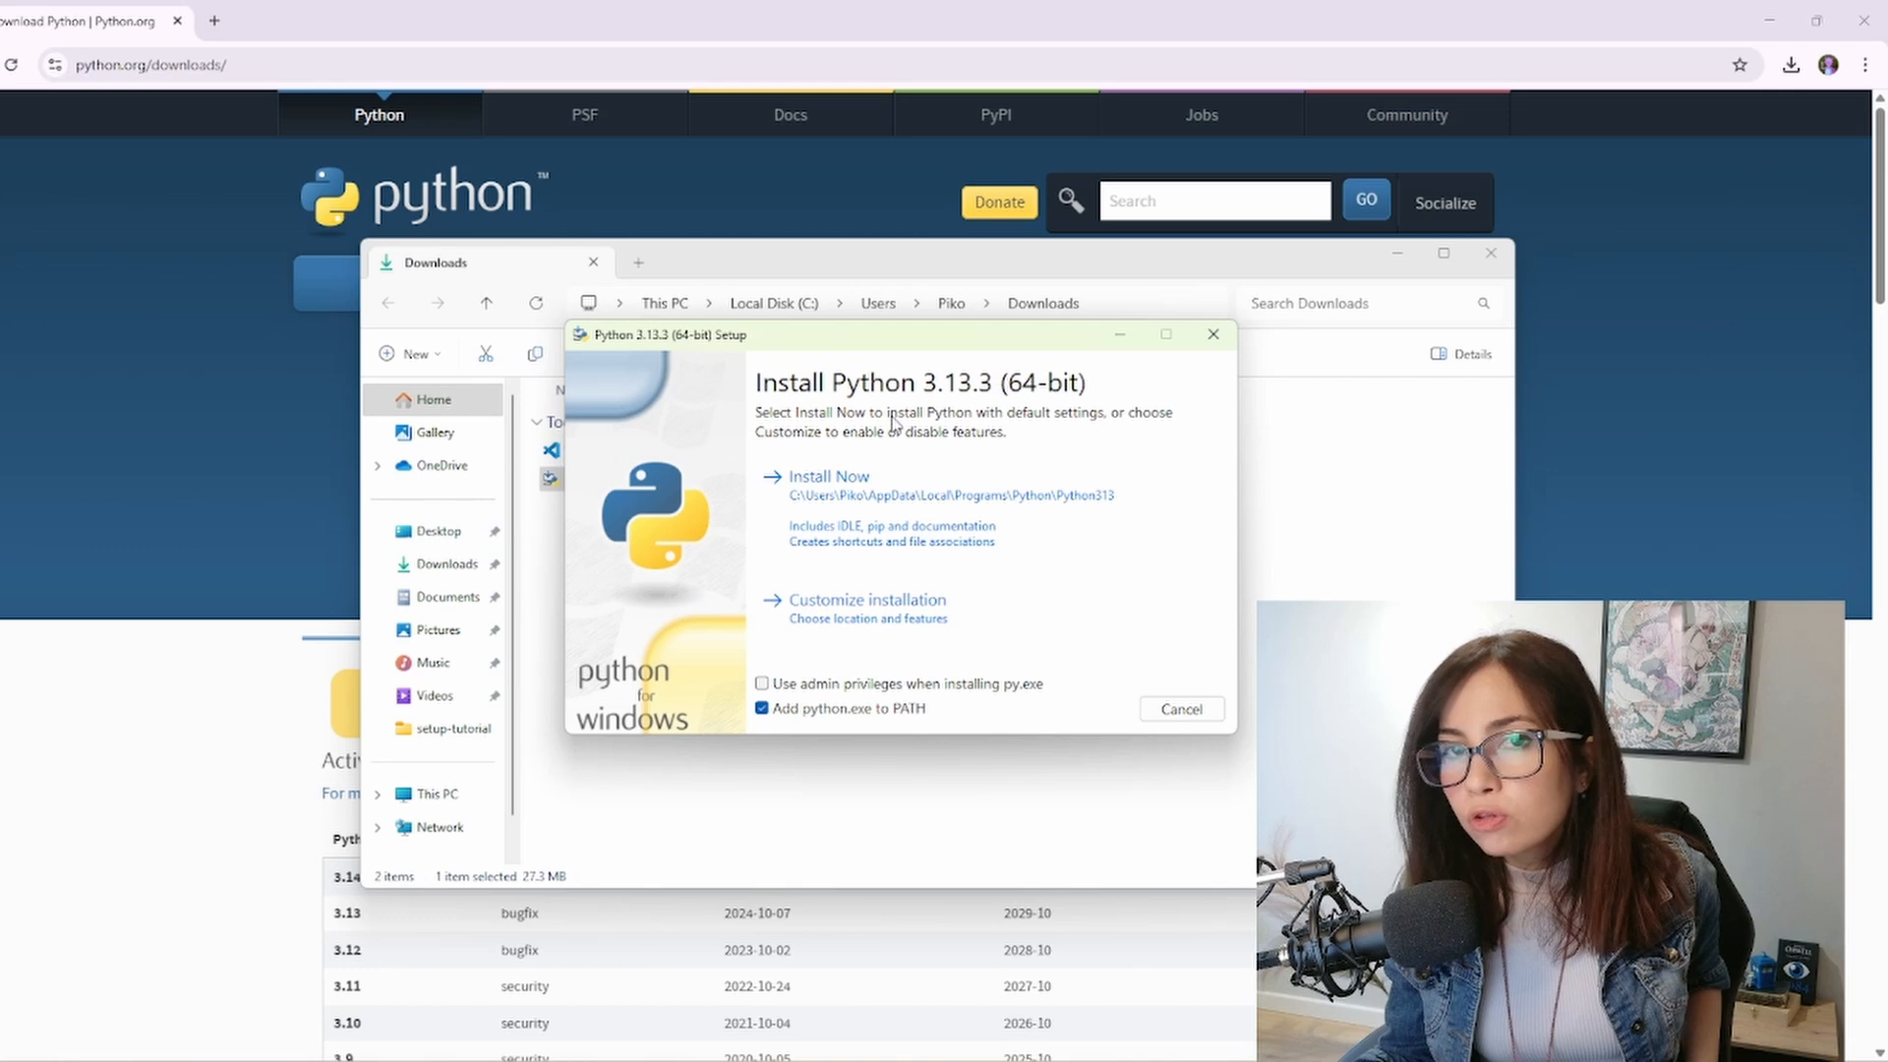
mouse_move(578, 374)
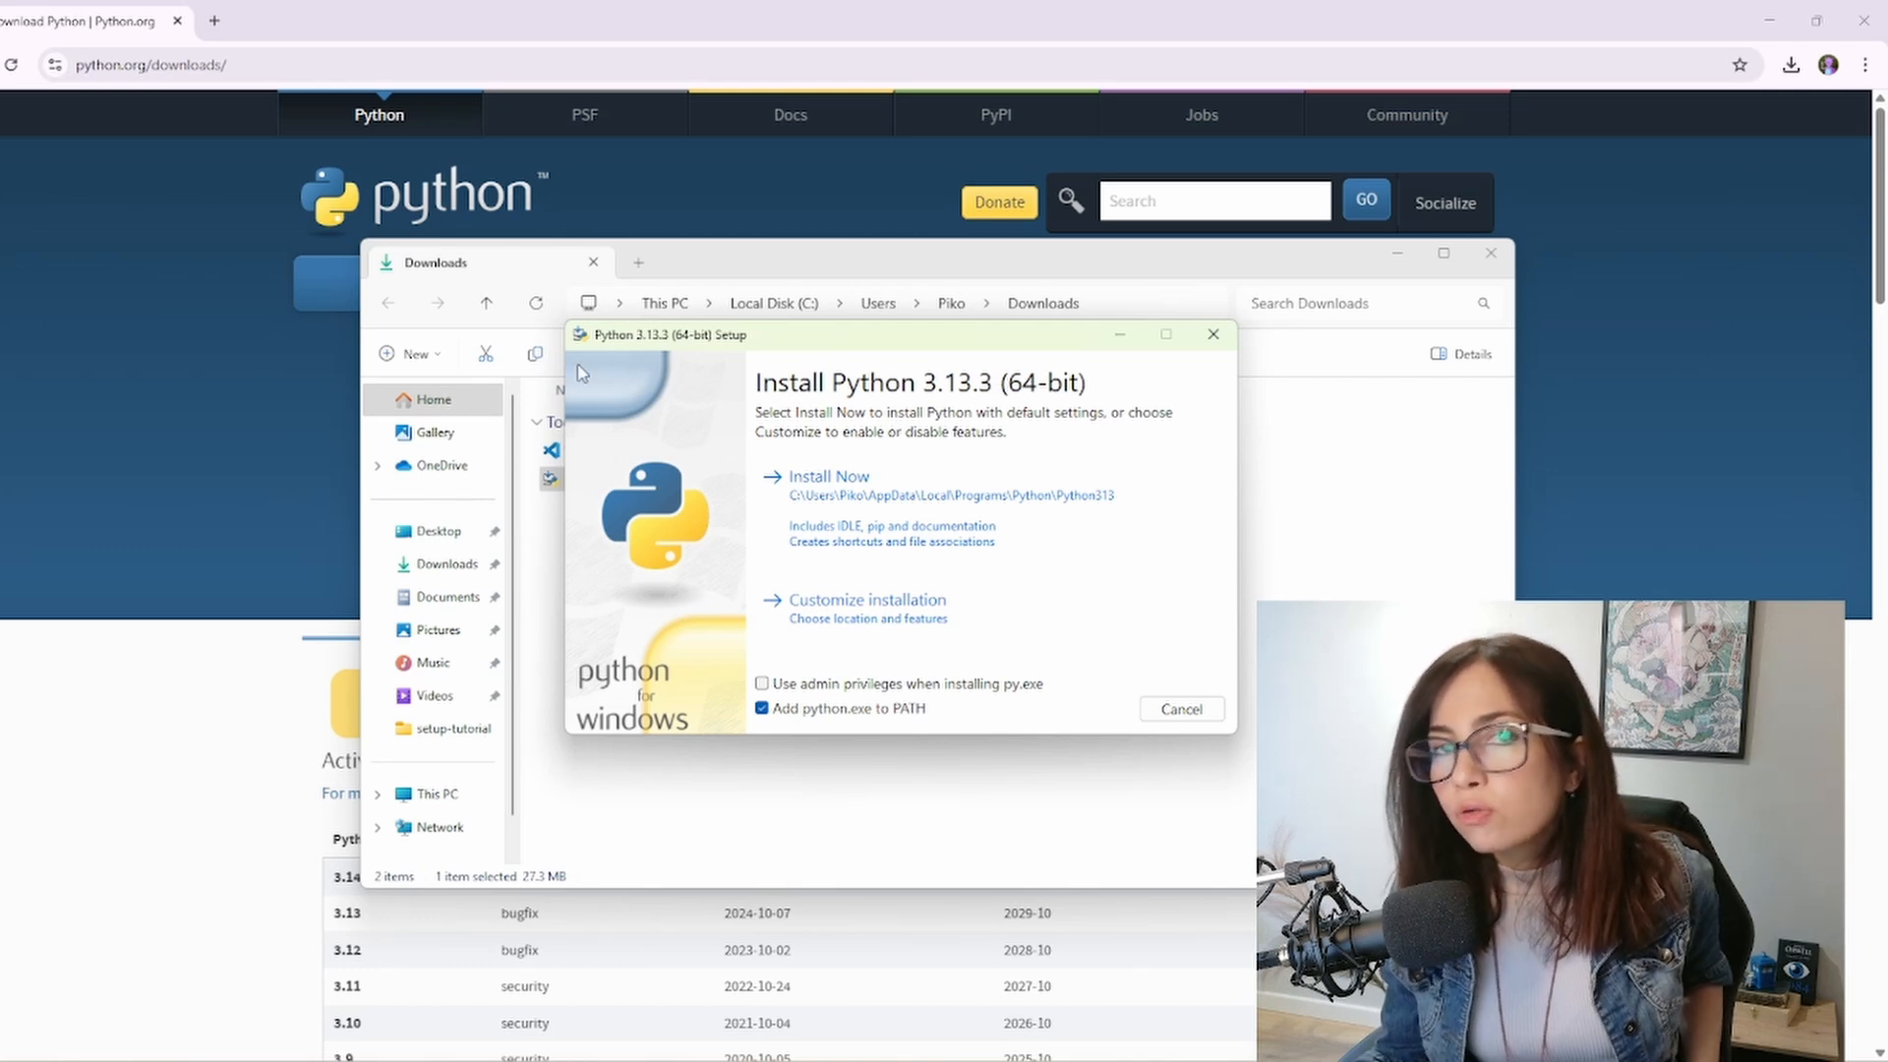
mouse_move(833, 354)
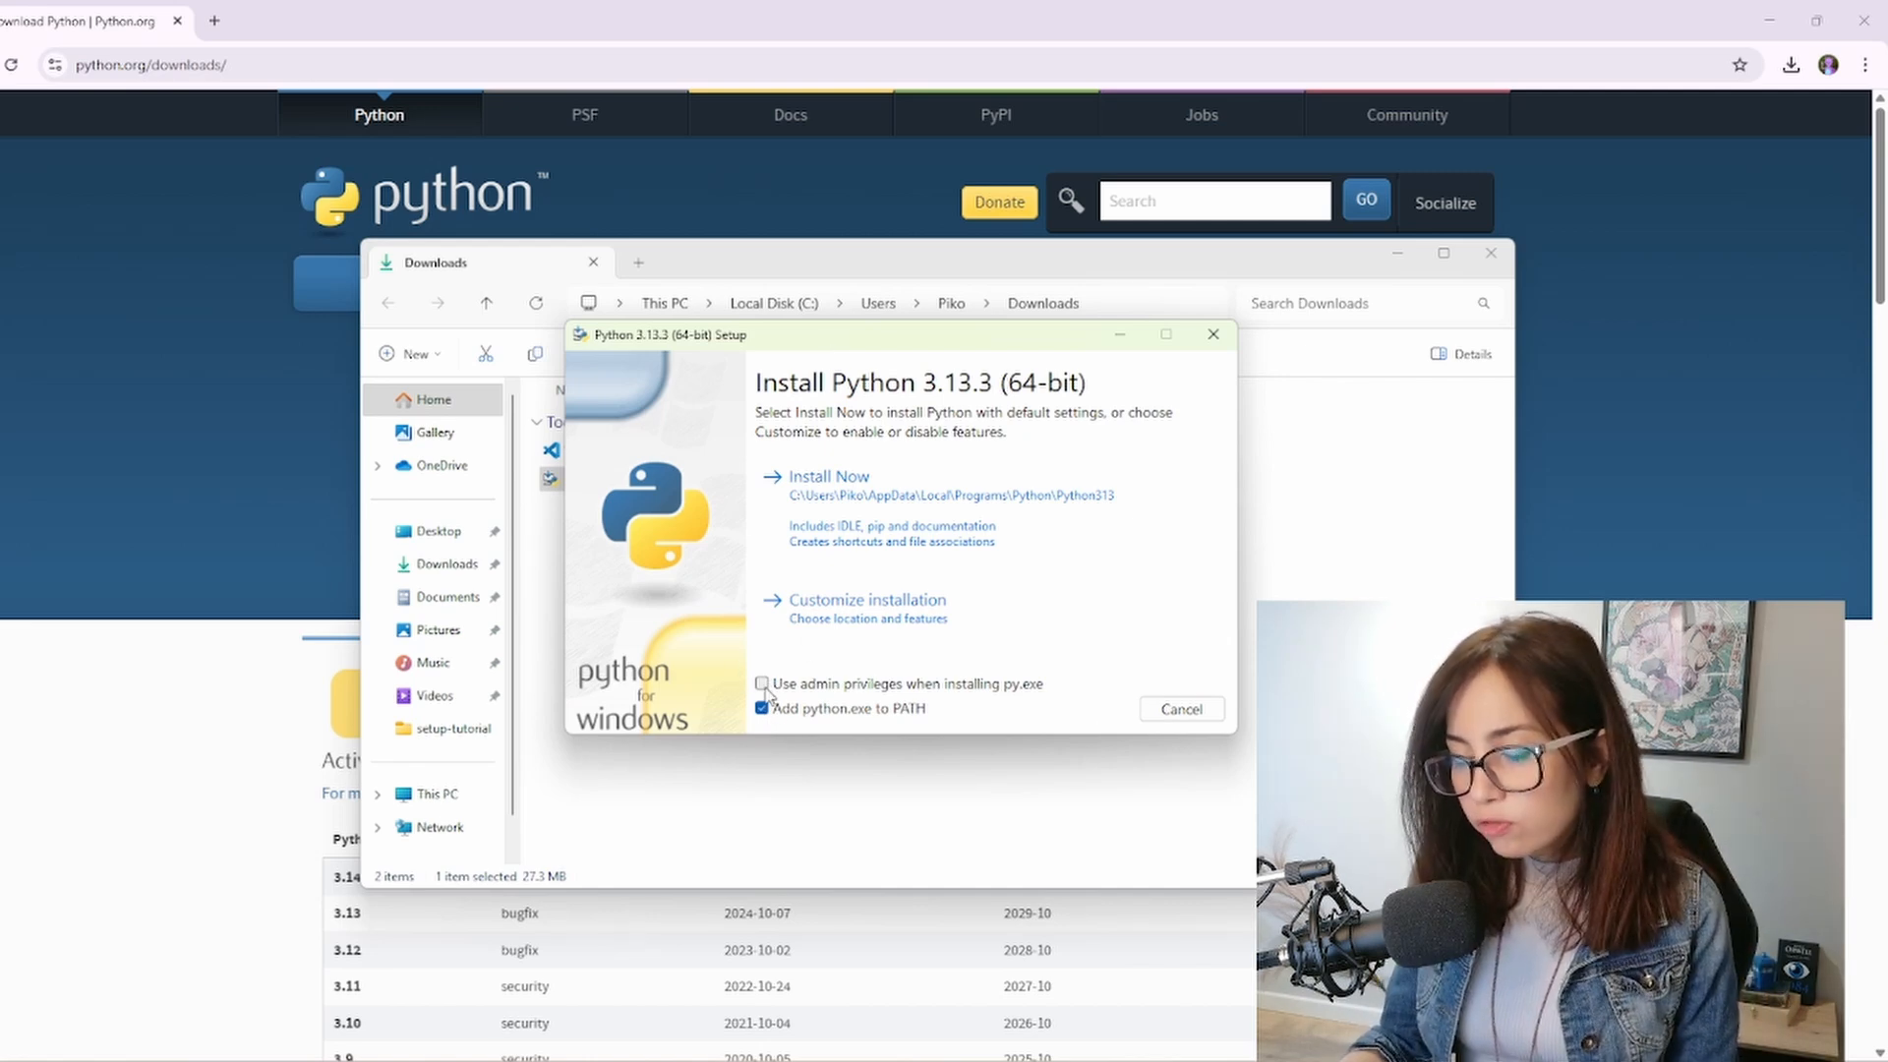
left_click(763, 685)
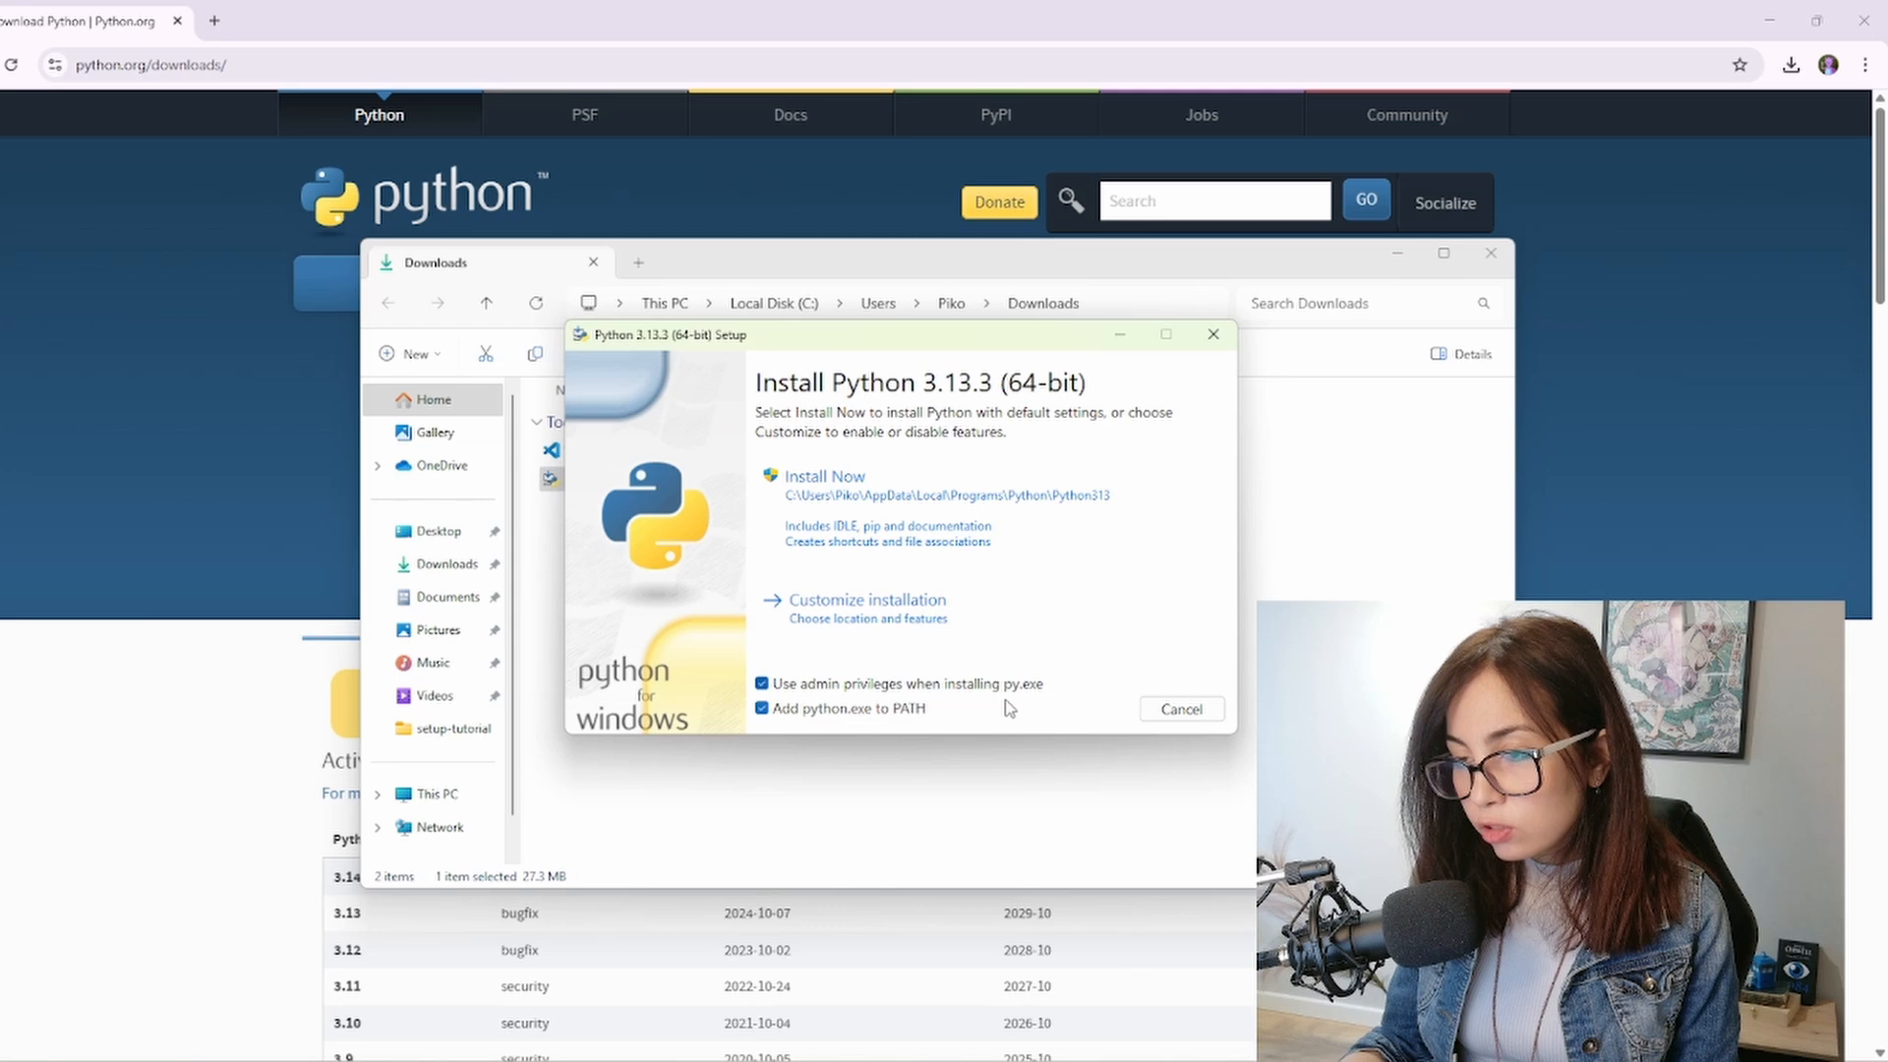
mouse_move(1038, 702)
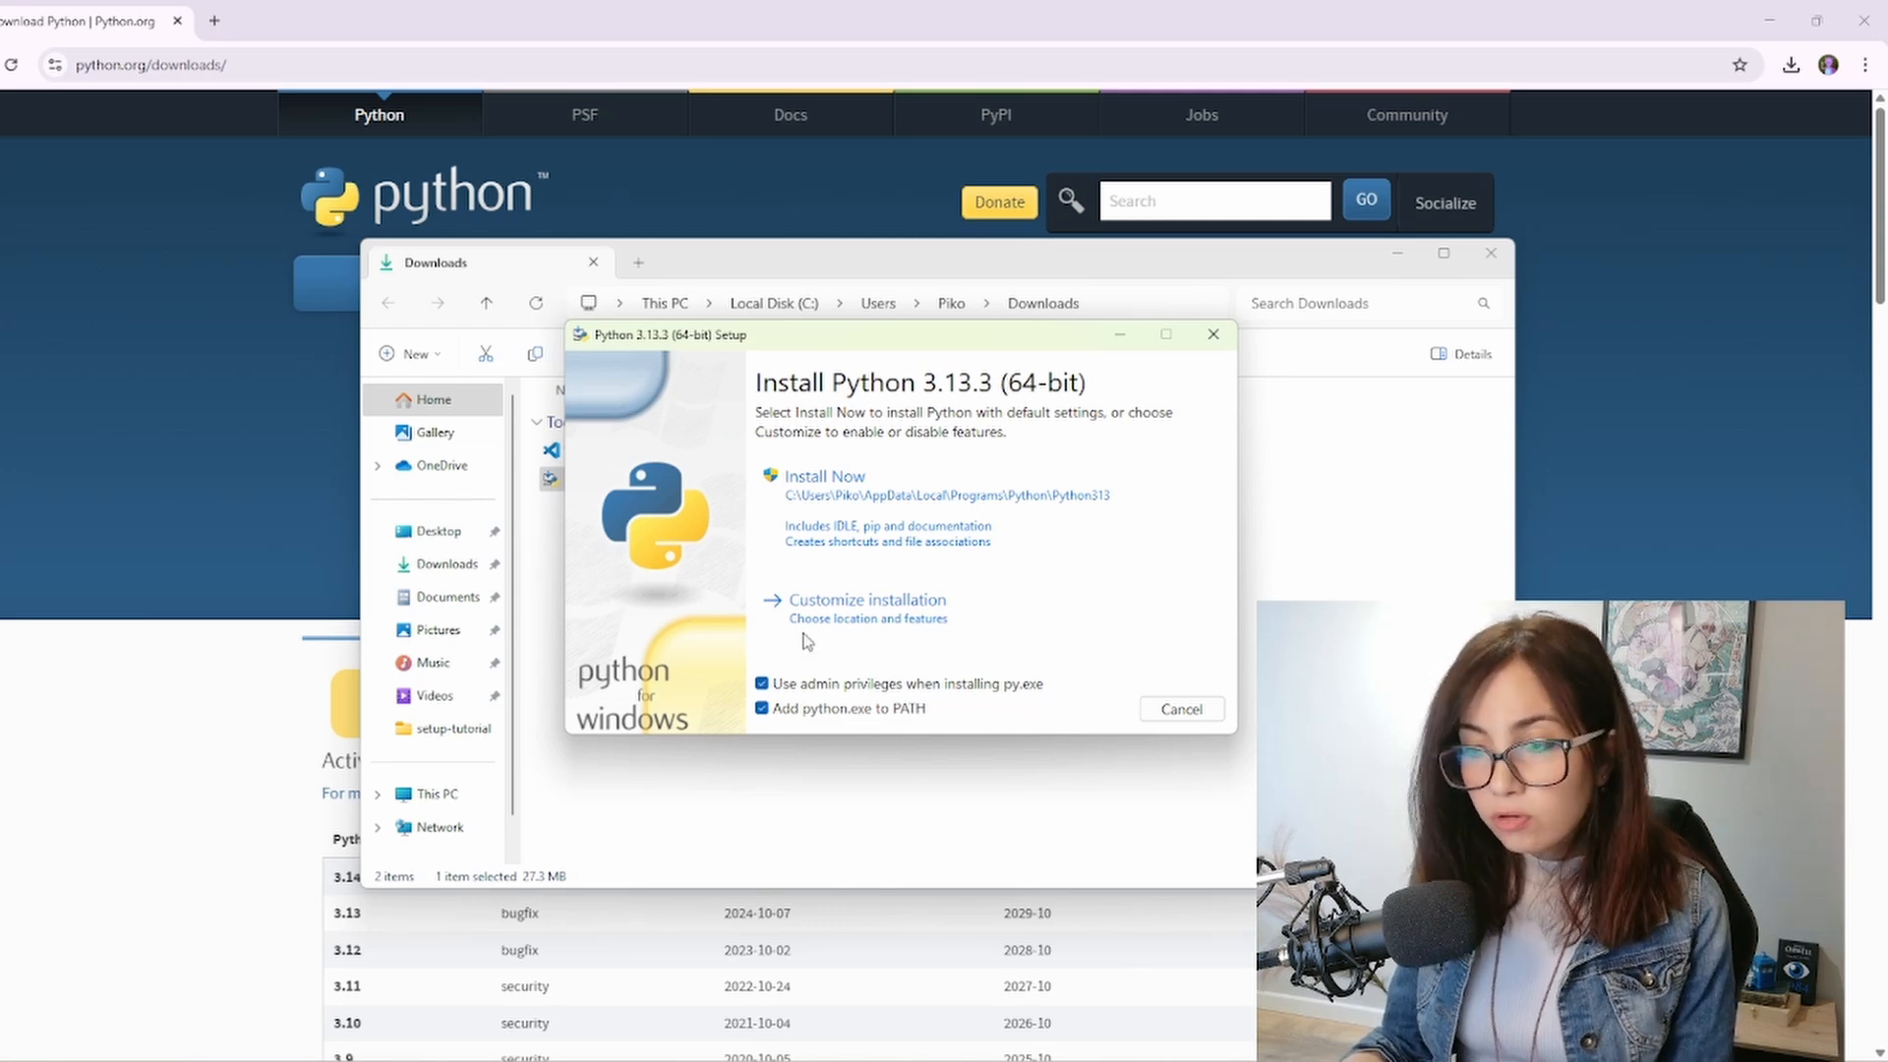
mouse_move(1012, 592)
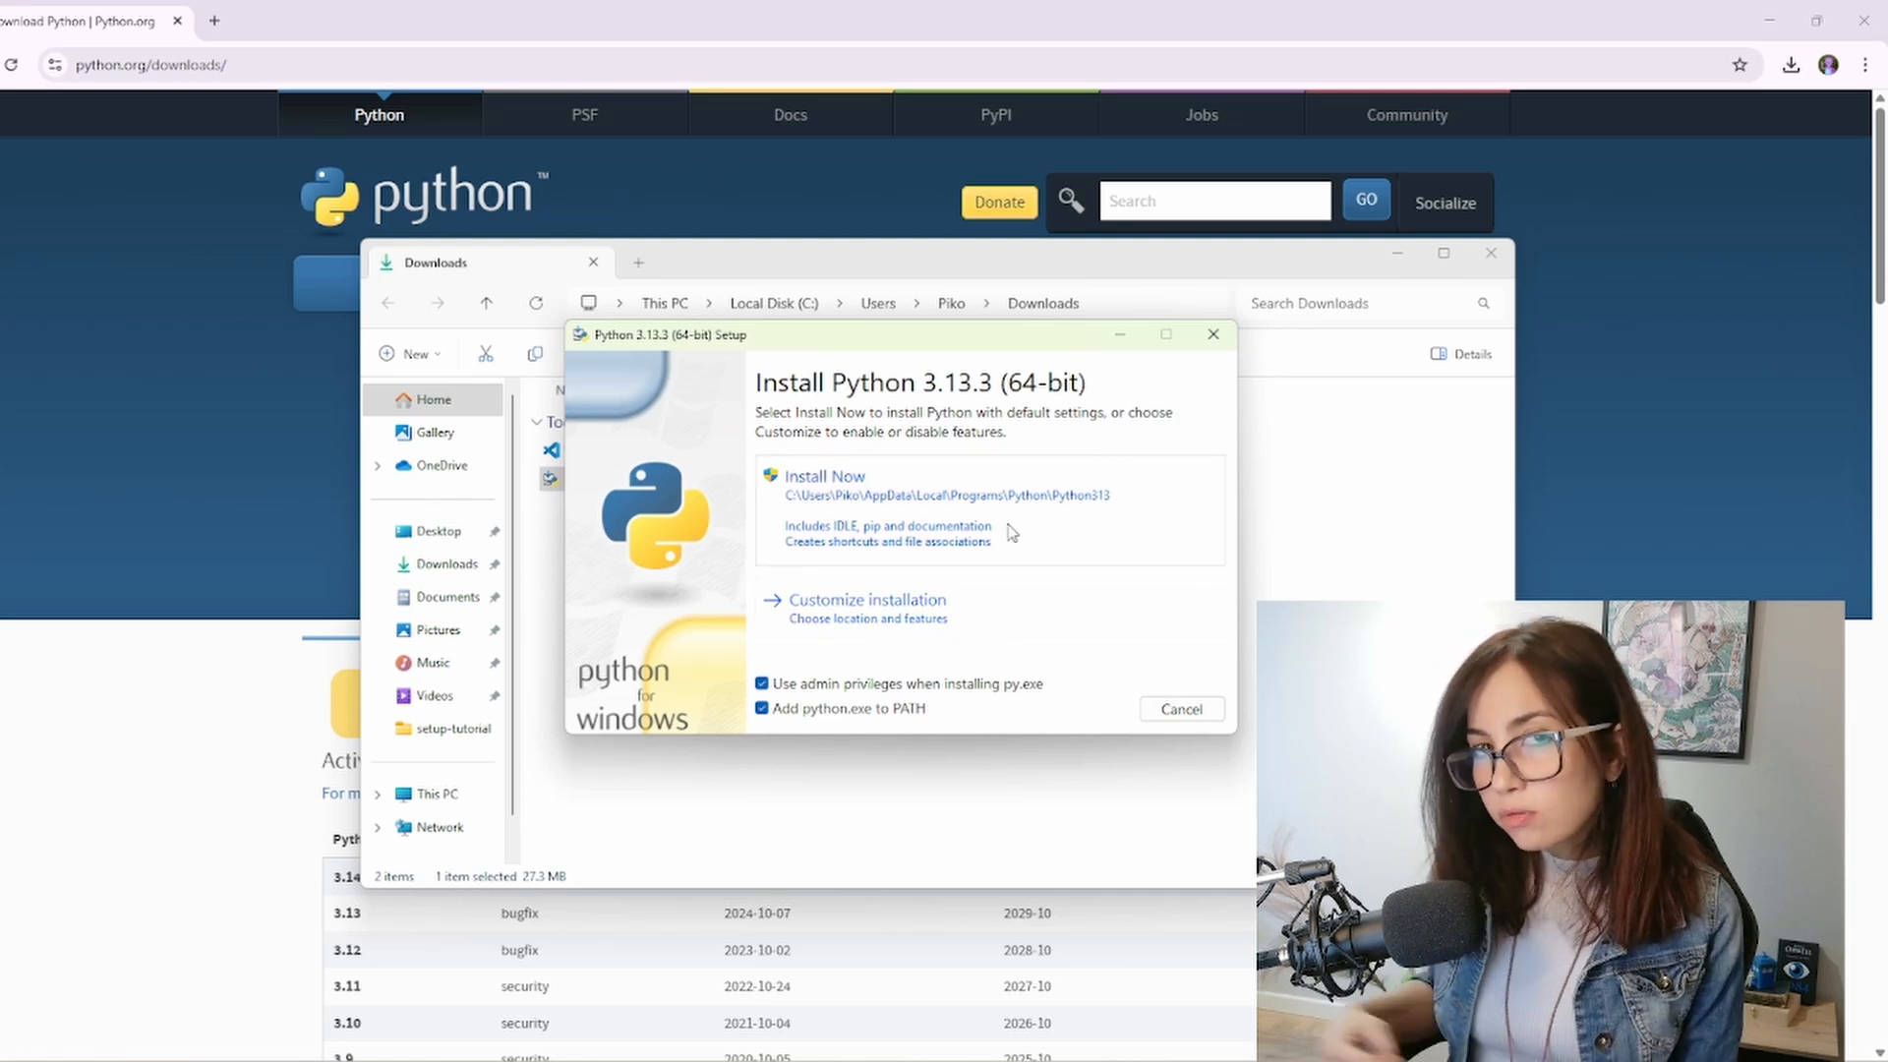
mouse_move(605, 865)
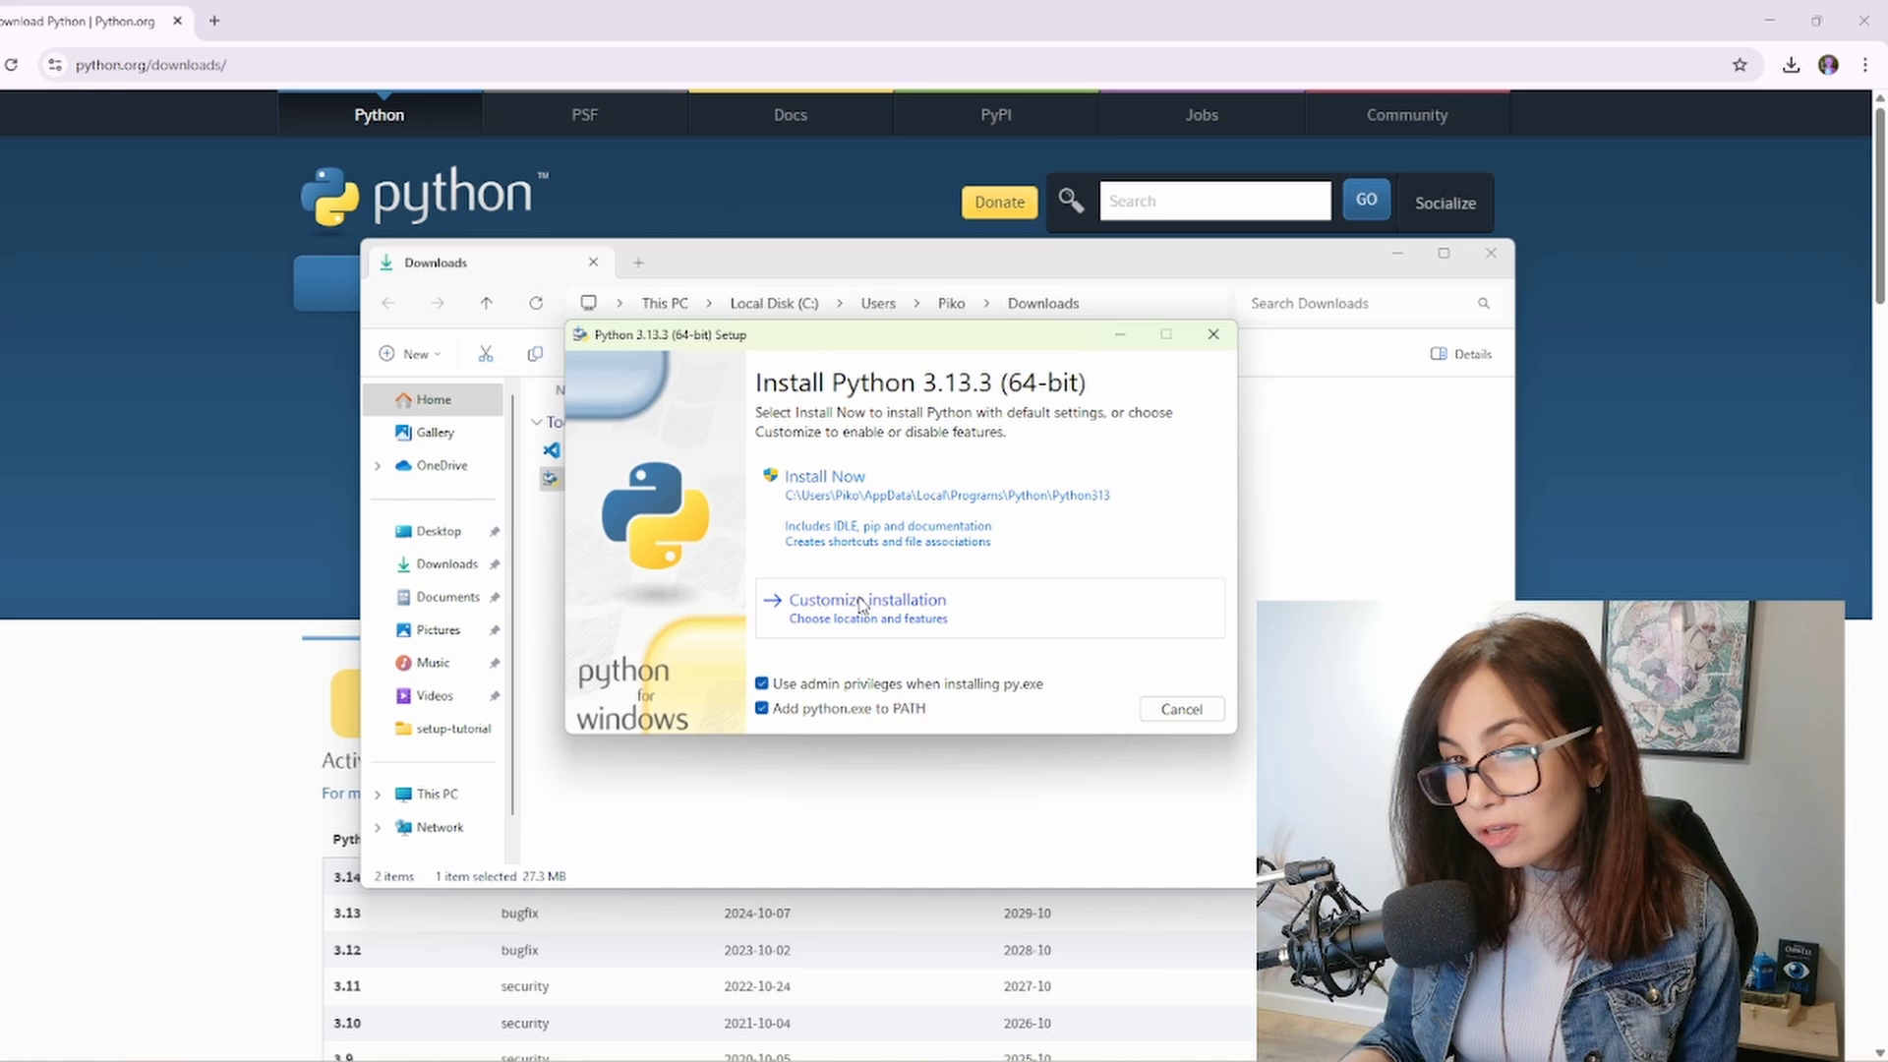
In a customized install, deselect Documentation, tcl/tk and IDLE, and the Python test suite
left_click(864, 599)
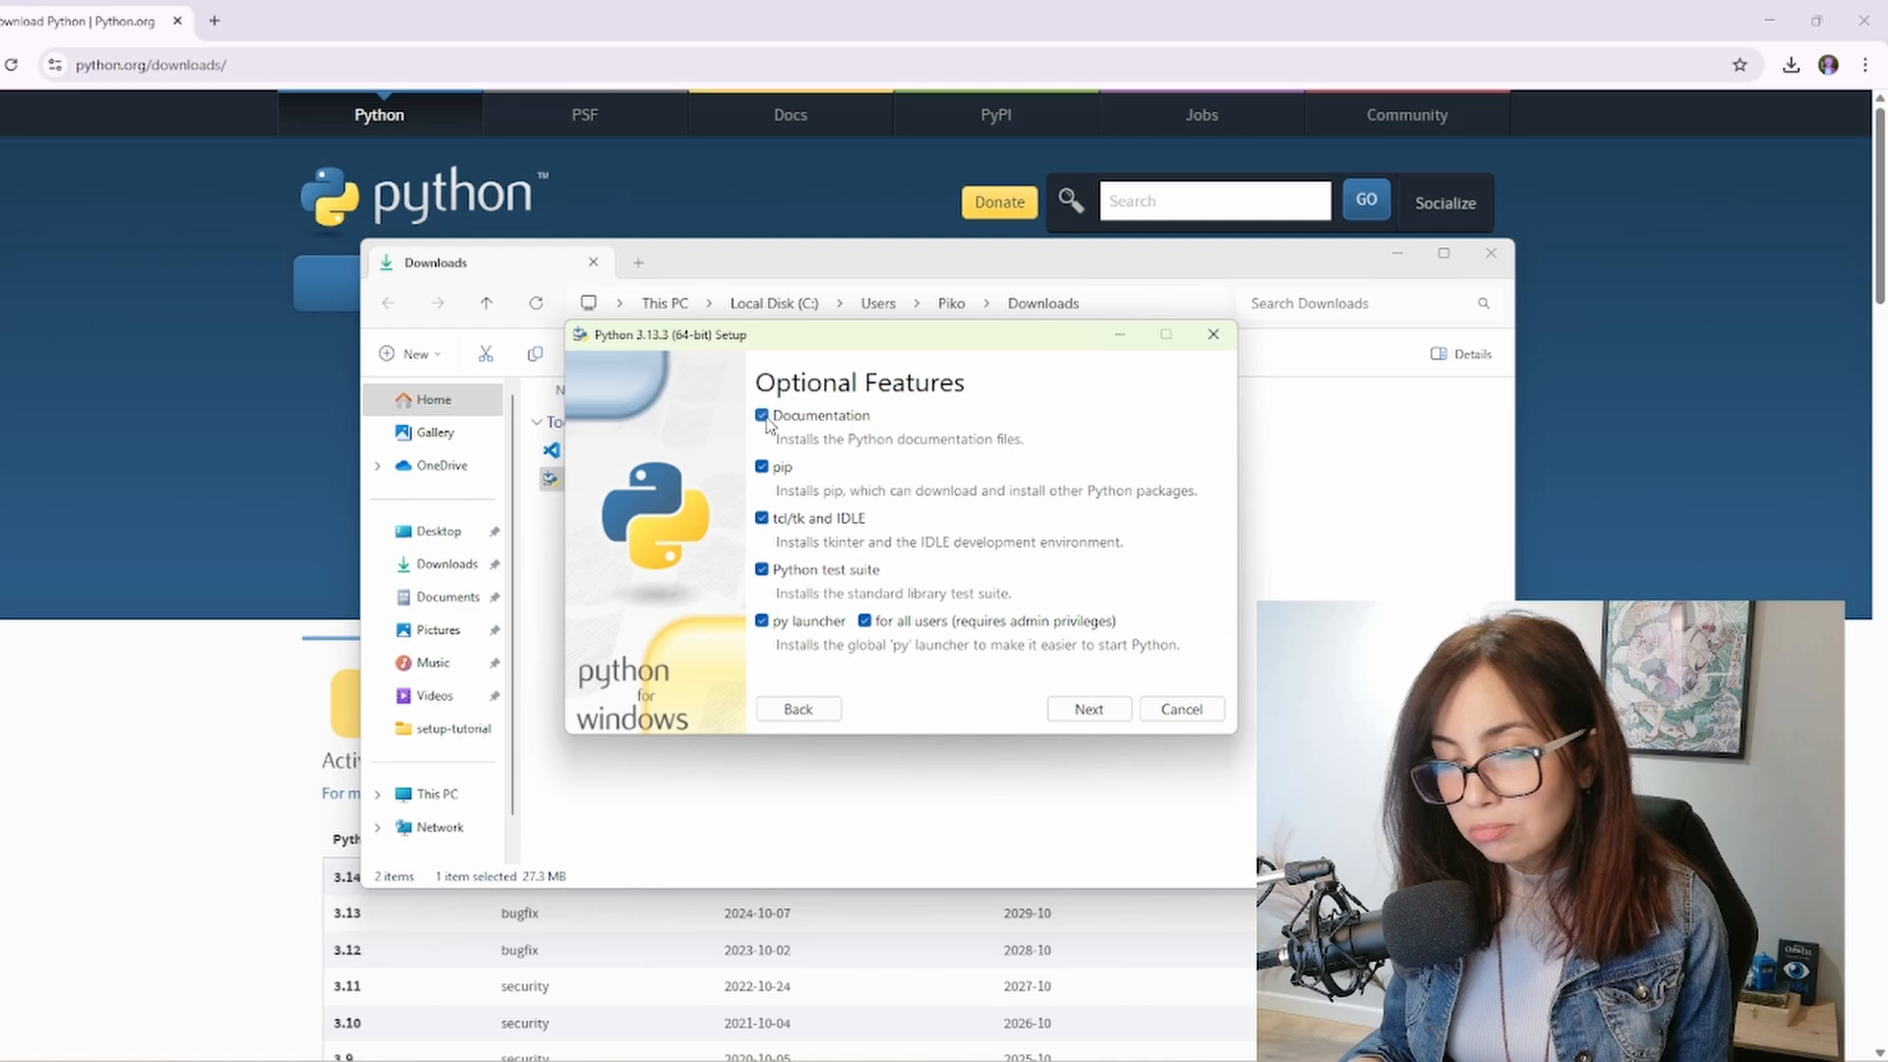
left_click(762, 415)
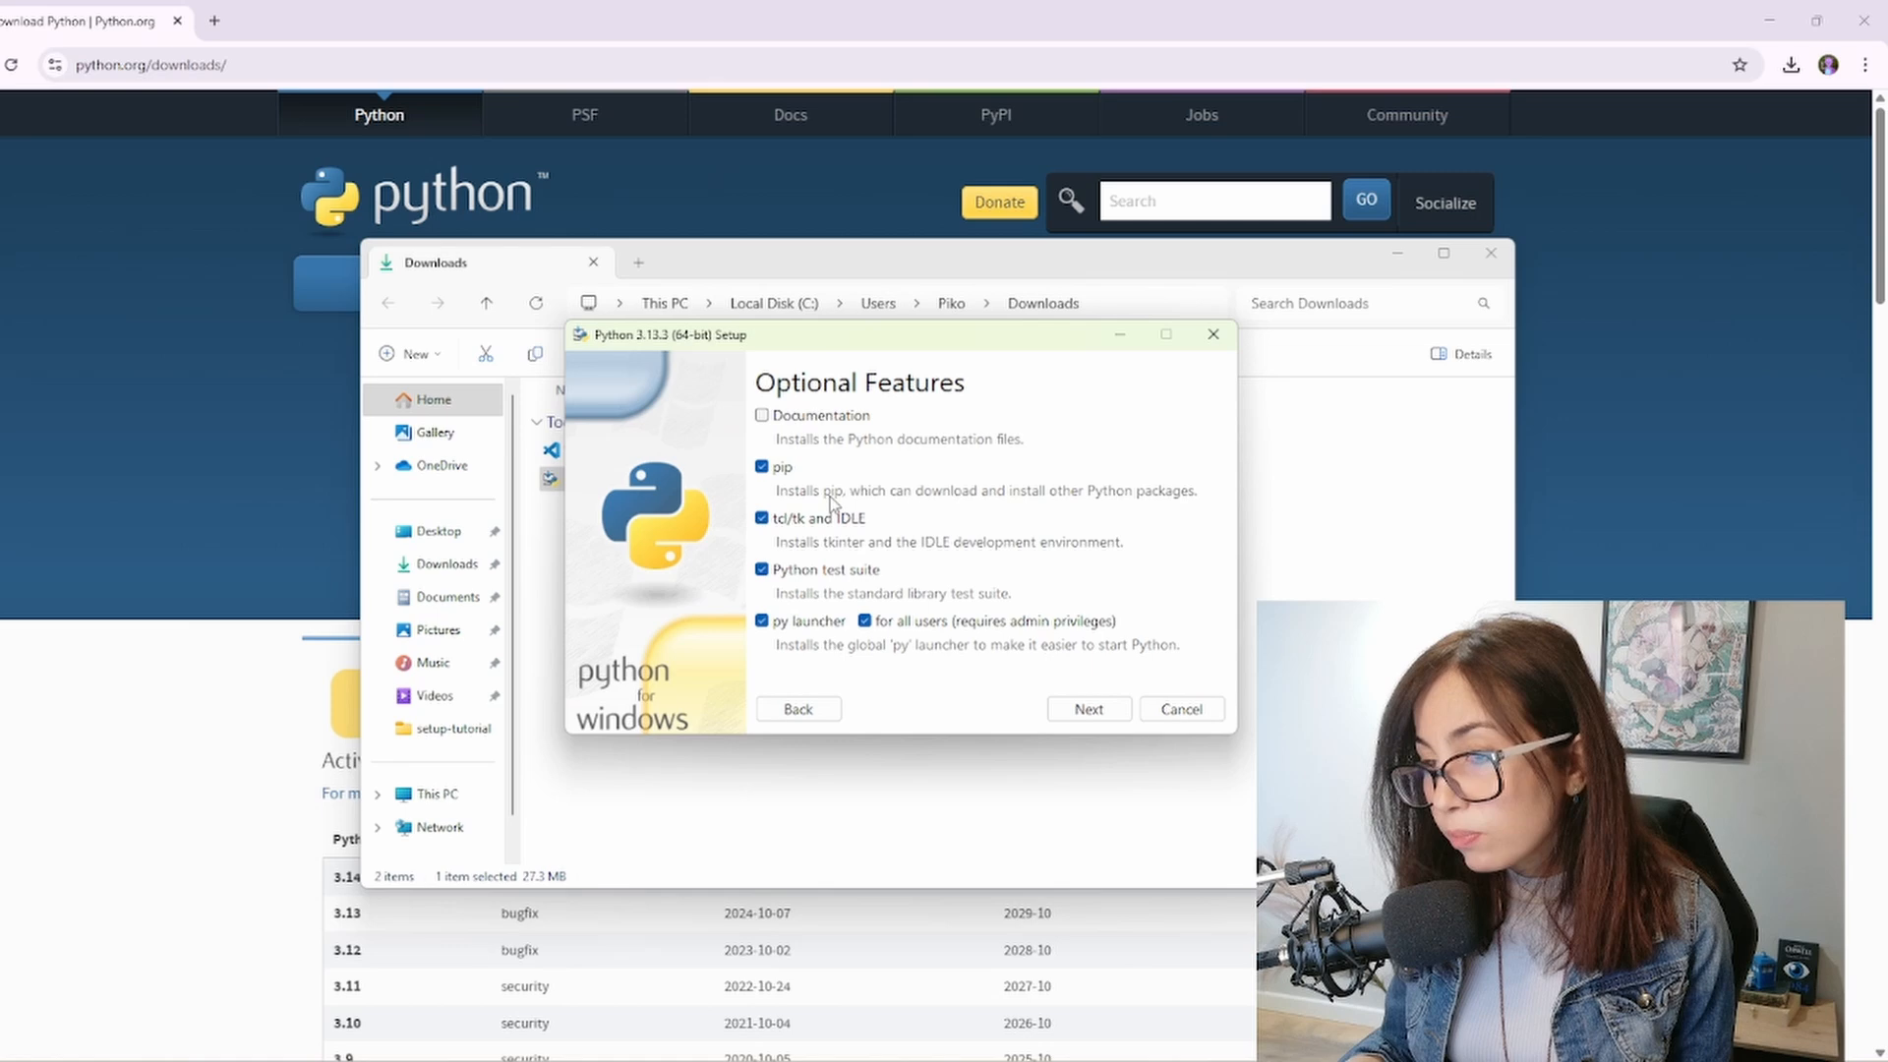
mouse_move(1280, 518)
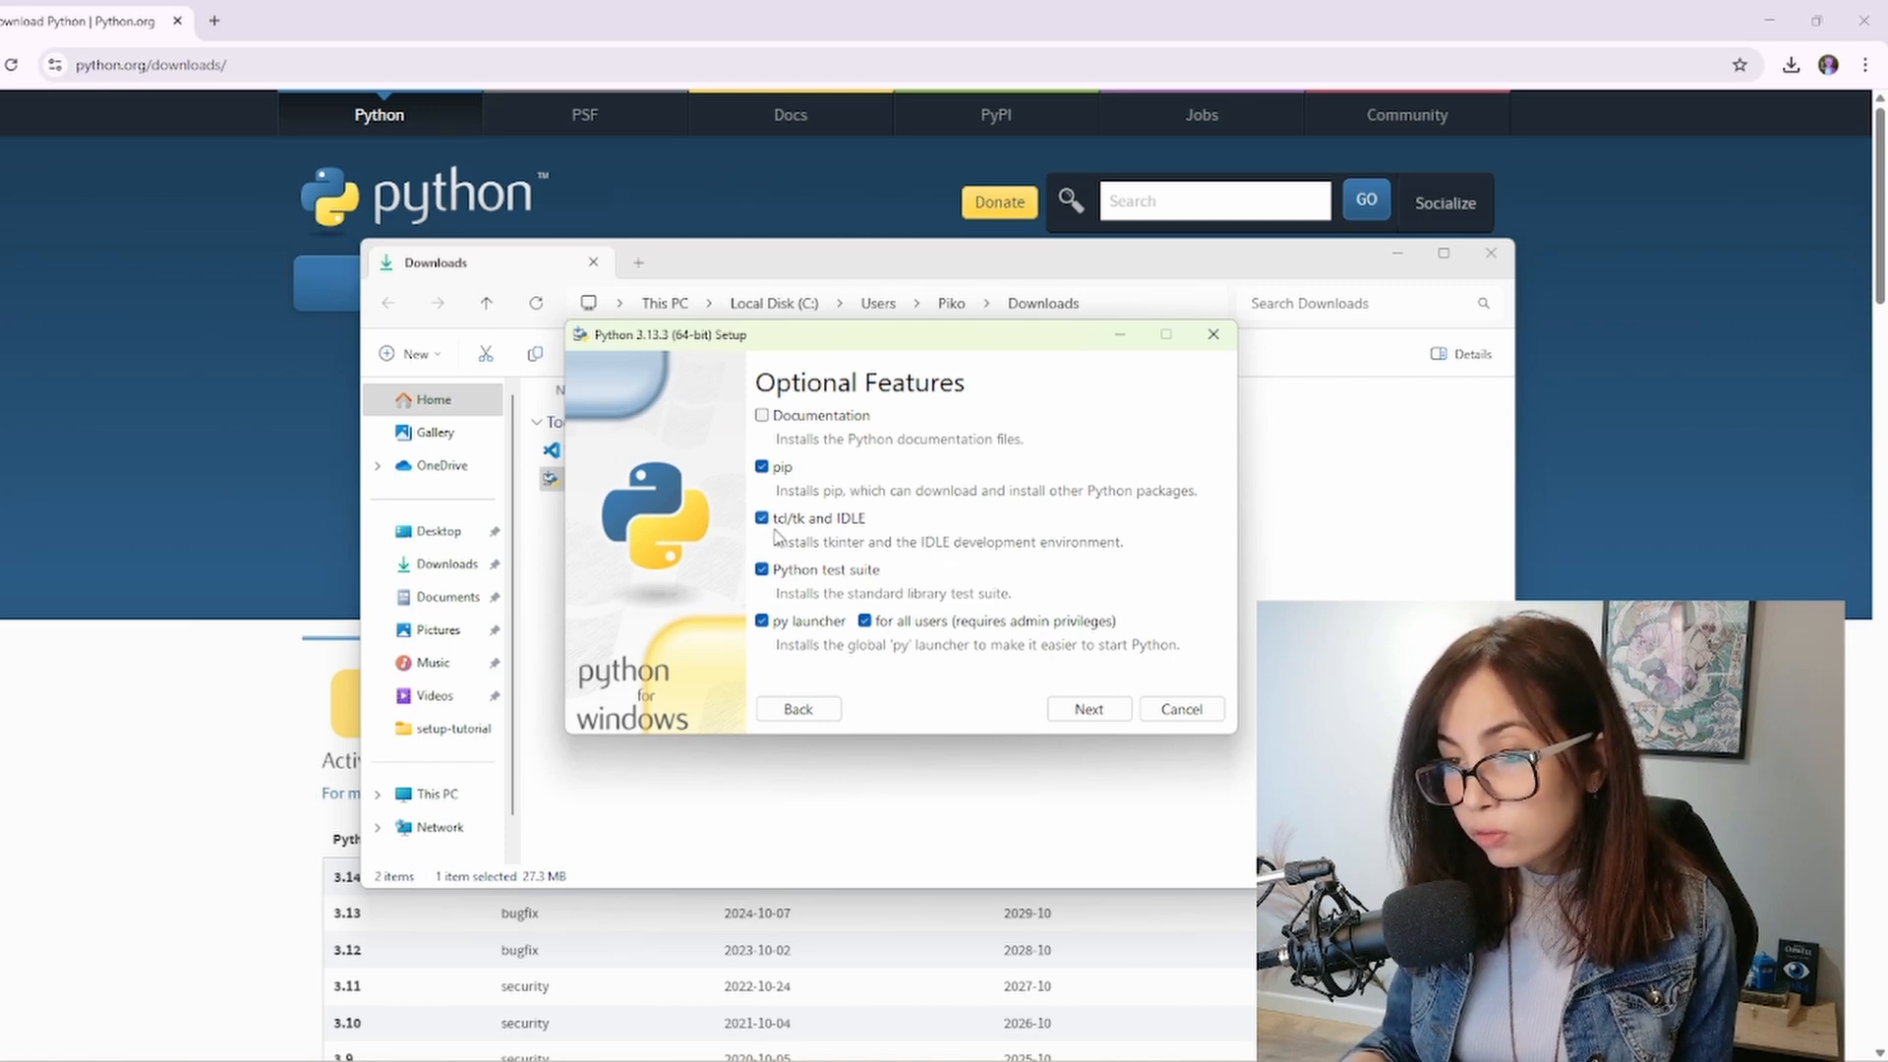
left_click(761, 518)
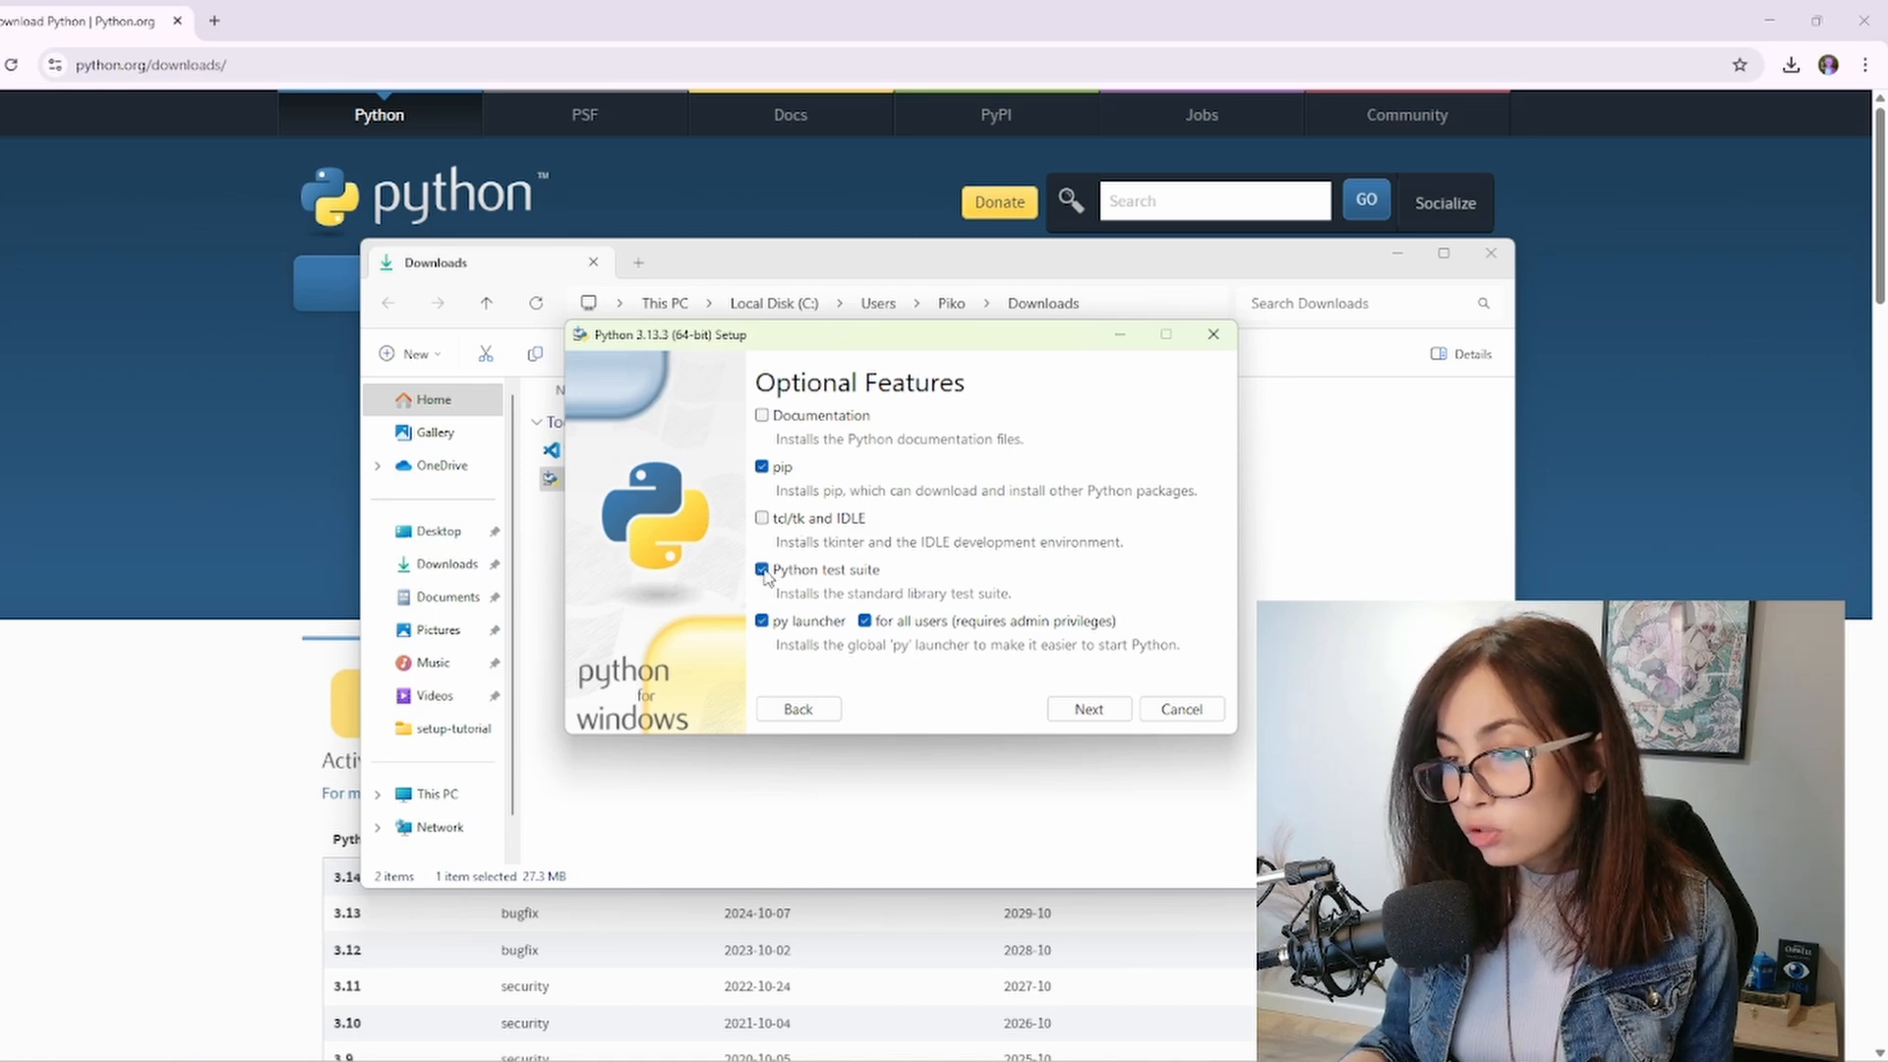
left_click(761, 569)
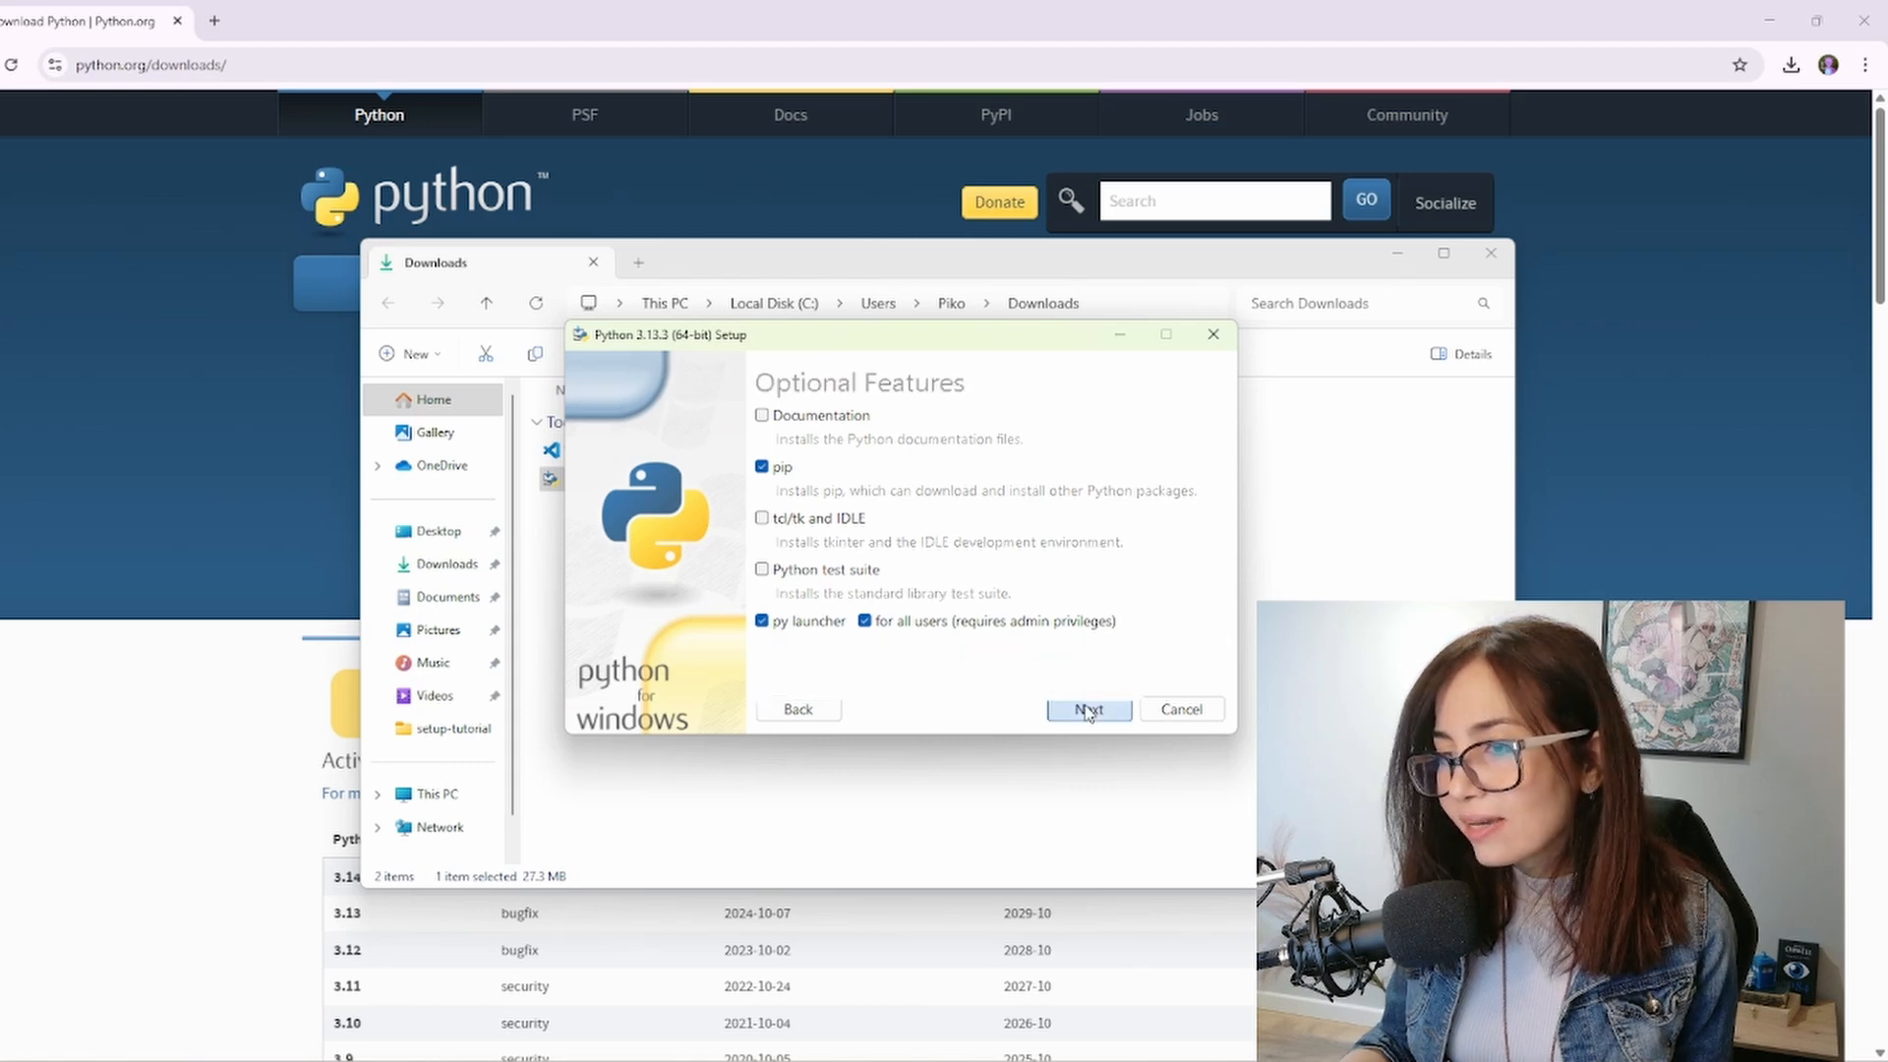
left_click(1086, 709)
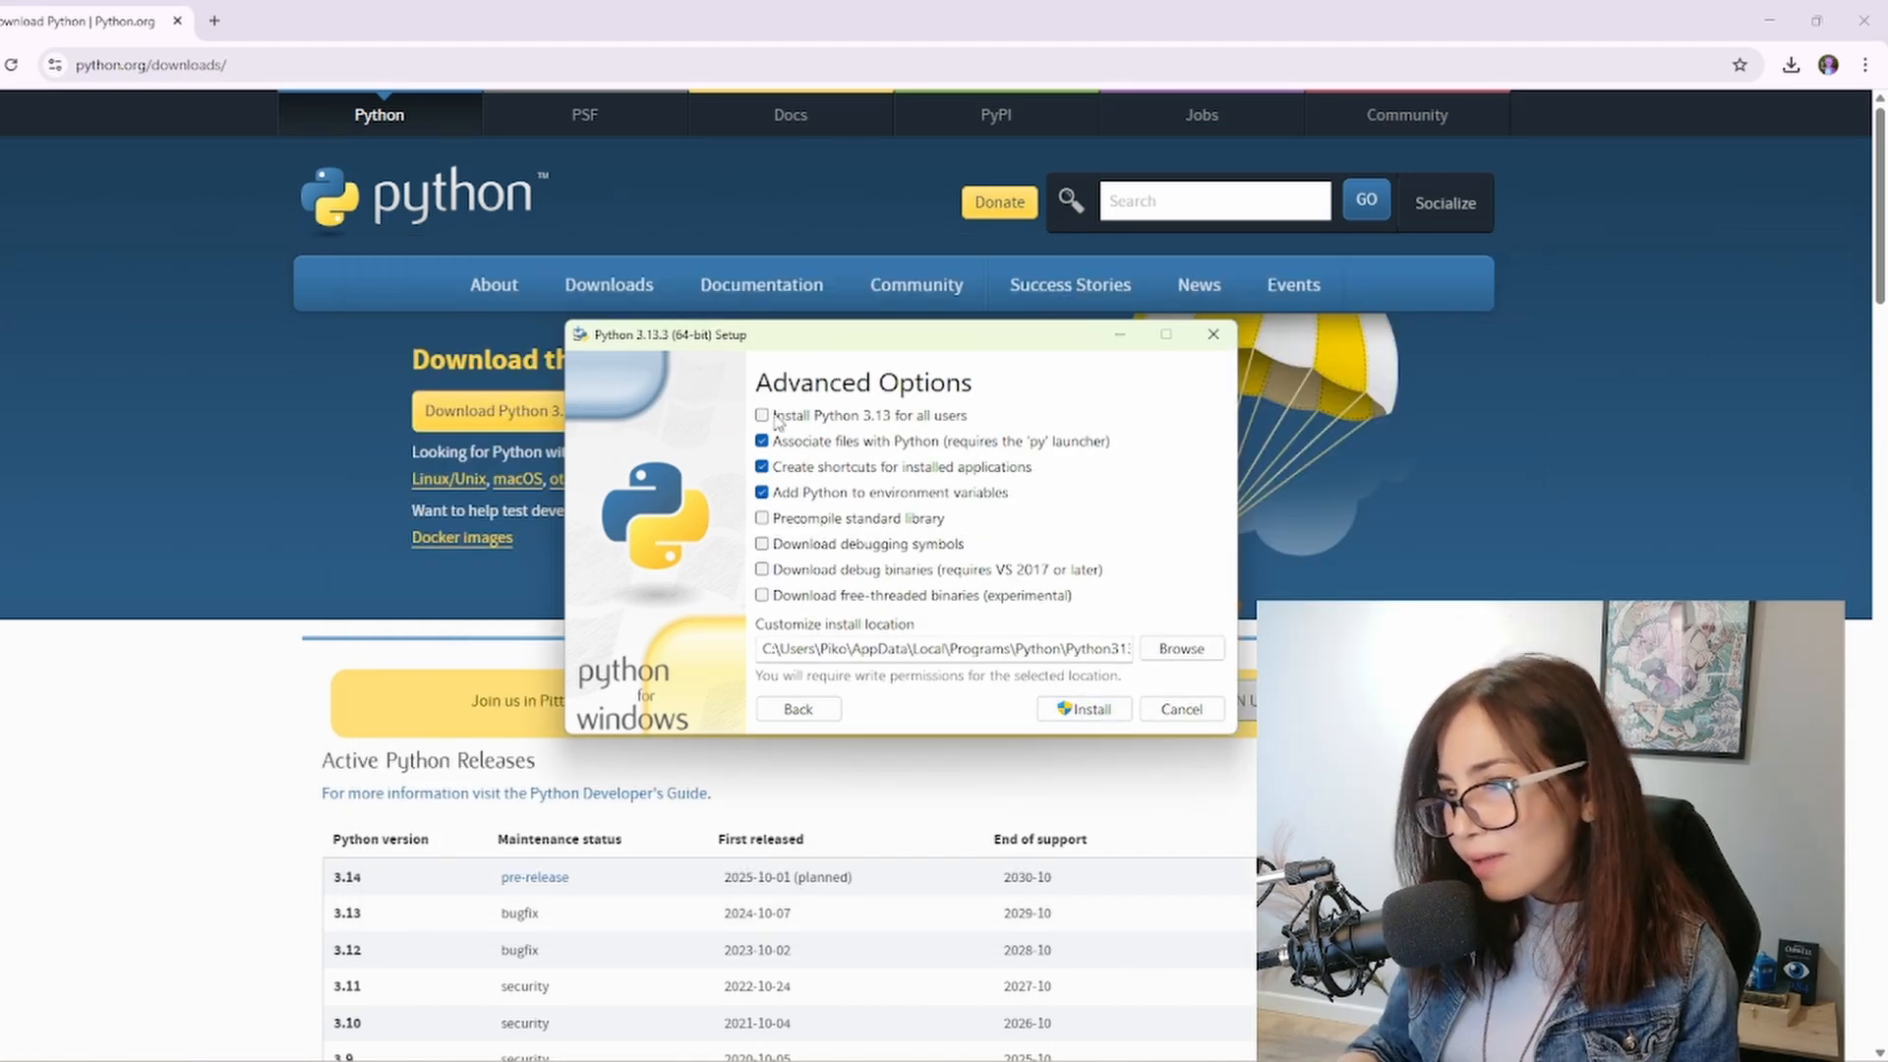
Enable 'Install Python 3.13 for all users' and run the installation
left_click(761, 415)
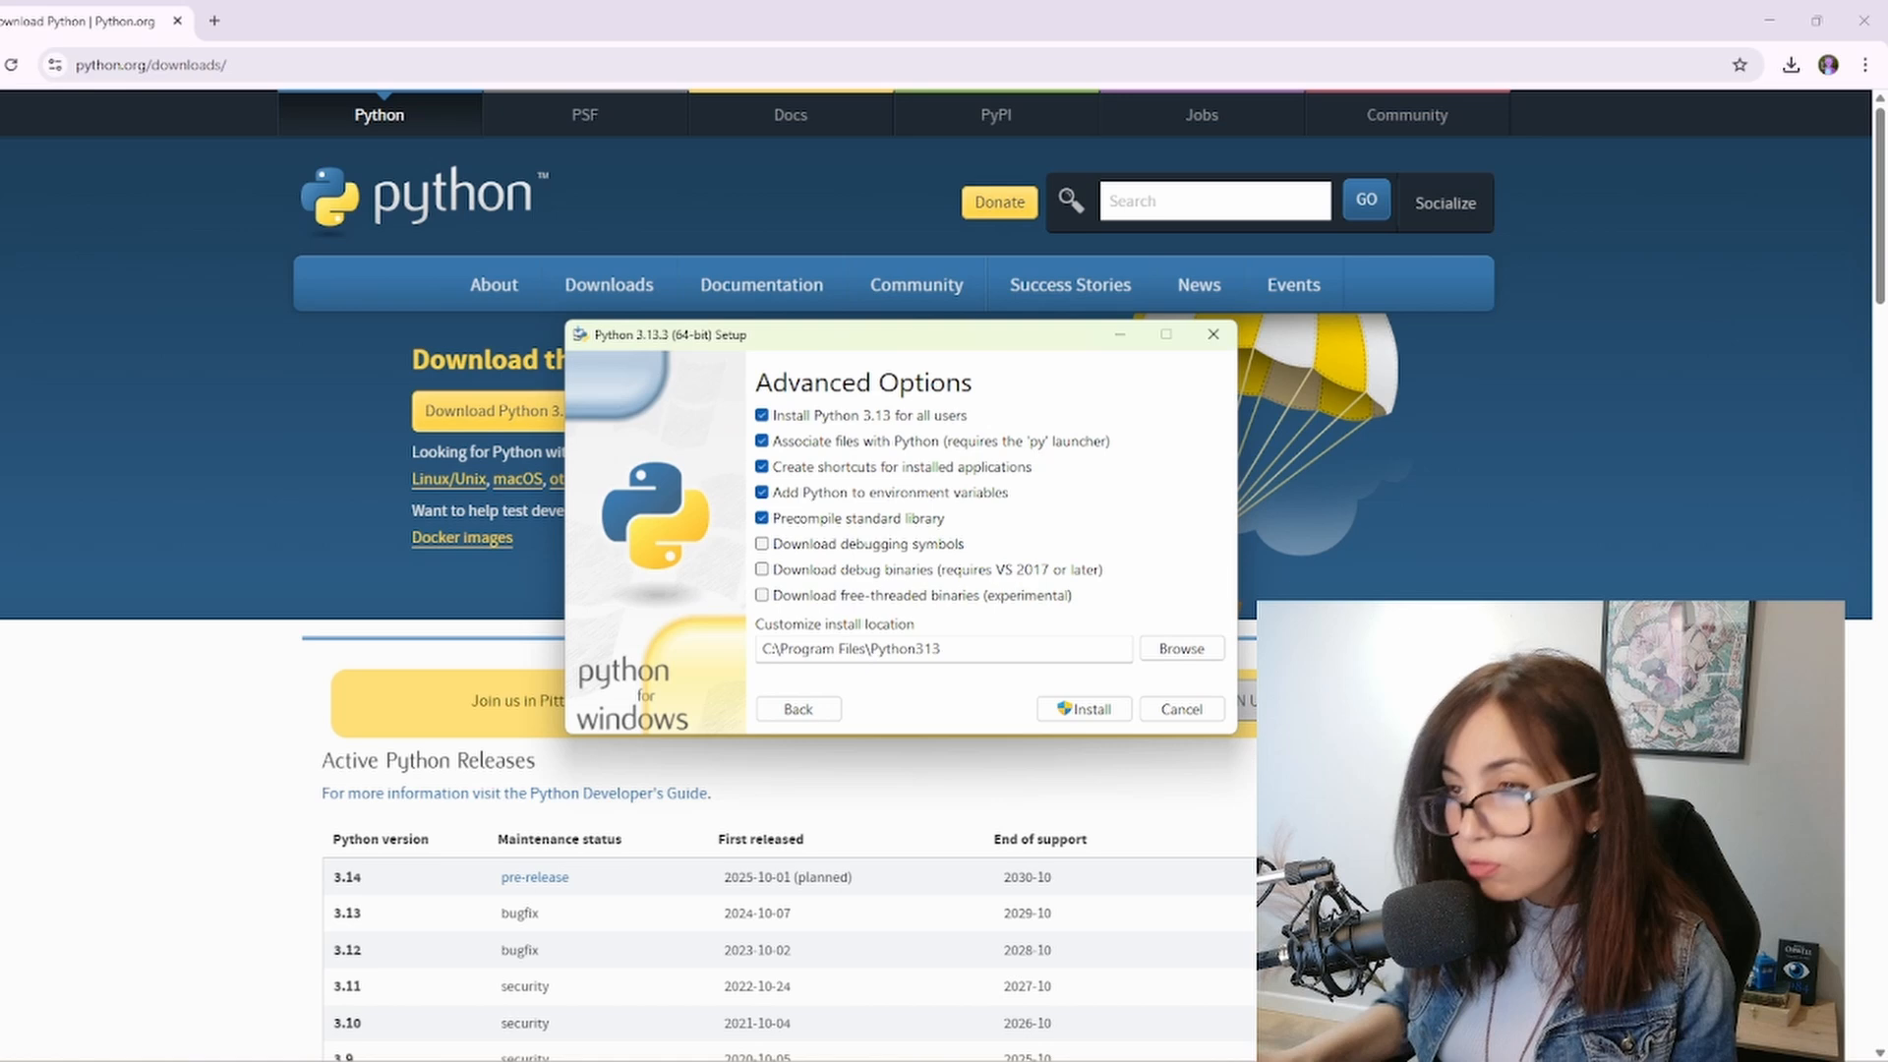
mouse_move(1469, 424)
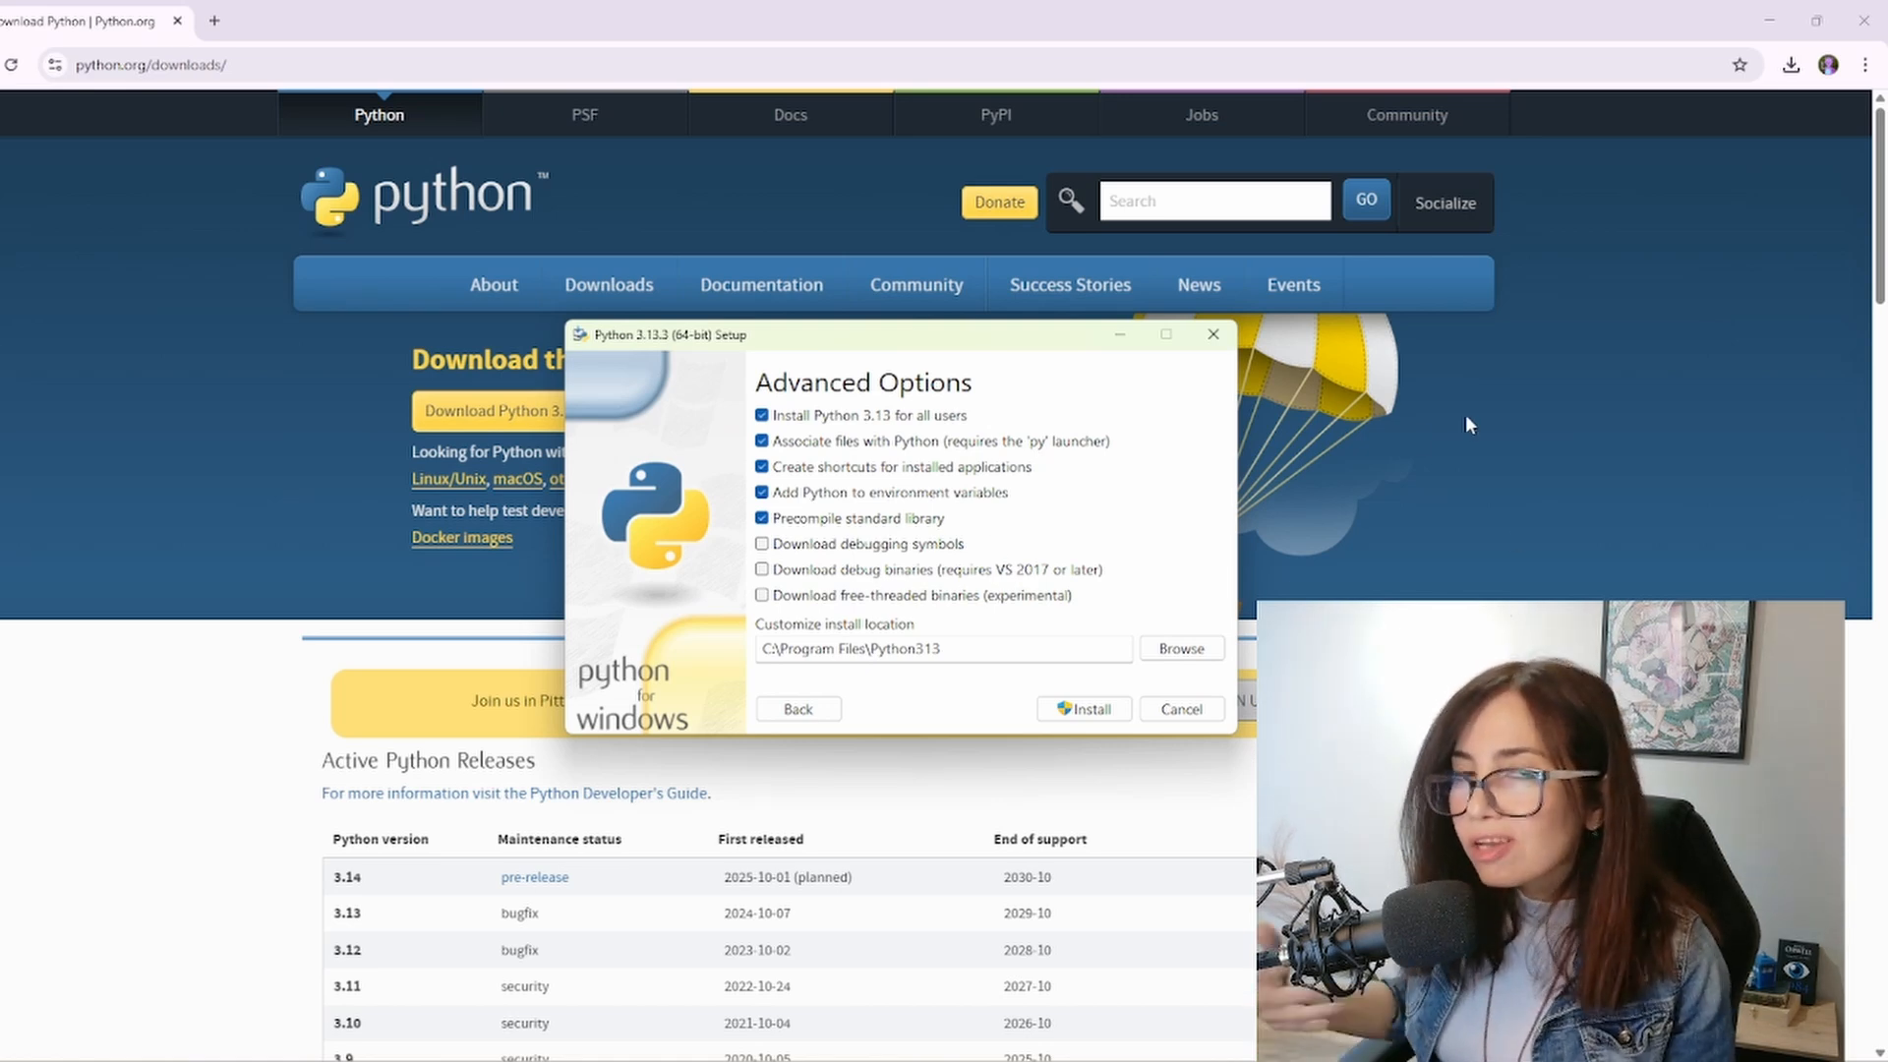
mouse_move(870, 519)
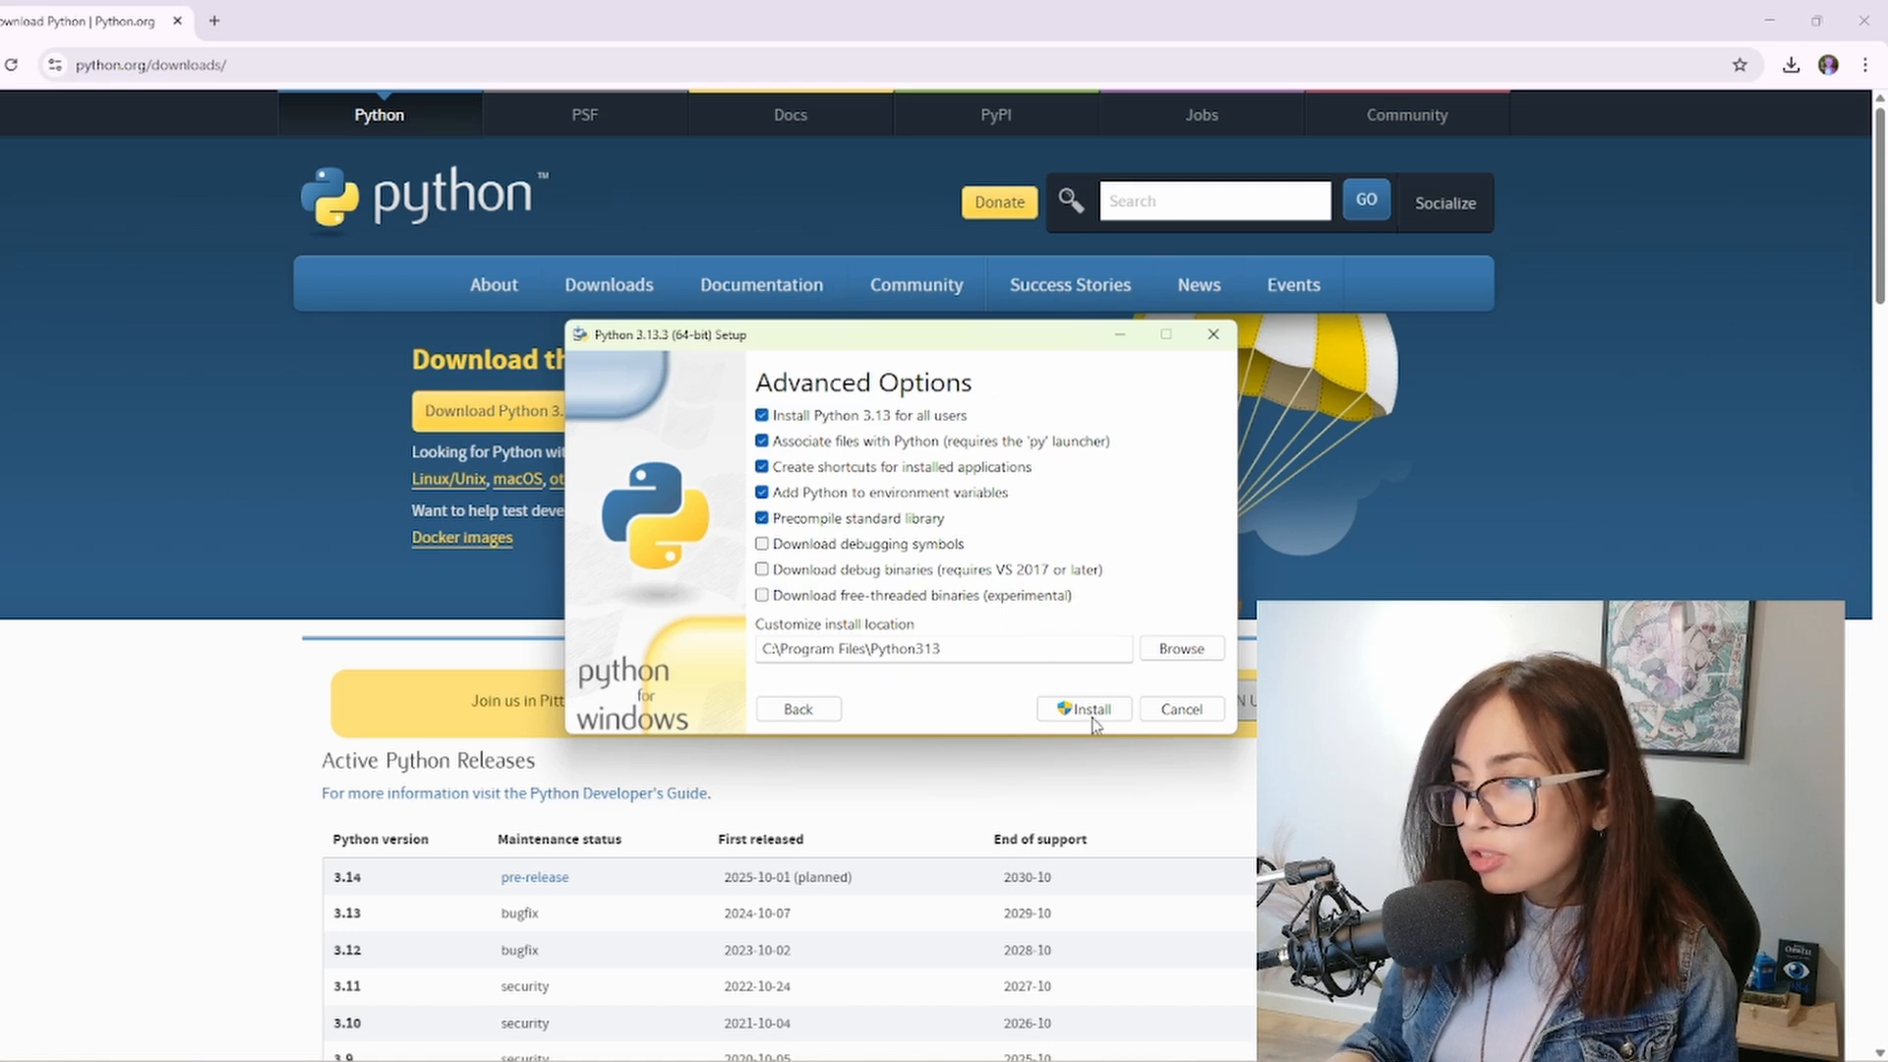
left_click(1082, 708)
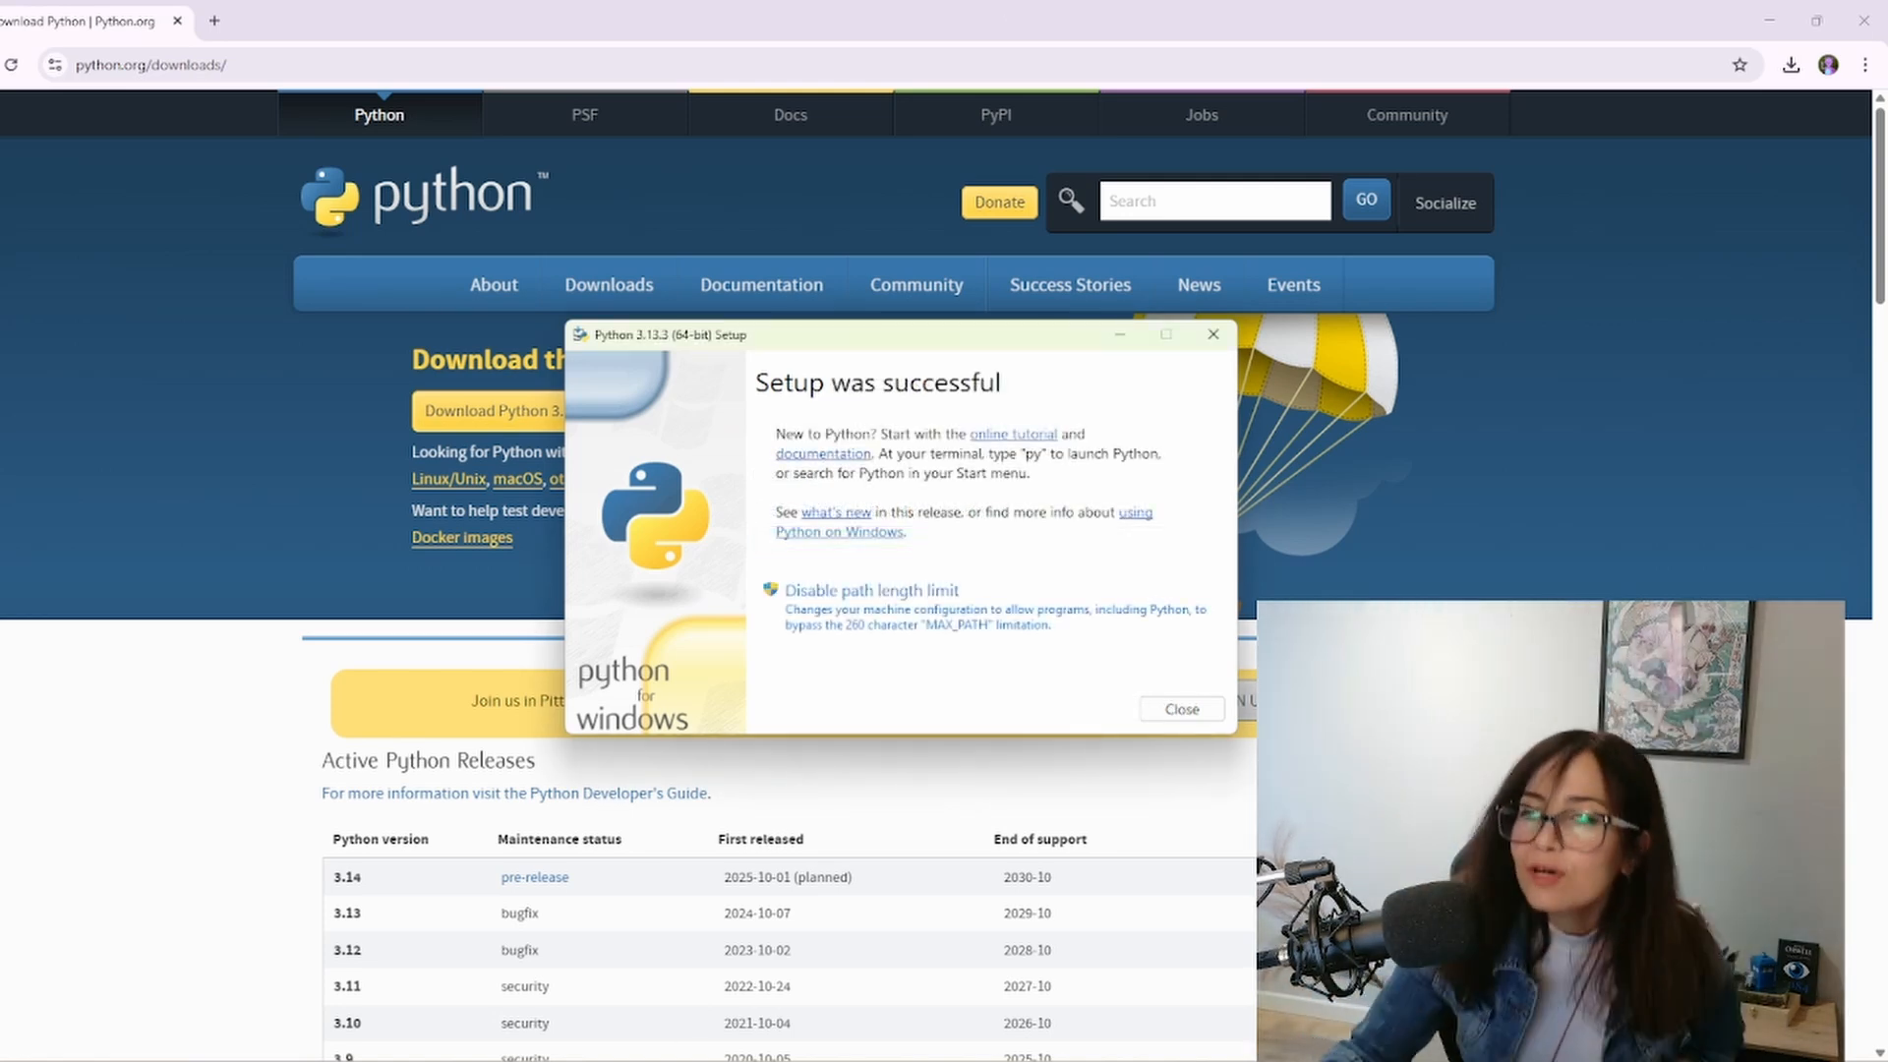
Close the Python installer and enter py --version in a new VS Code terminal
left_click(1179, 708)
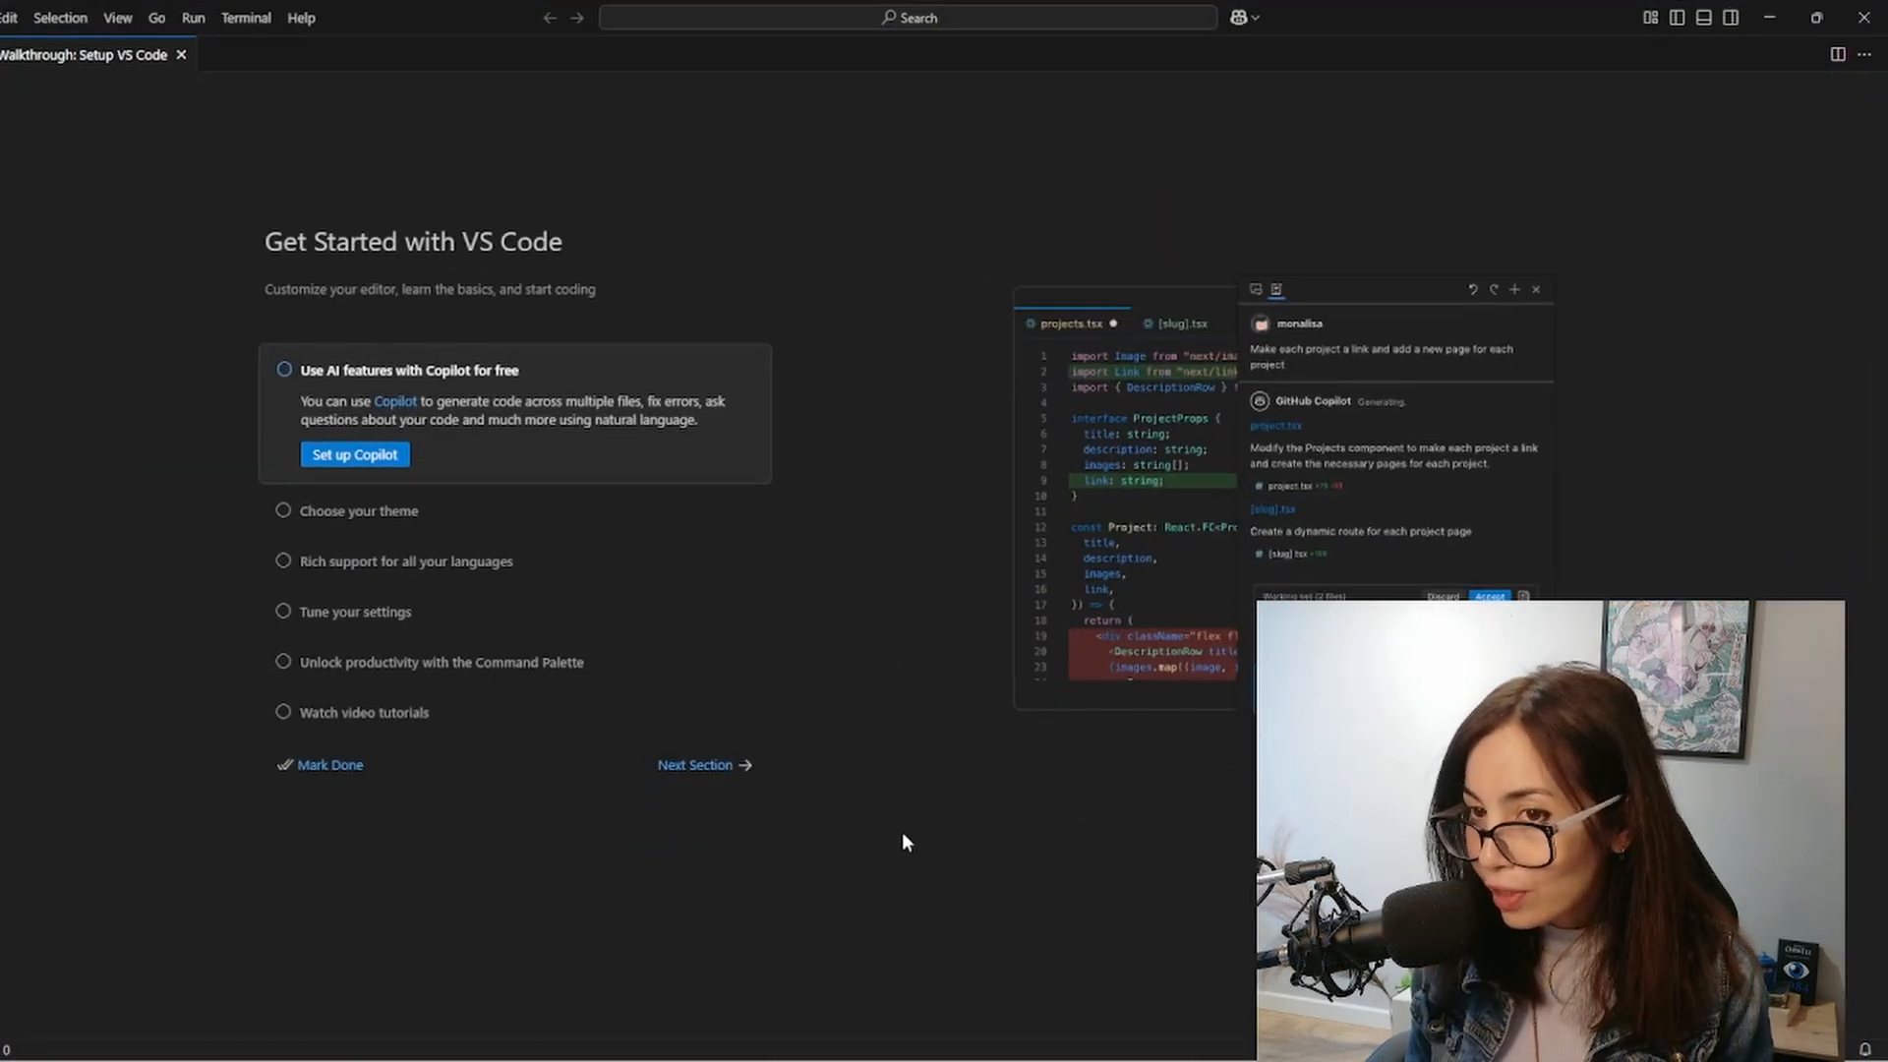
mouse_move(503, 884)
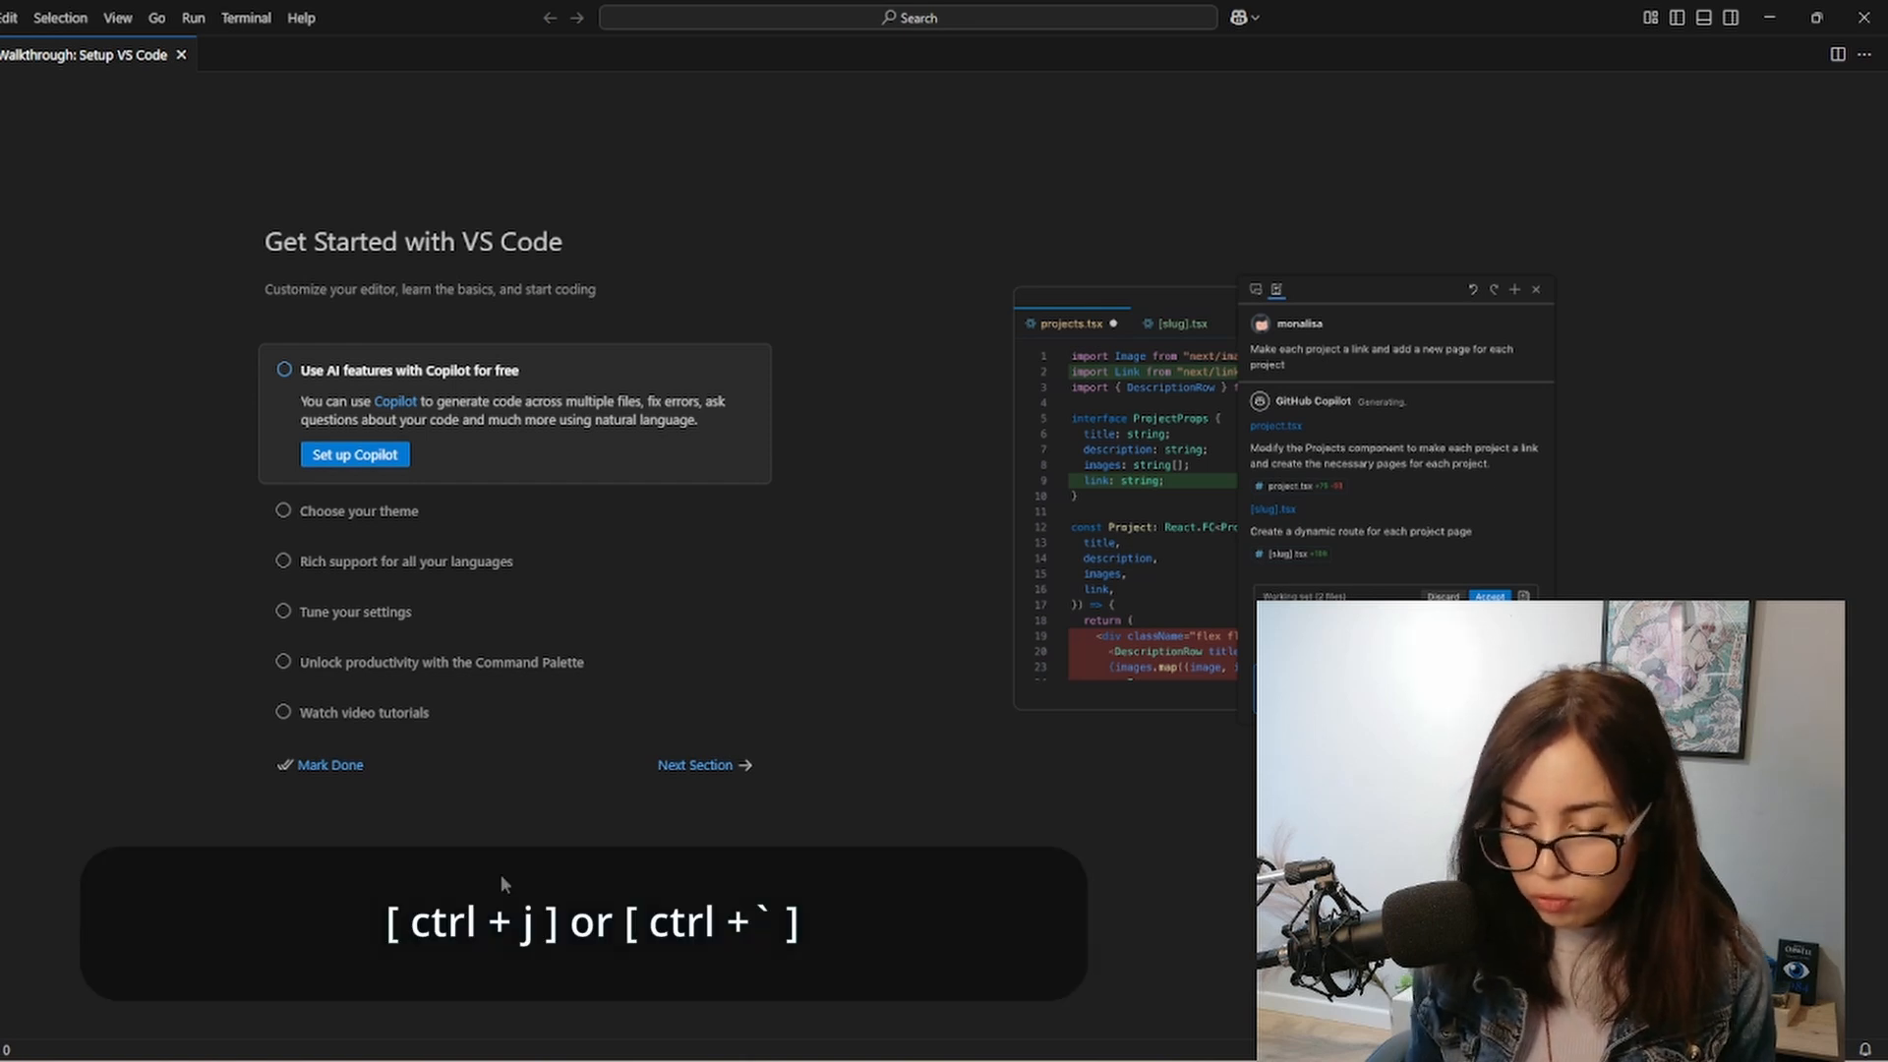
key("ctrl+`")
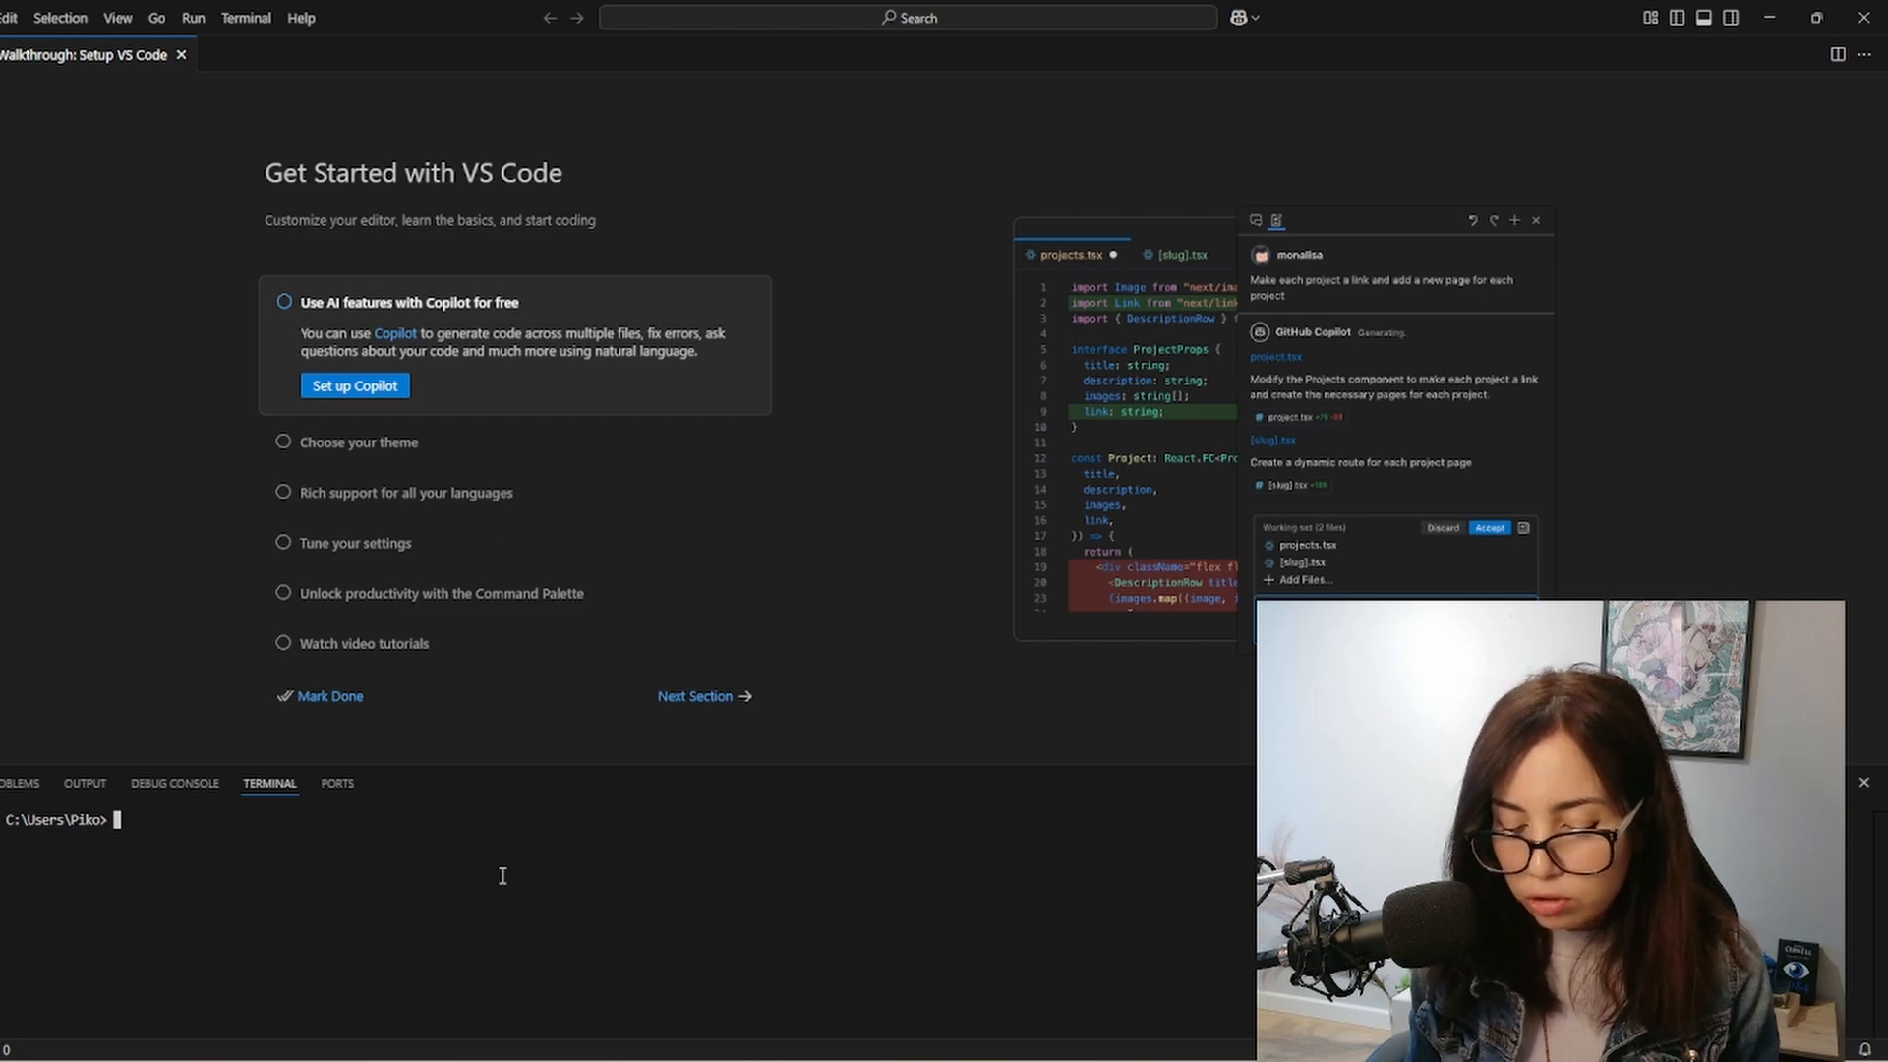
type("py -")
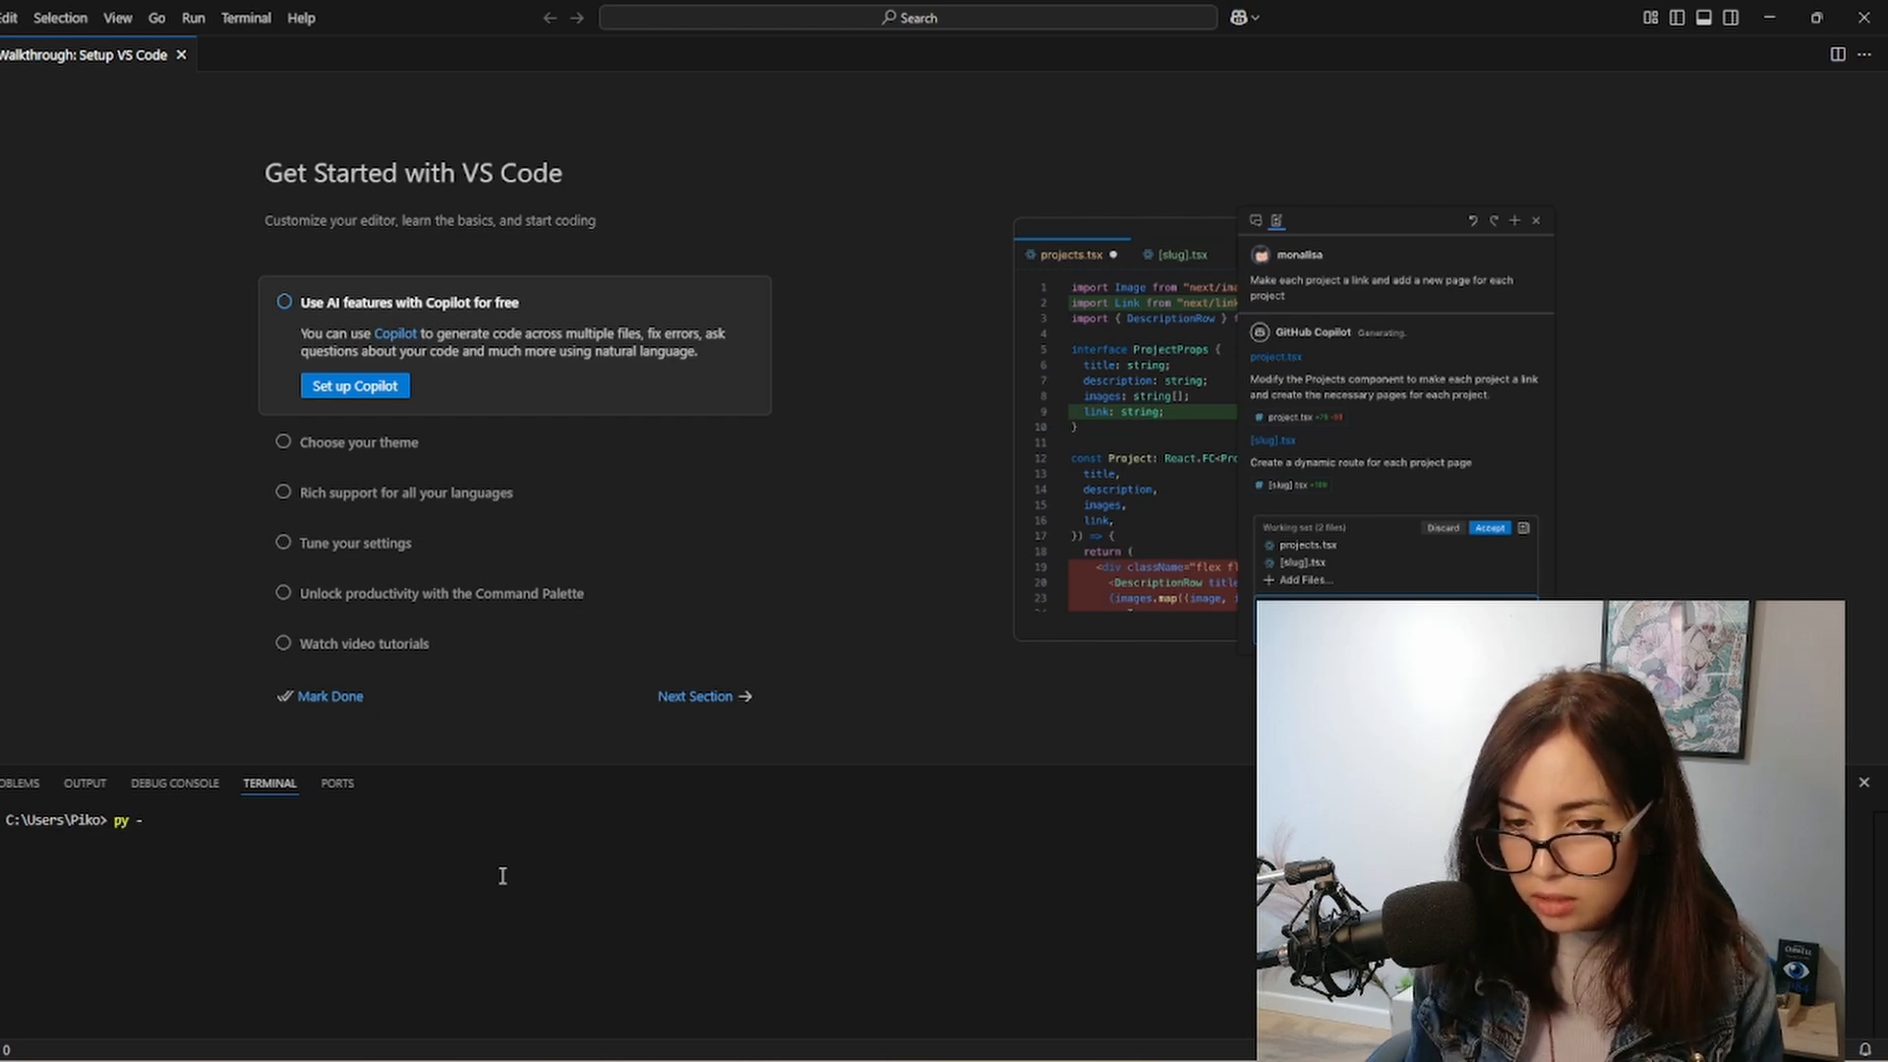
type("--version")
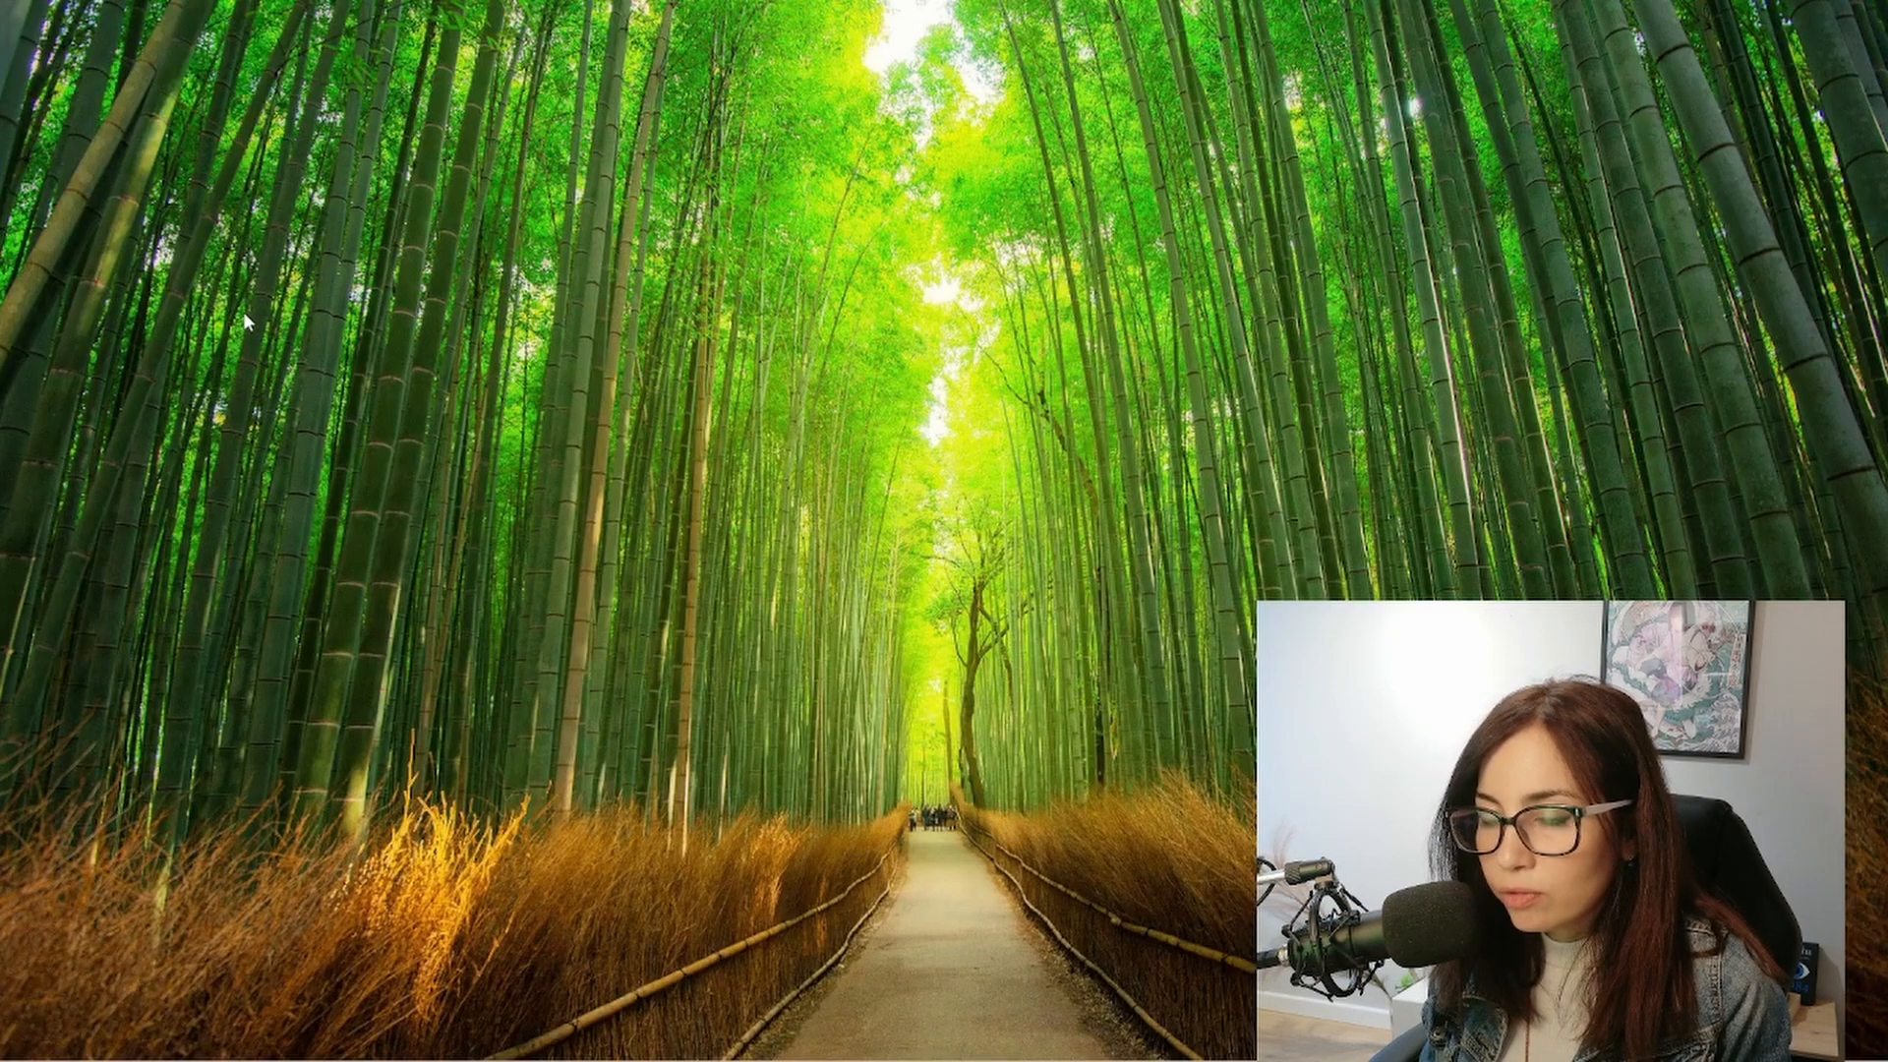
Create a py-testing folder on the desktop and open it with Code
right_click(253, 325)
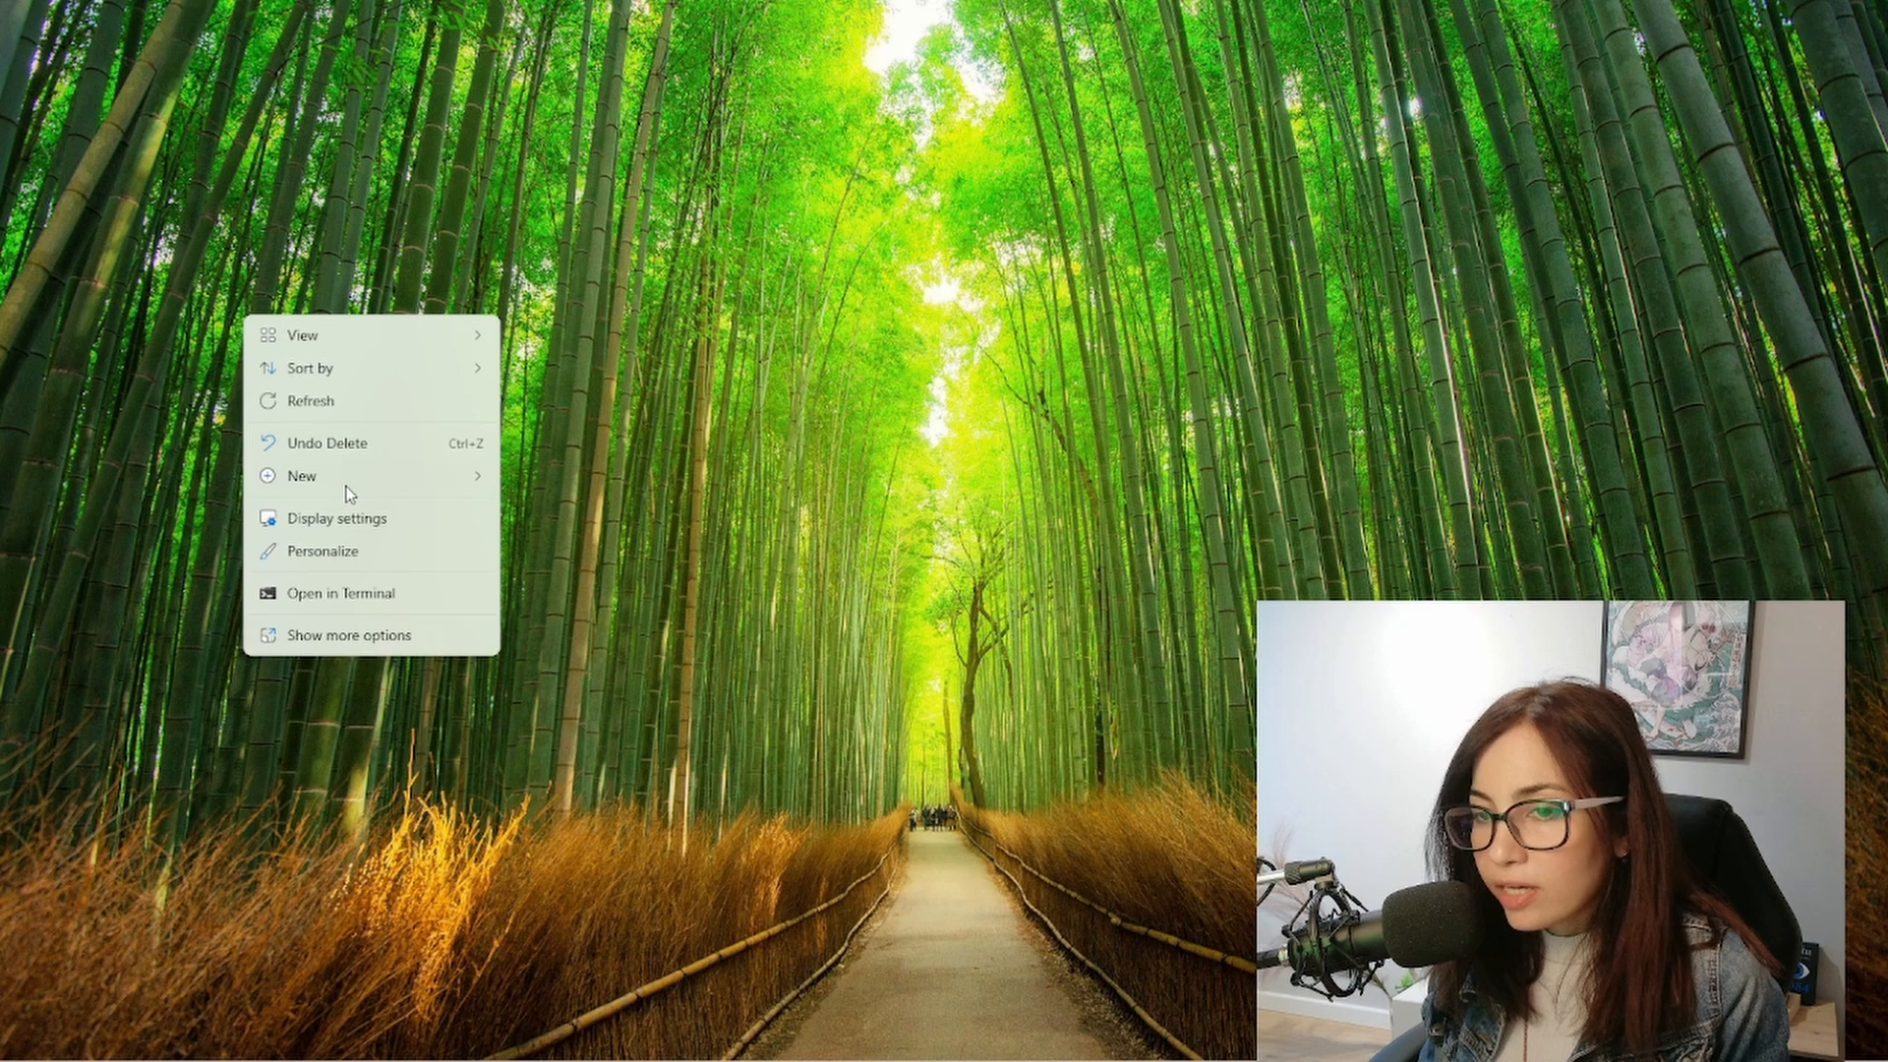
left_click(301, 476)
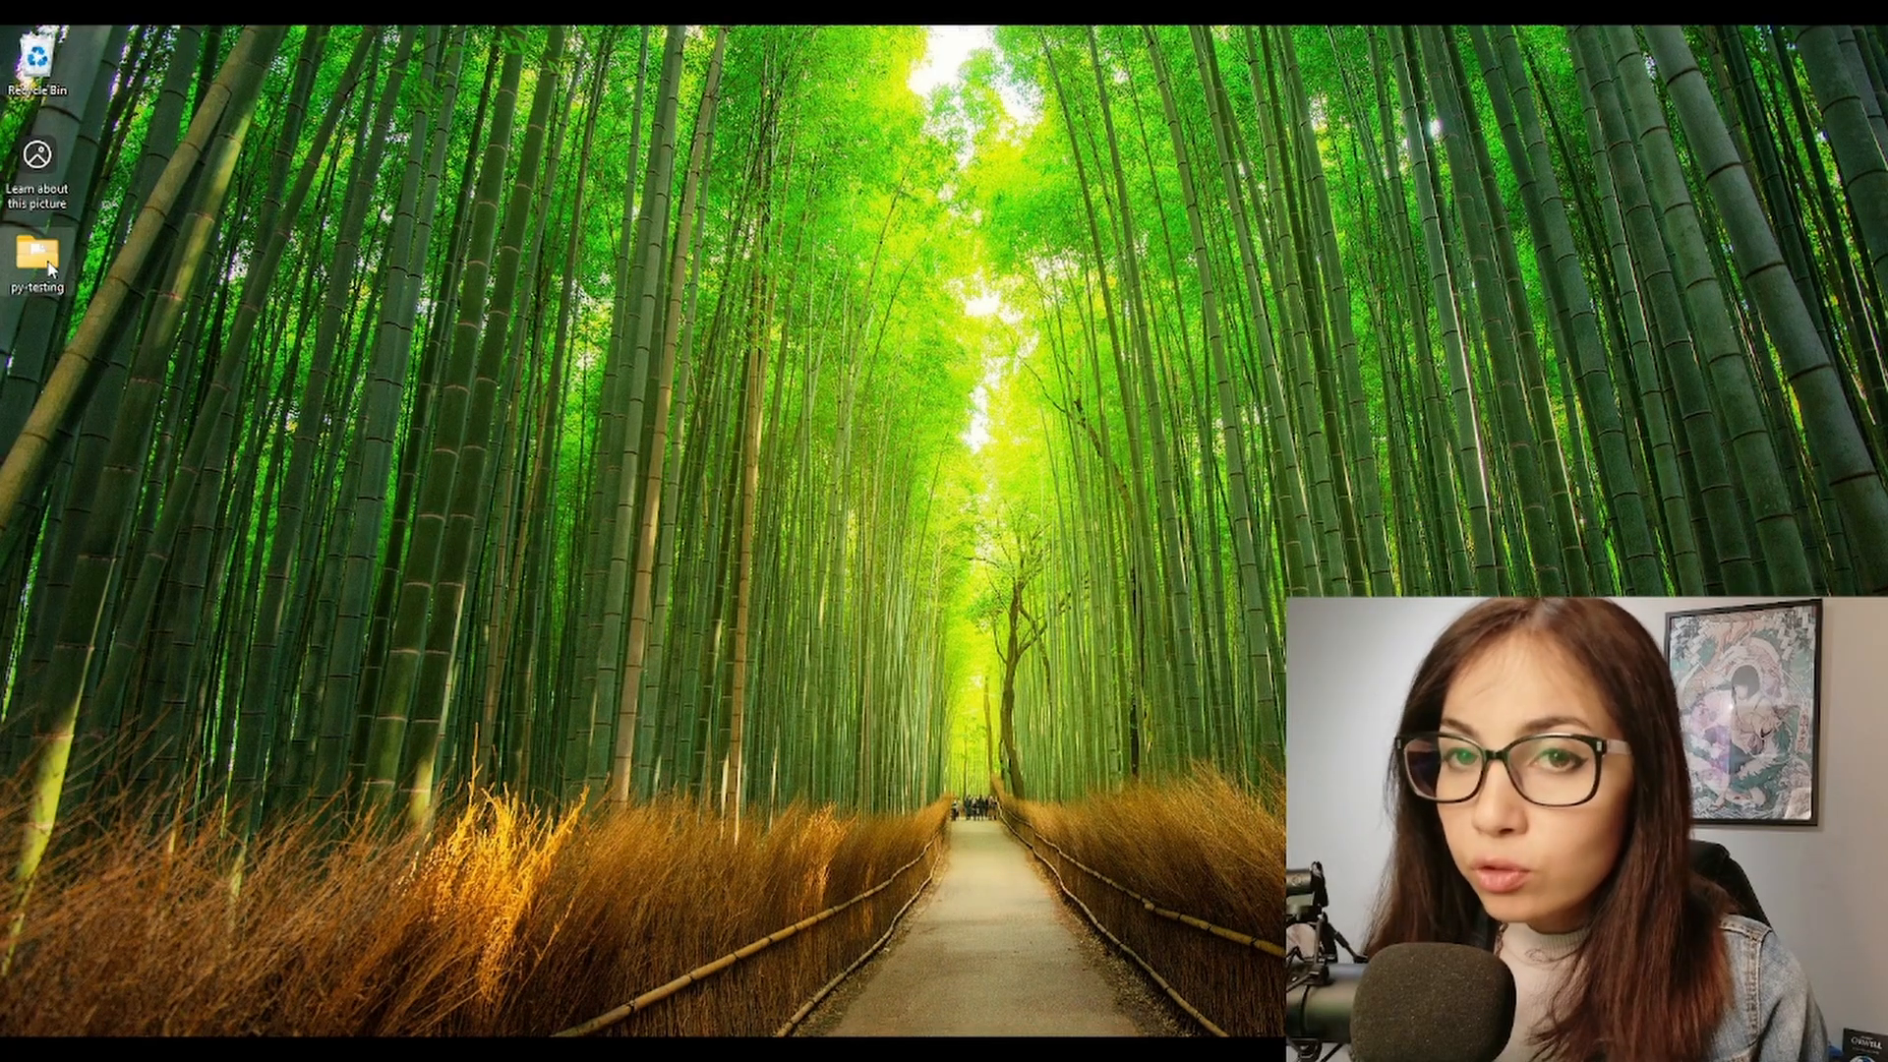
right_click(36, 252)
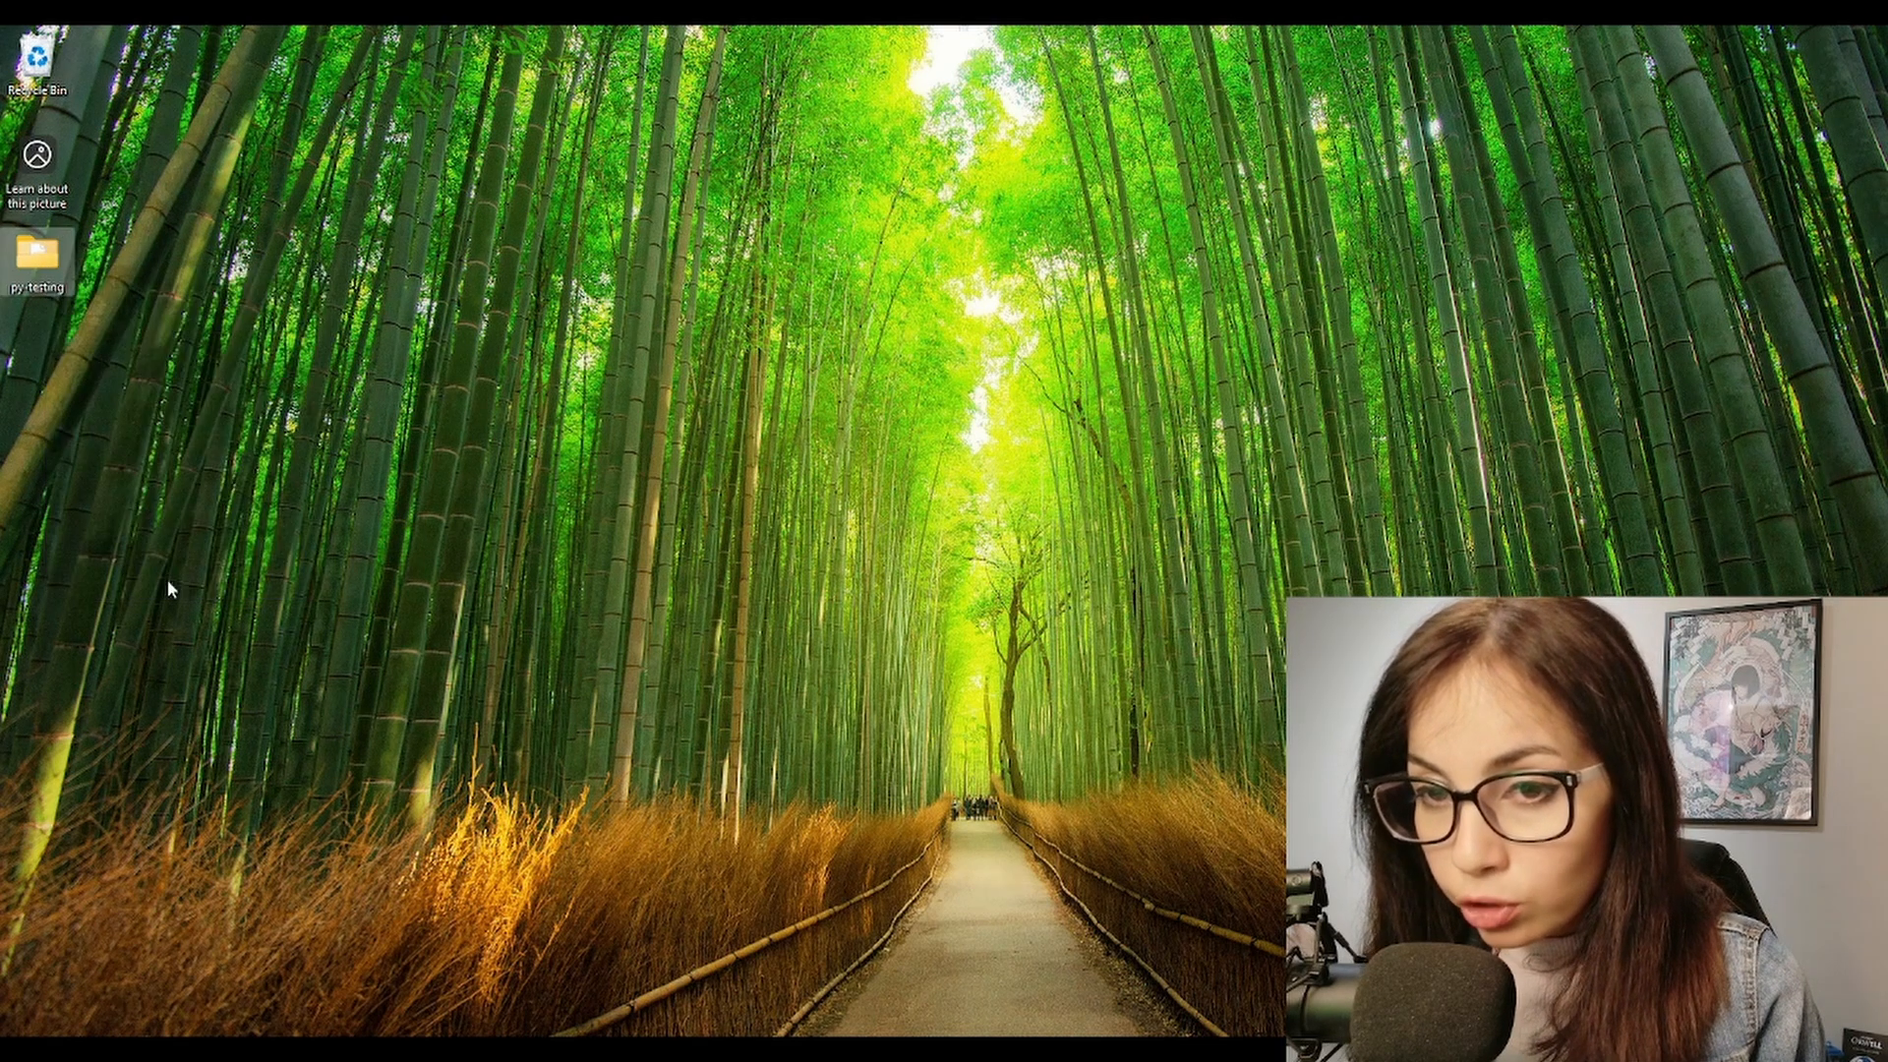
right_click(37, 259)
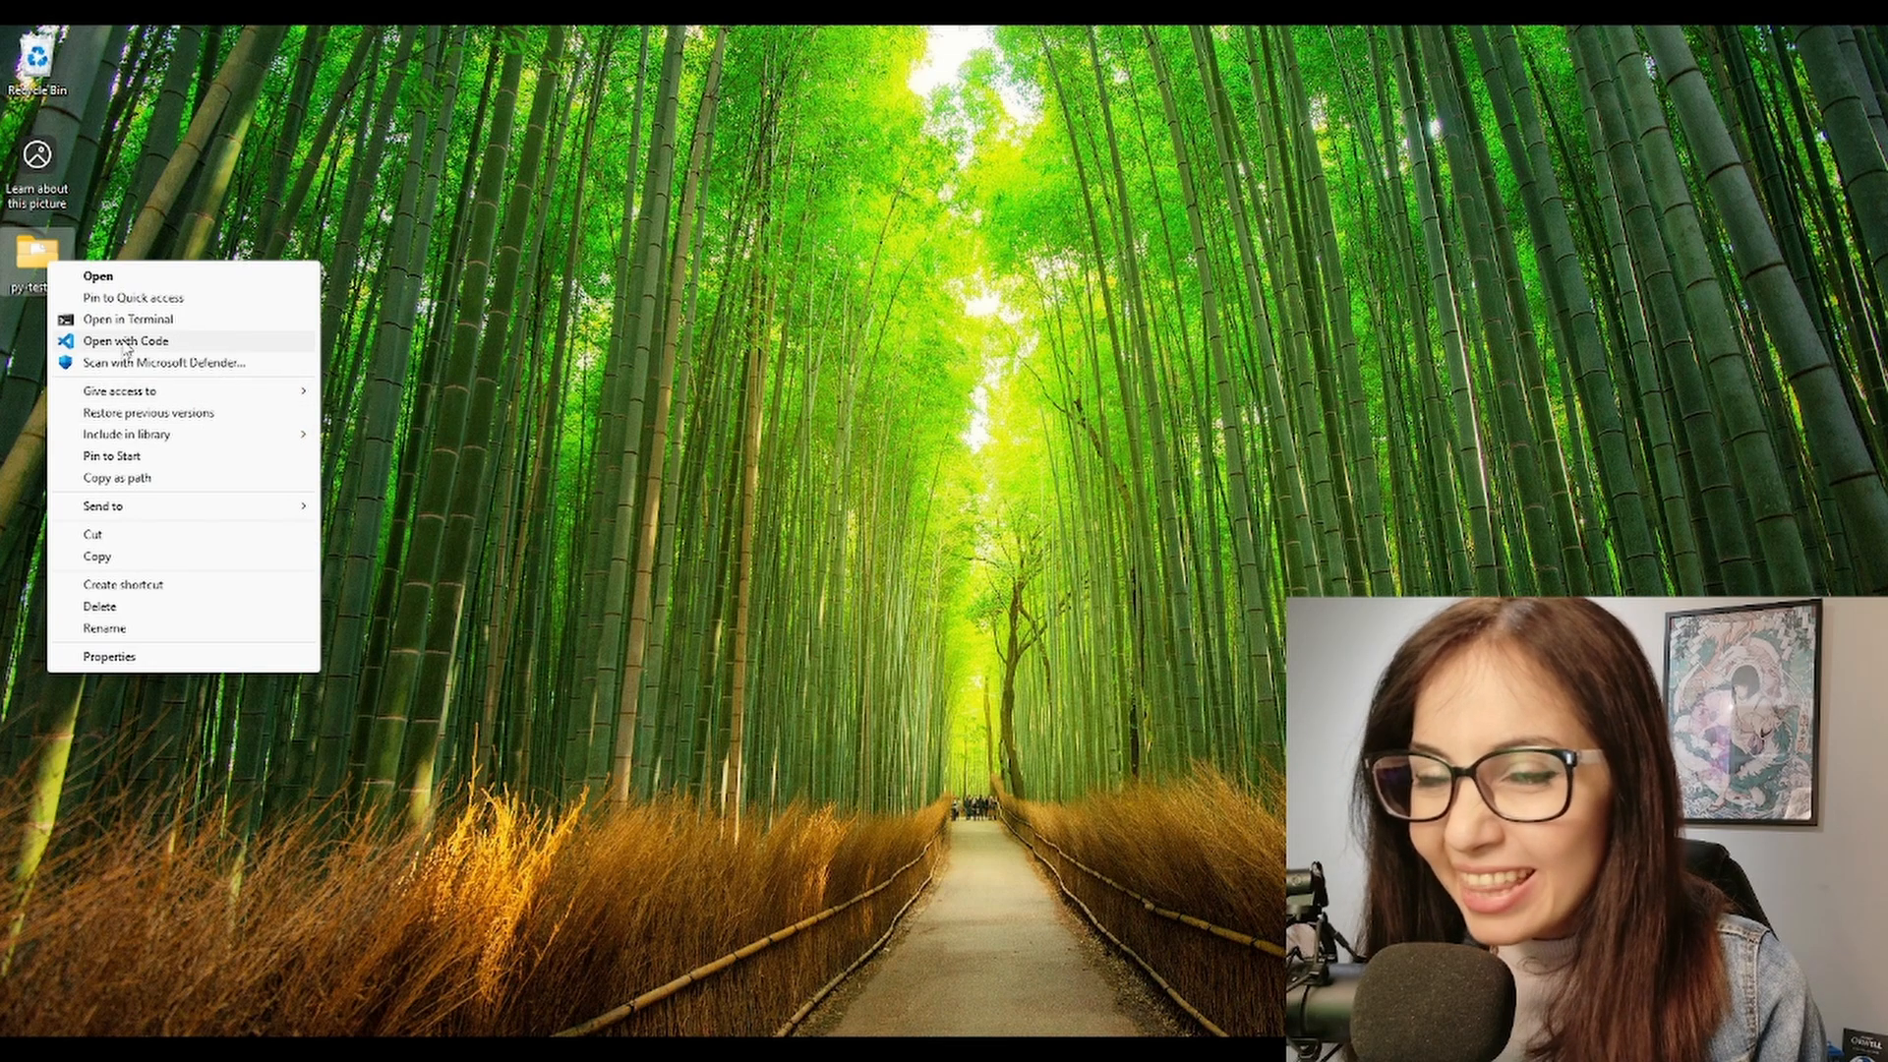
left_click(125, 341)
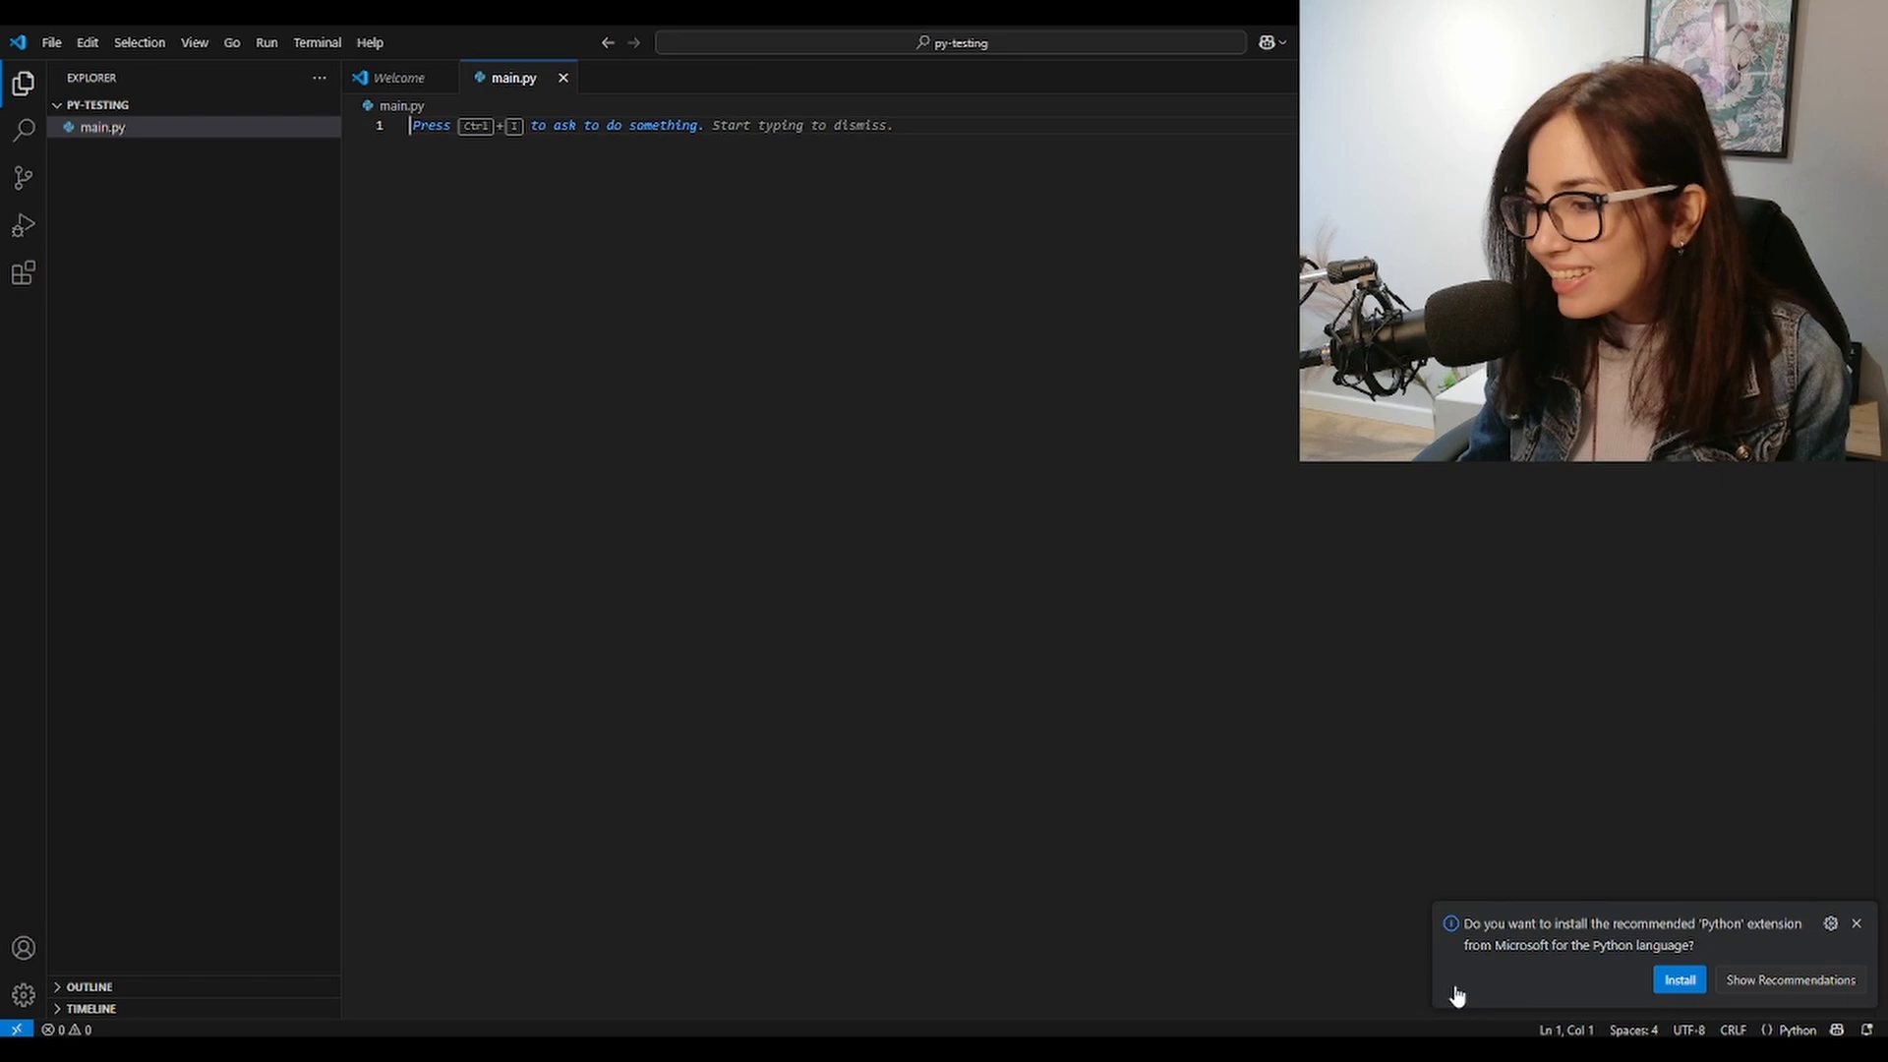
mouse_move(1565, 989)
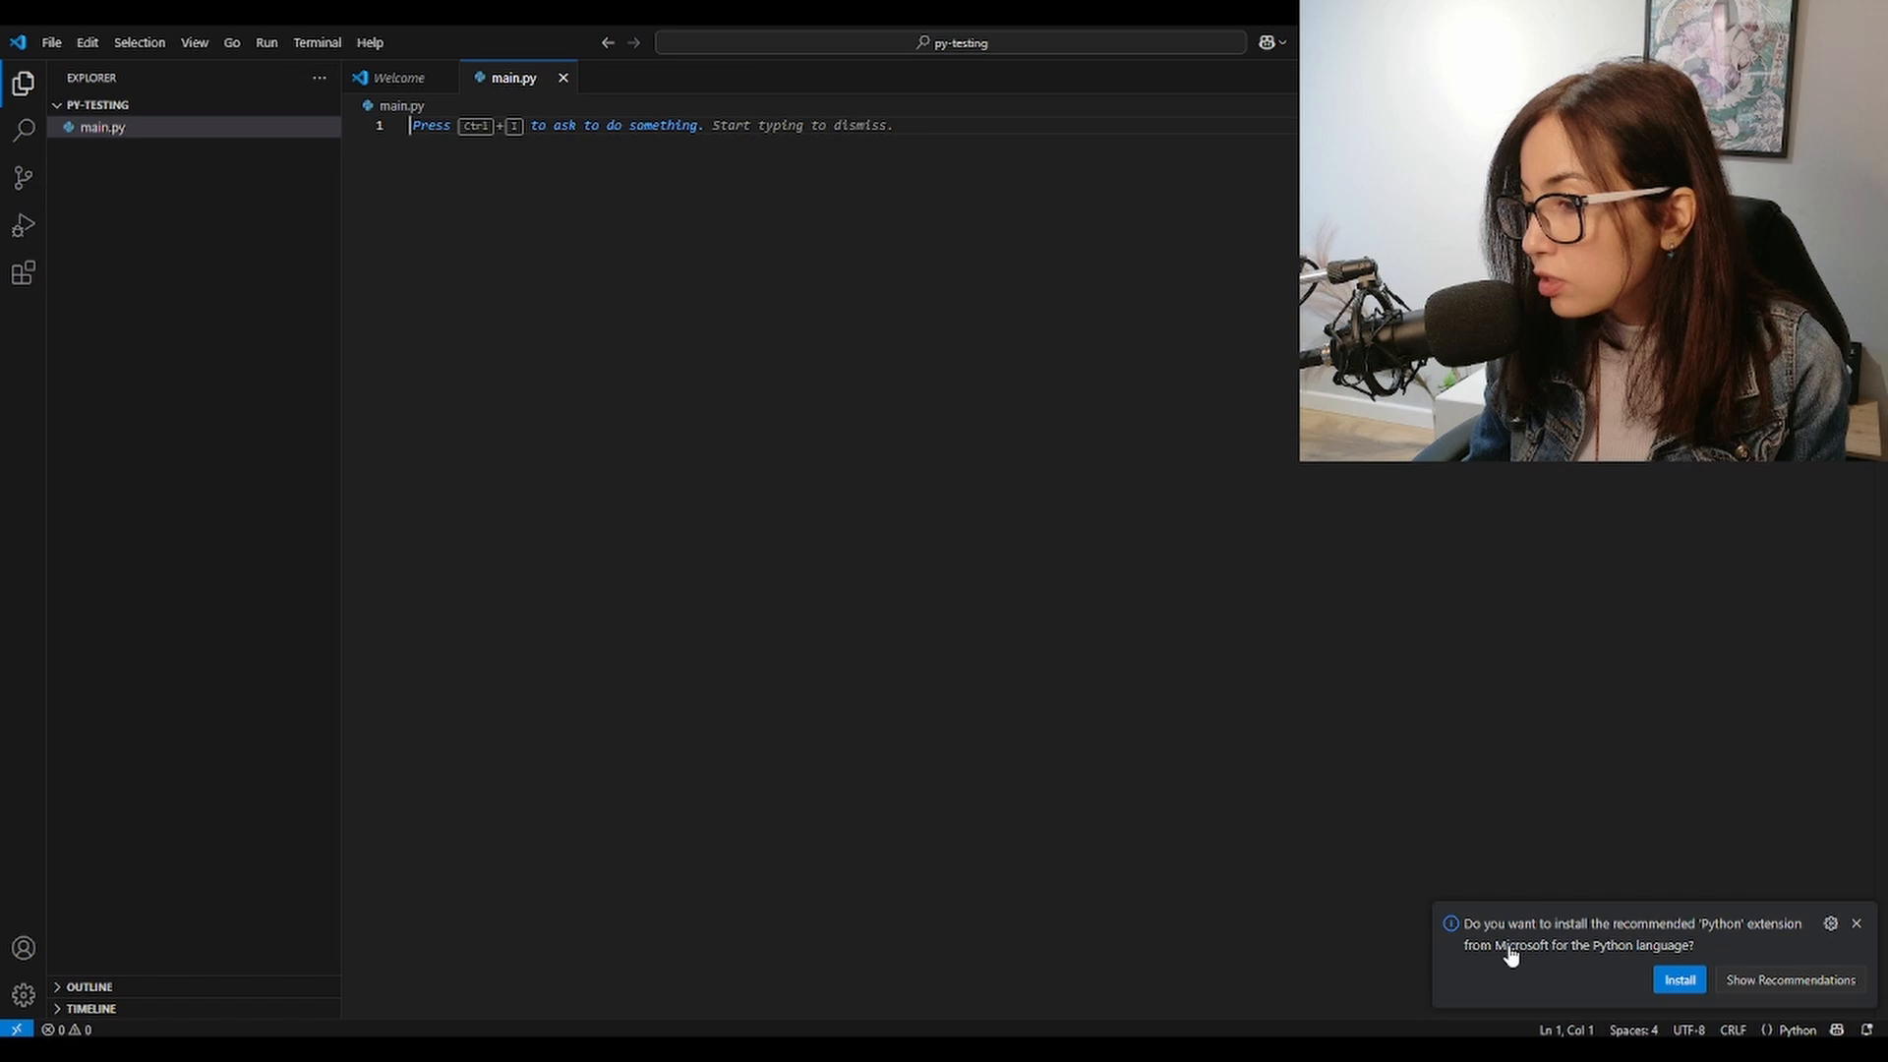
mouse_move(1595, 970)
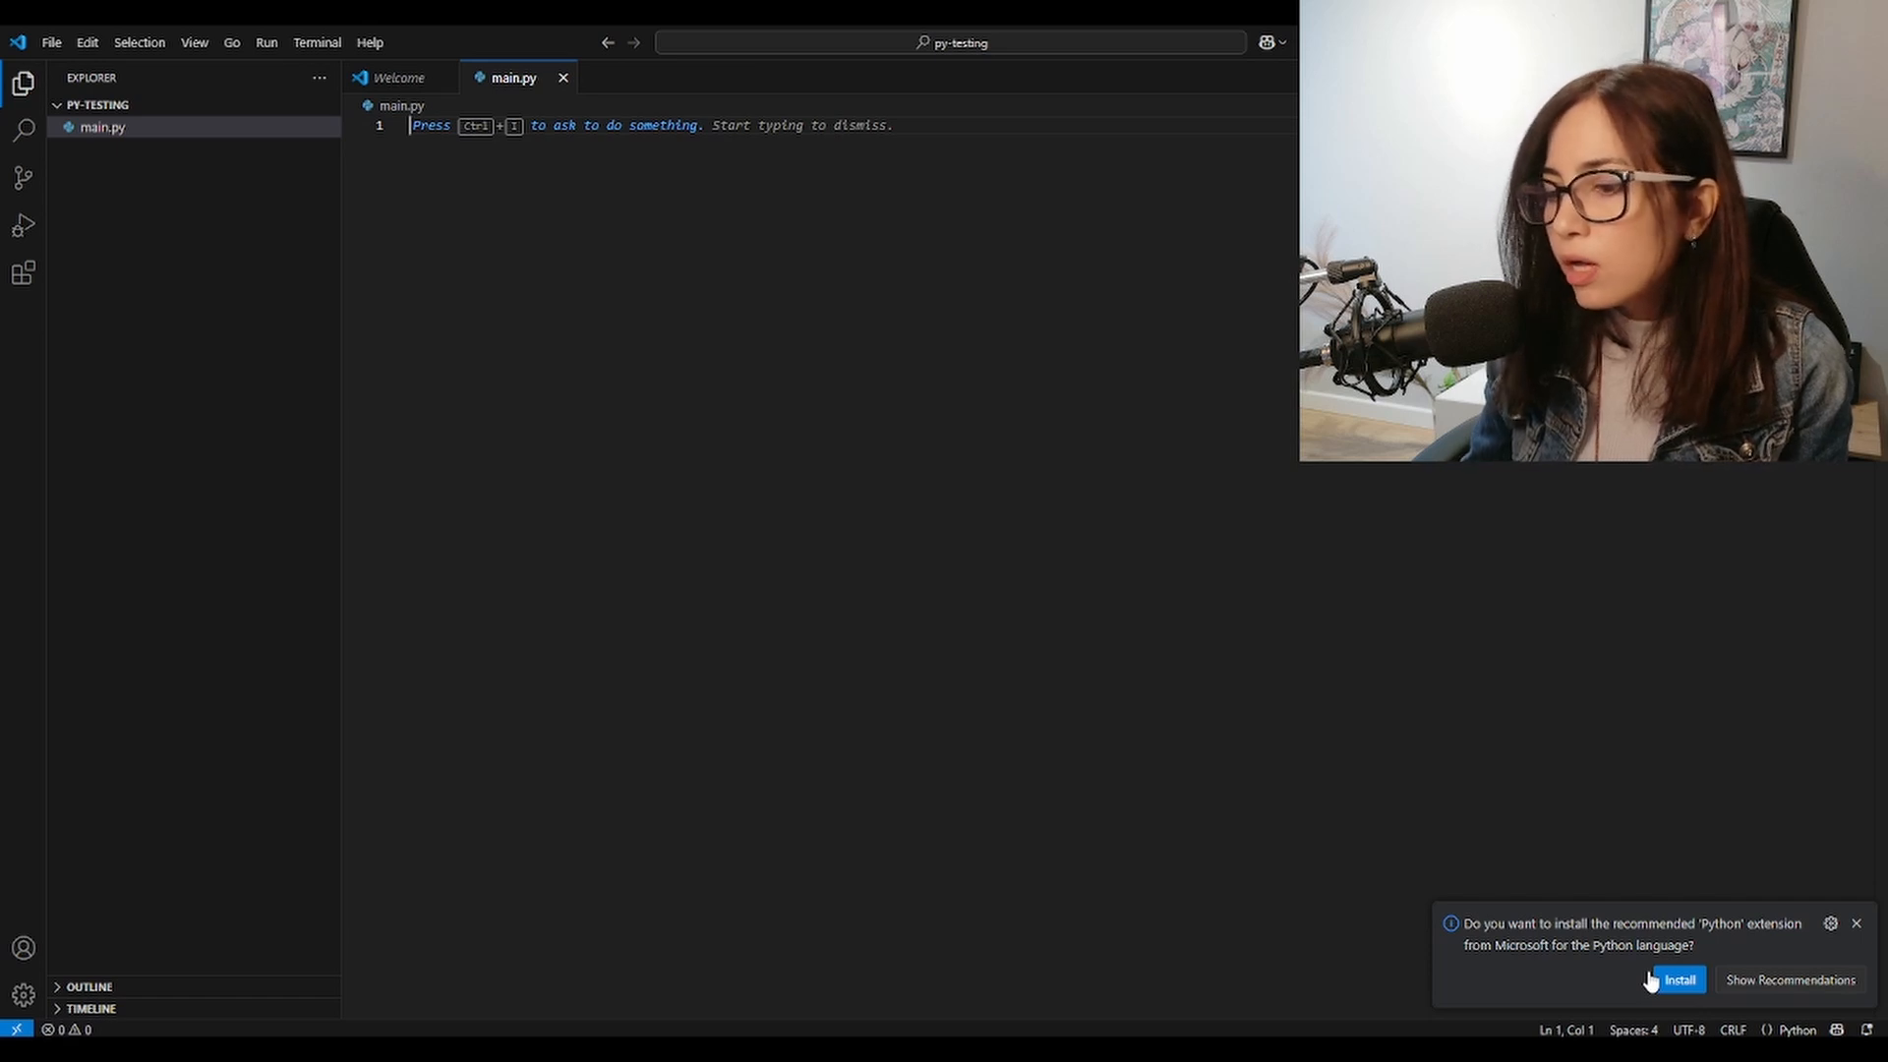
mouse_move(1138, 719)
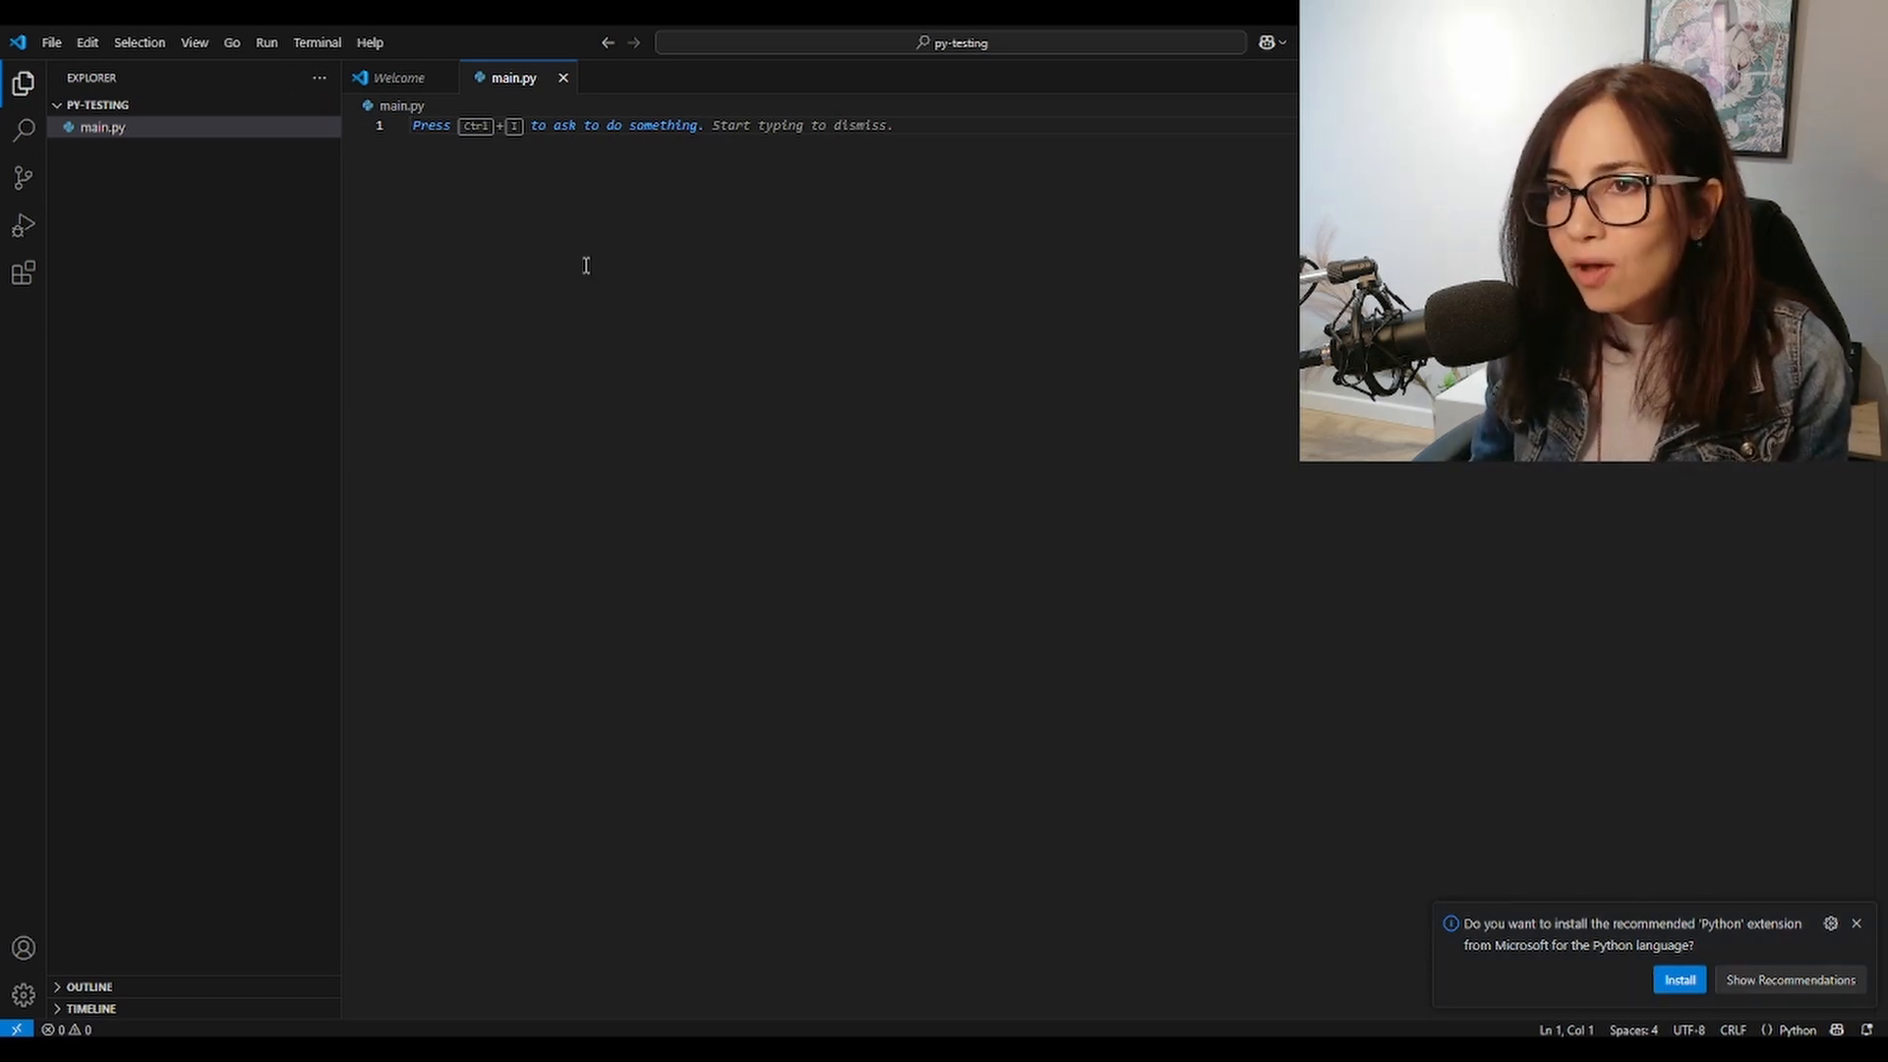
Write print("hello world!") in main.py and save the file
type("prin")
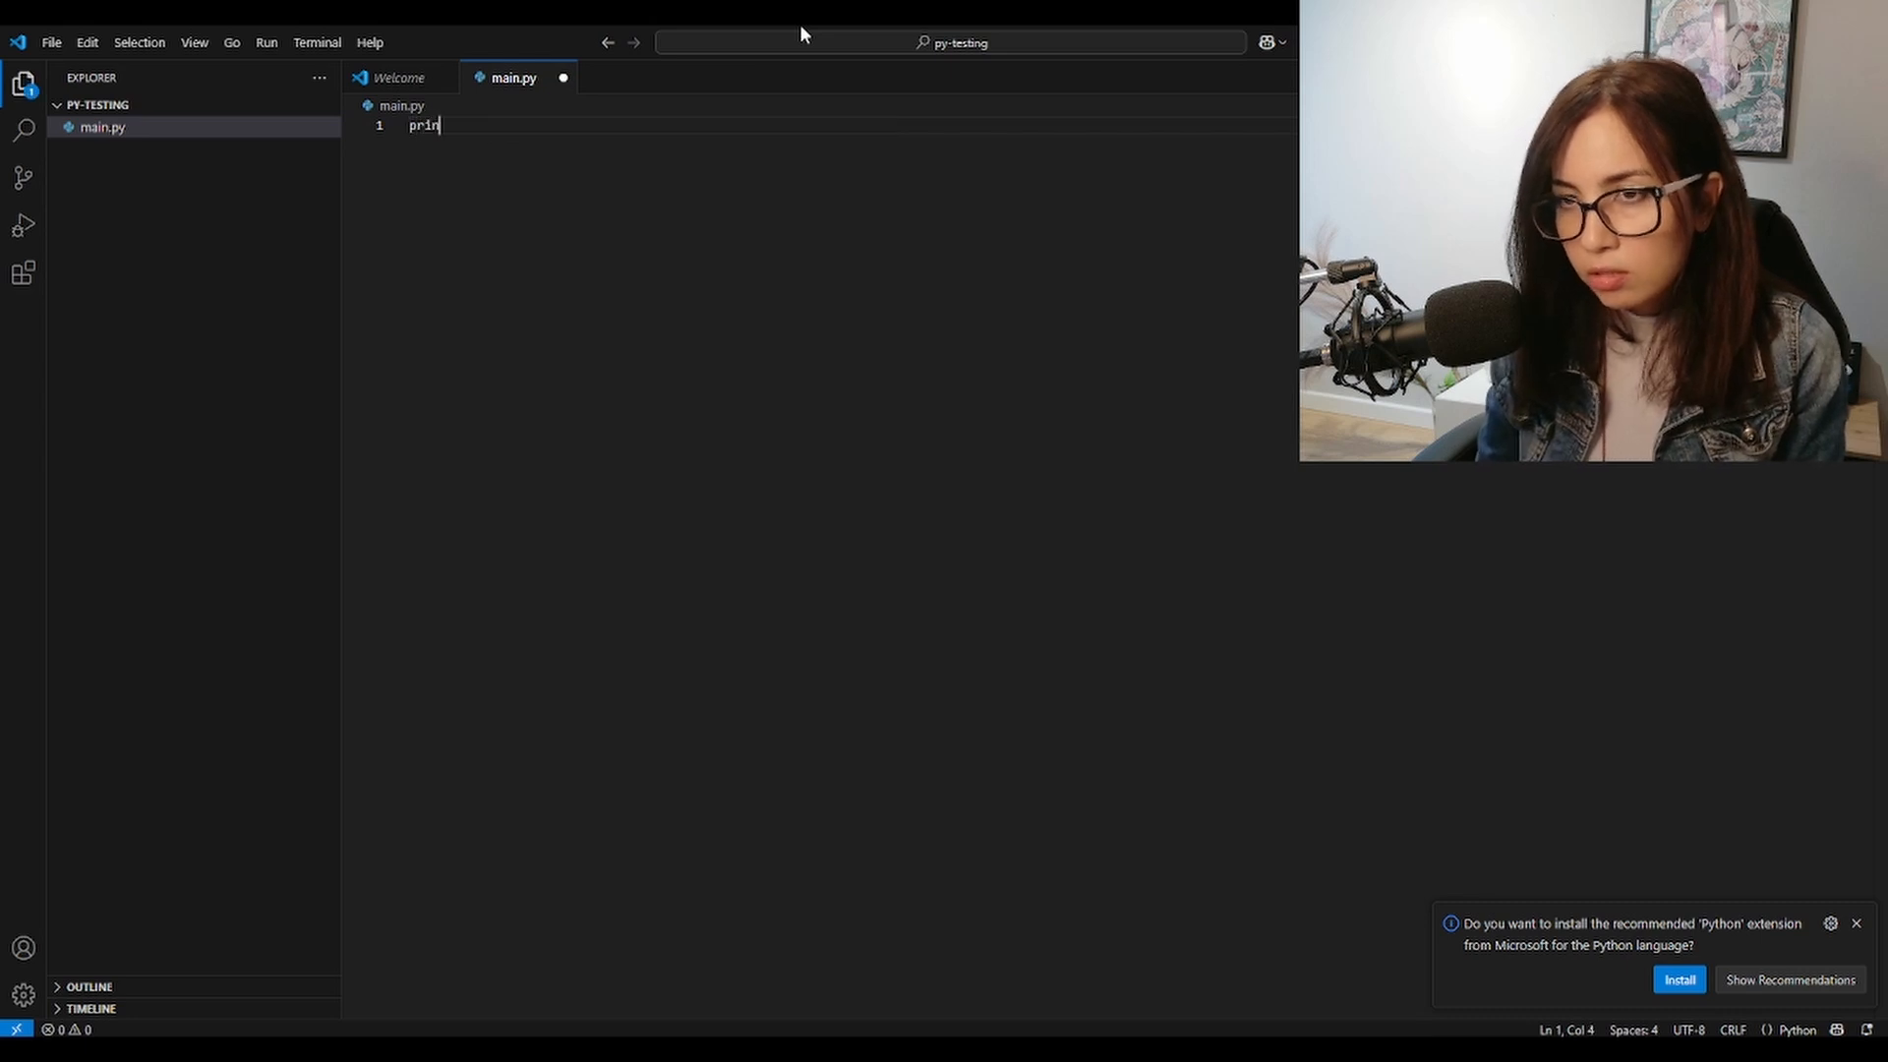
type("t()")
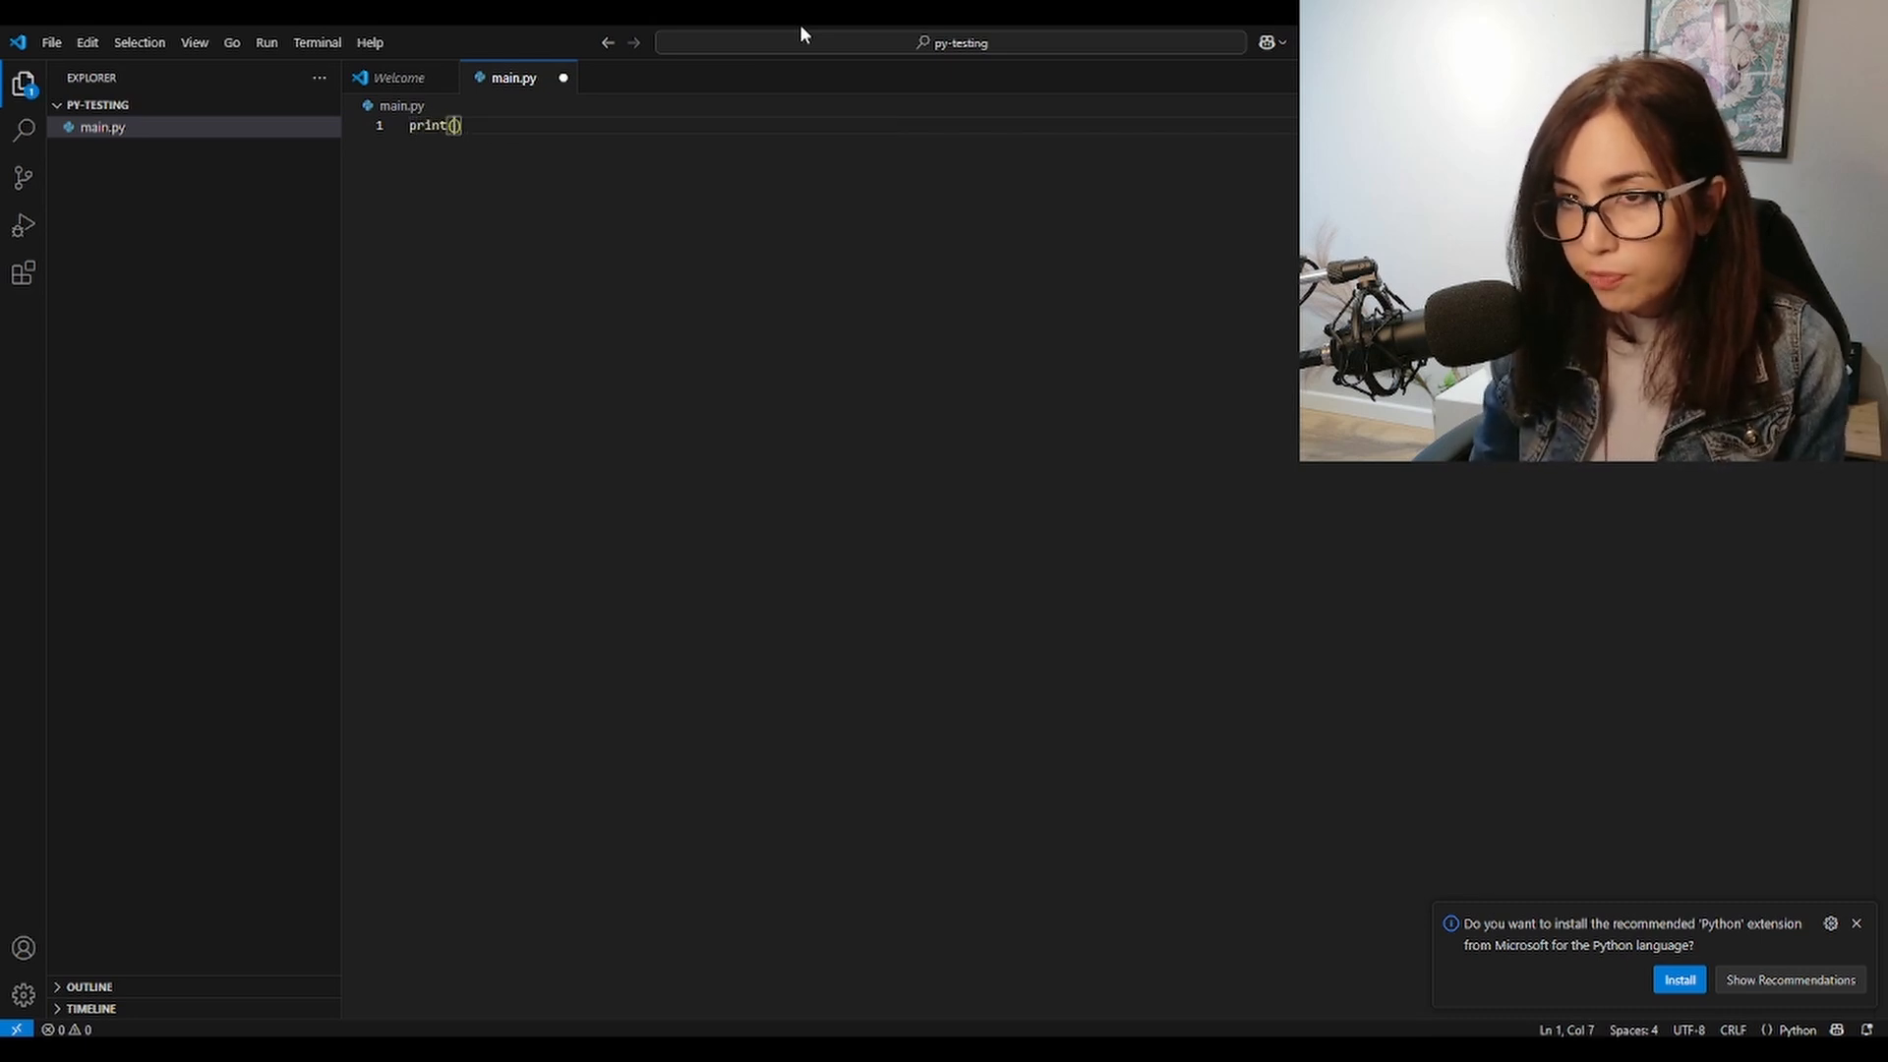
type("\"hello\"")
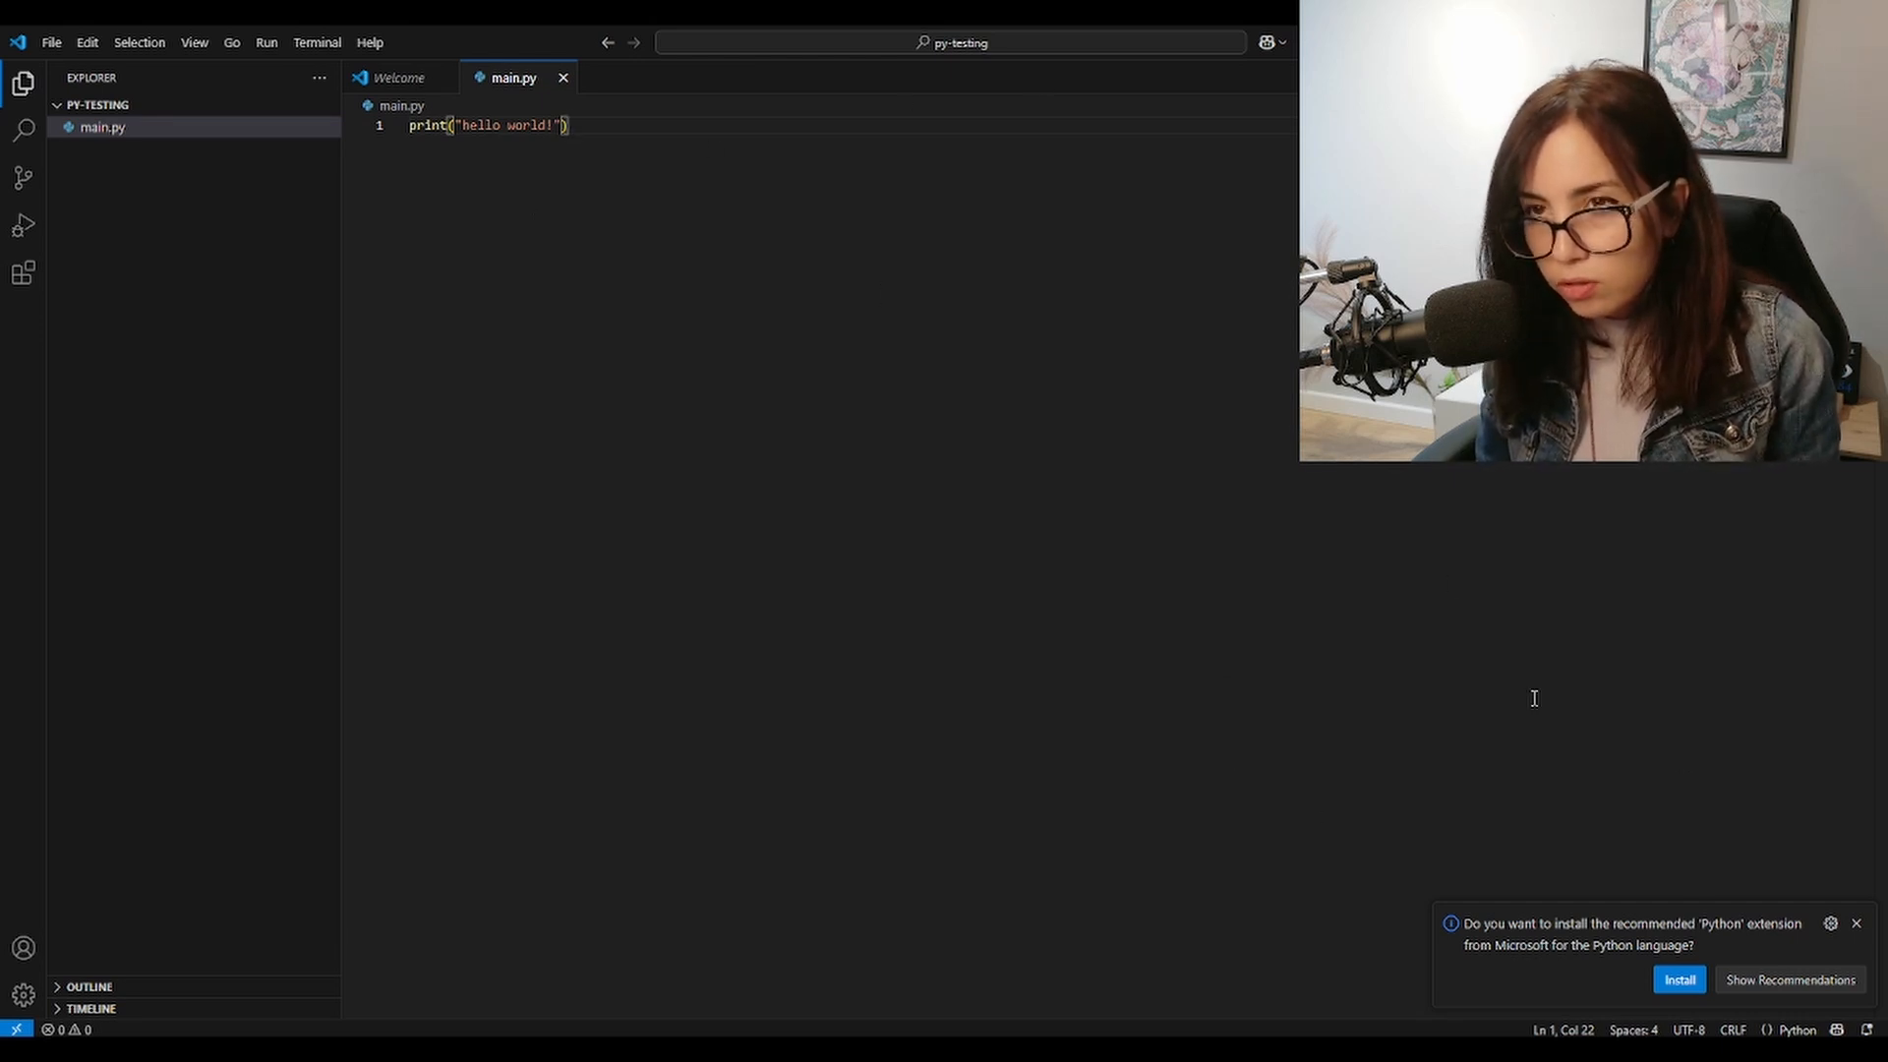
key("ctrl+`")
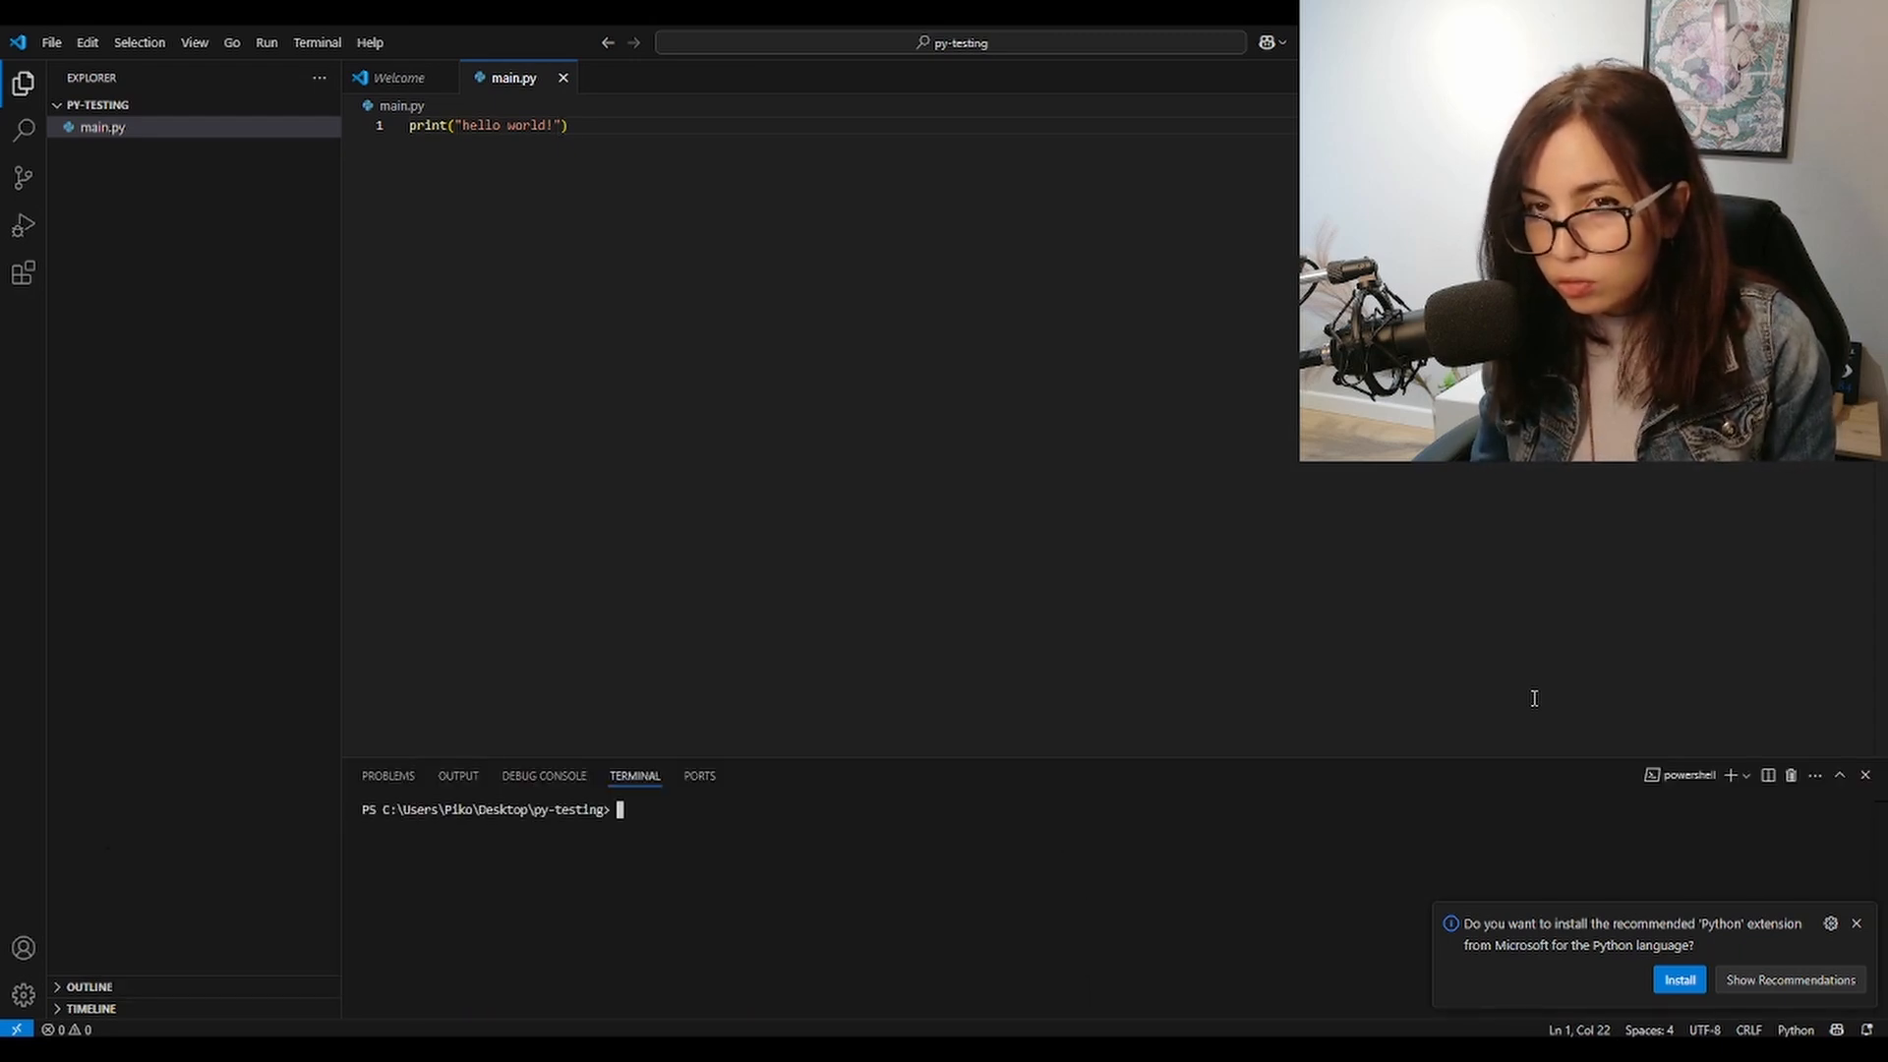
Run py main.py in the terminal to print hello world!
type("py")
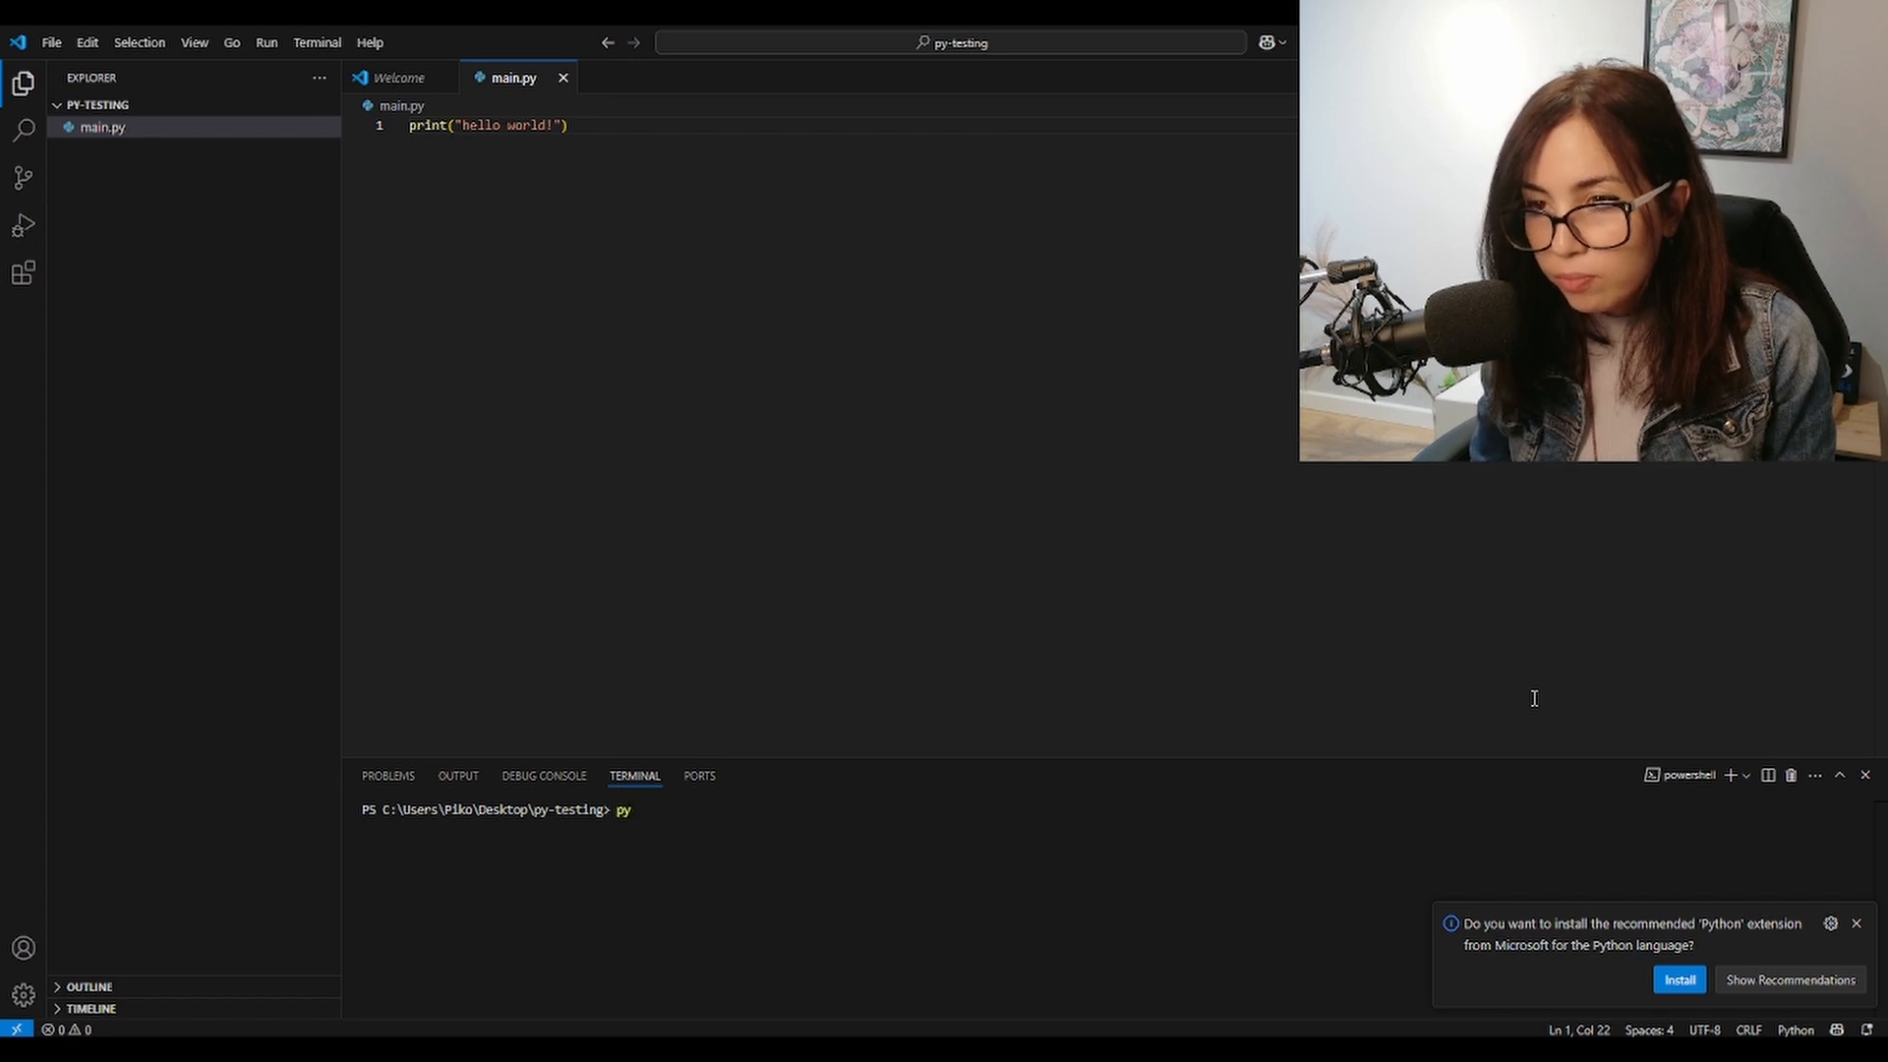
type("main.py")
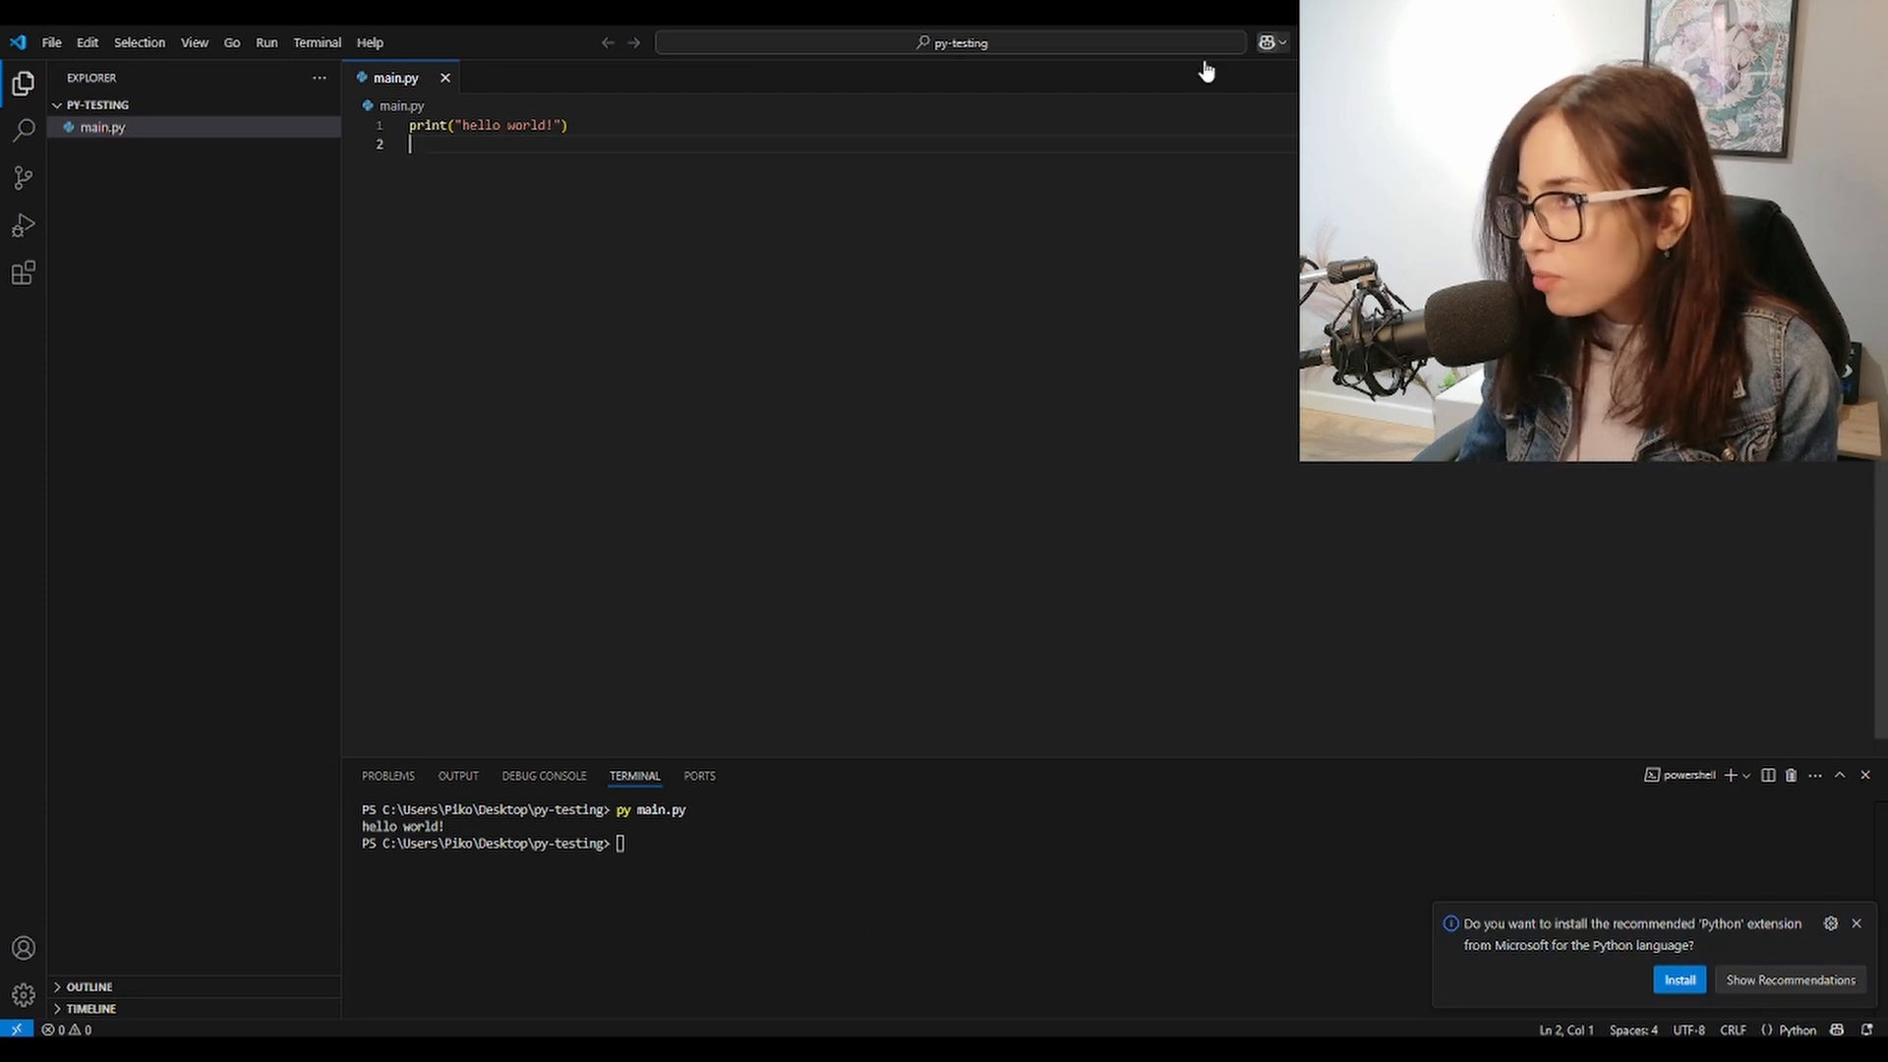
mouse_move(810, 696)
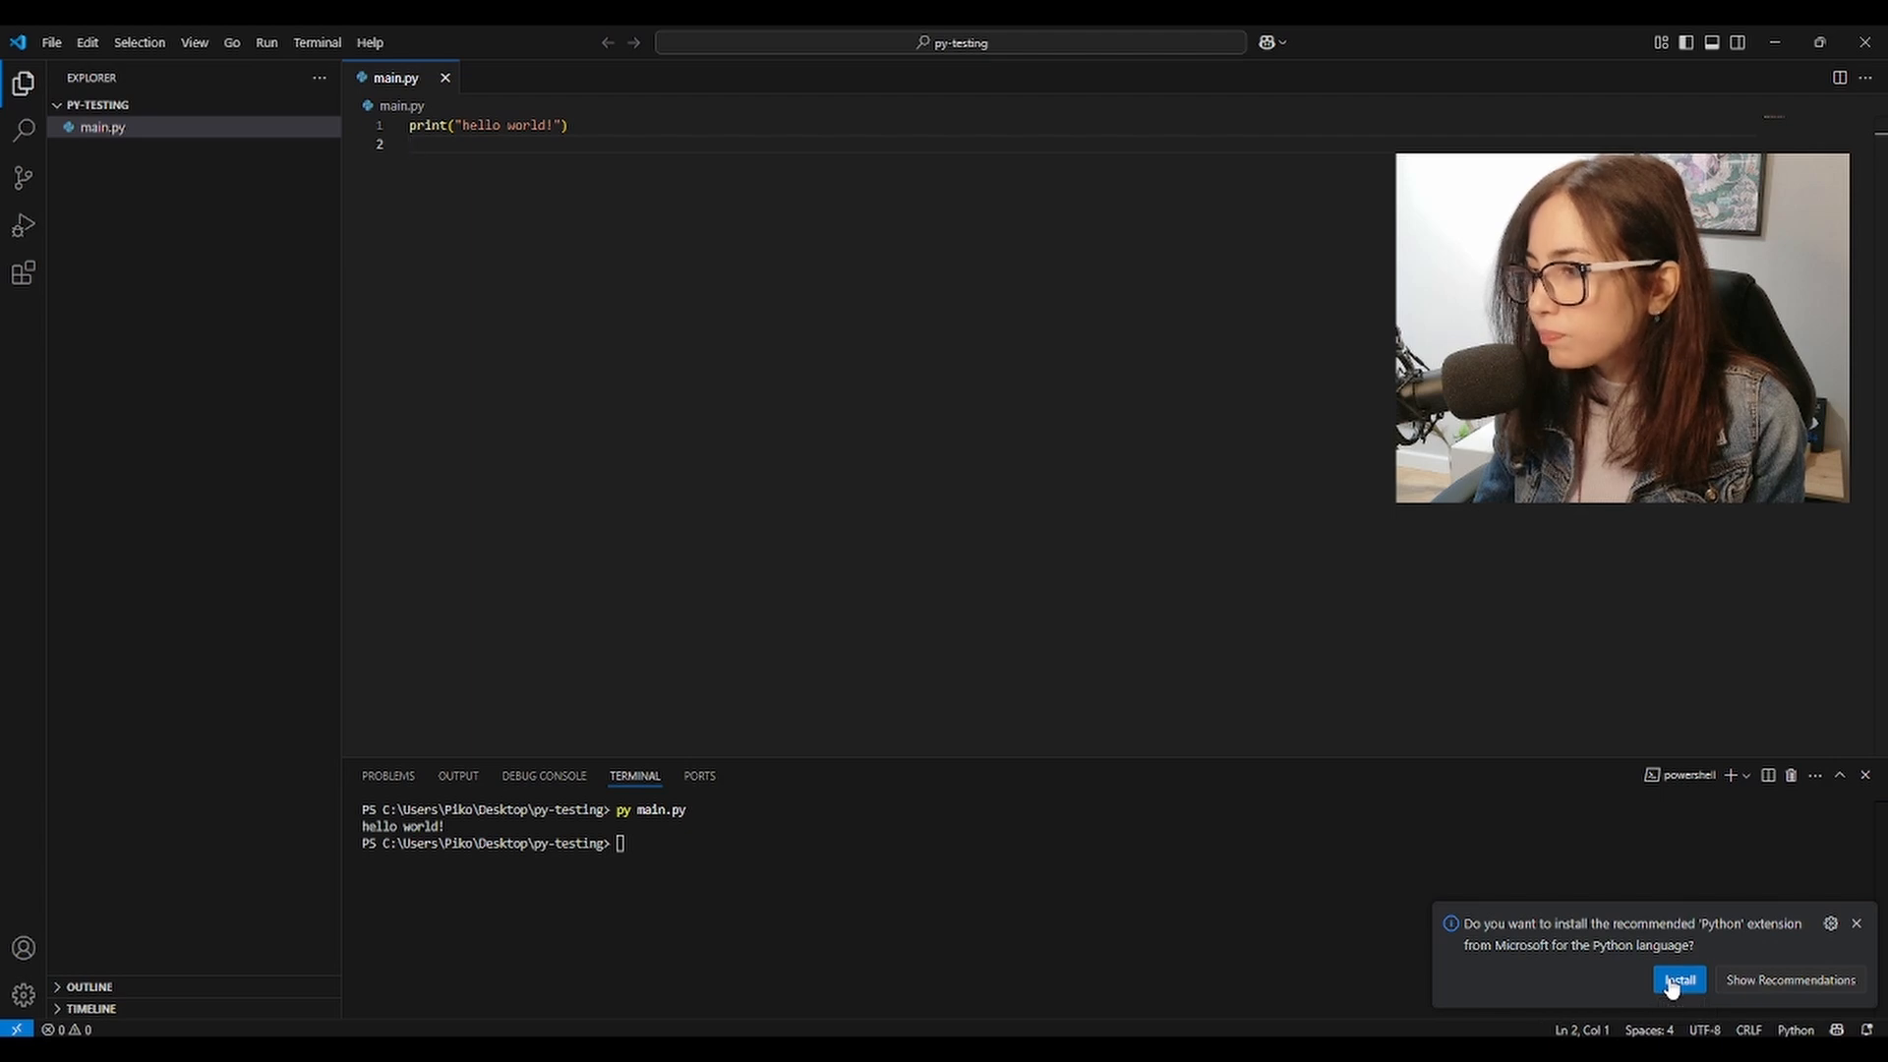
Install Microsoft's Python extension, then run main.py so it prints 'hello world!'
left_click(1677, 980)
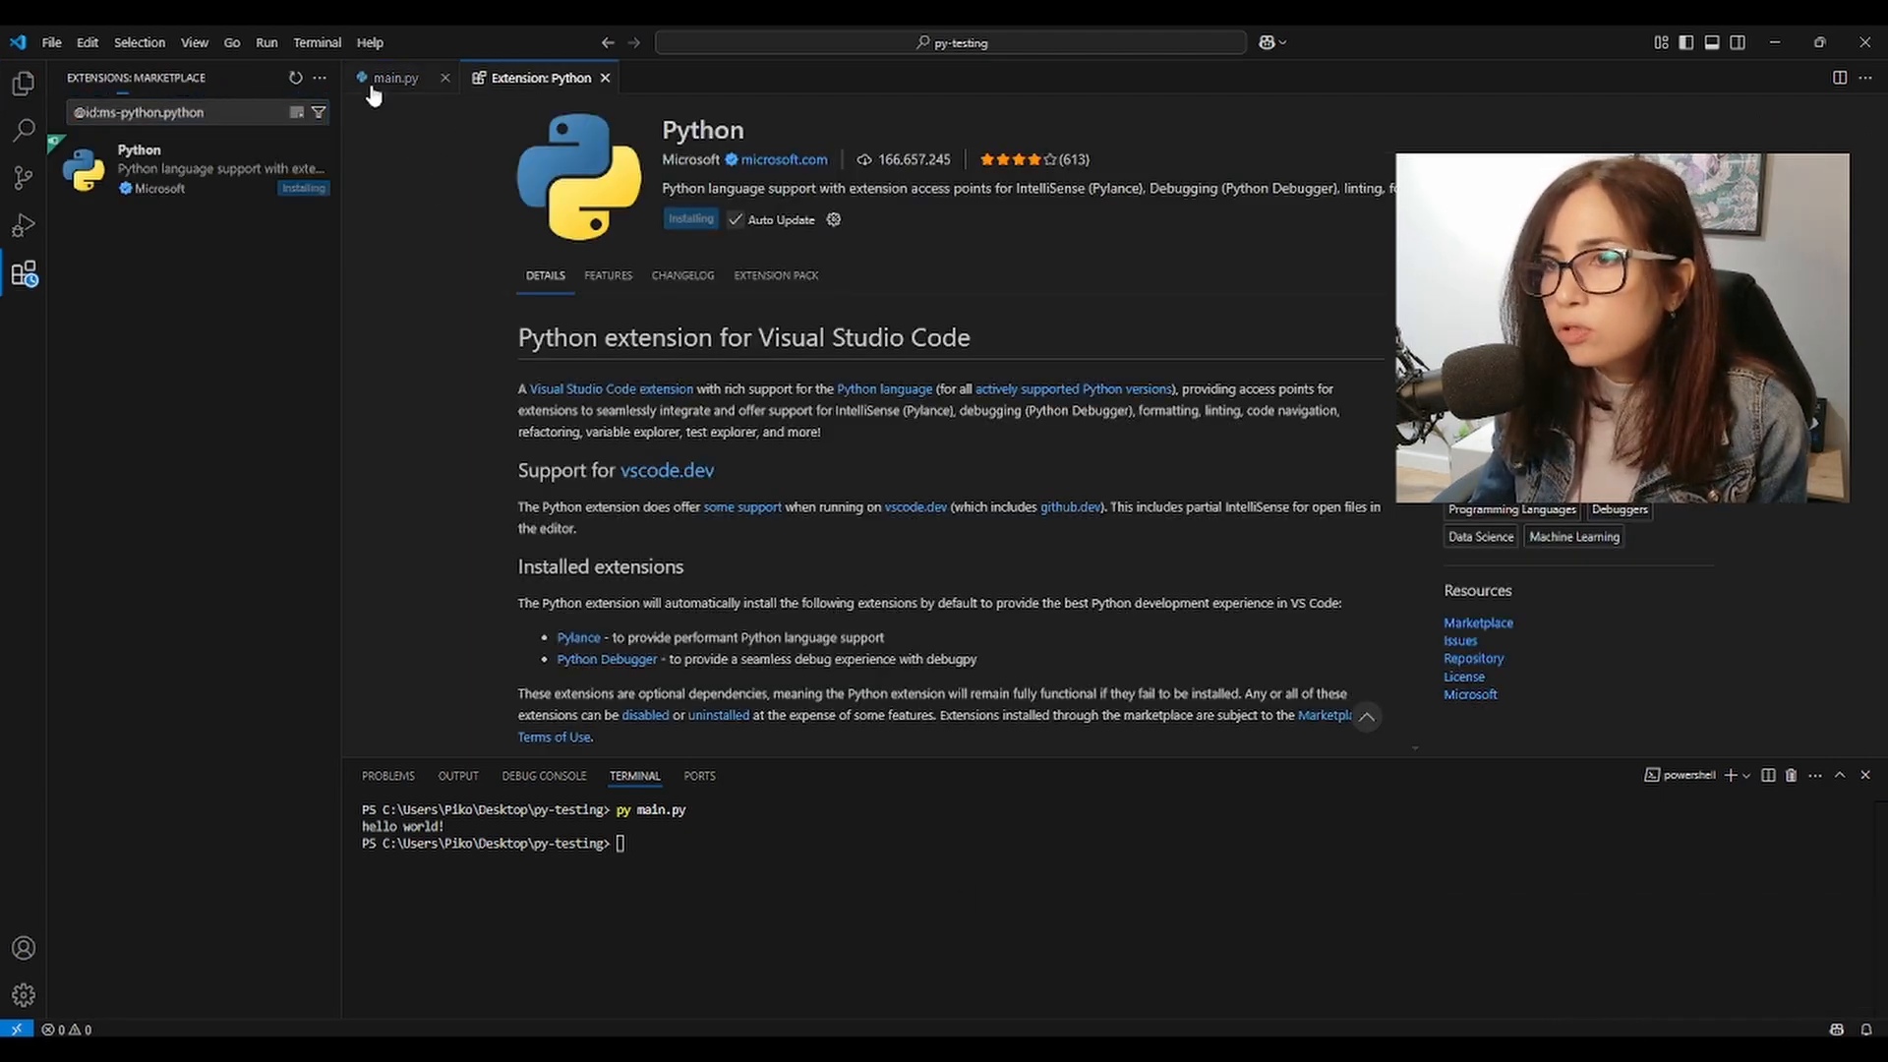
left_click(393, 77)
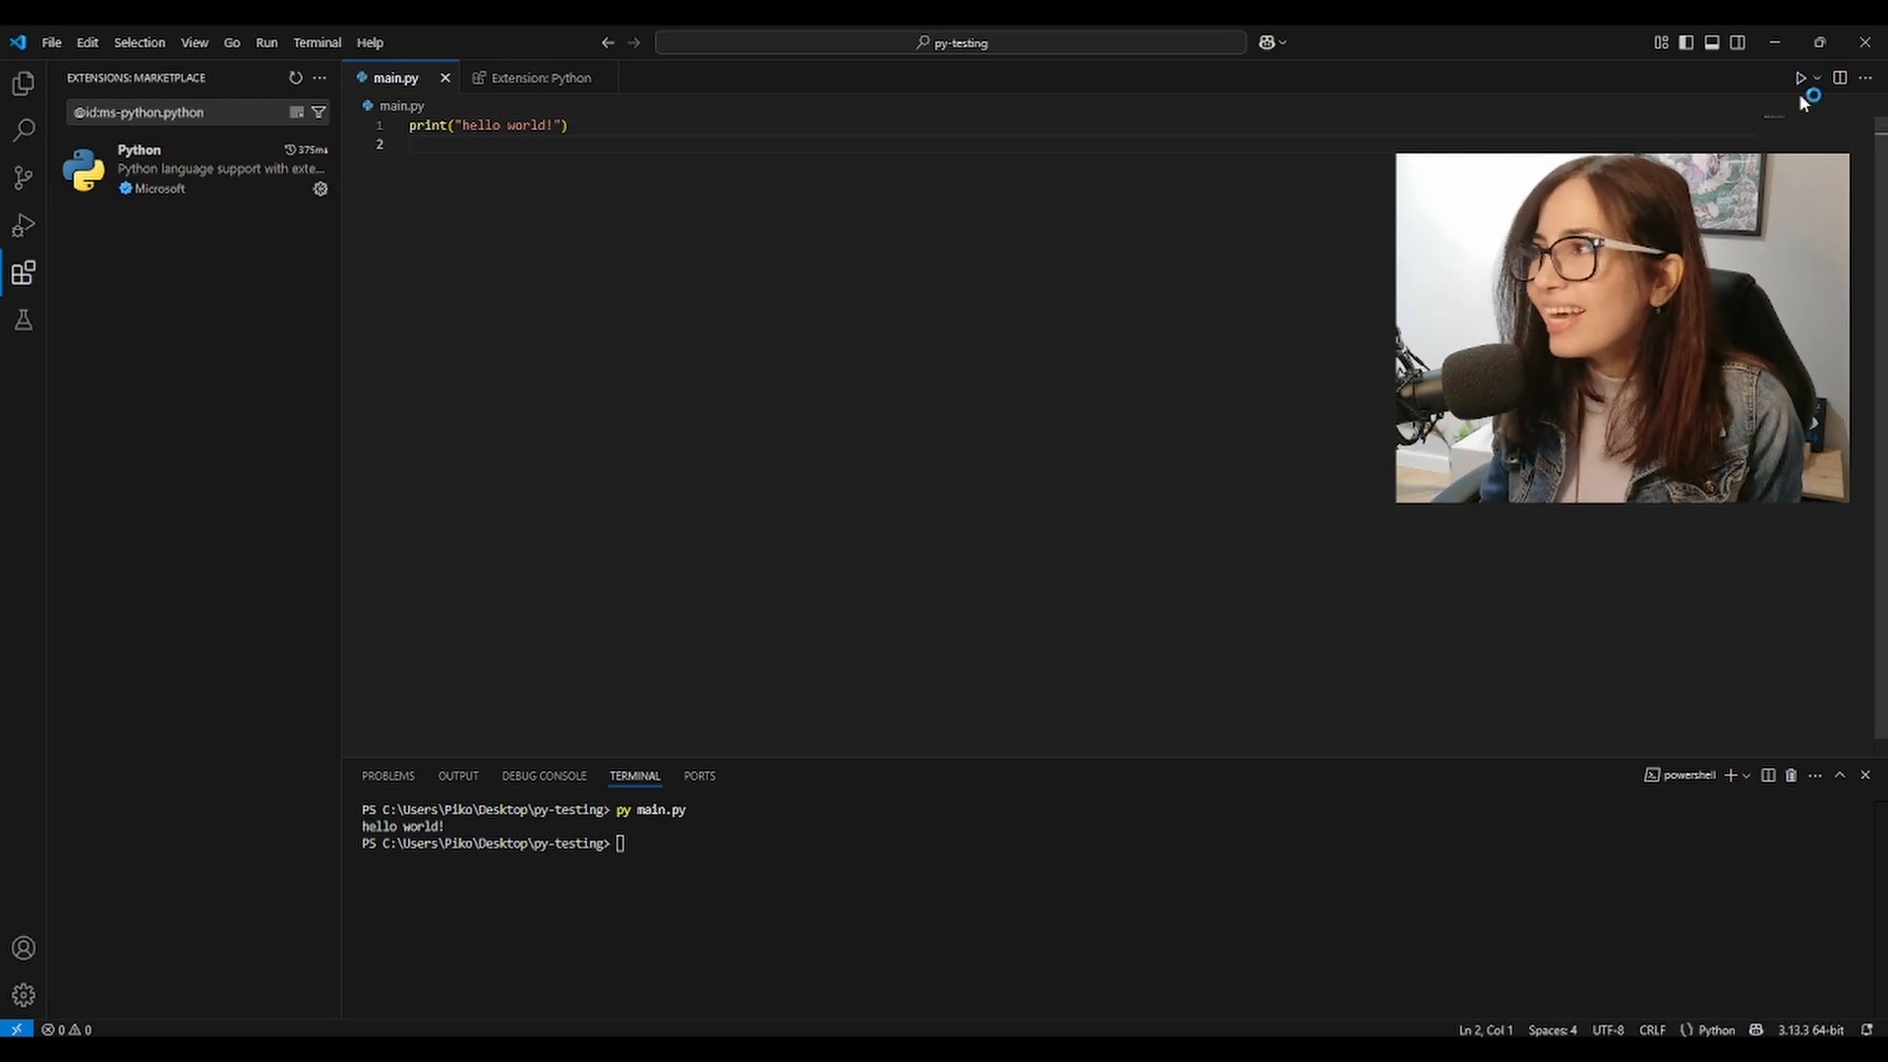
mouse_move(1801, 76)
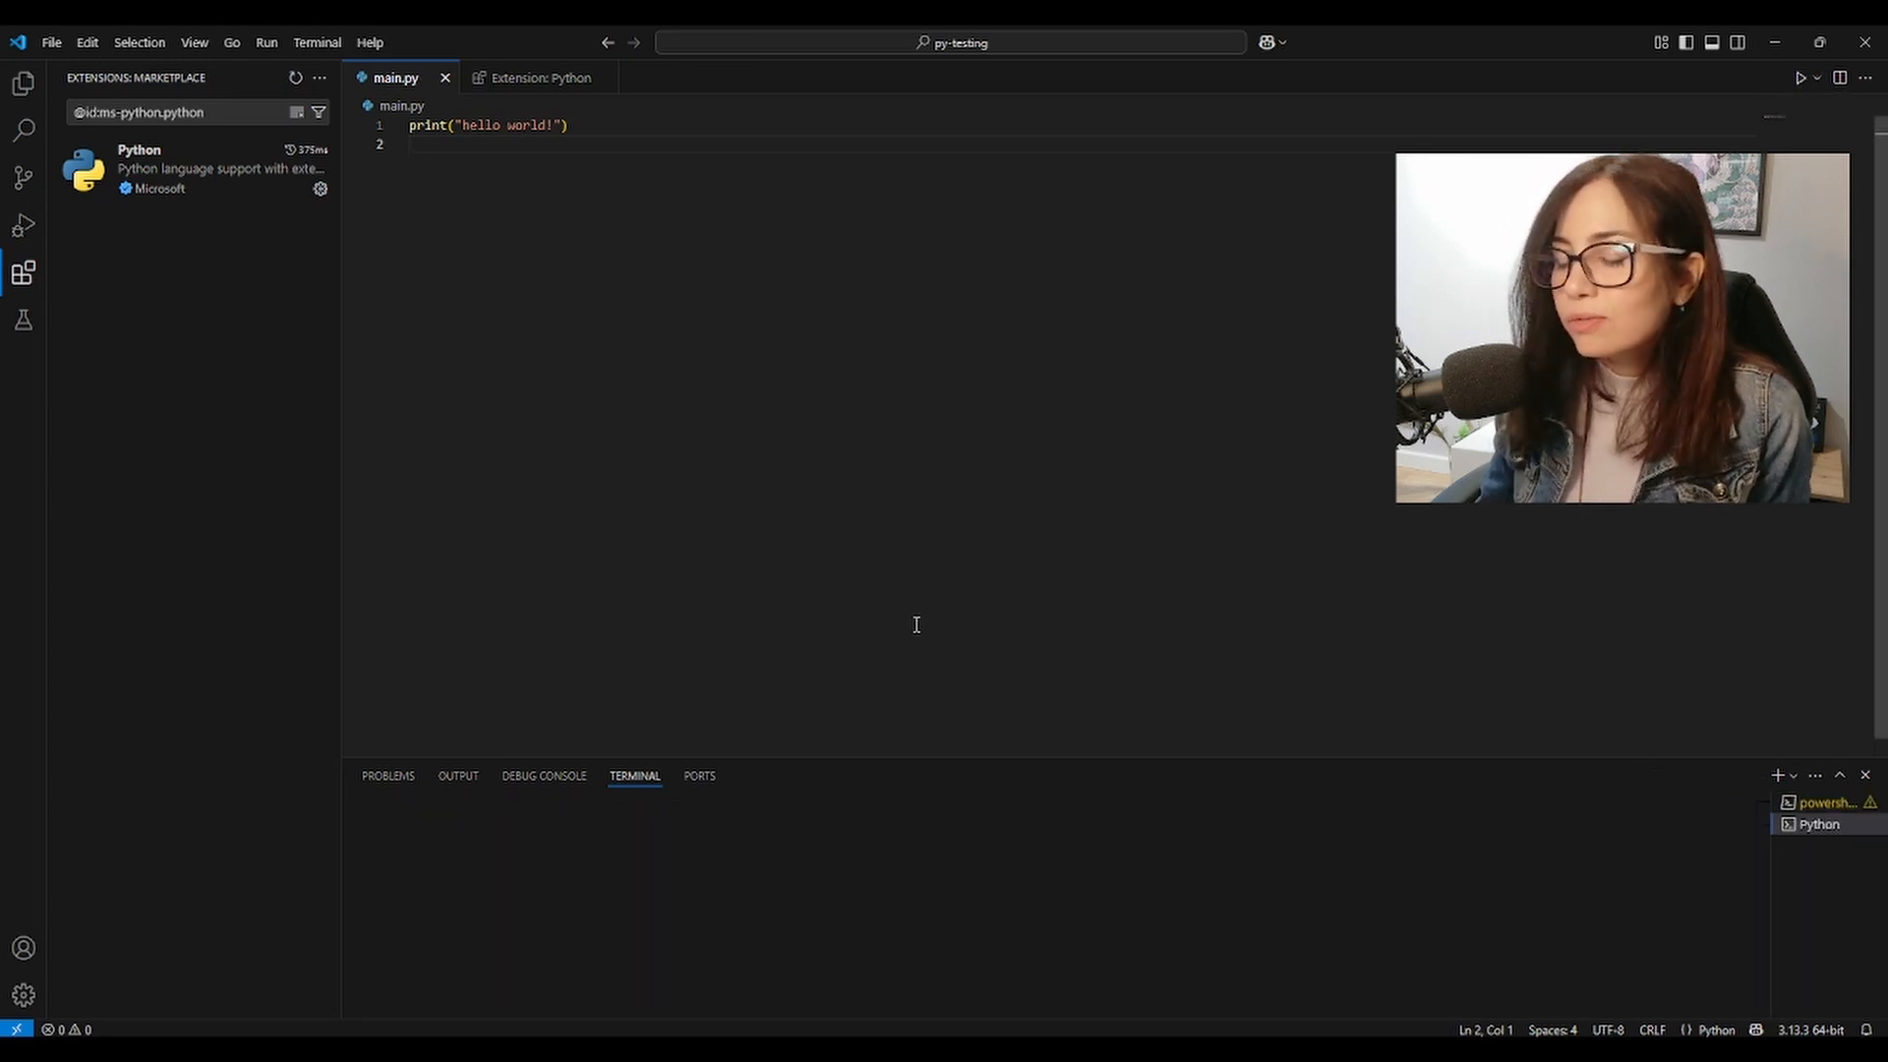
left_click(1801, 76)
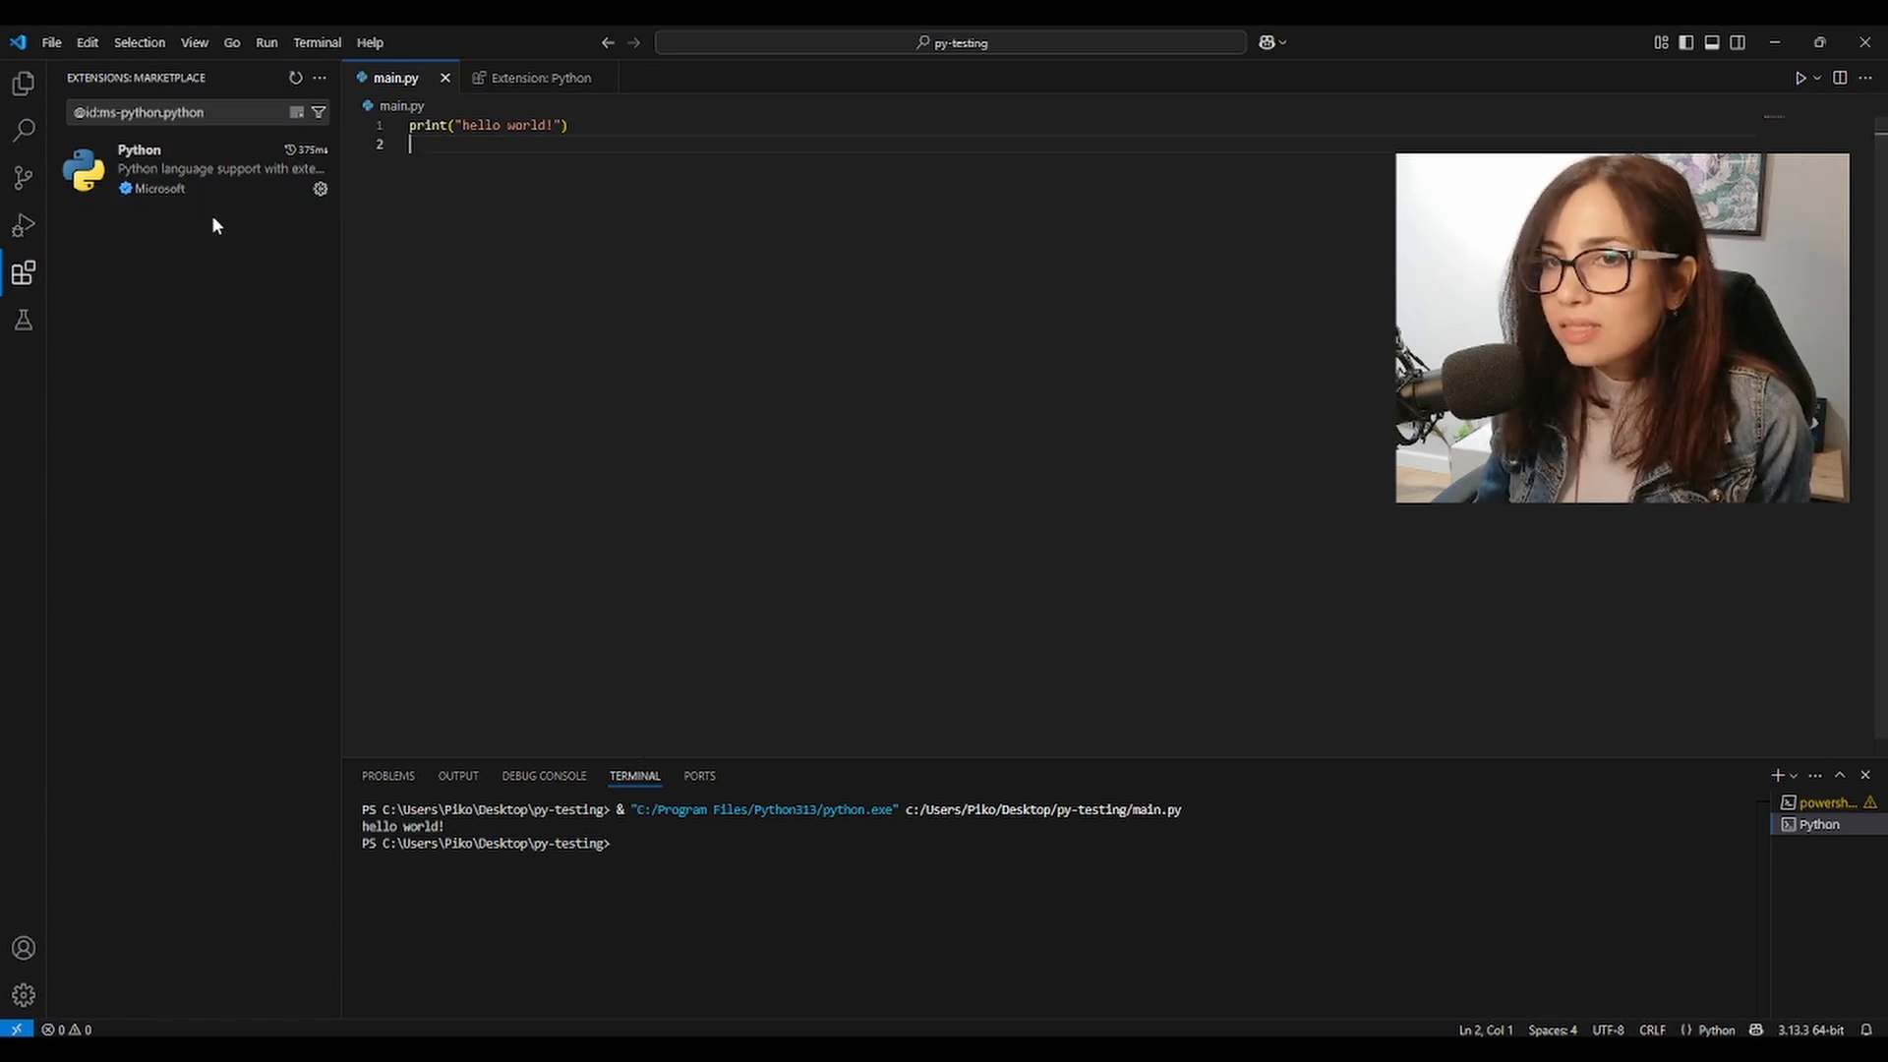
Review the Python extension page, add print("Cool!") as line 2, and run main.py
left_click(192, 168)
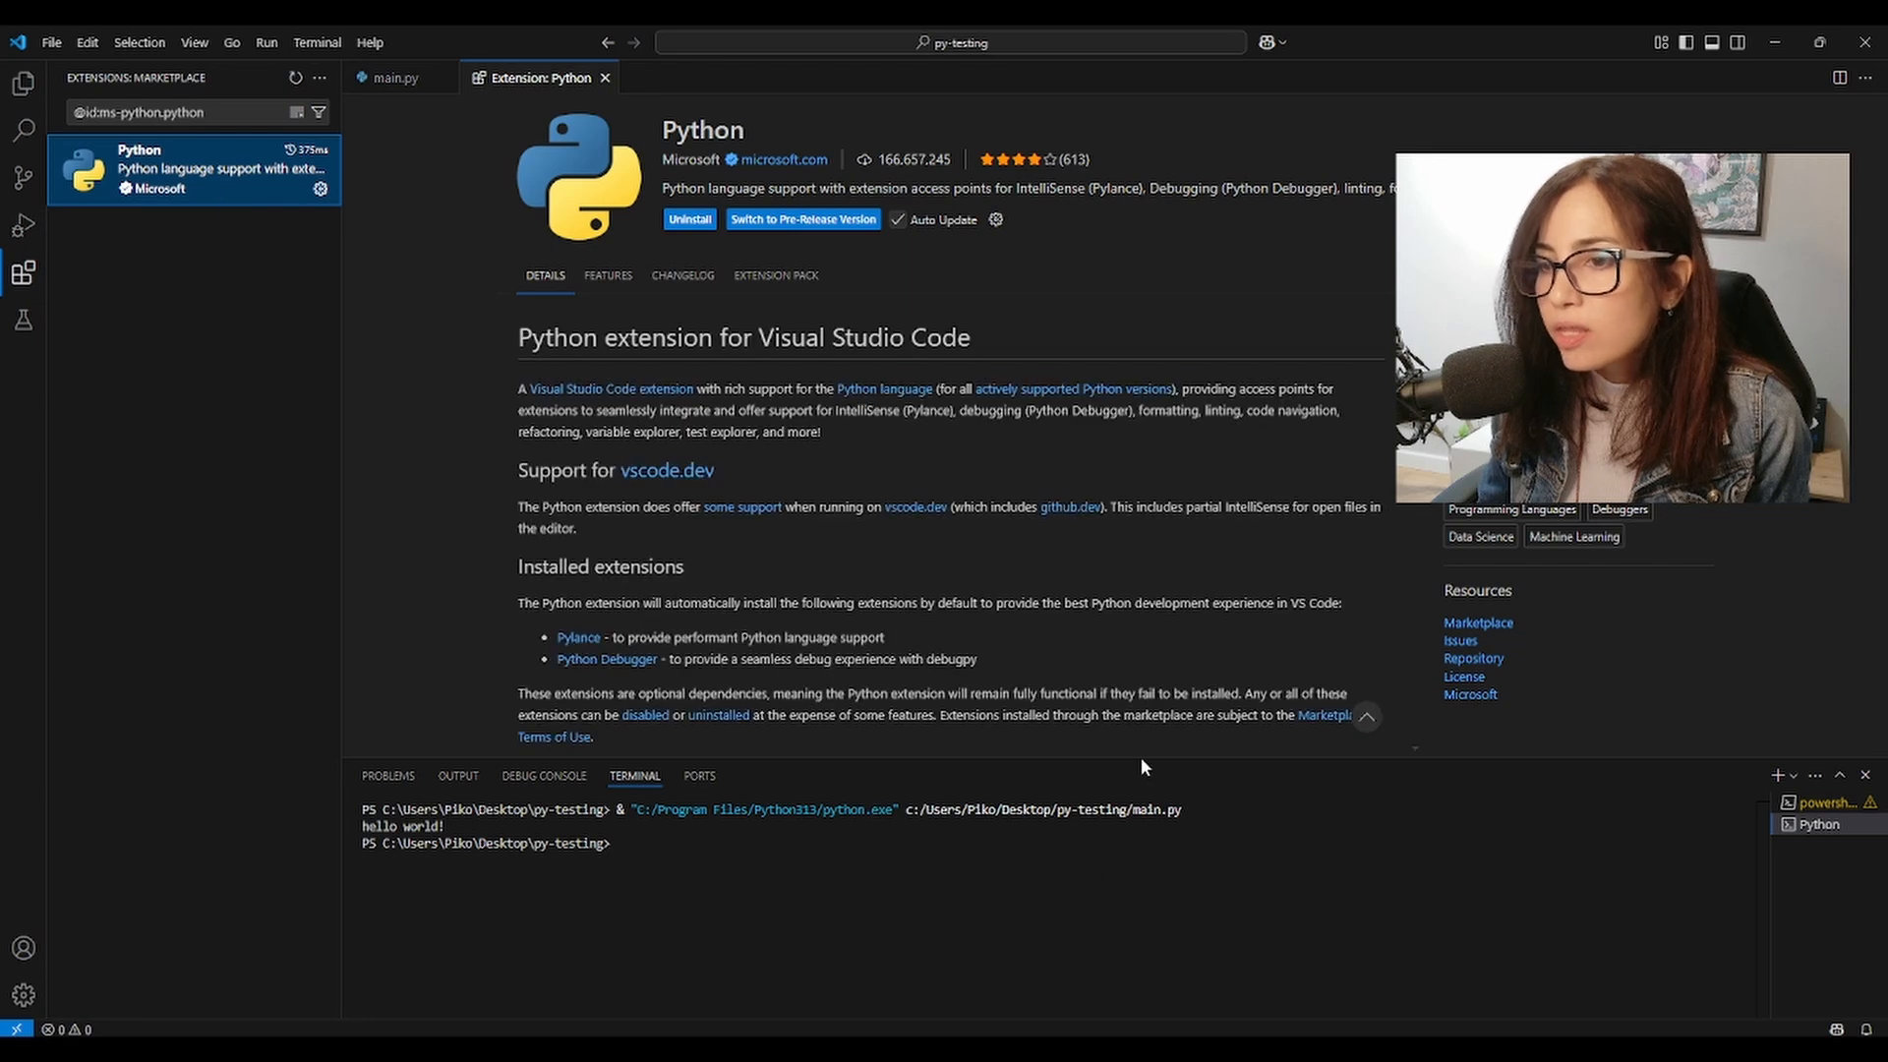
scroll("down", 3)
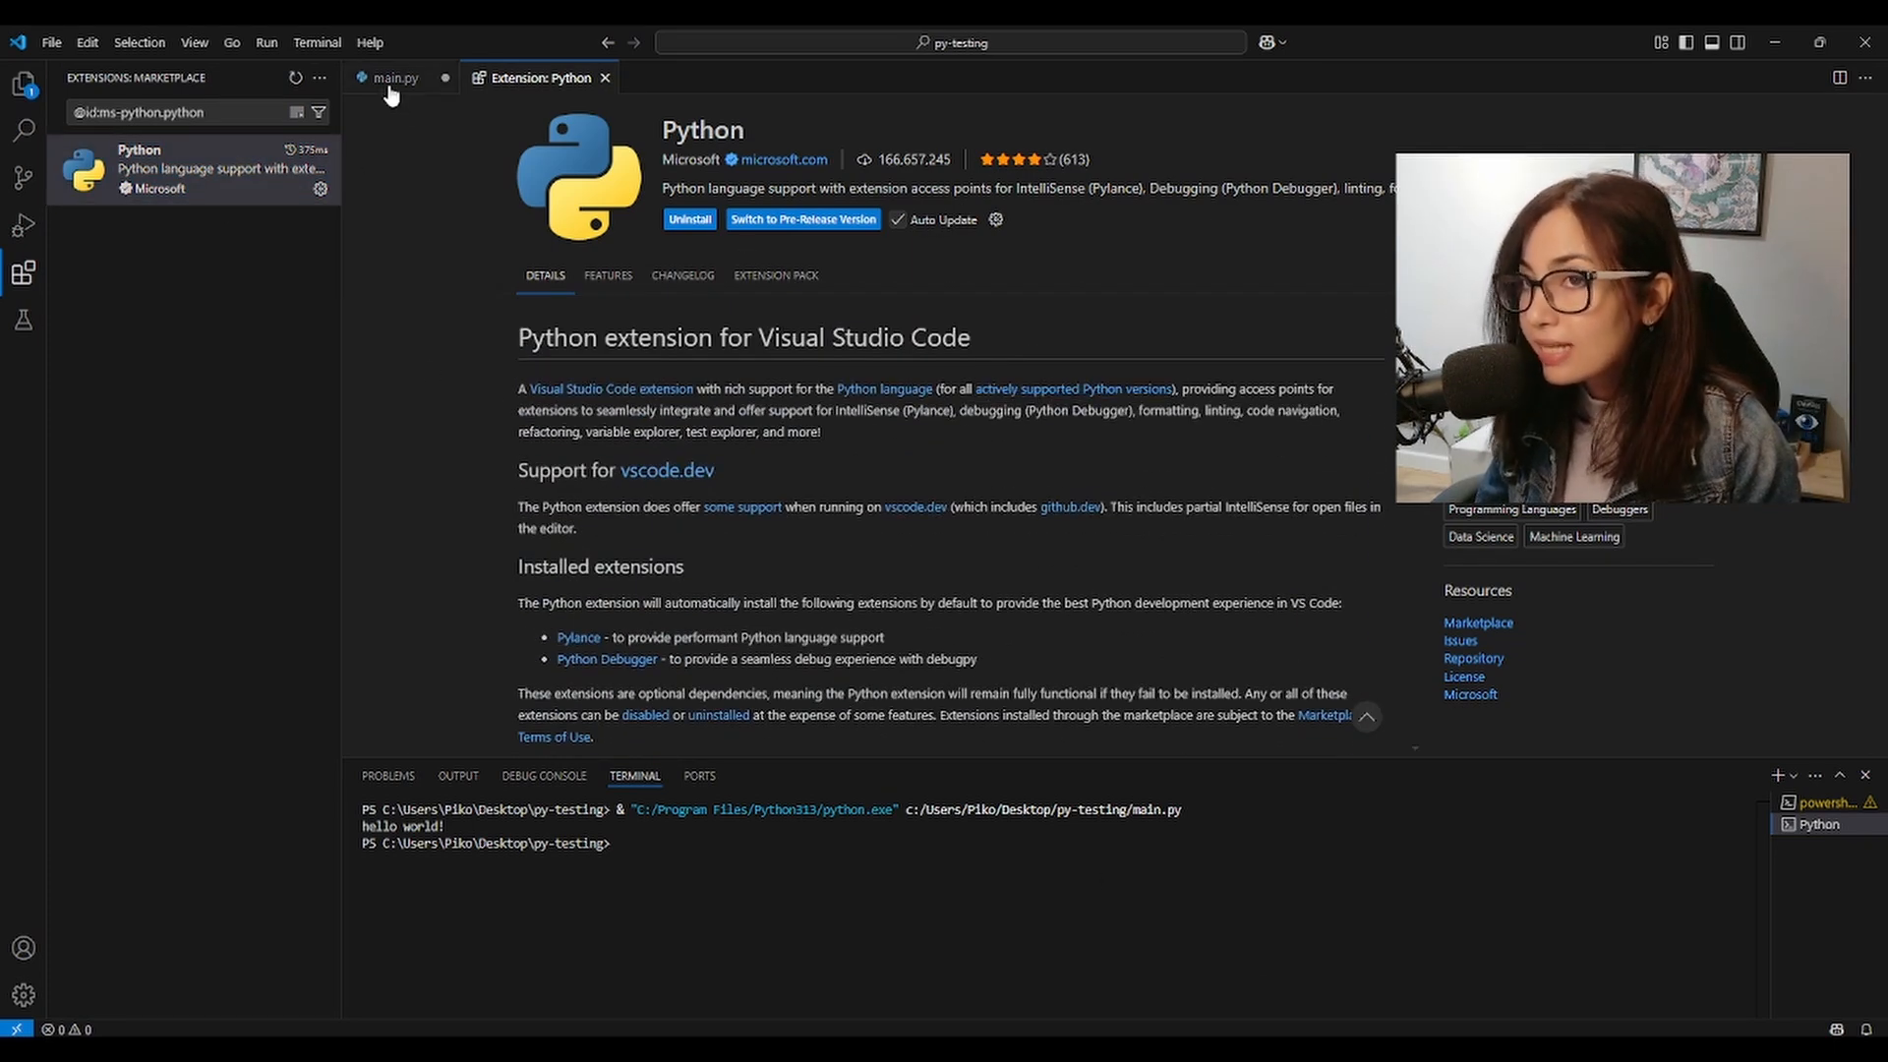
left_click(392, 77)
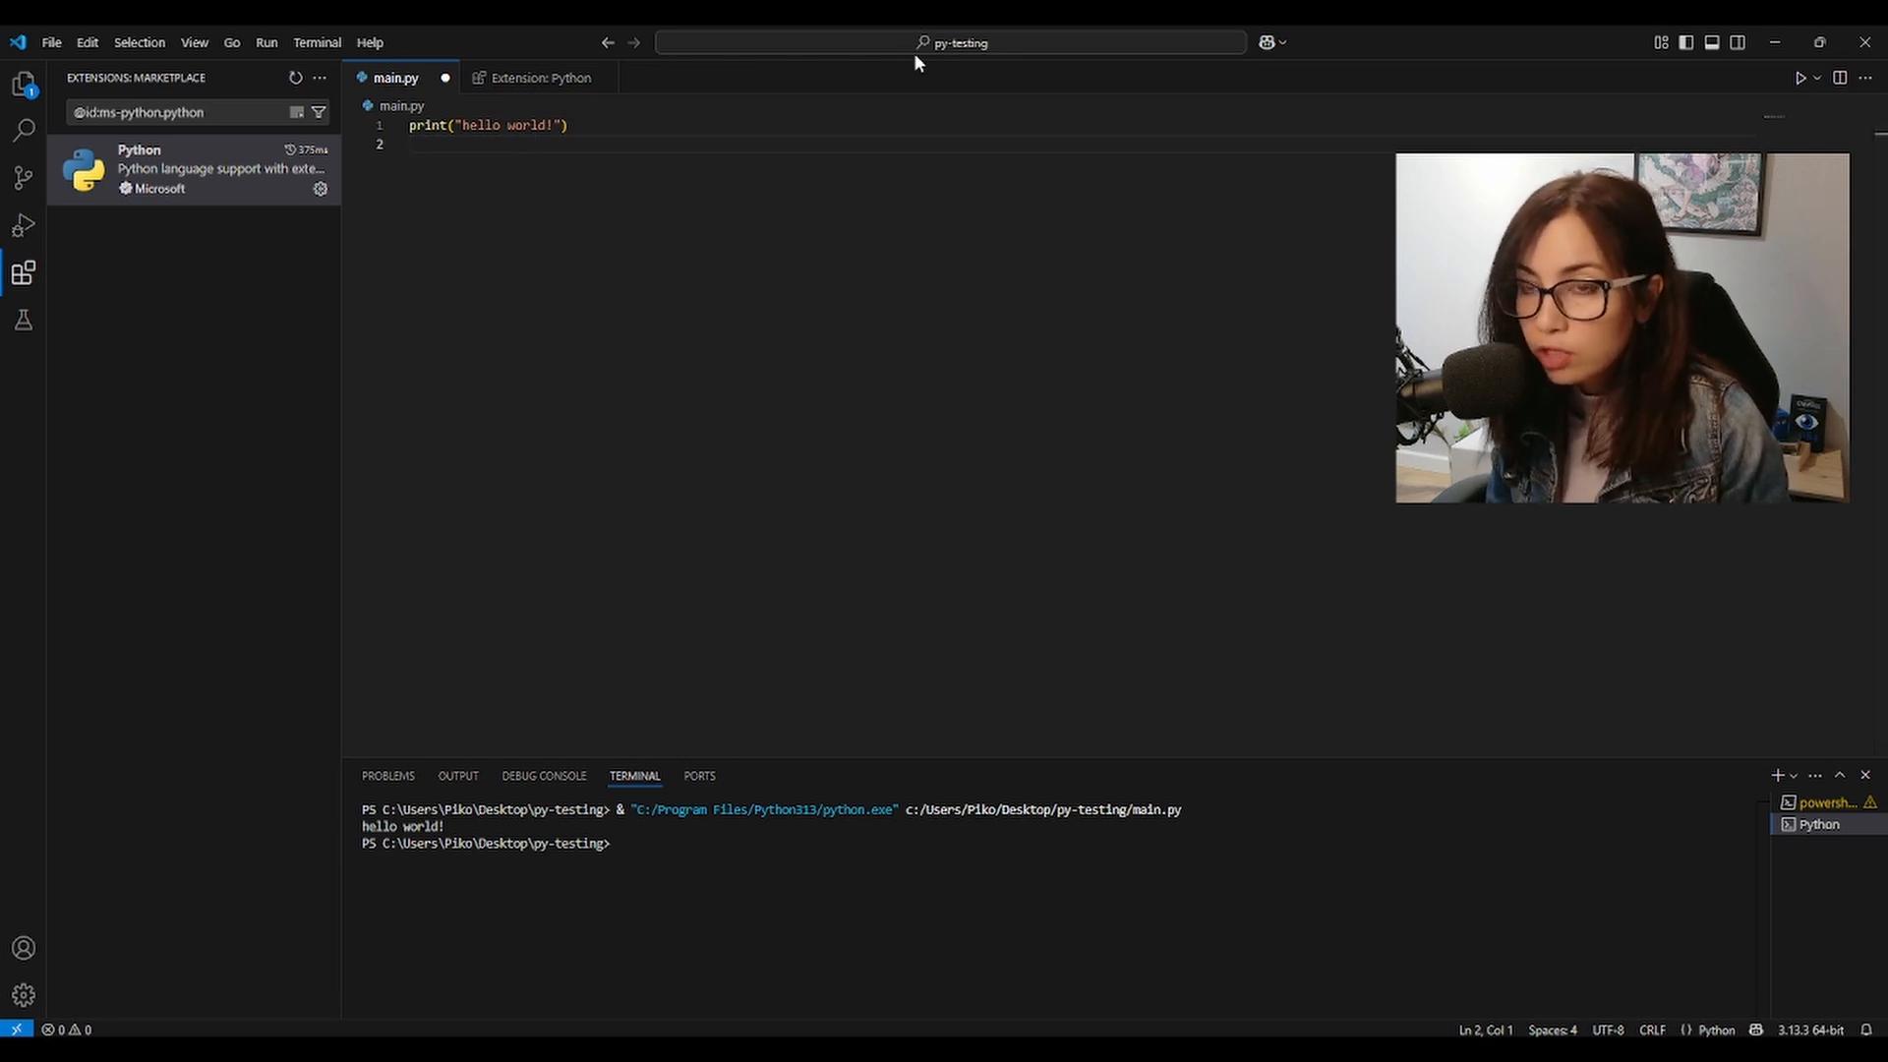
type("pr")
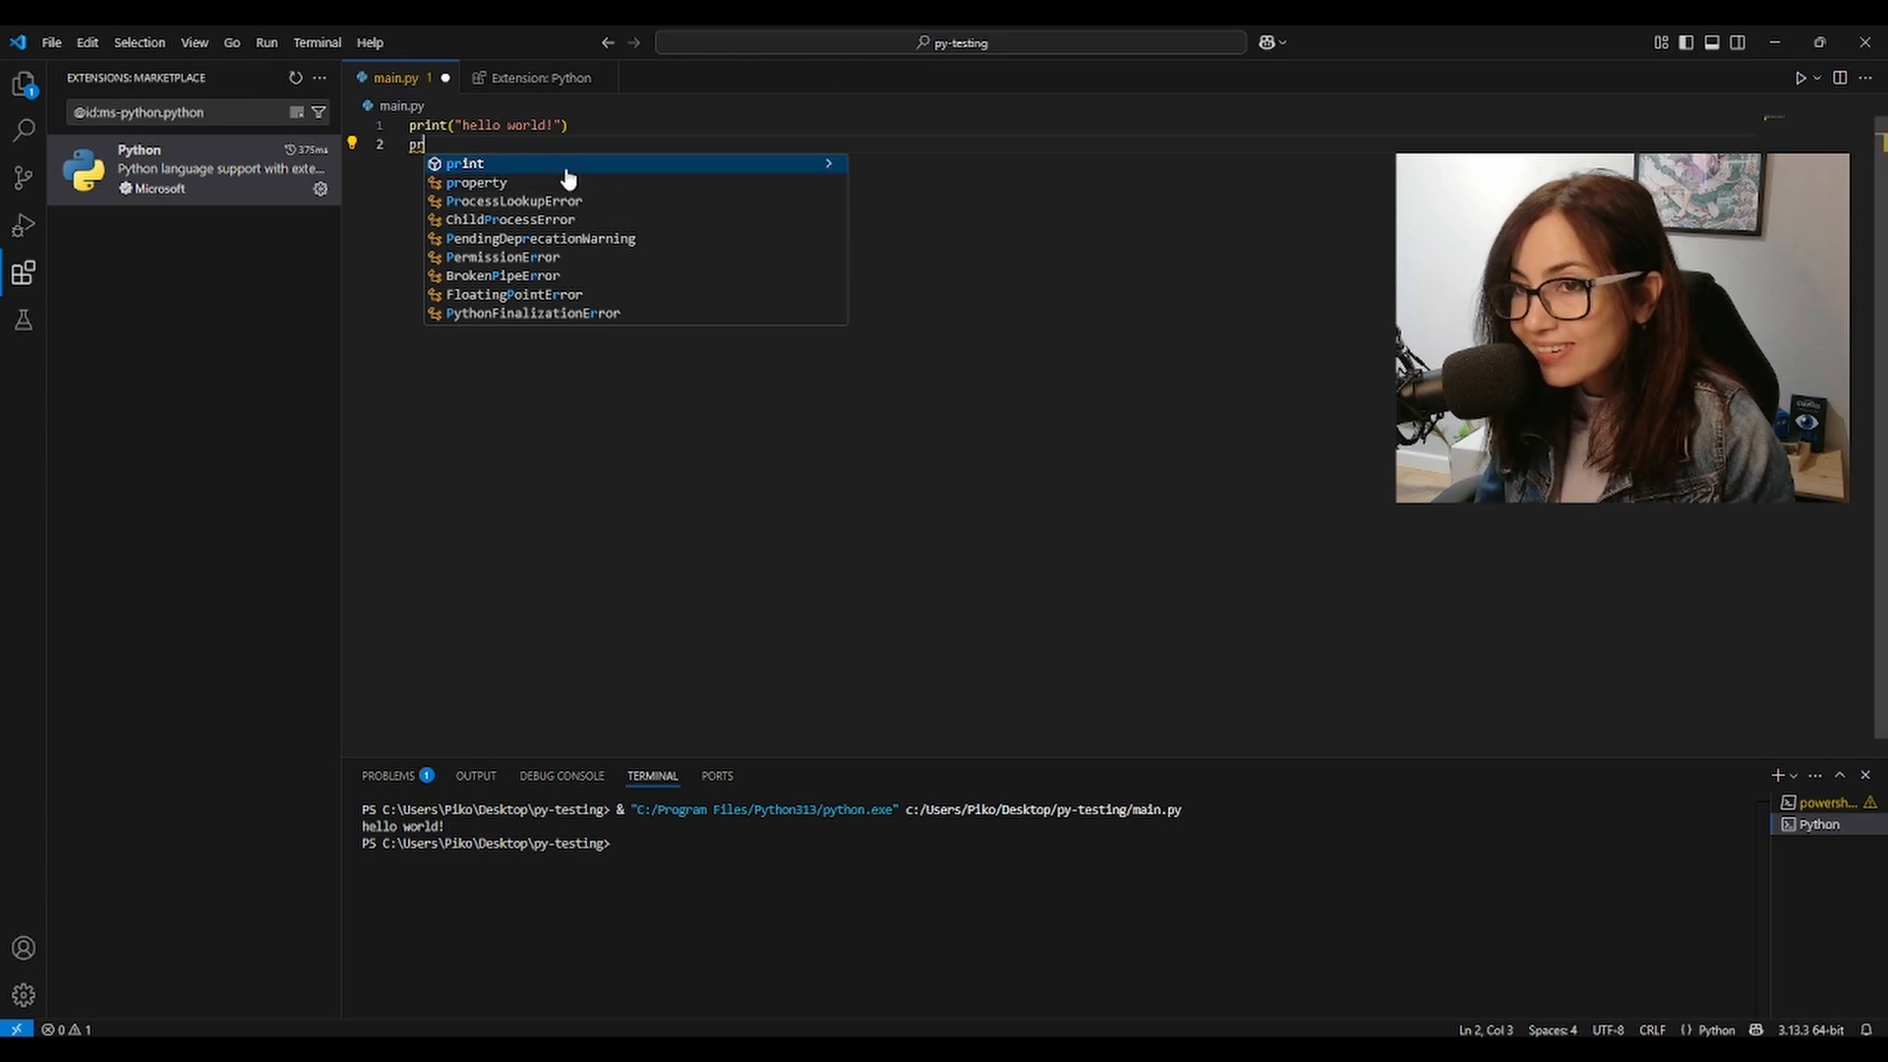
mouse_move(512, 171)
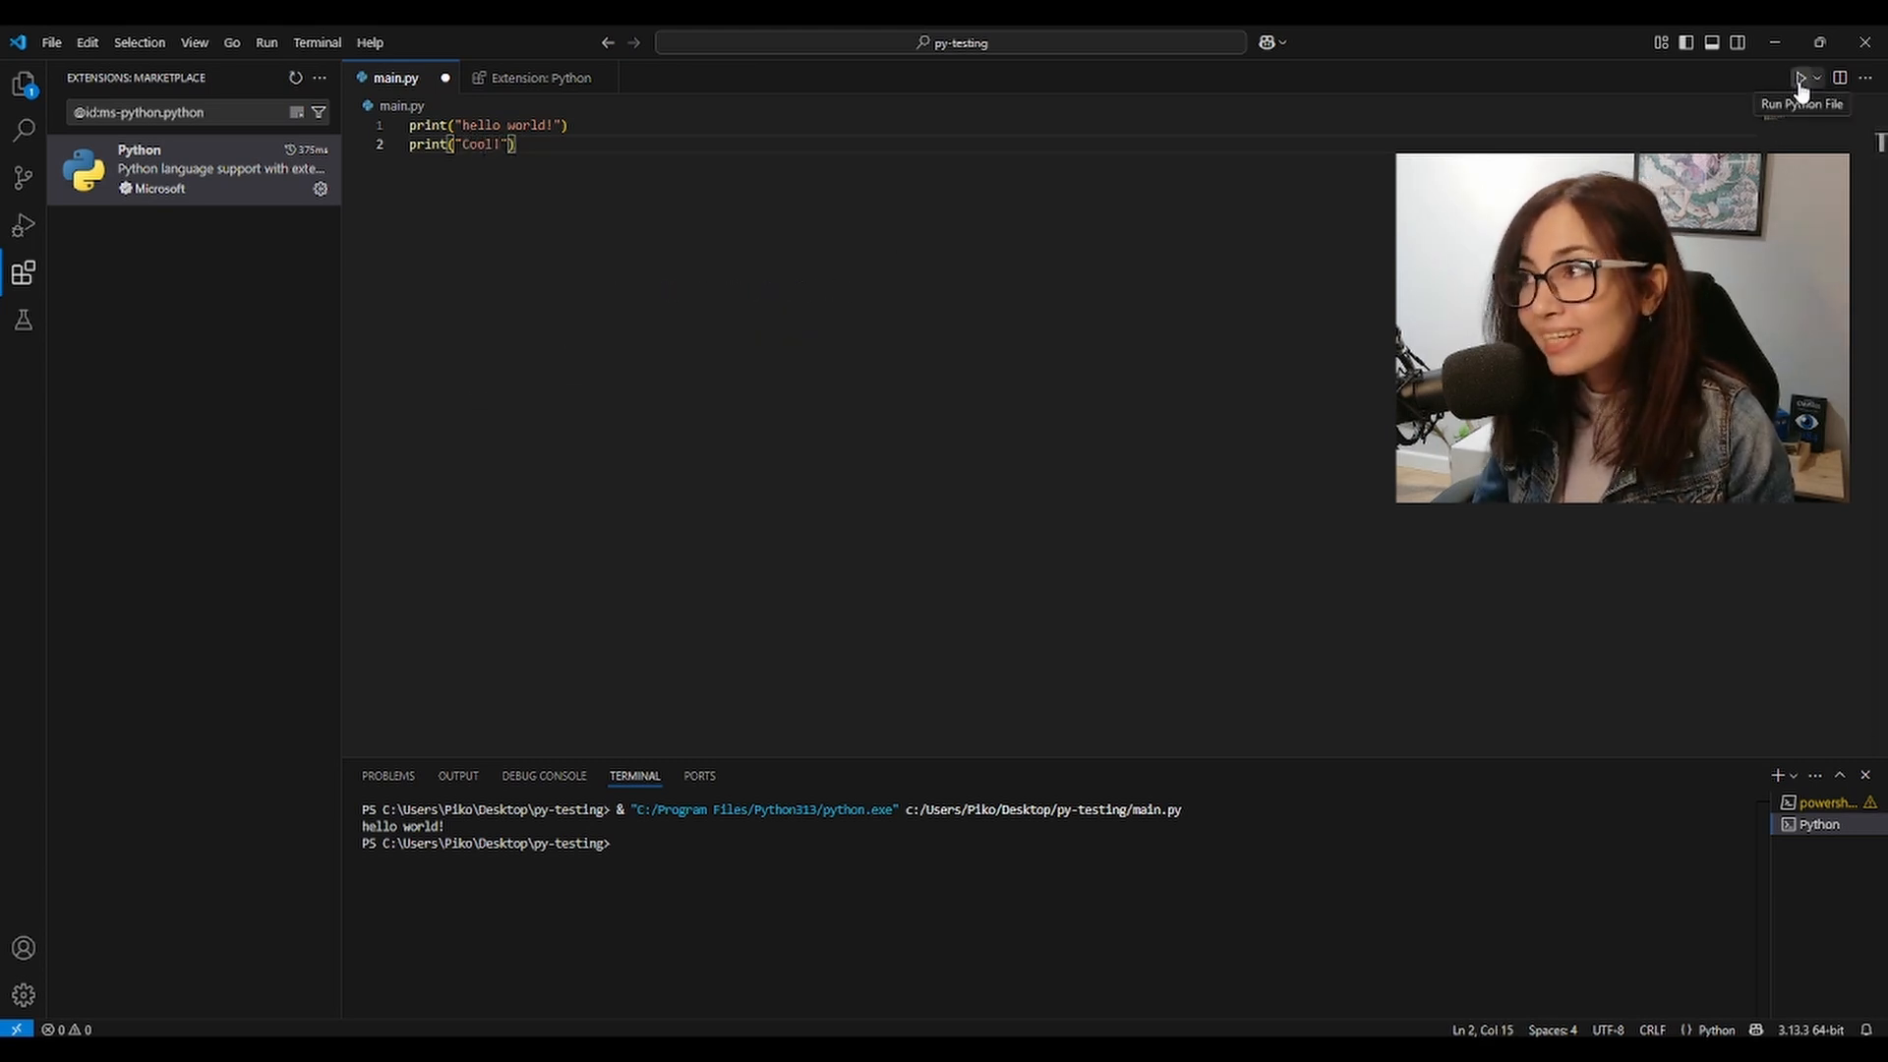
left_click(1801, 77)
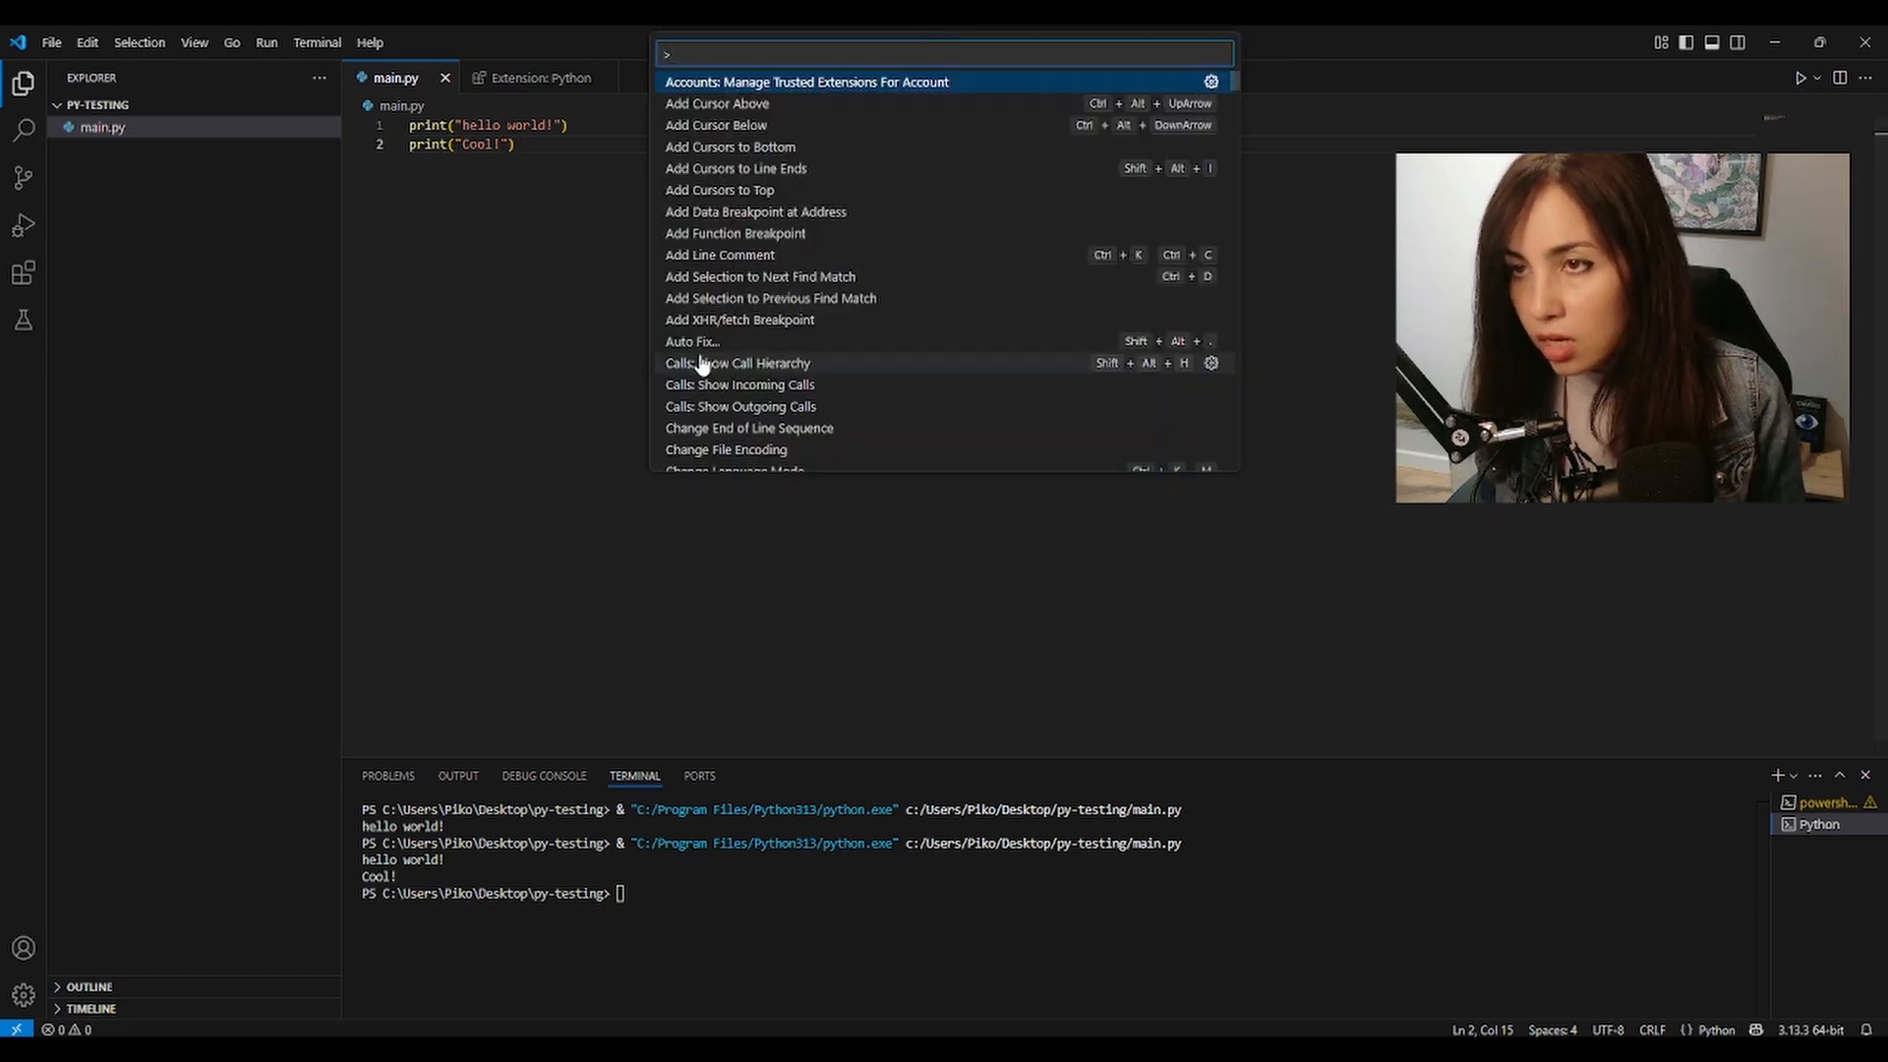
Use Python: Select Interpreter to create a .venv environment based on Python 3.13.3
type("python")
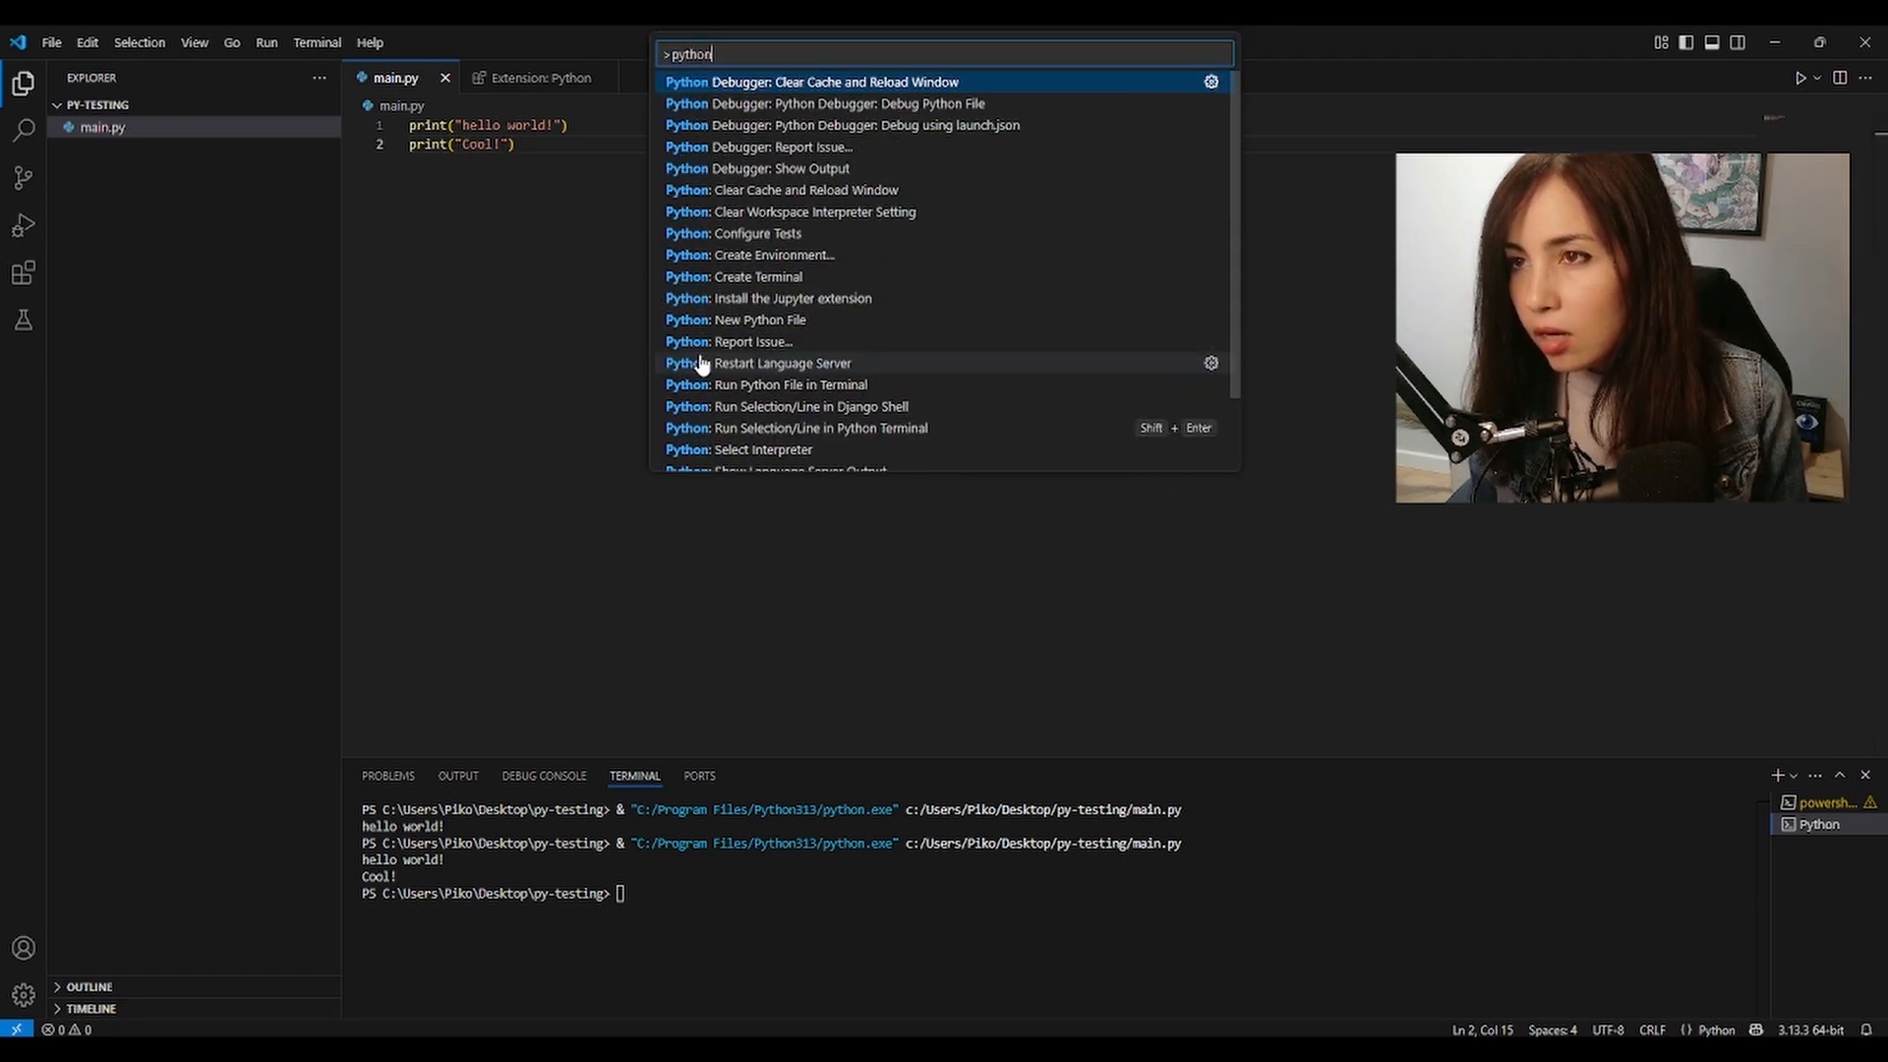
type(":")
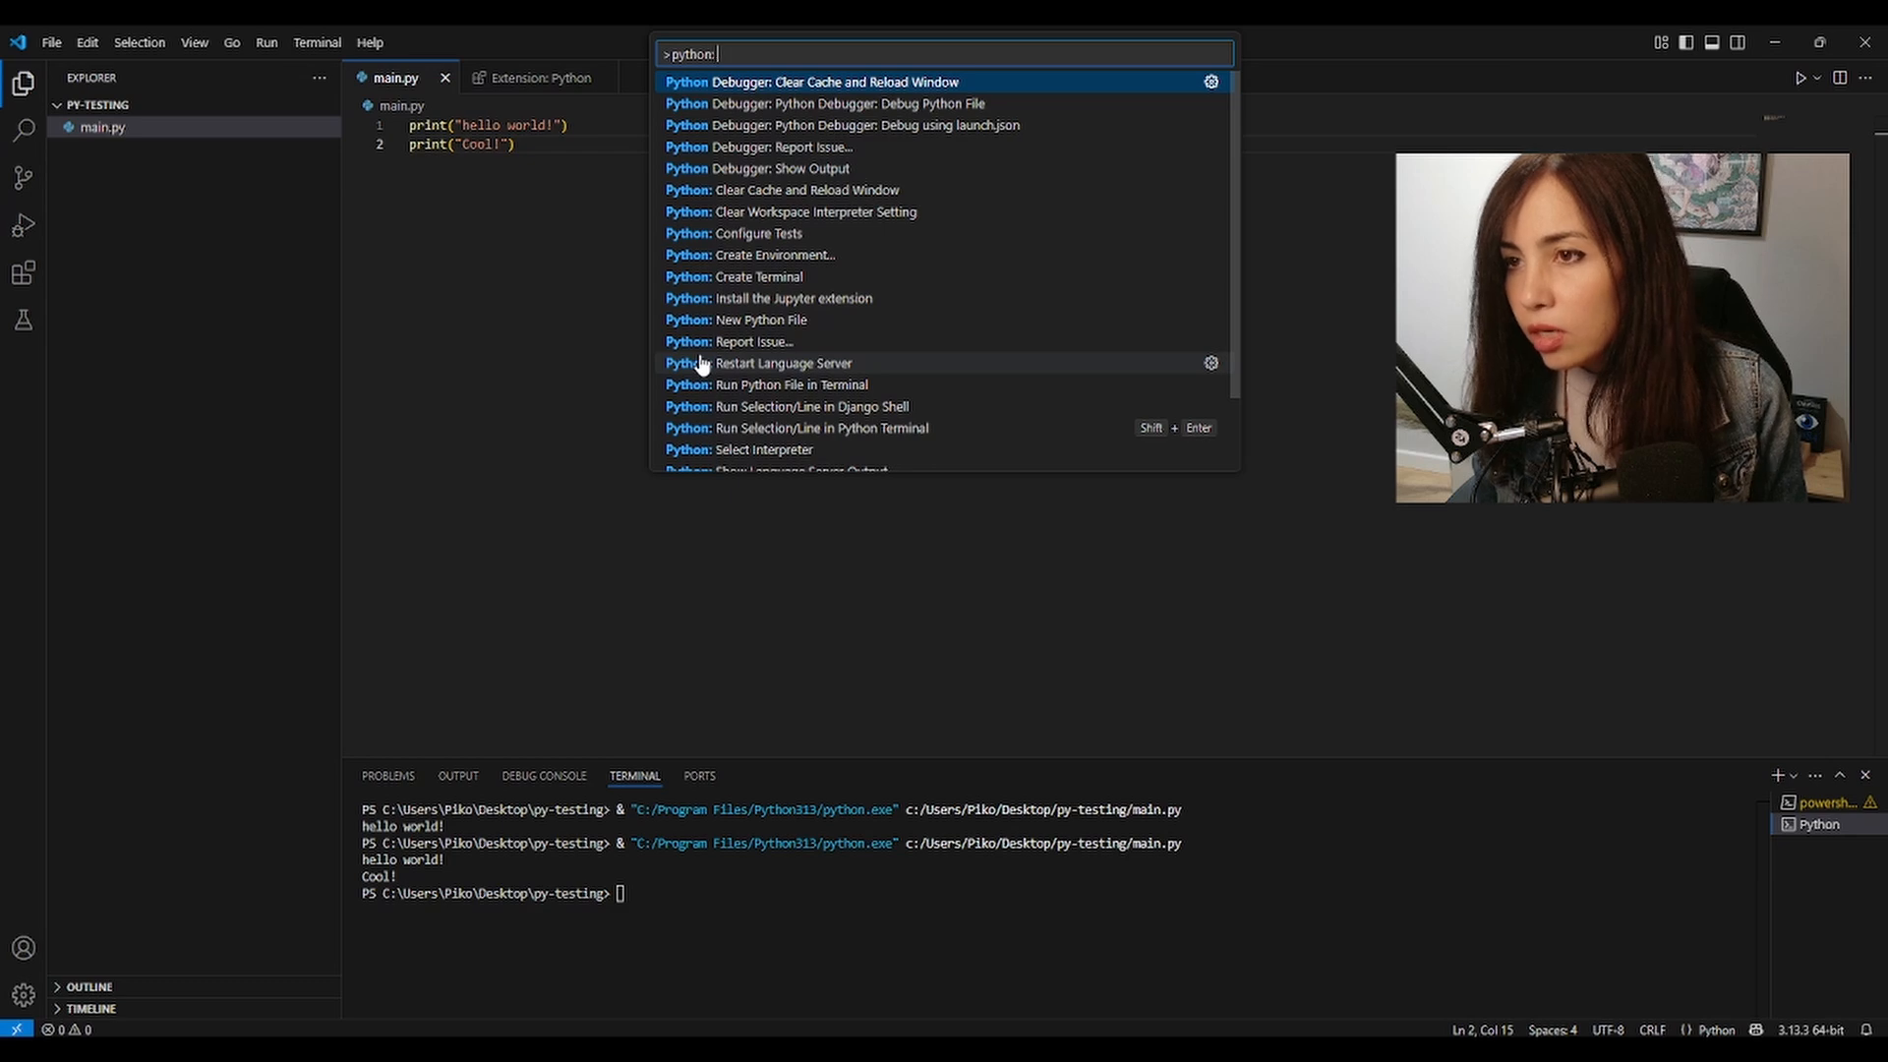
type("selec")
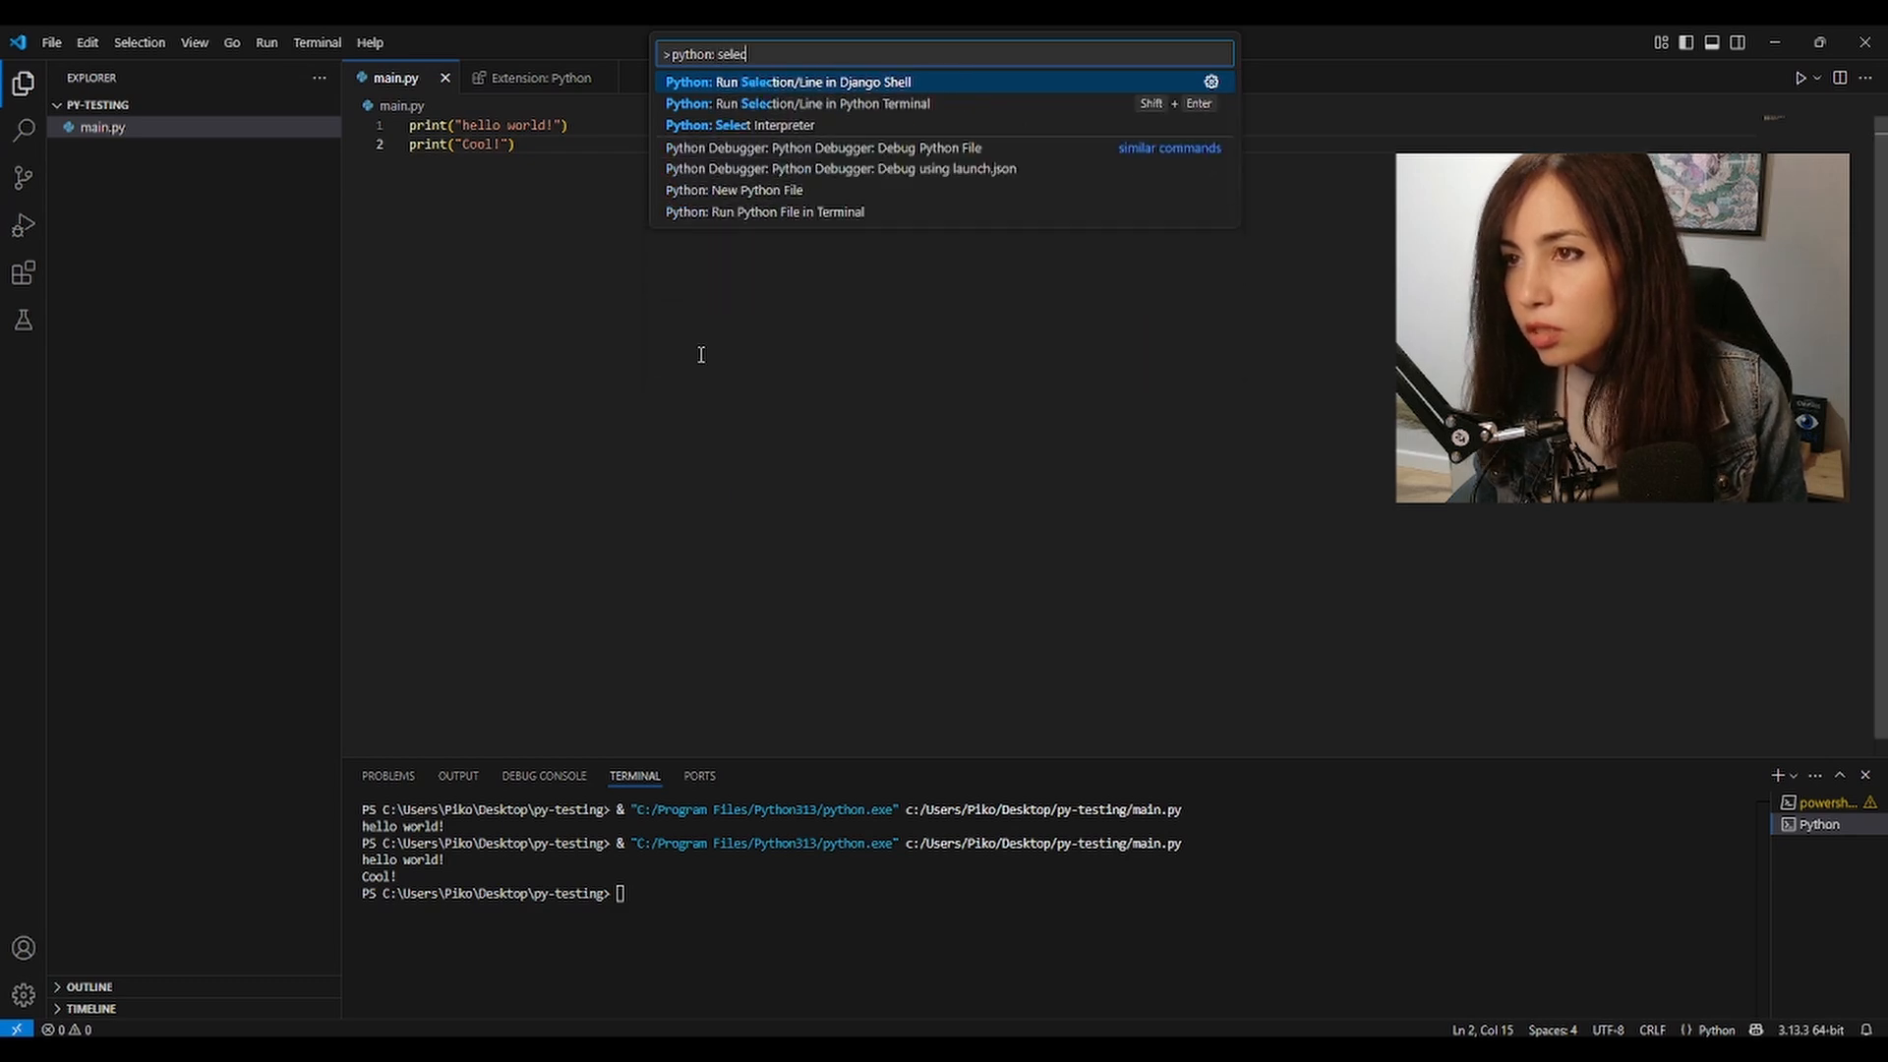
left_click(742, 125)
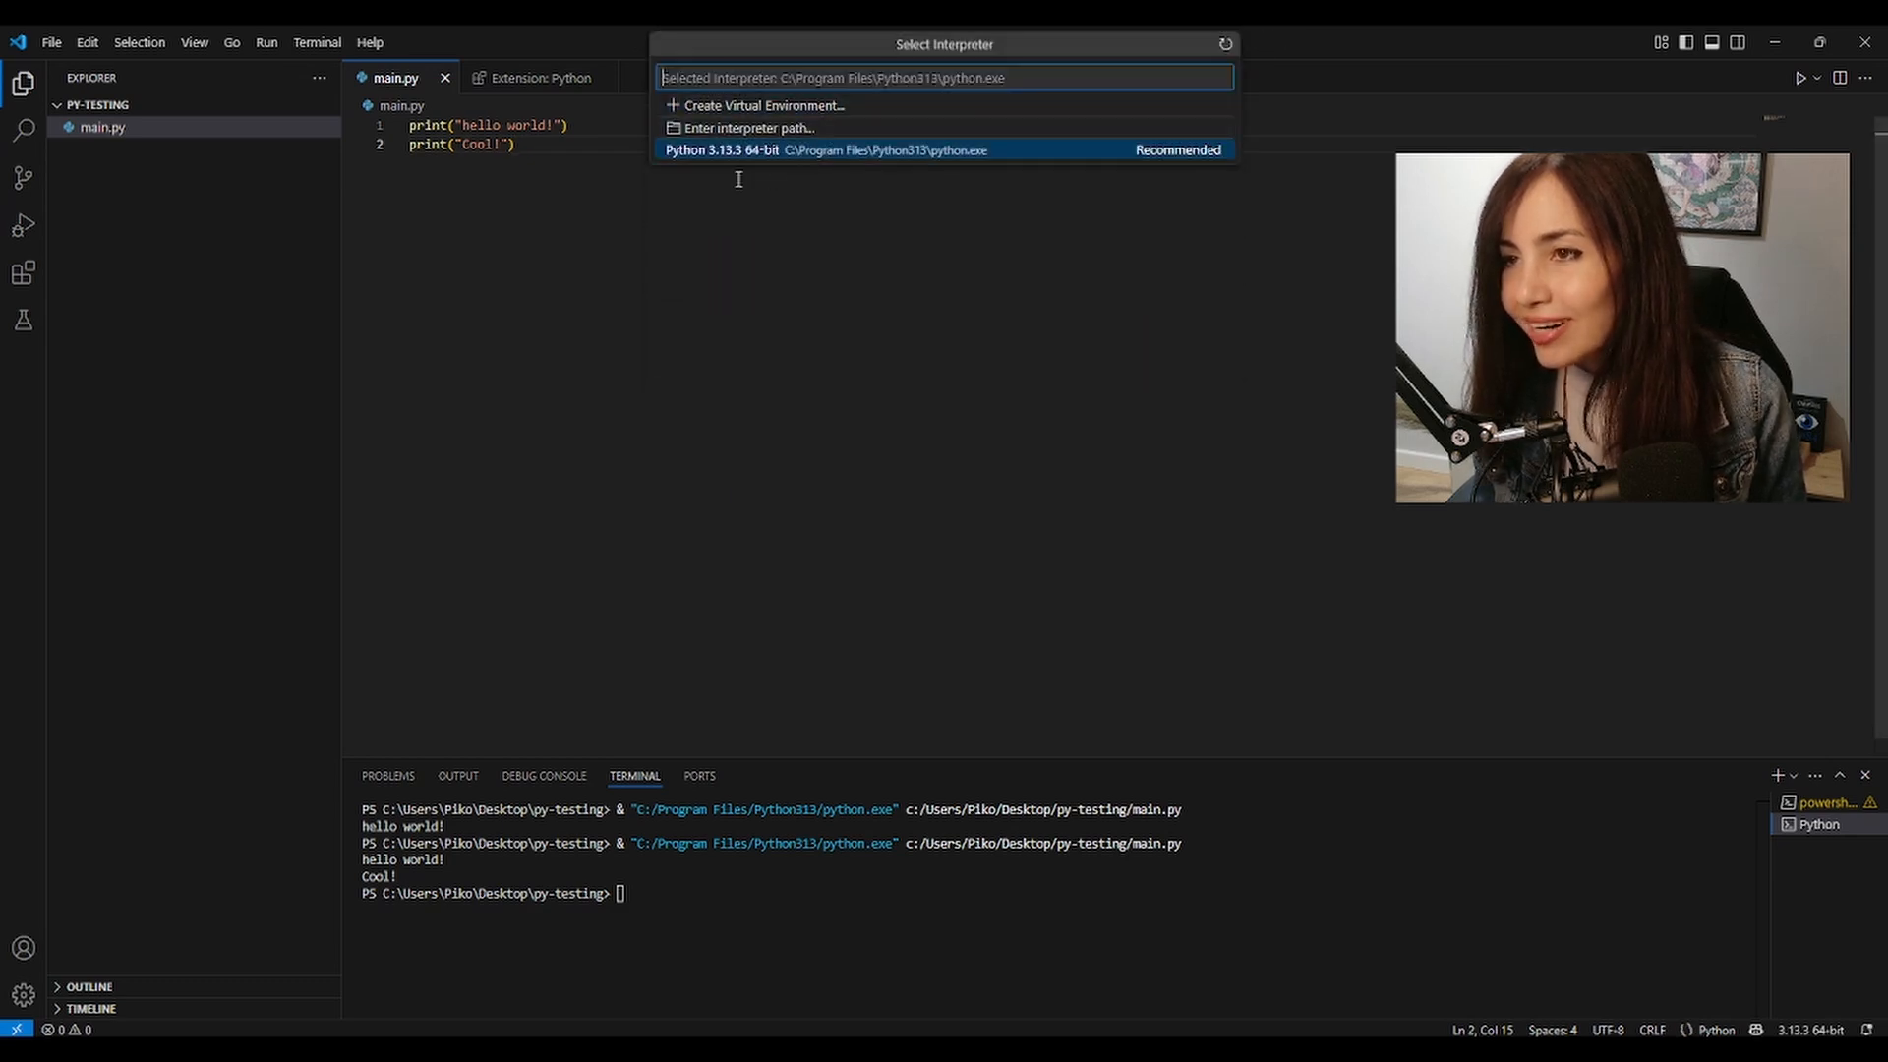
mouse_move(745, 112)
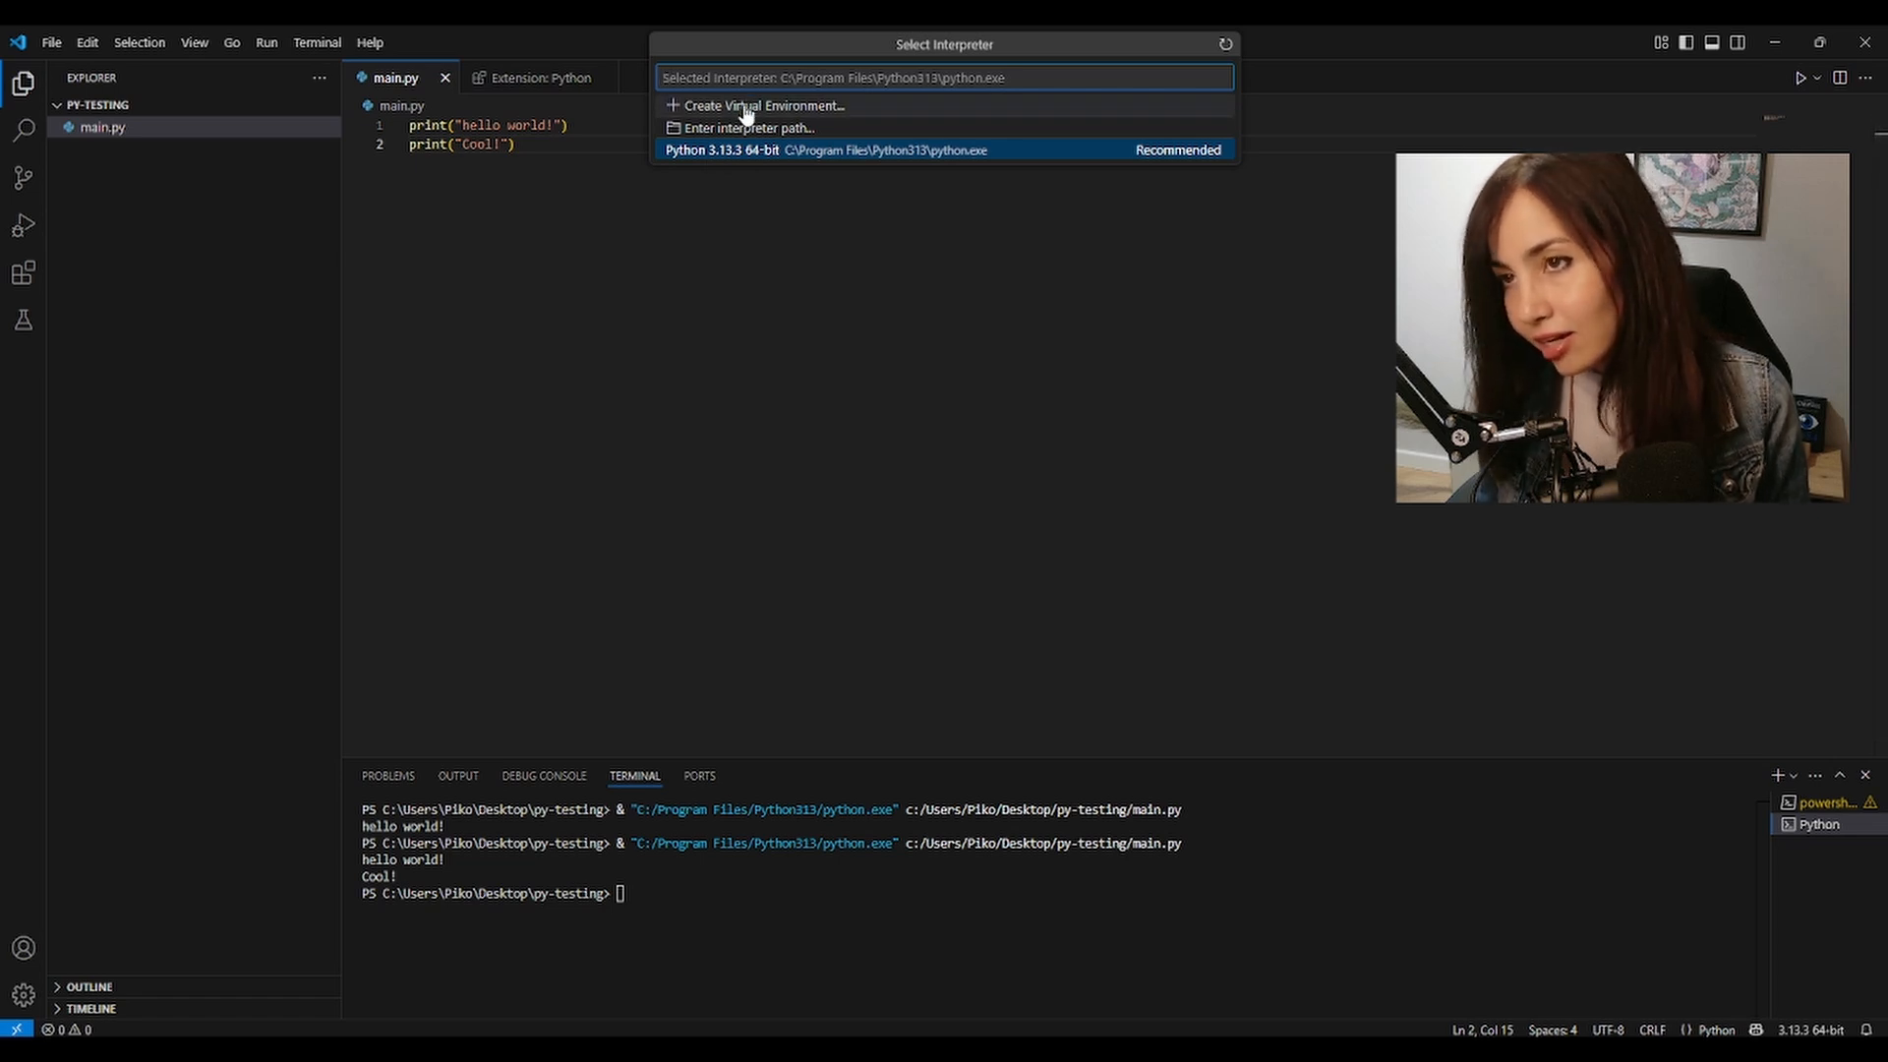
left_click(761, 105)
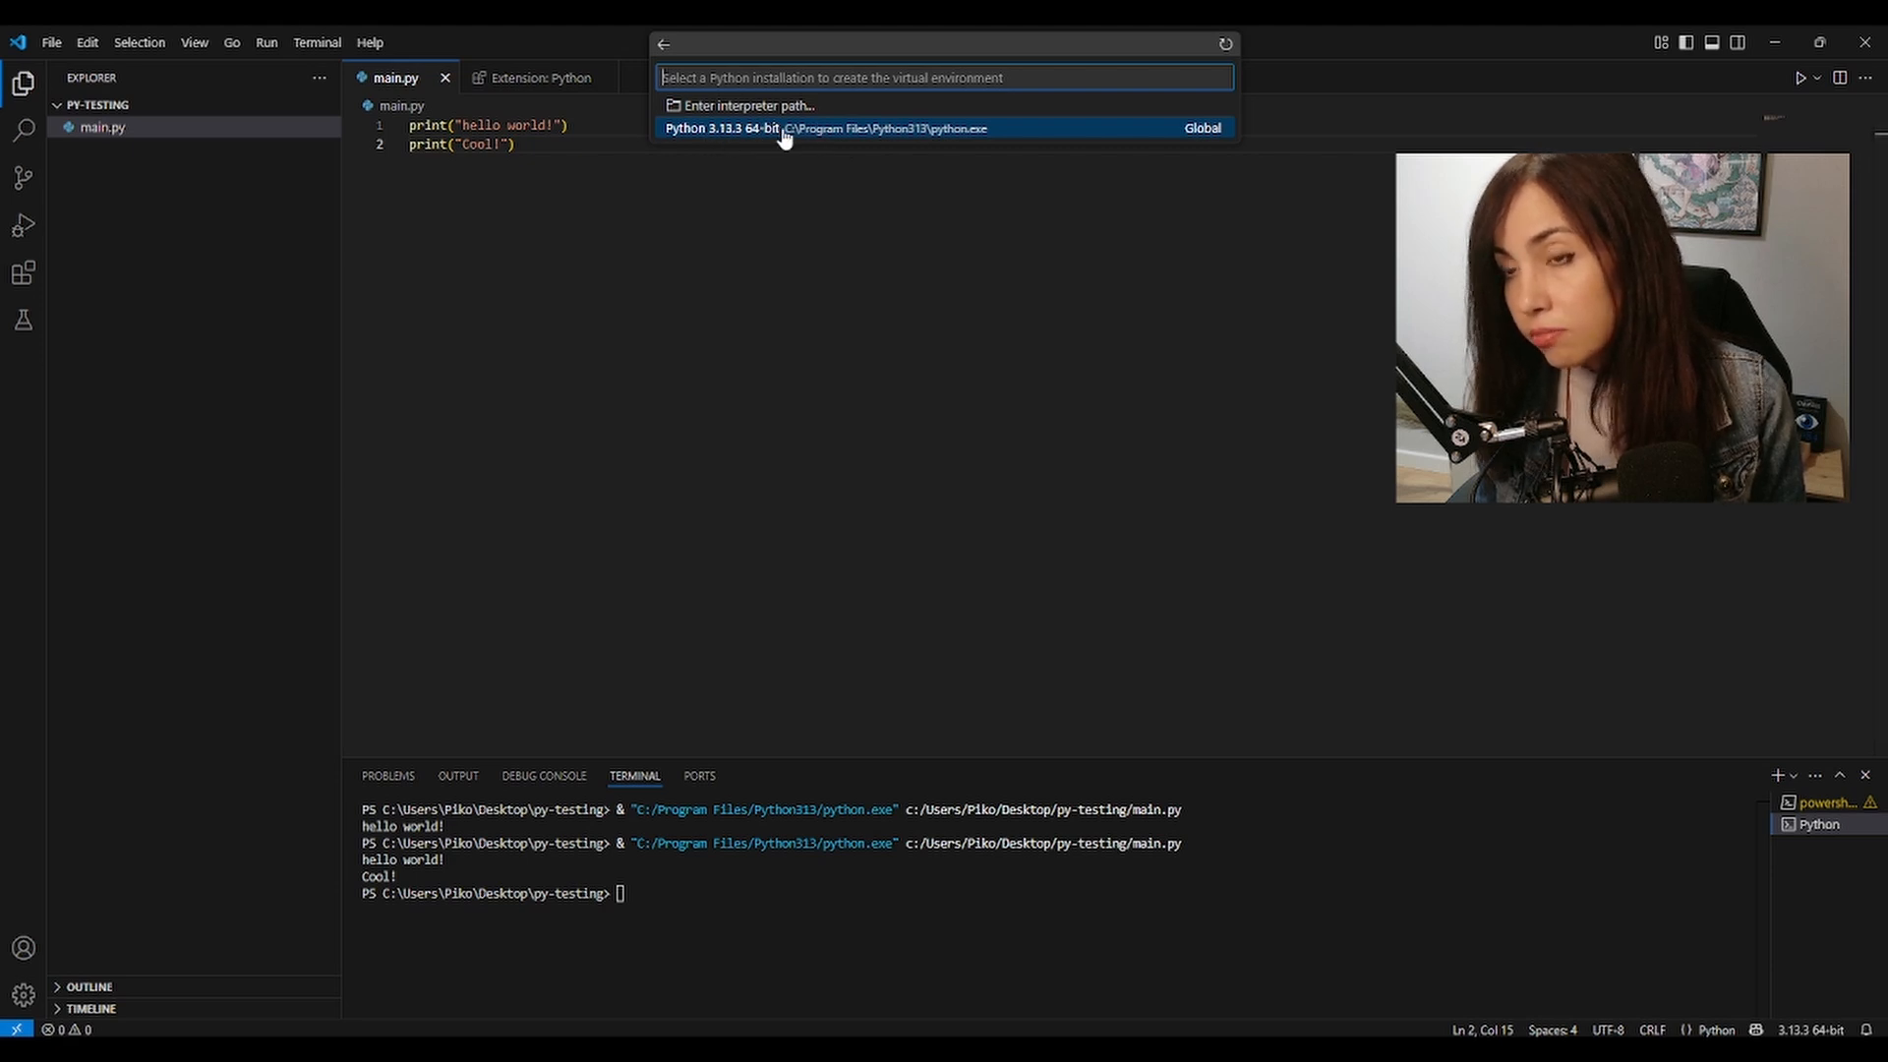
left_click(824, 128)
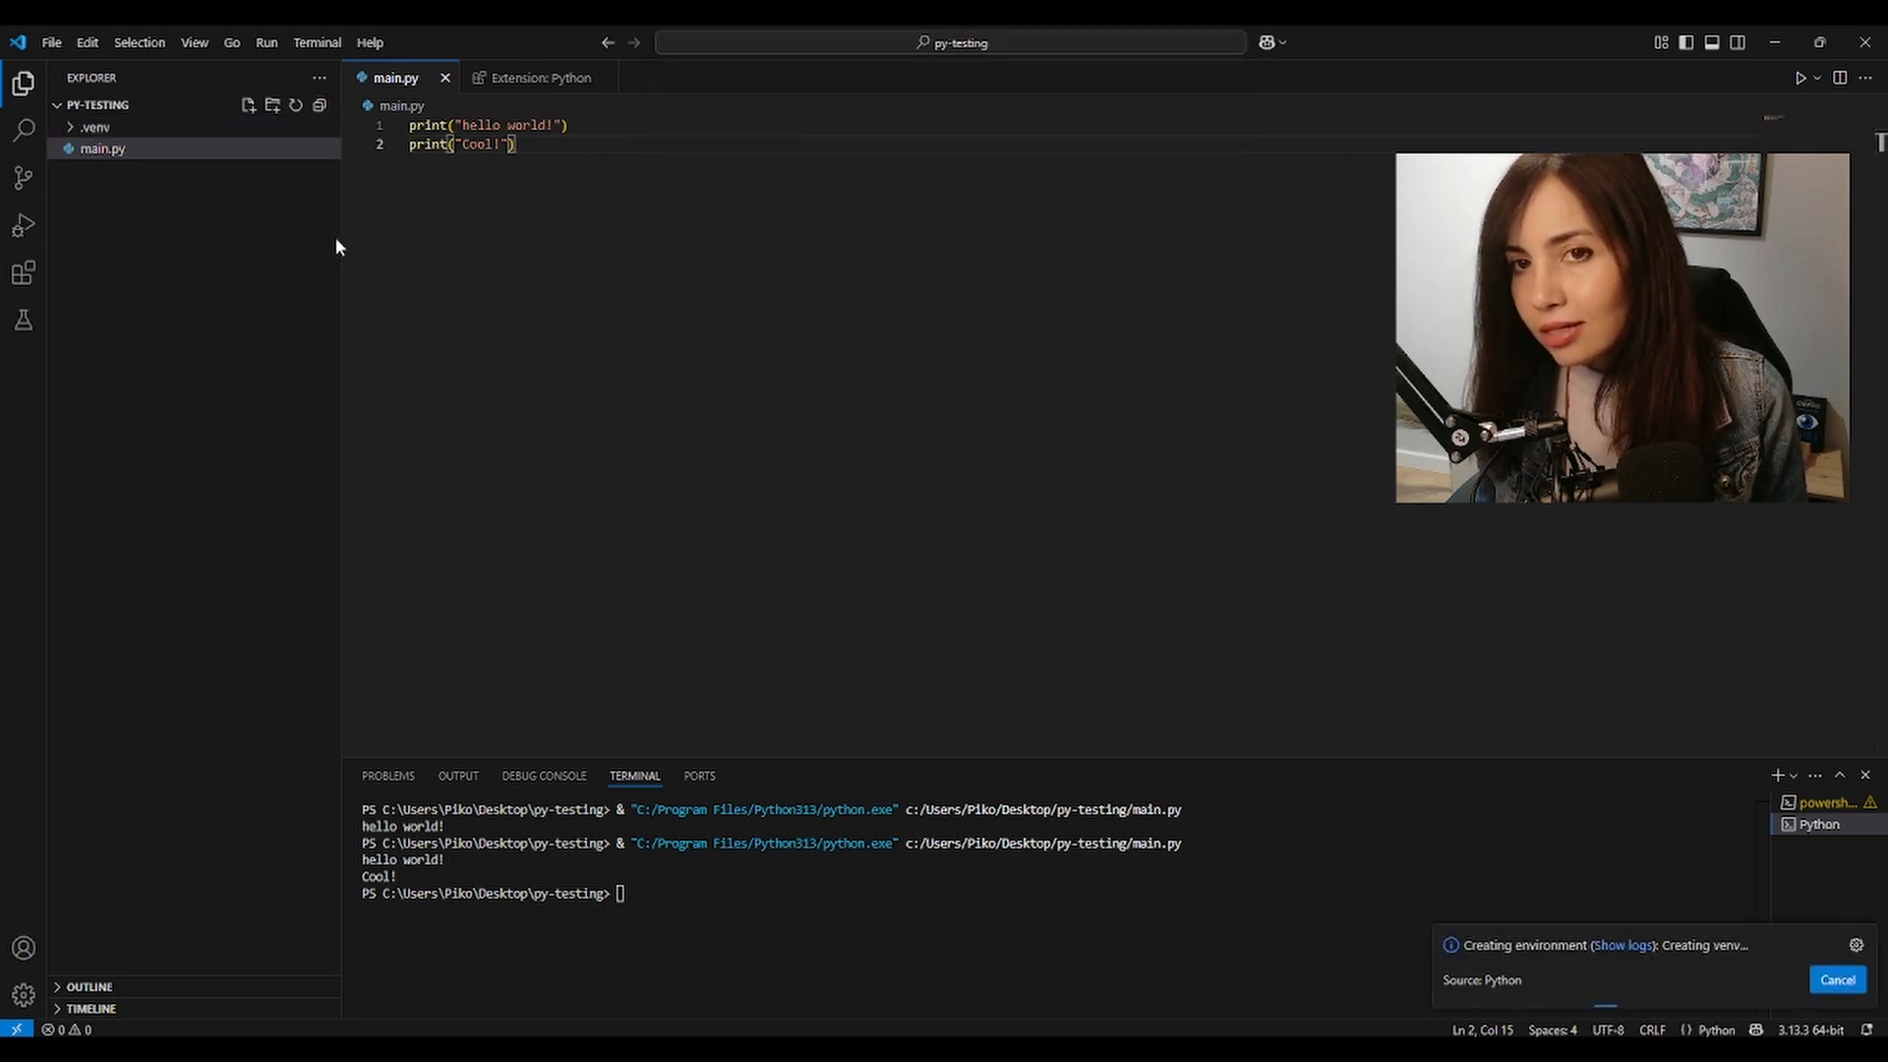
left_click(95, 127)
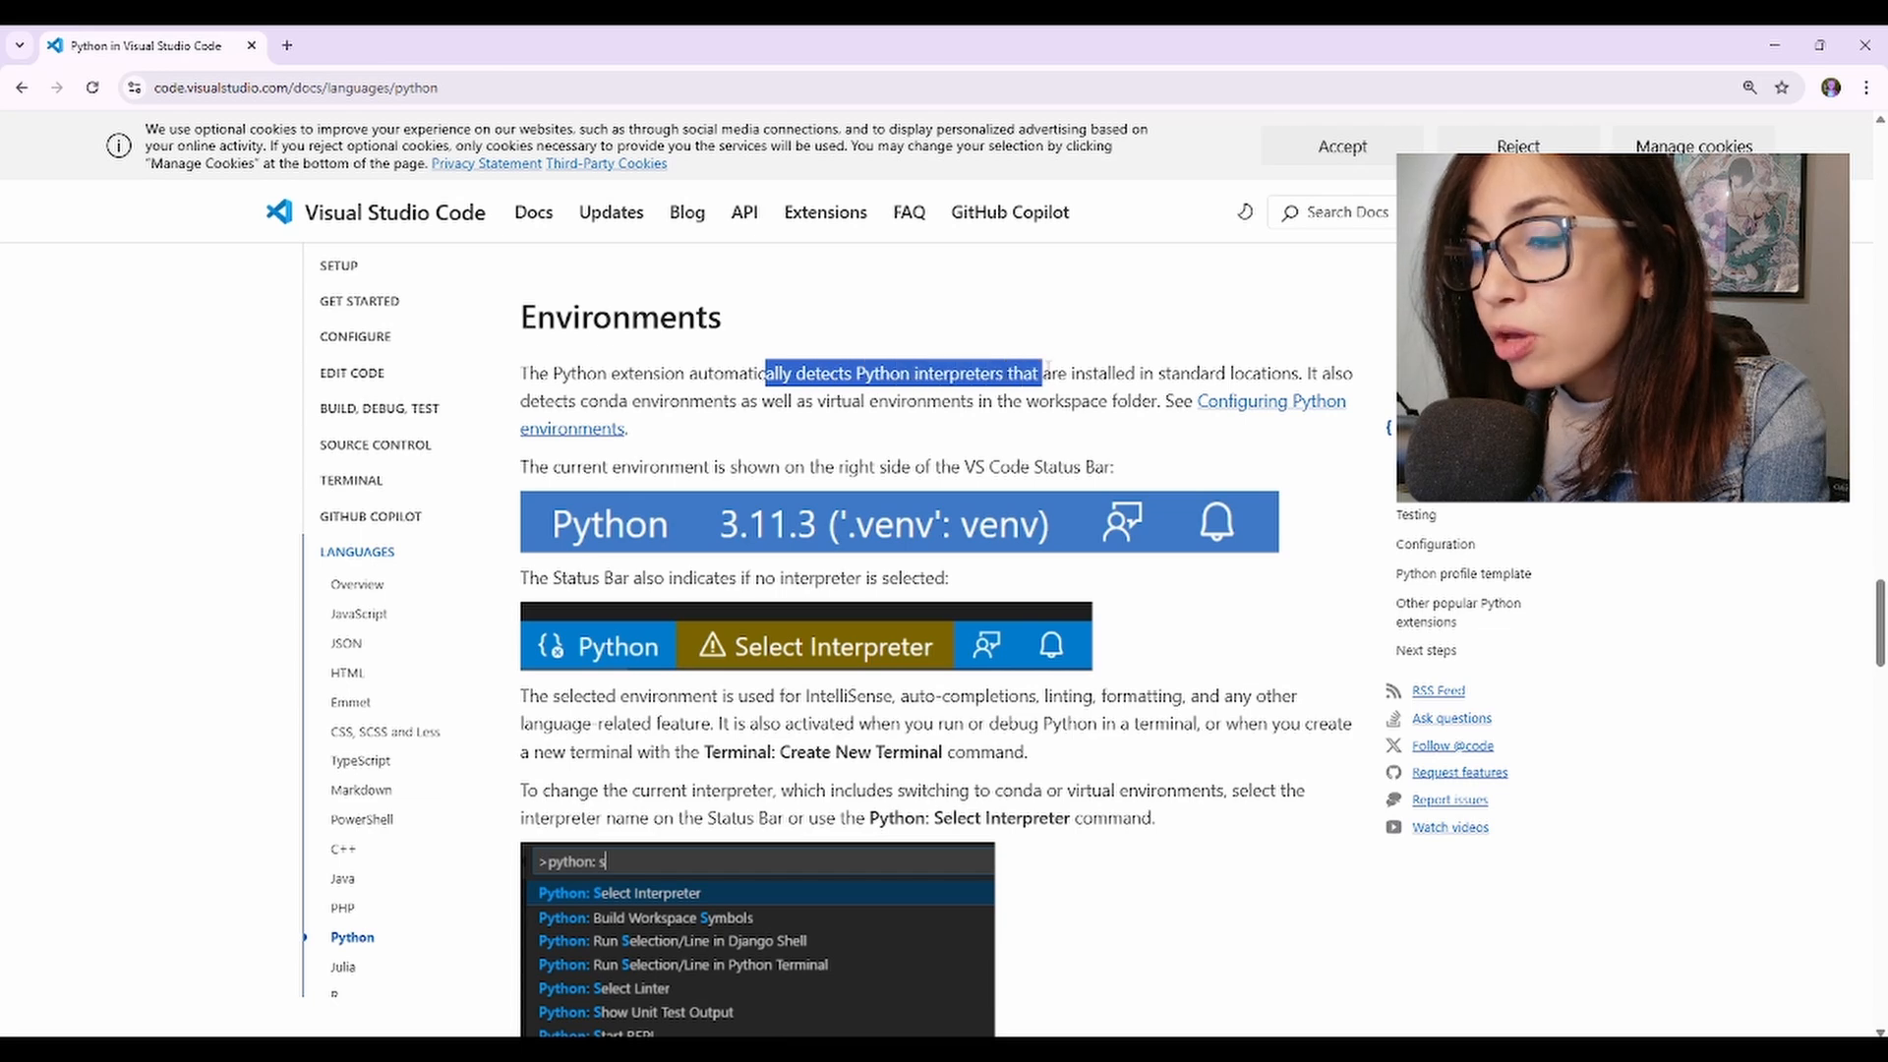
Select the Environments sentence about detecting Python interpreters in the VS Code docs
left_click_drag(1035, 373, 981, 401)
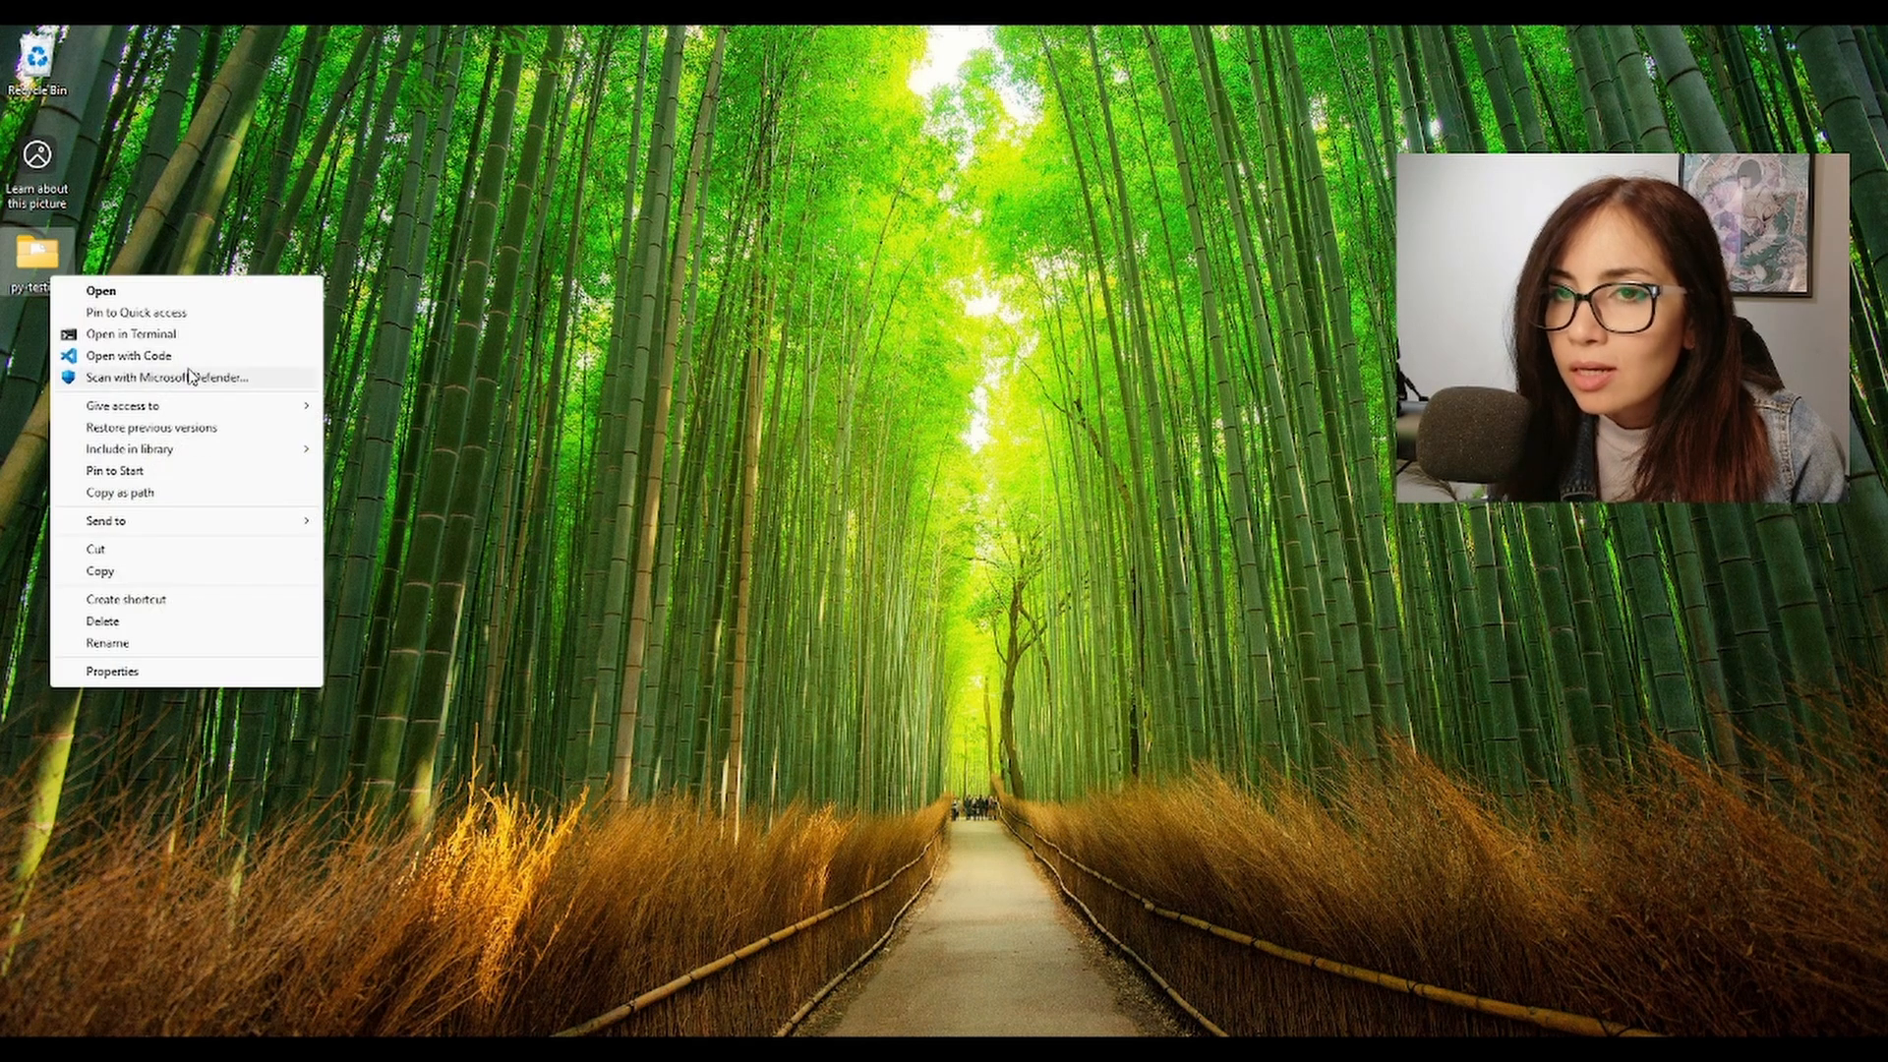
Reopen py-testing with Open with Code and click the status bar
left_click(197, 364)
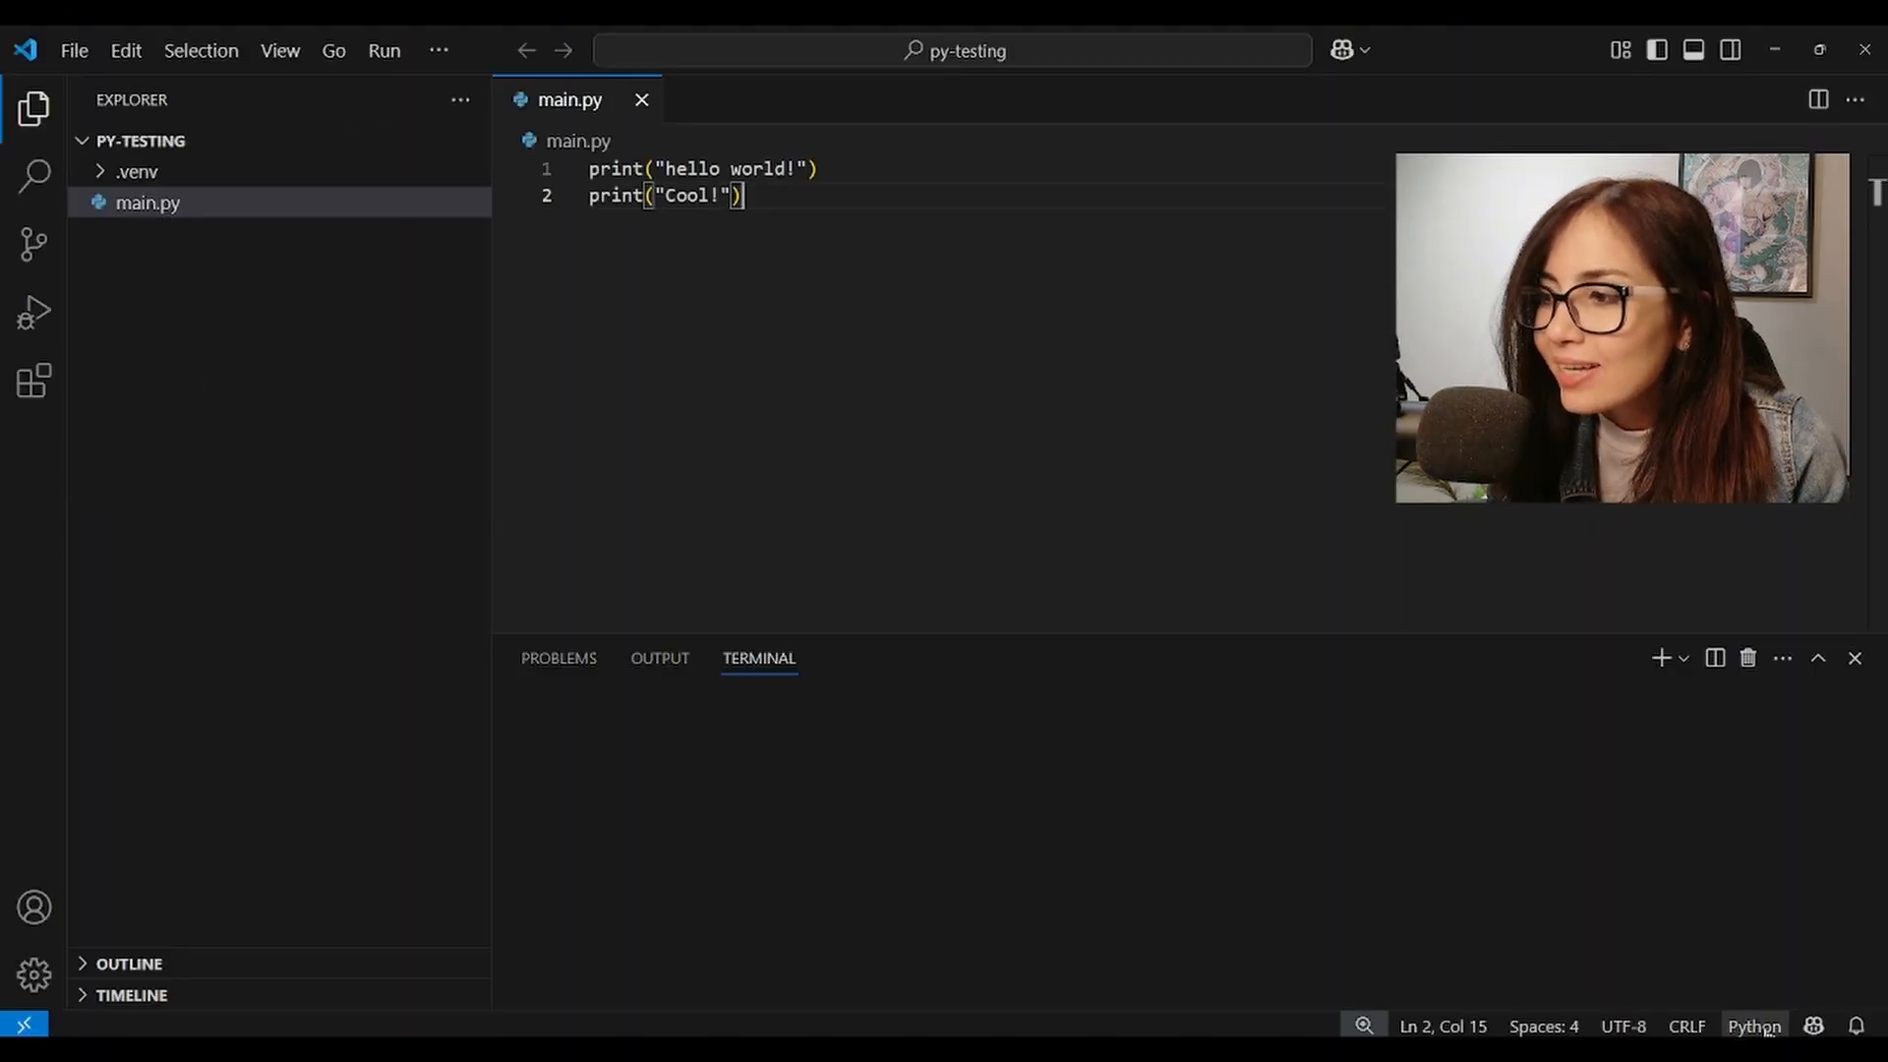
left_click(1661, 658)
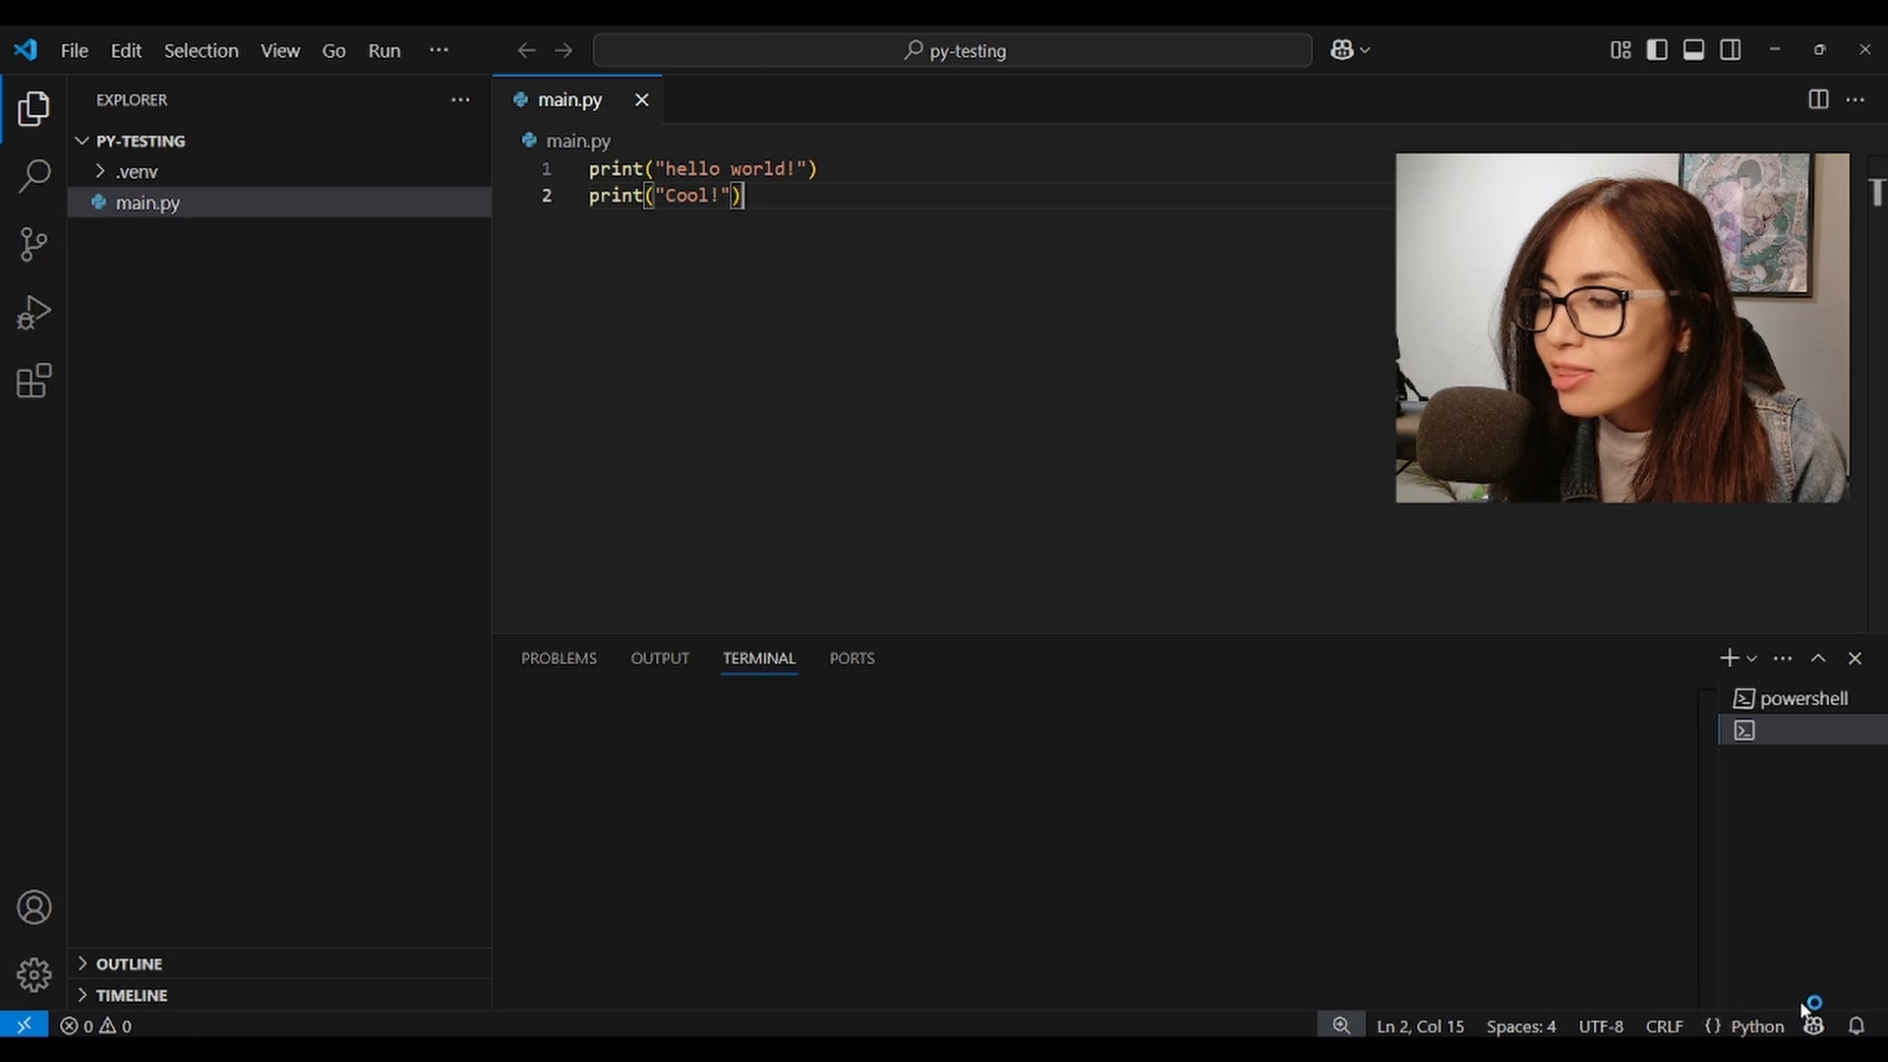